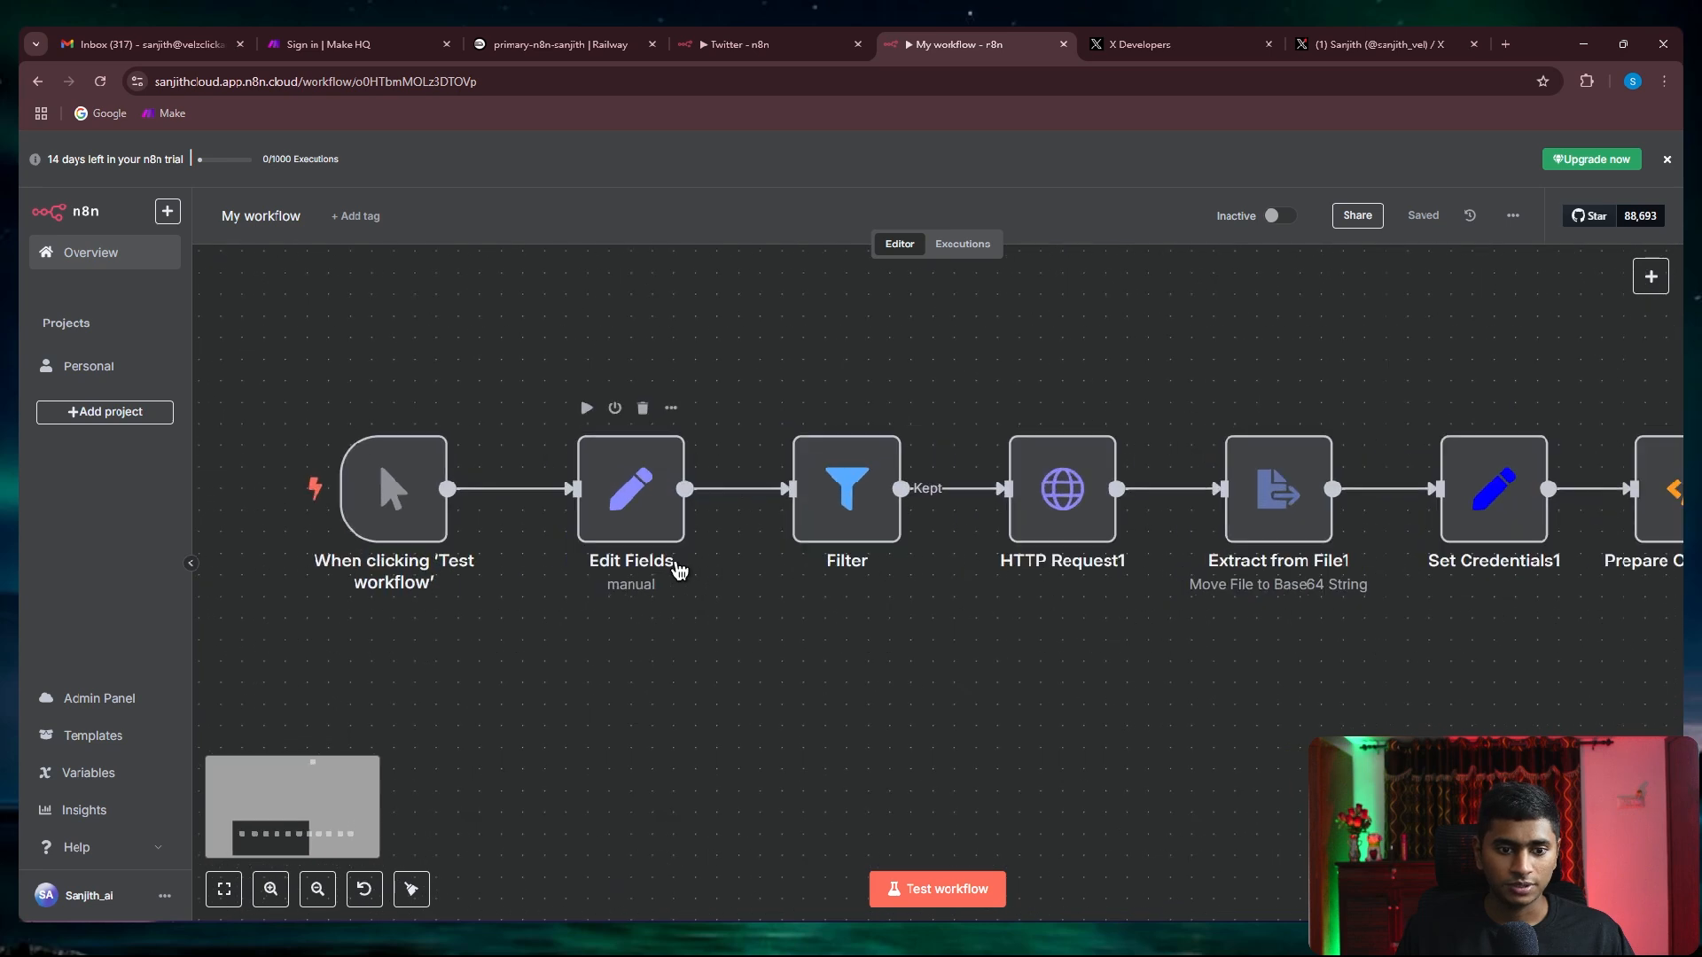
Inspect the Edit Fields node's media and text, then view the Filter node's text-length < 285 condition
{"action": "double_click", "coordinate": [629, 489]}
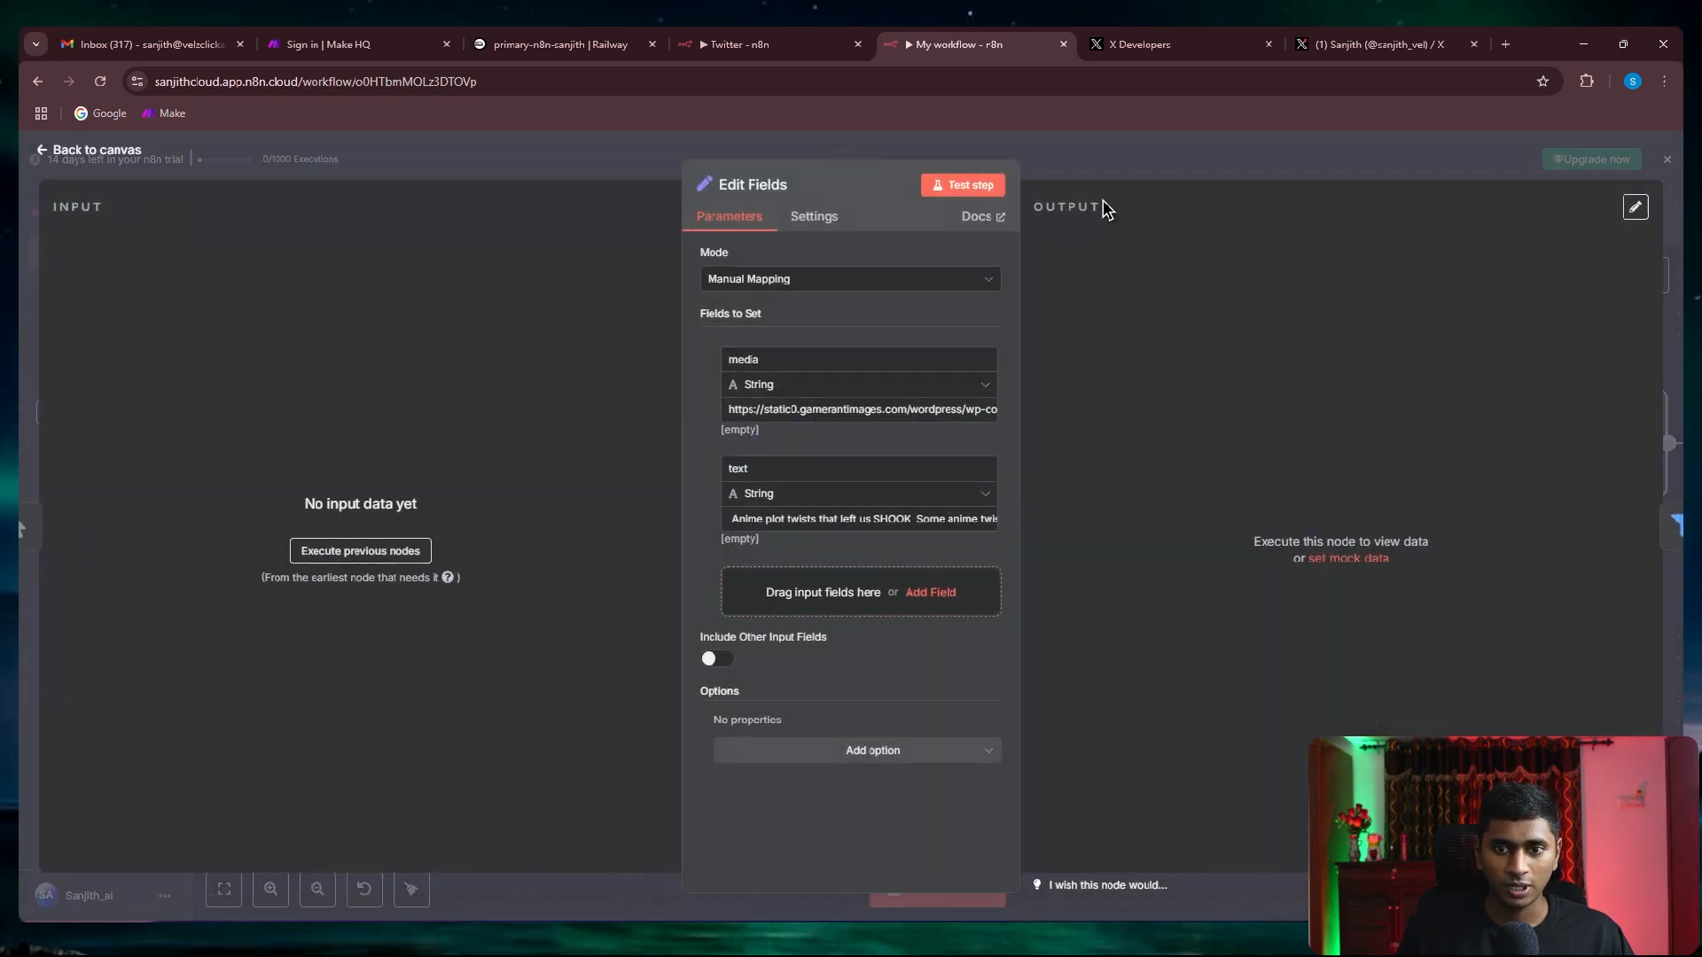
{"action": "left_click", "coordinate": [94, 149]}
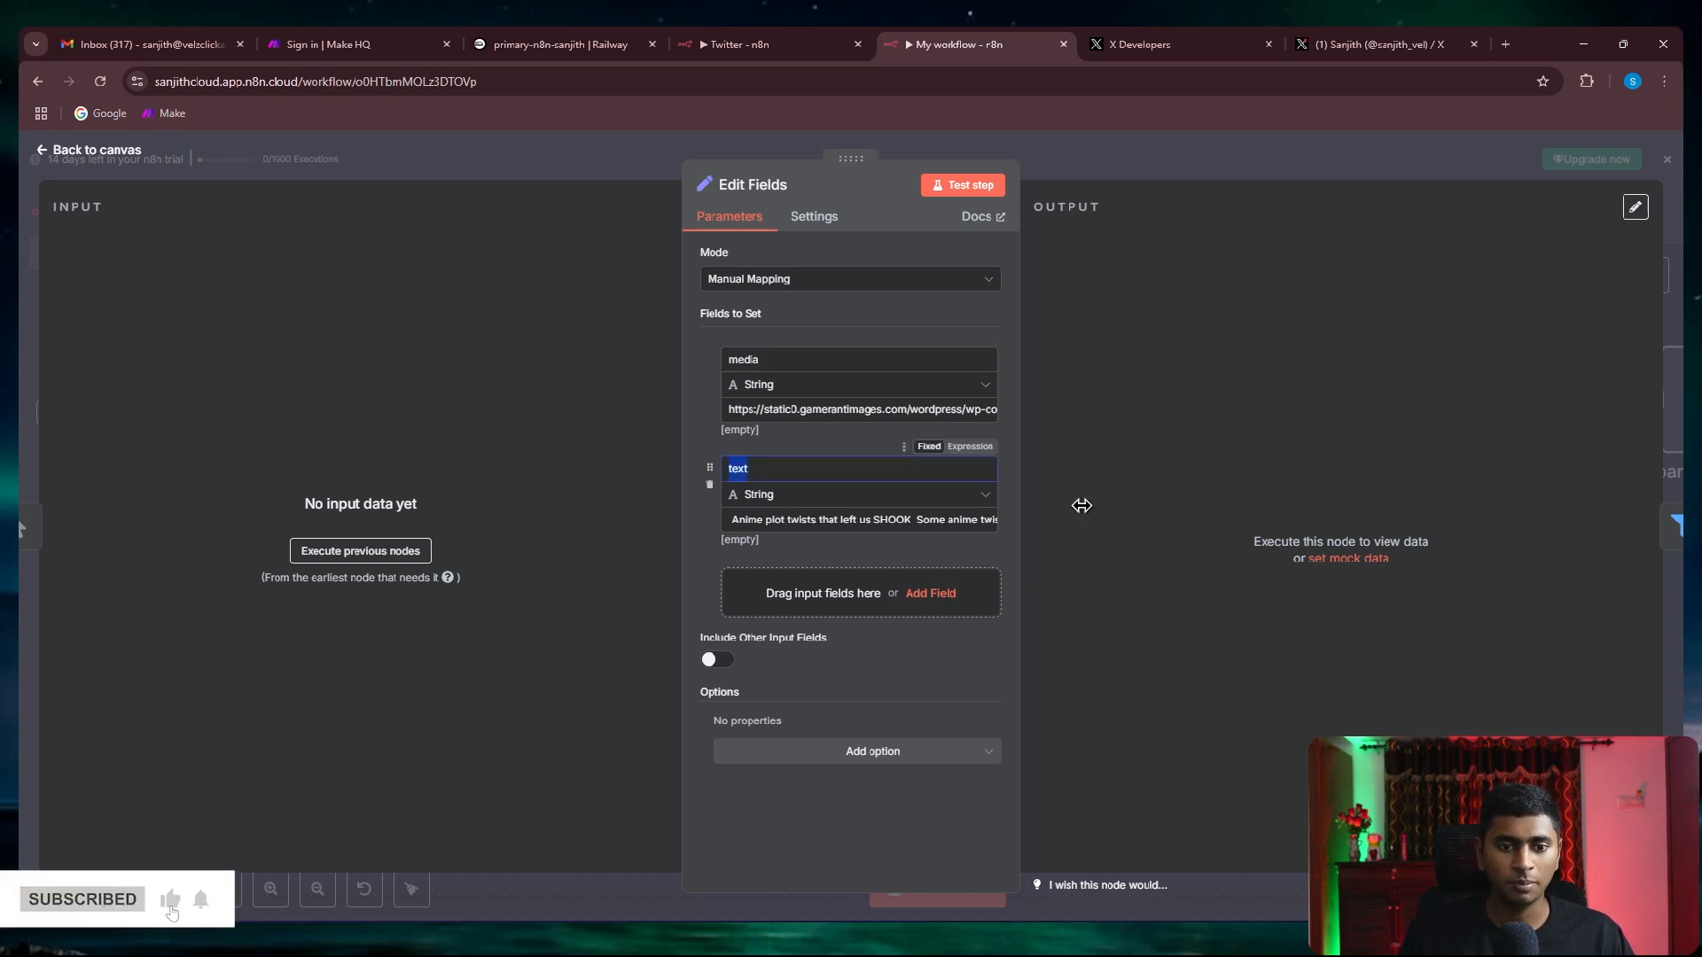
{"action": "mouse_move", "coordinate": [1149, 521]}
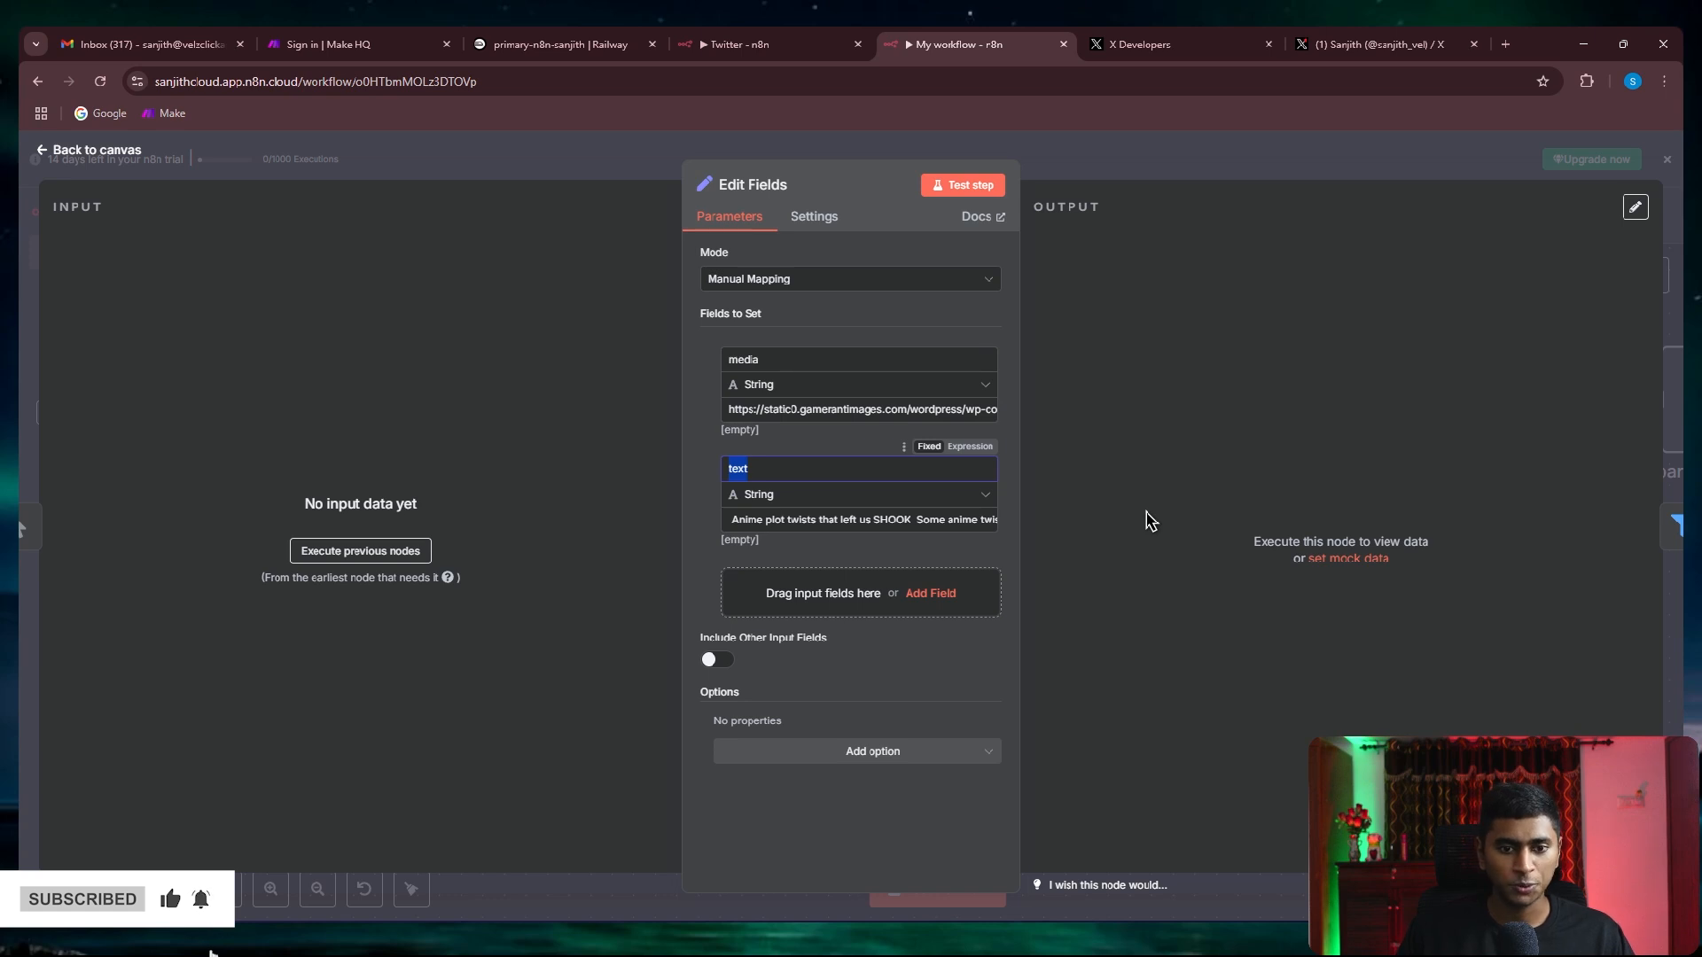
{"action": "left_click", "coordinate": [90, 148]}
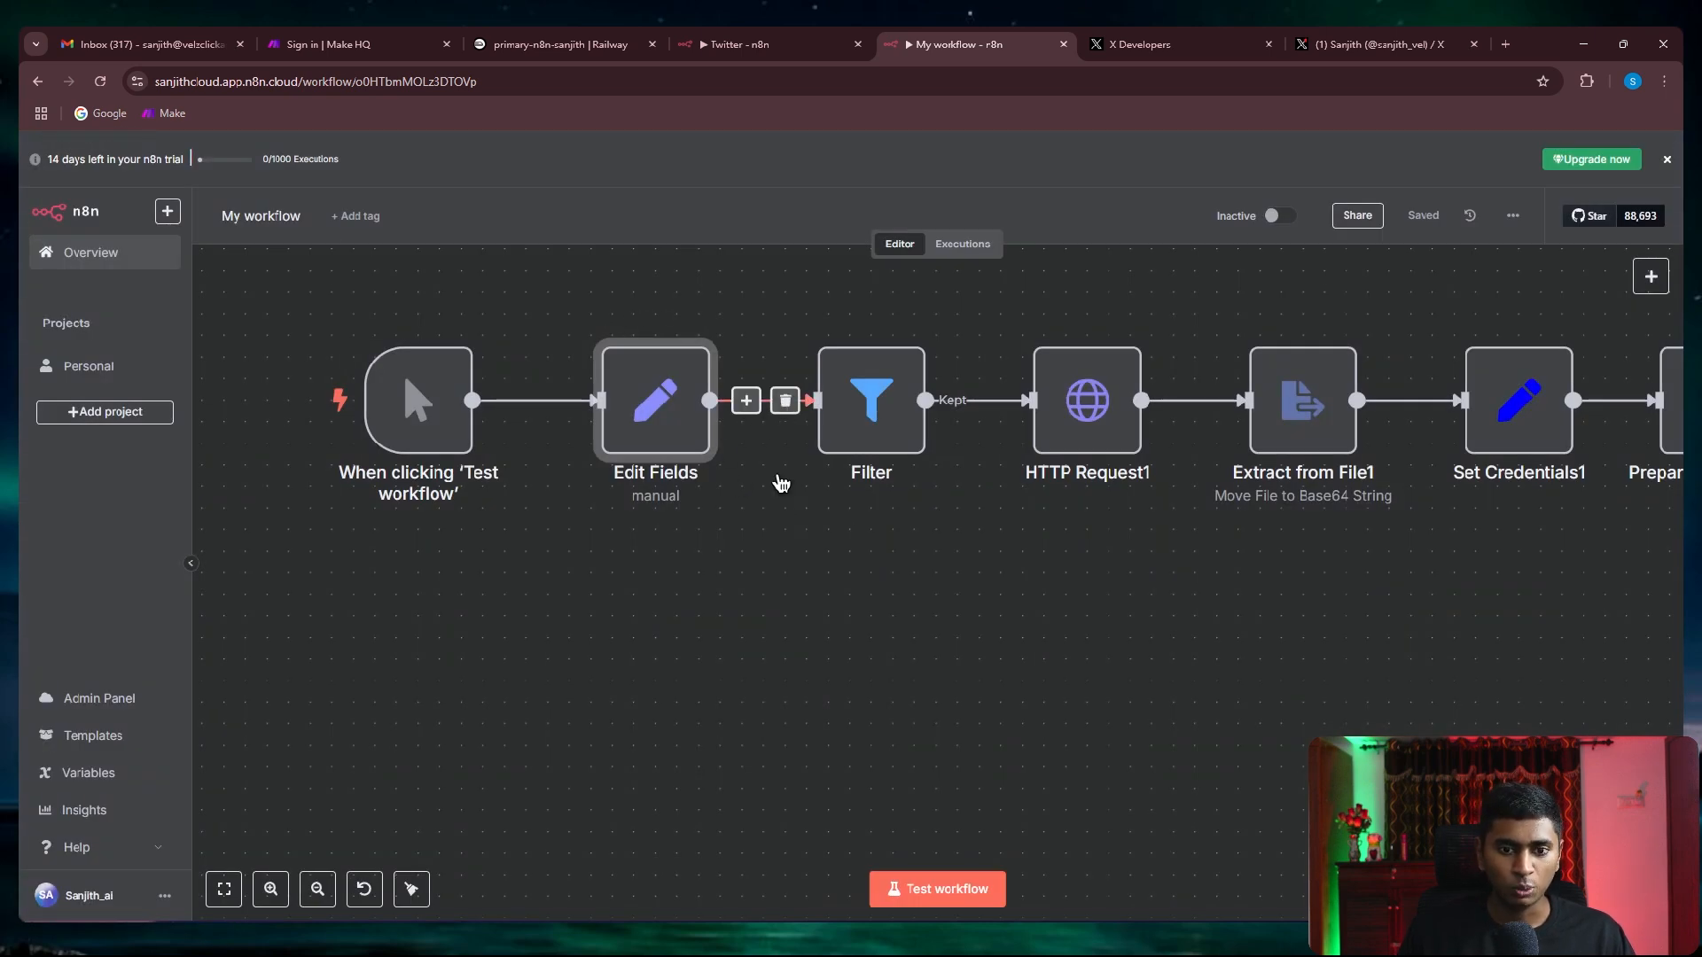
{"action": "double_click", "coordinate": [868, 399]}
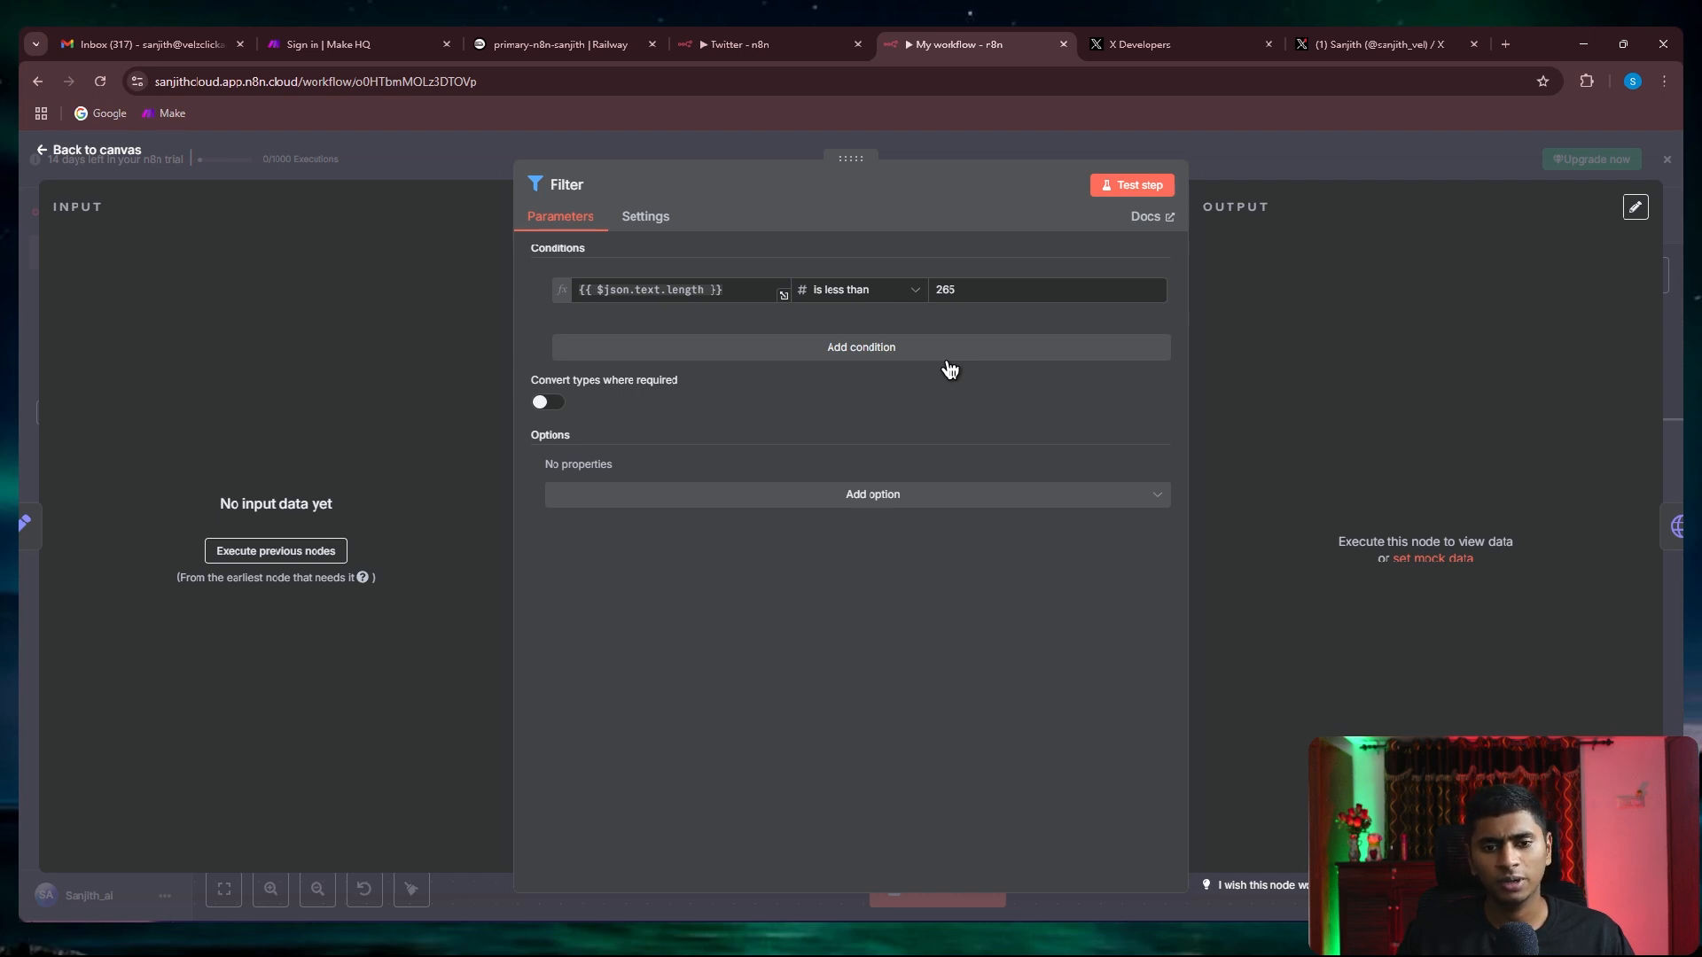
{"action": "mouse_move", "coordinate": [991, 360]}
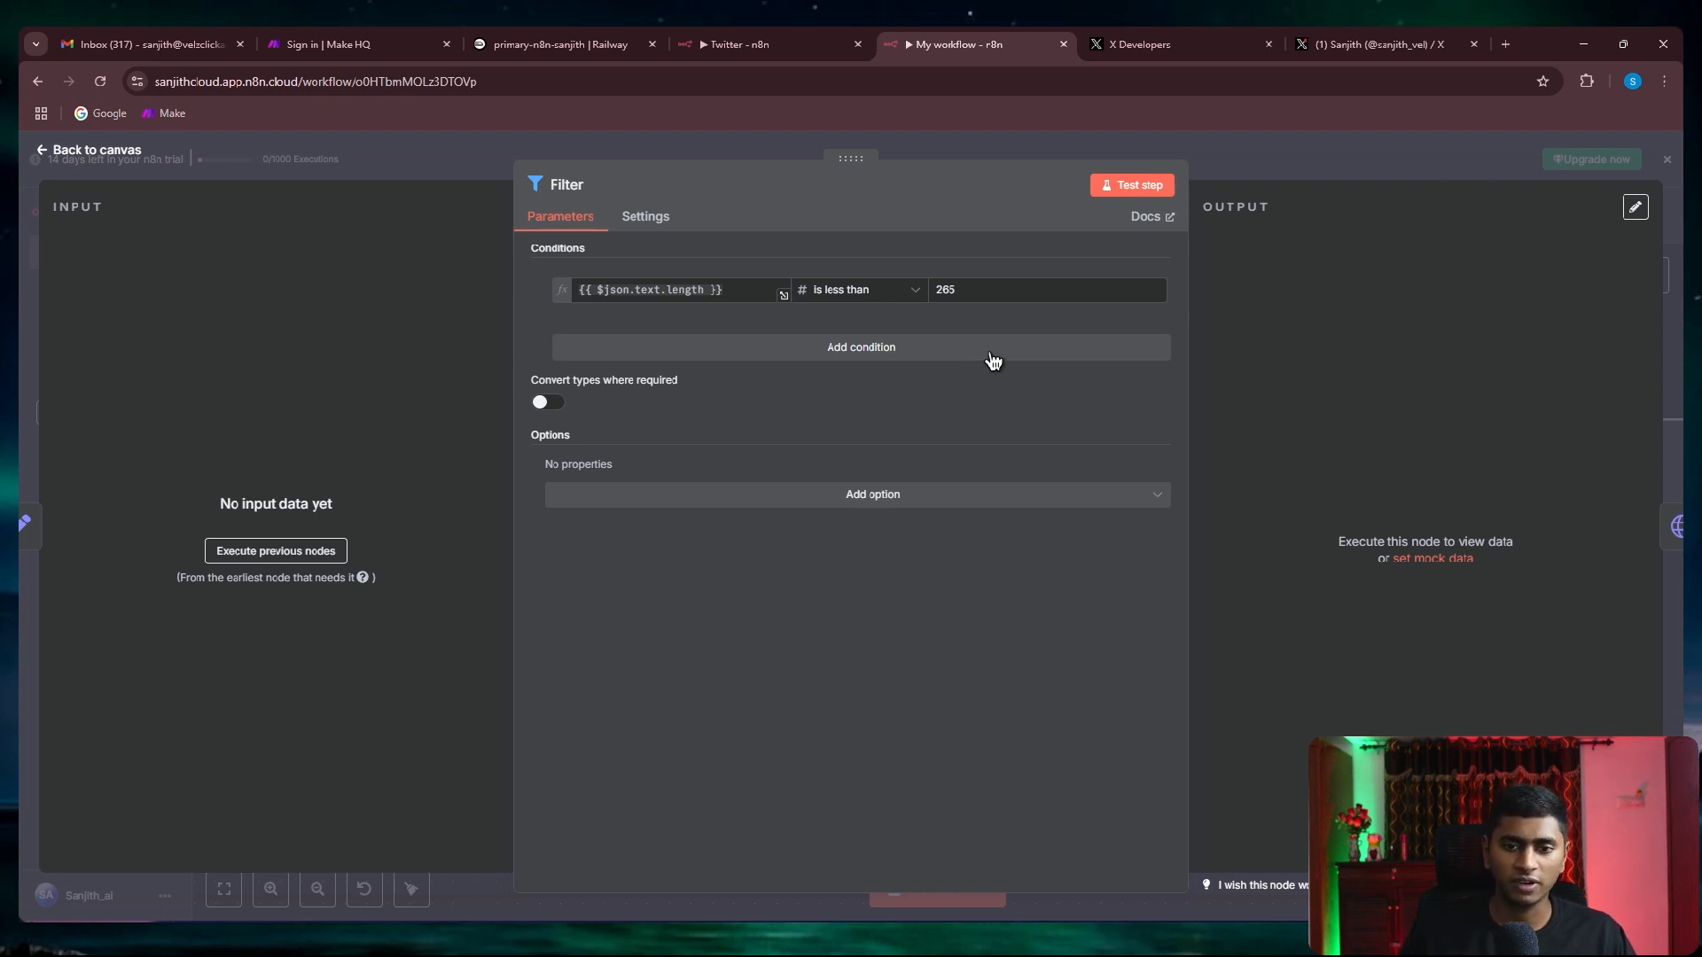
Re-check HTTP Request1 and the Edit Fields media URL and tweet text, then pan along the chain to Upload Media
{"action": "left_click", "coordinate": [89, 149]}
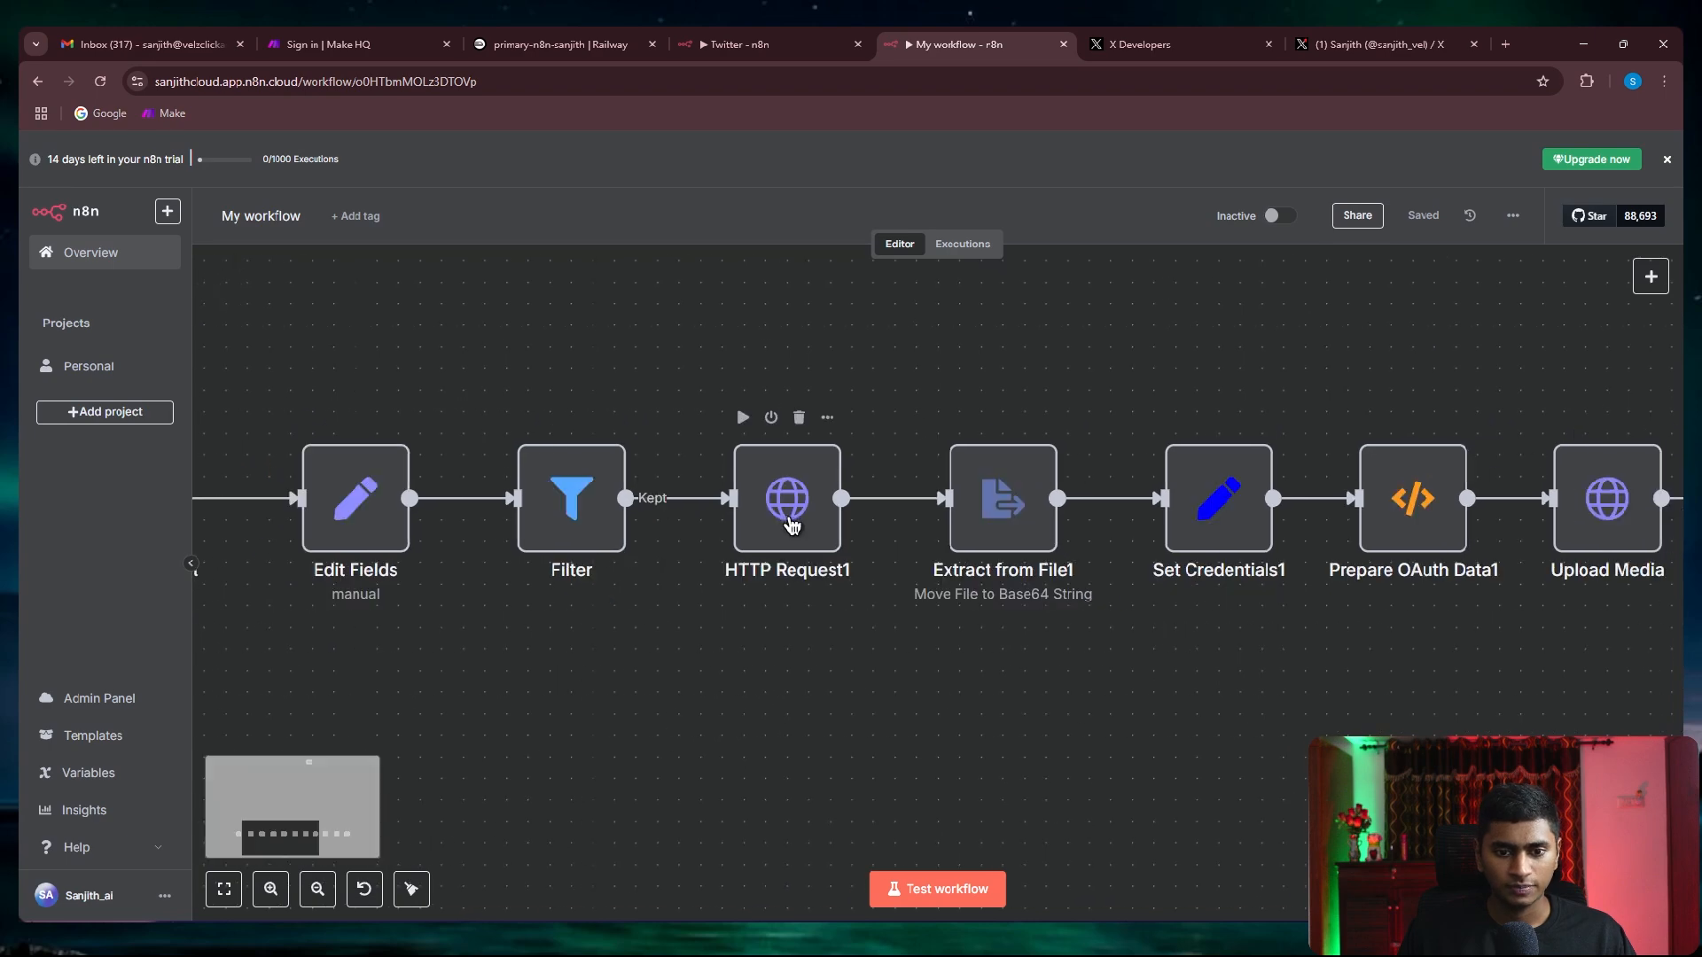
{"action": "double_click", "coordinate": [787, 498]}
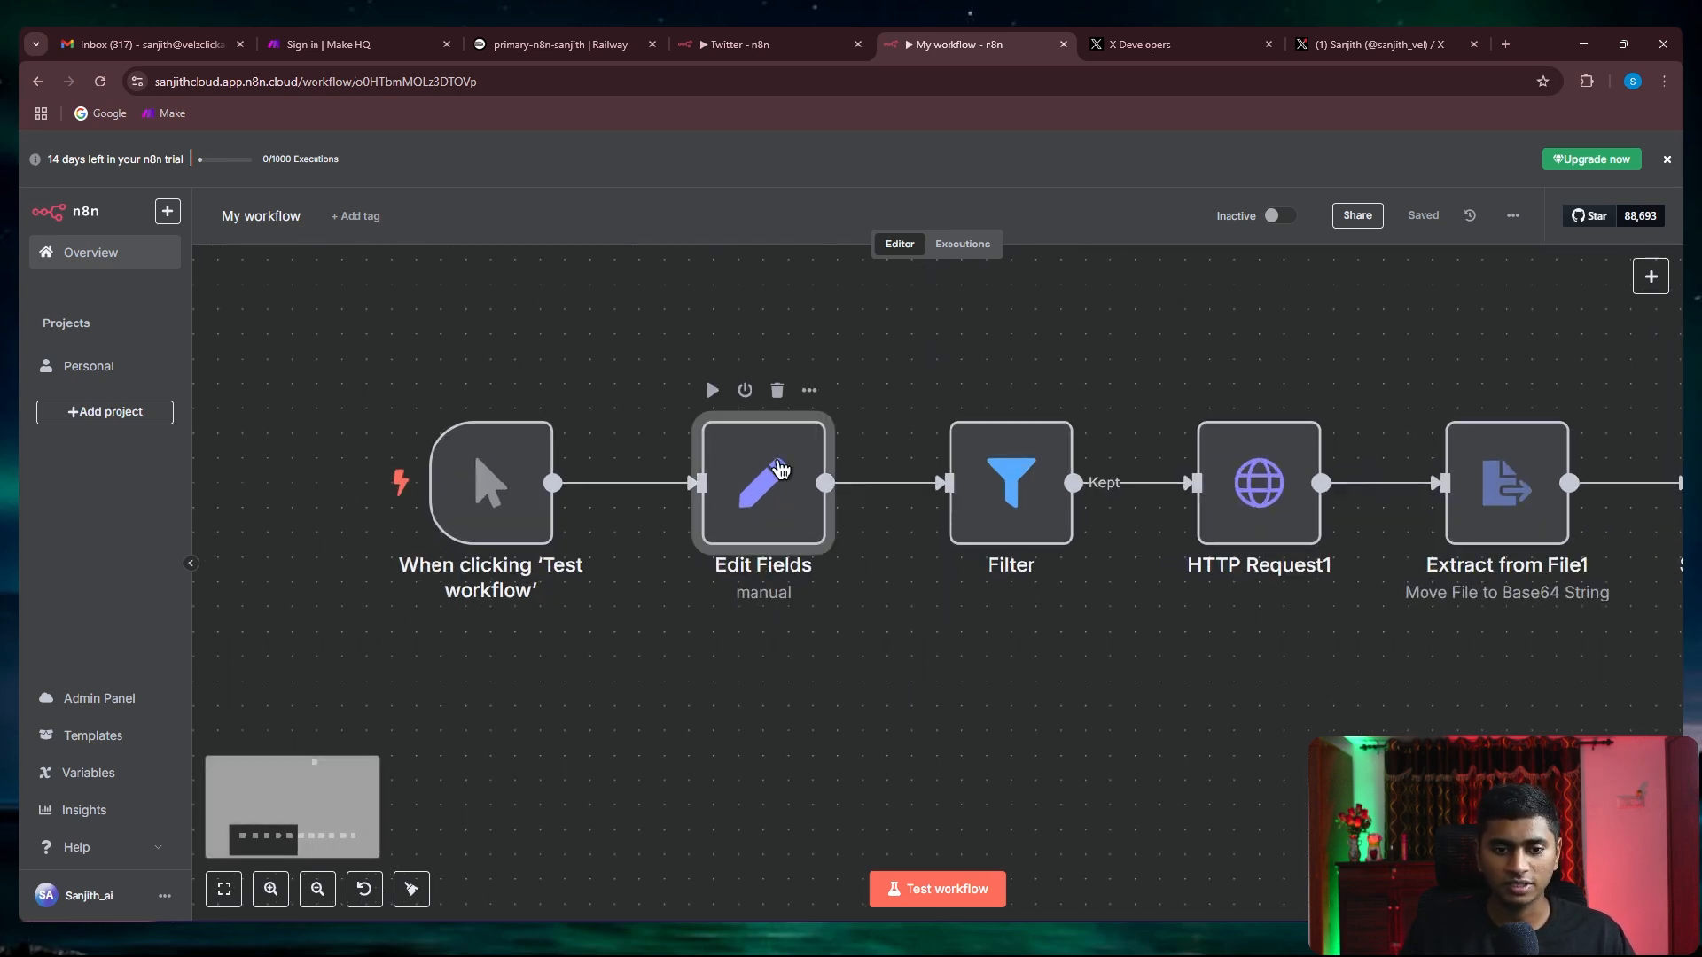
{"action": "double_click", "coordinate": [762, 482]}
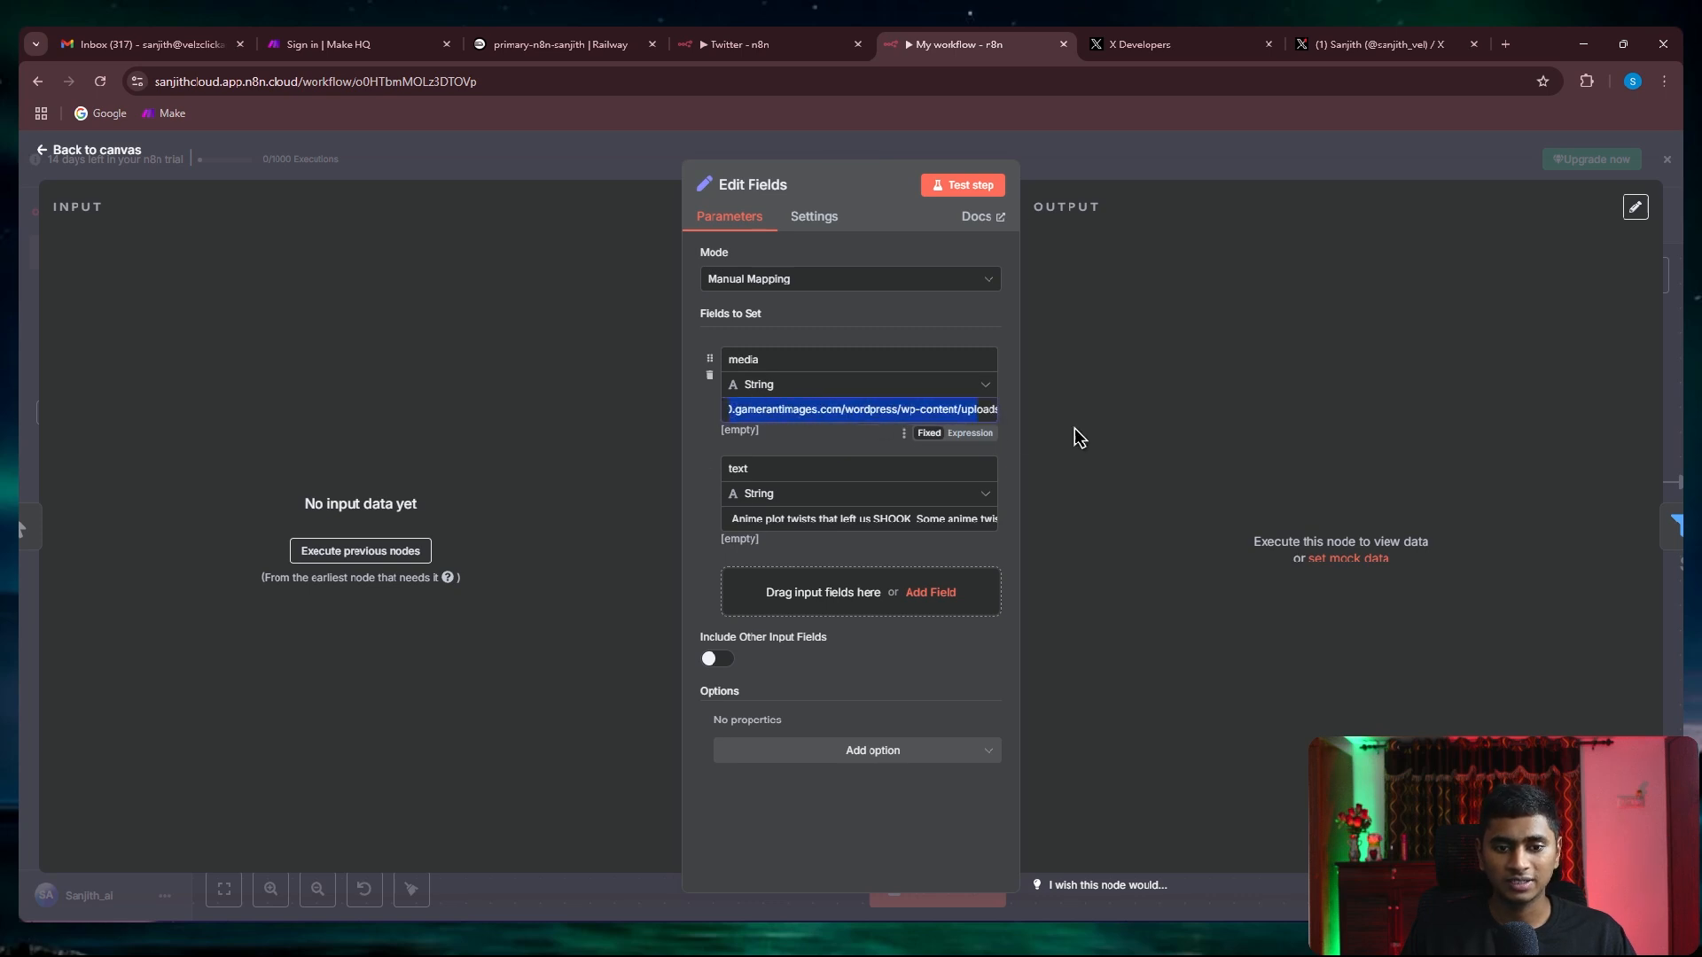
{"action": "left_click", "coordinate": [858, 518]}
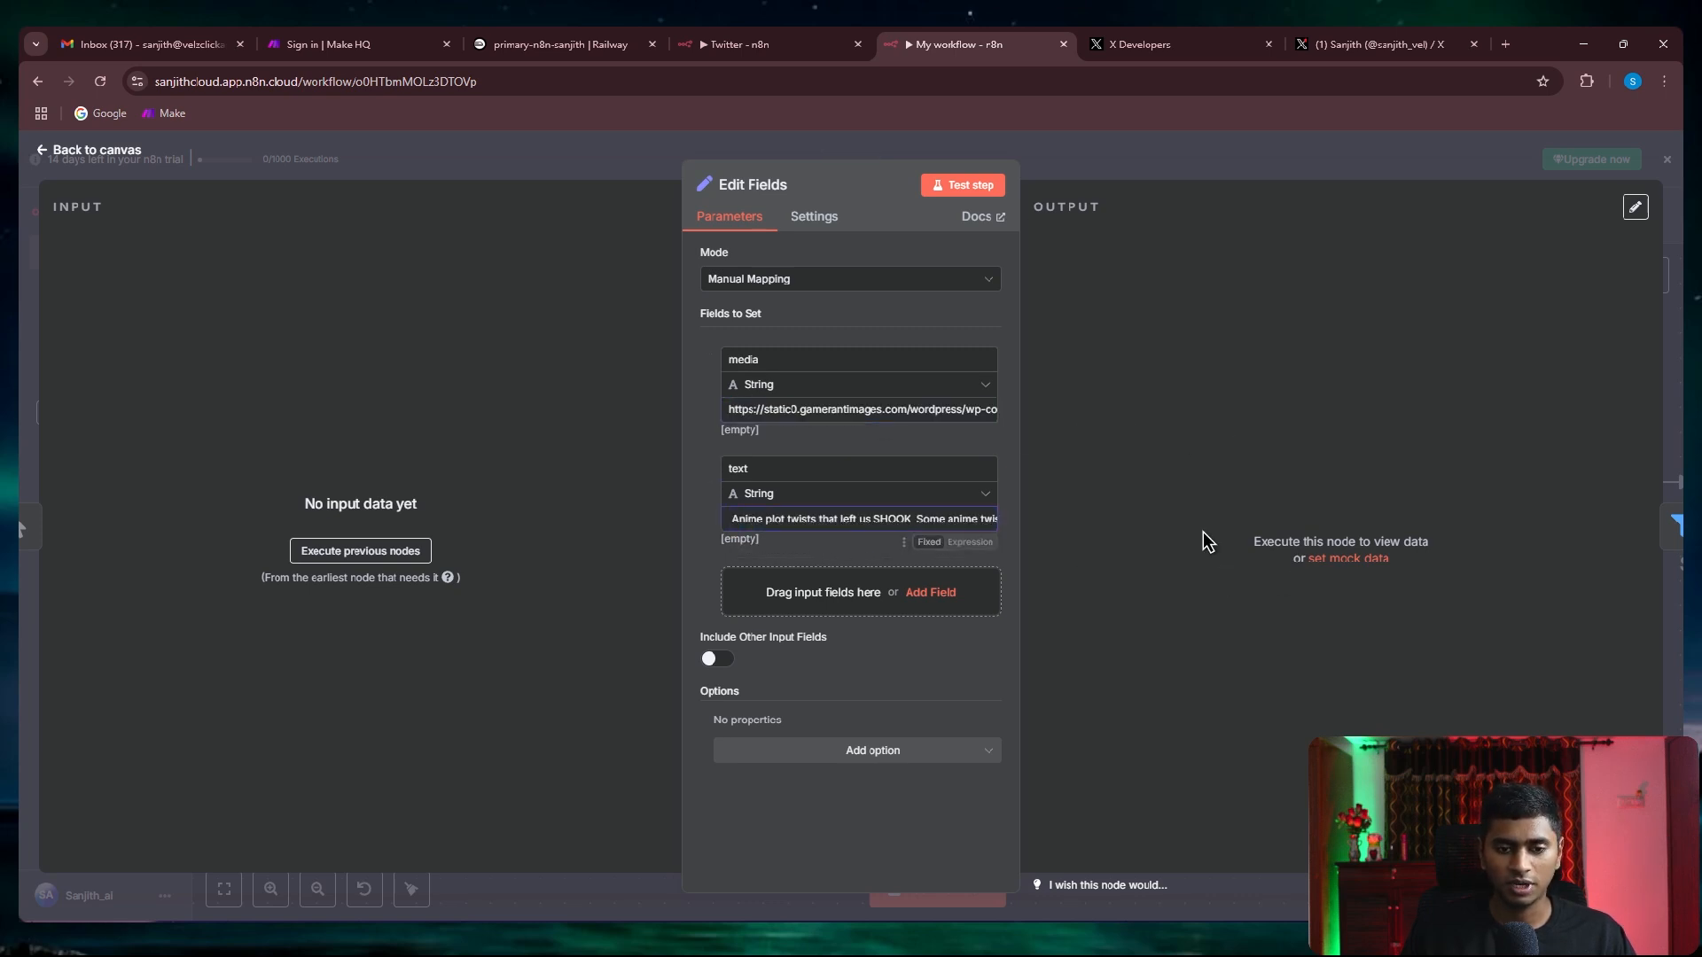
{"action": "left_click", "coordinate": [89, 148]}
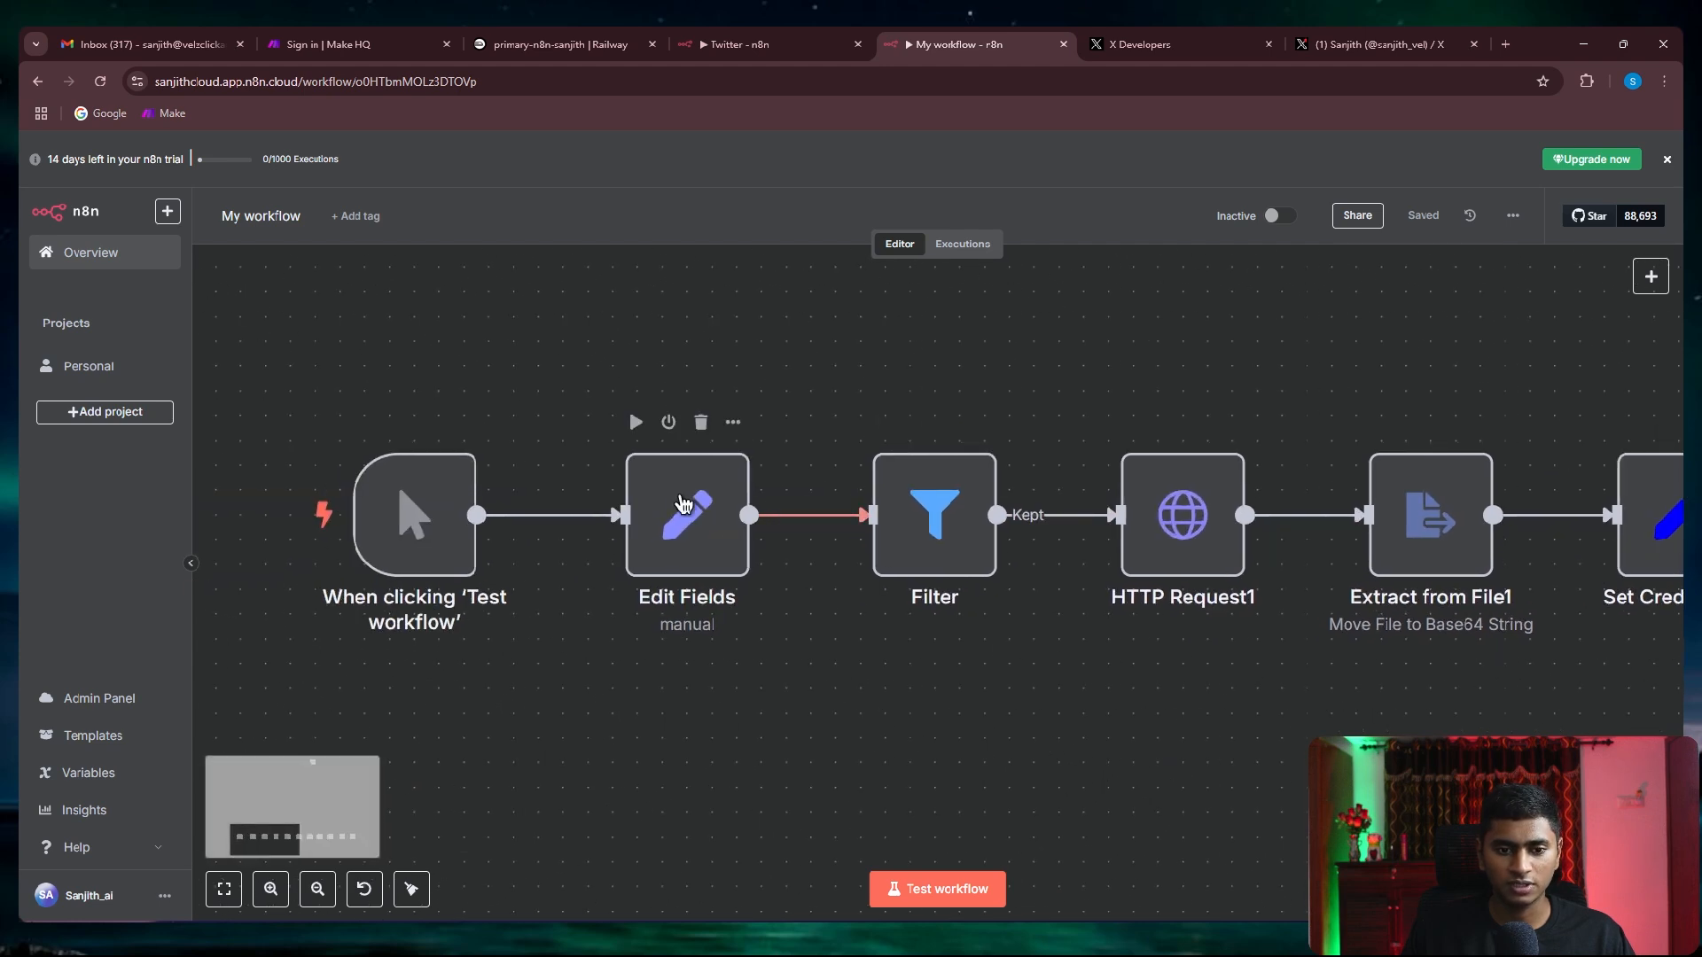
{"action": "scroll", "scroll_direction": "right", "scroll_amount": 3}
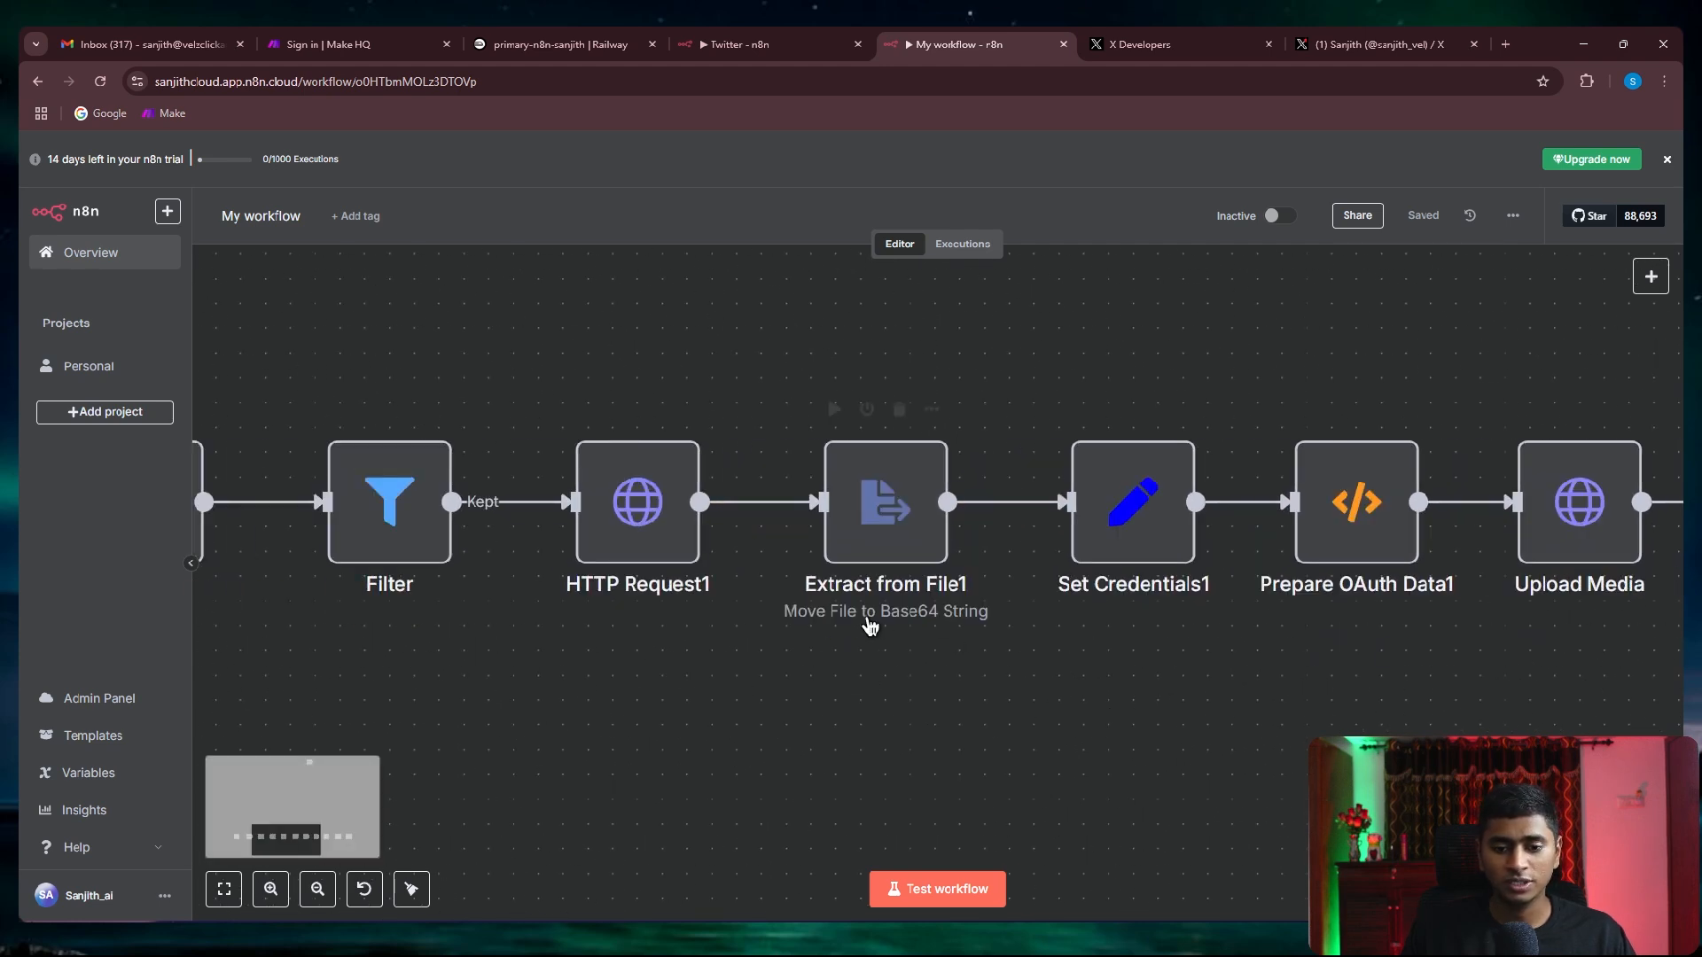
{"action": "mouse_move", "coordinate": [879, 674]}
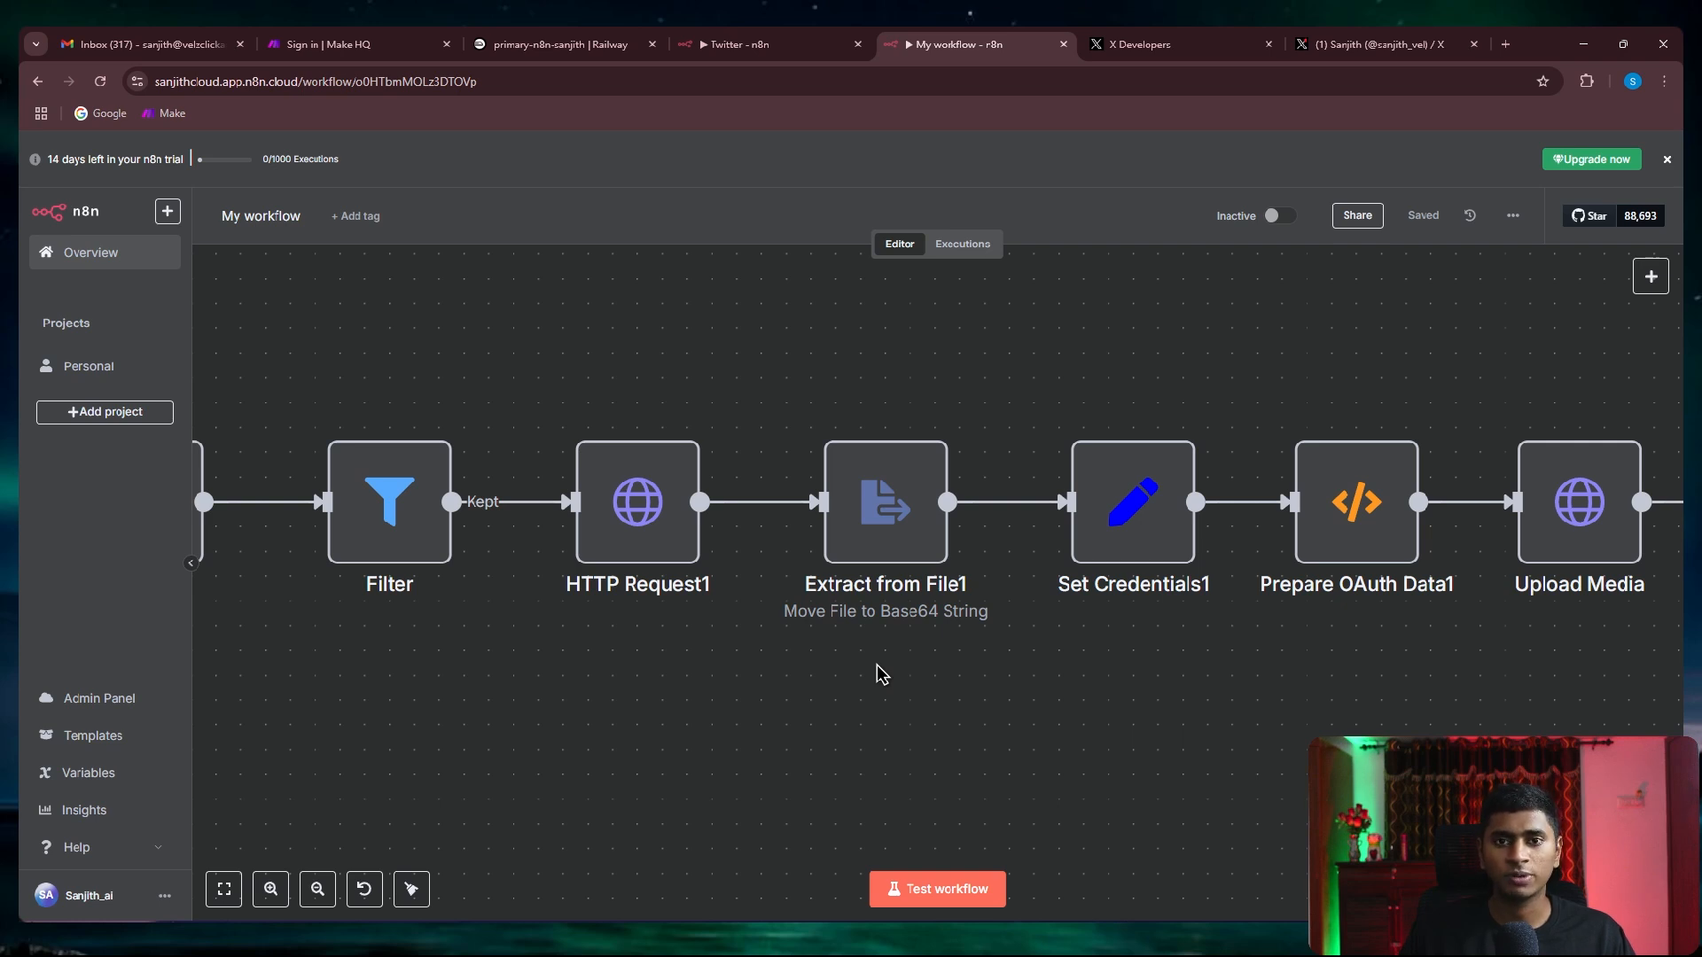
{"action": "mouse_move", "coordinate": [1181, 695]}
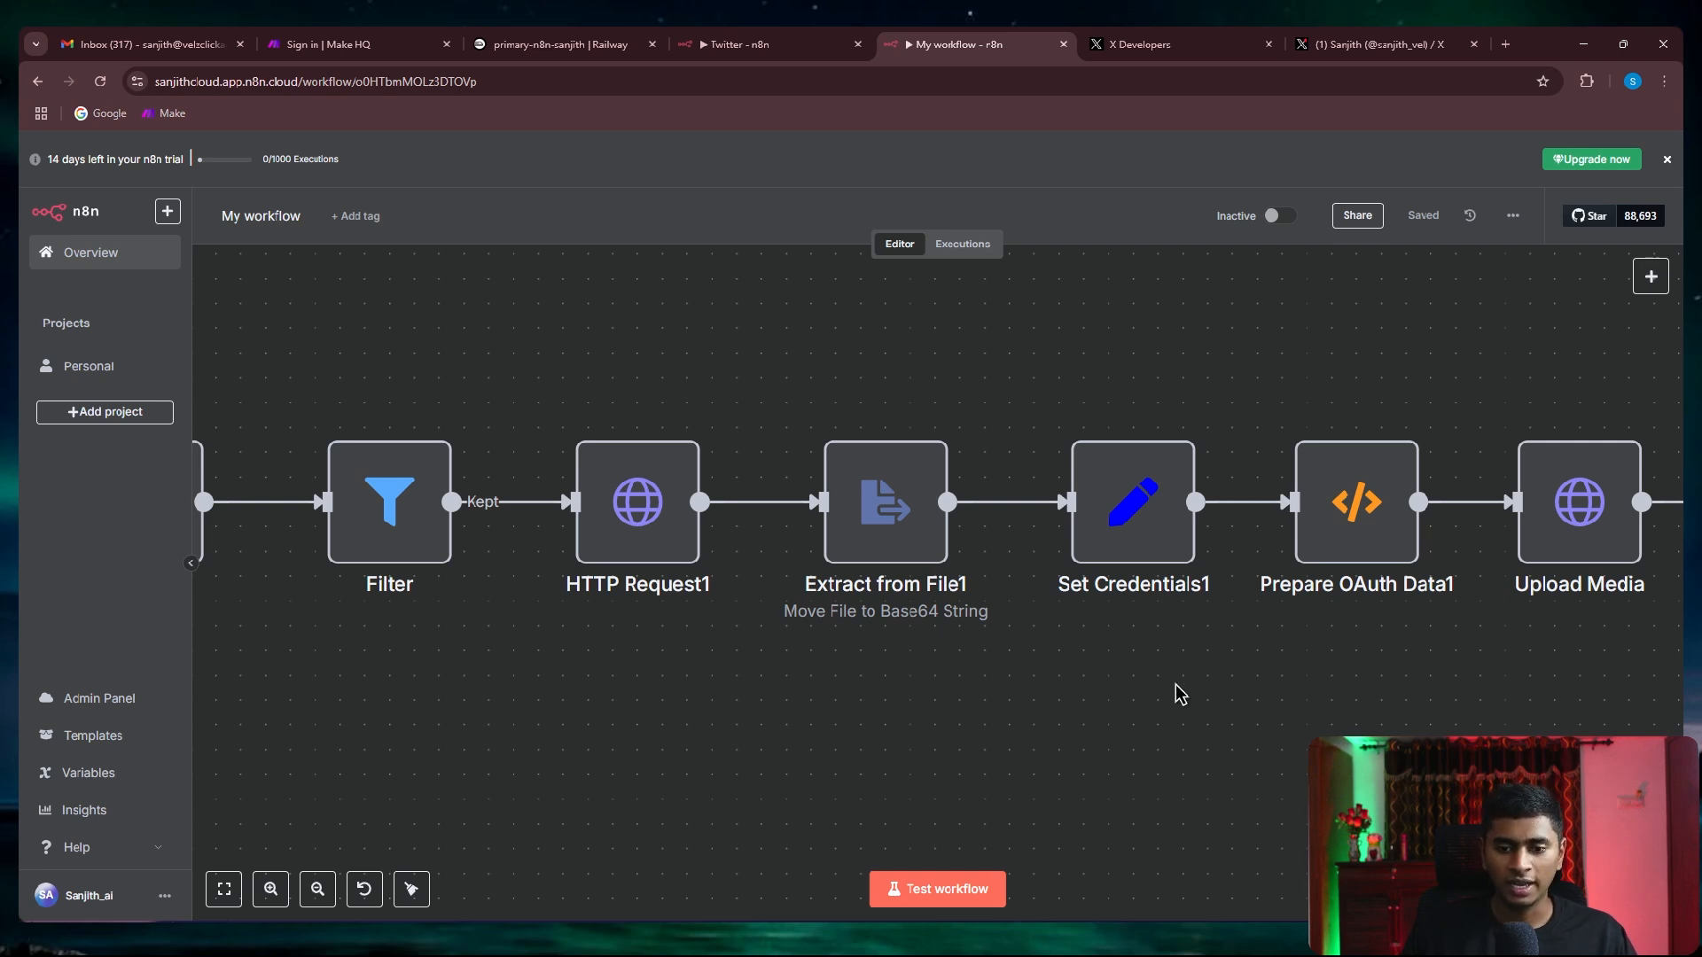
View Set Credentials1's upload URL, consumer key, consumer secret and access token values
{"action": "double_click", "coordinate": [1133, 502]}
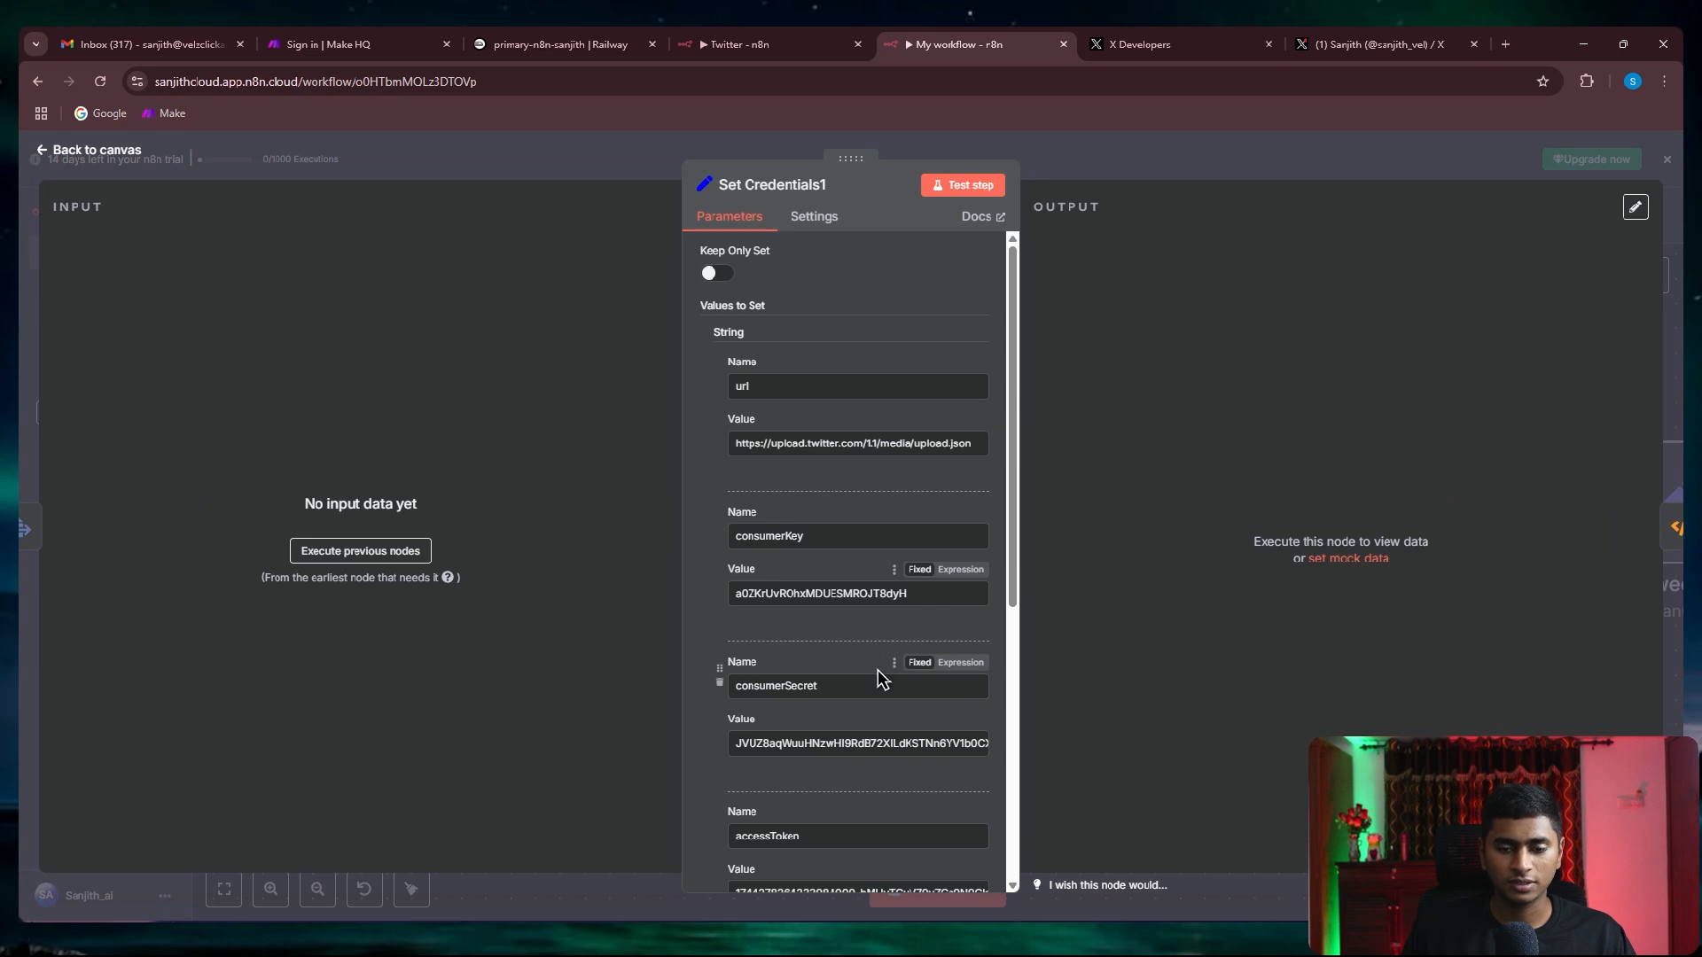
{"action": "mouse_move", "coordinate": [884, 675]}
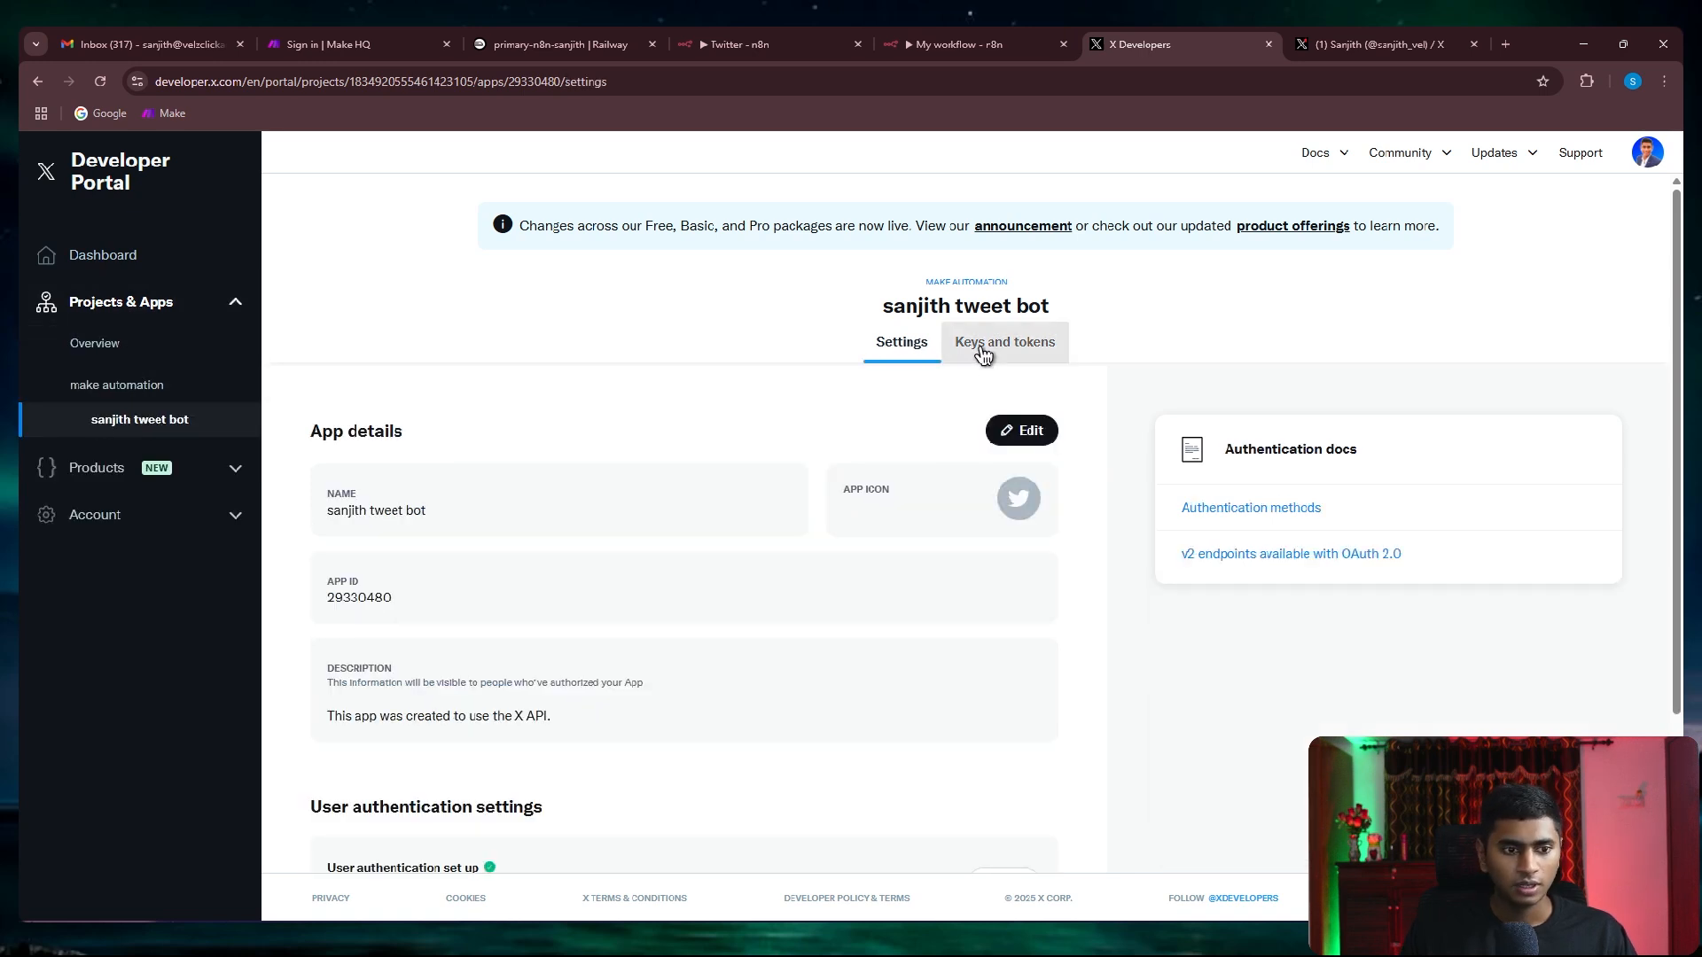
Regenerate the app's API key and secret and paste the new key into consumerKey
{"action": "left_click", "coordinate": [1003, 340]}
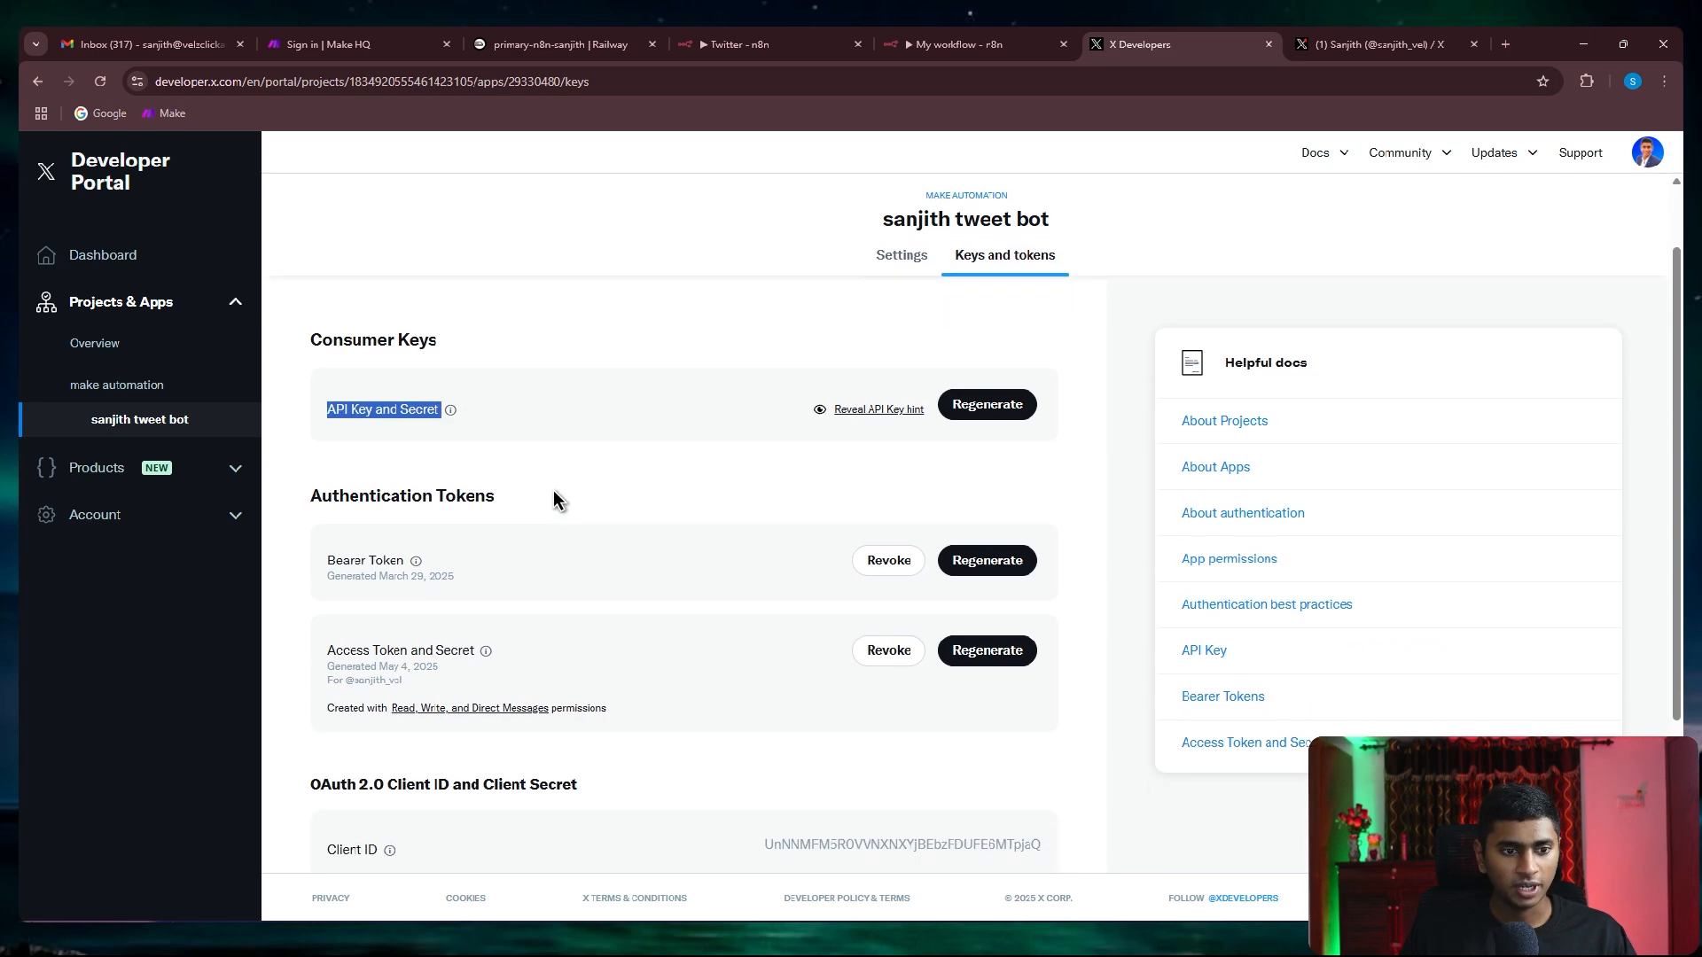
{"action": "left_click", "coordinate": [984, 409]}
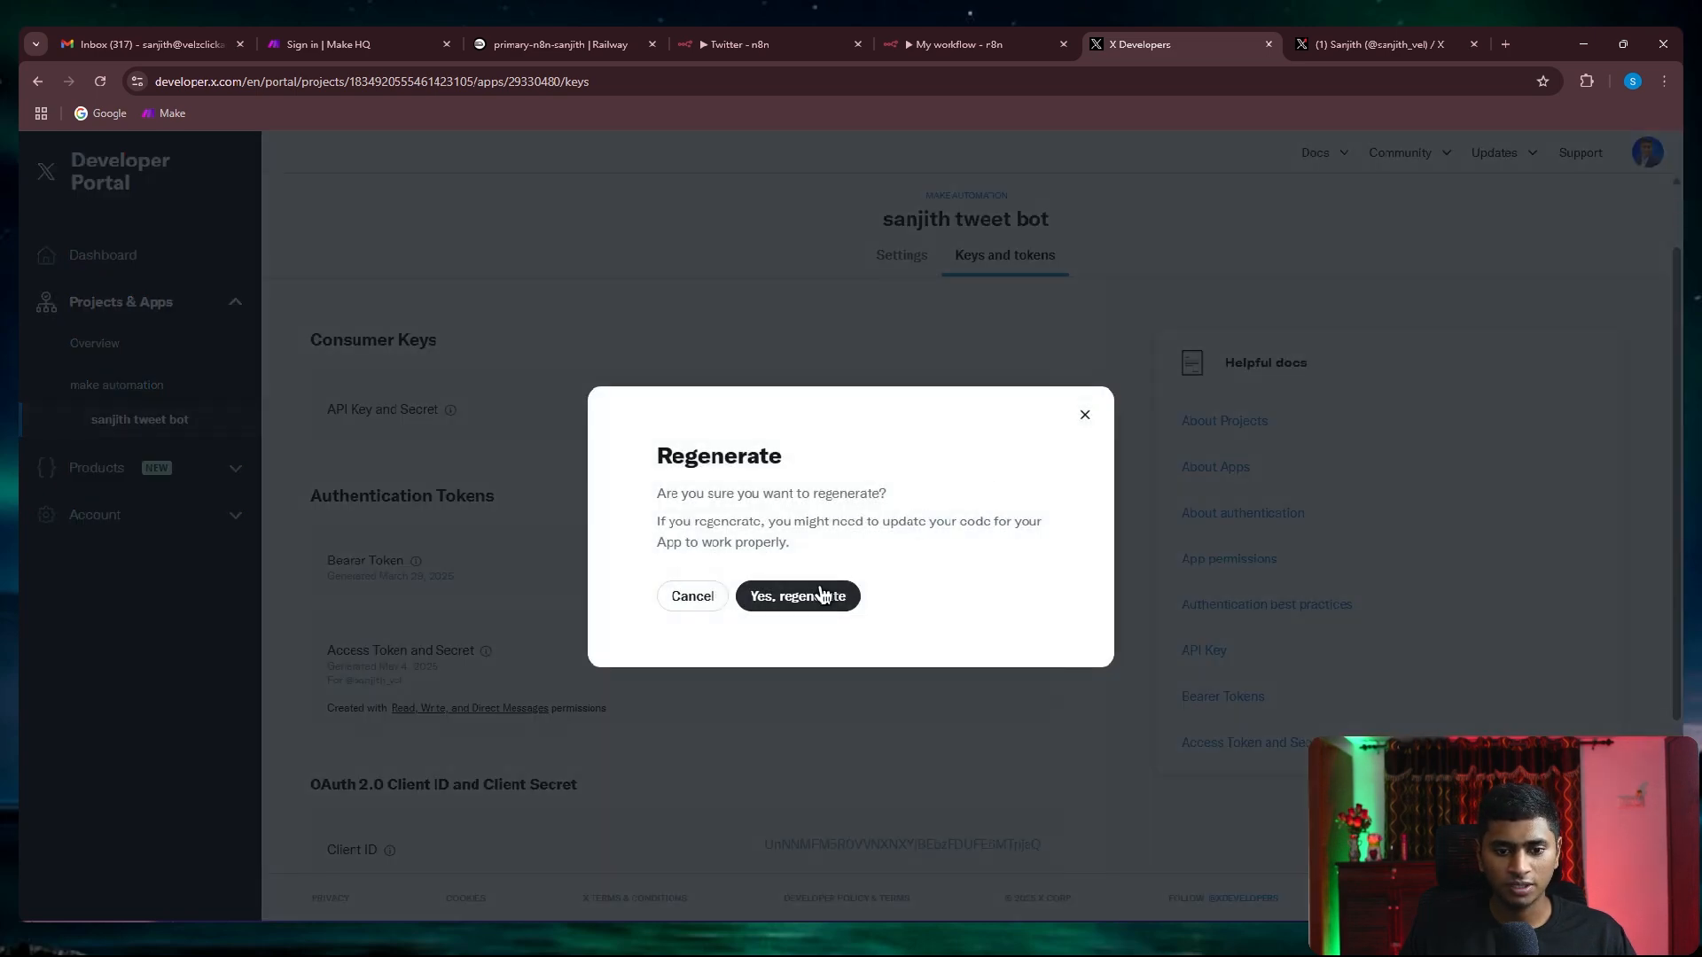
{"action": "left_click", "coordinate": [798, 596]}
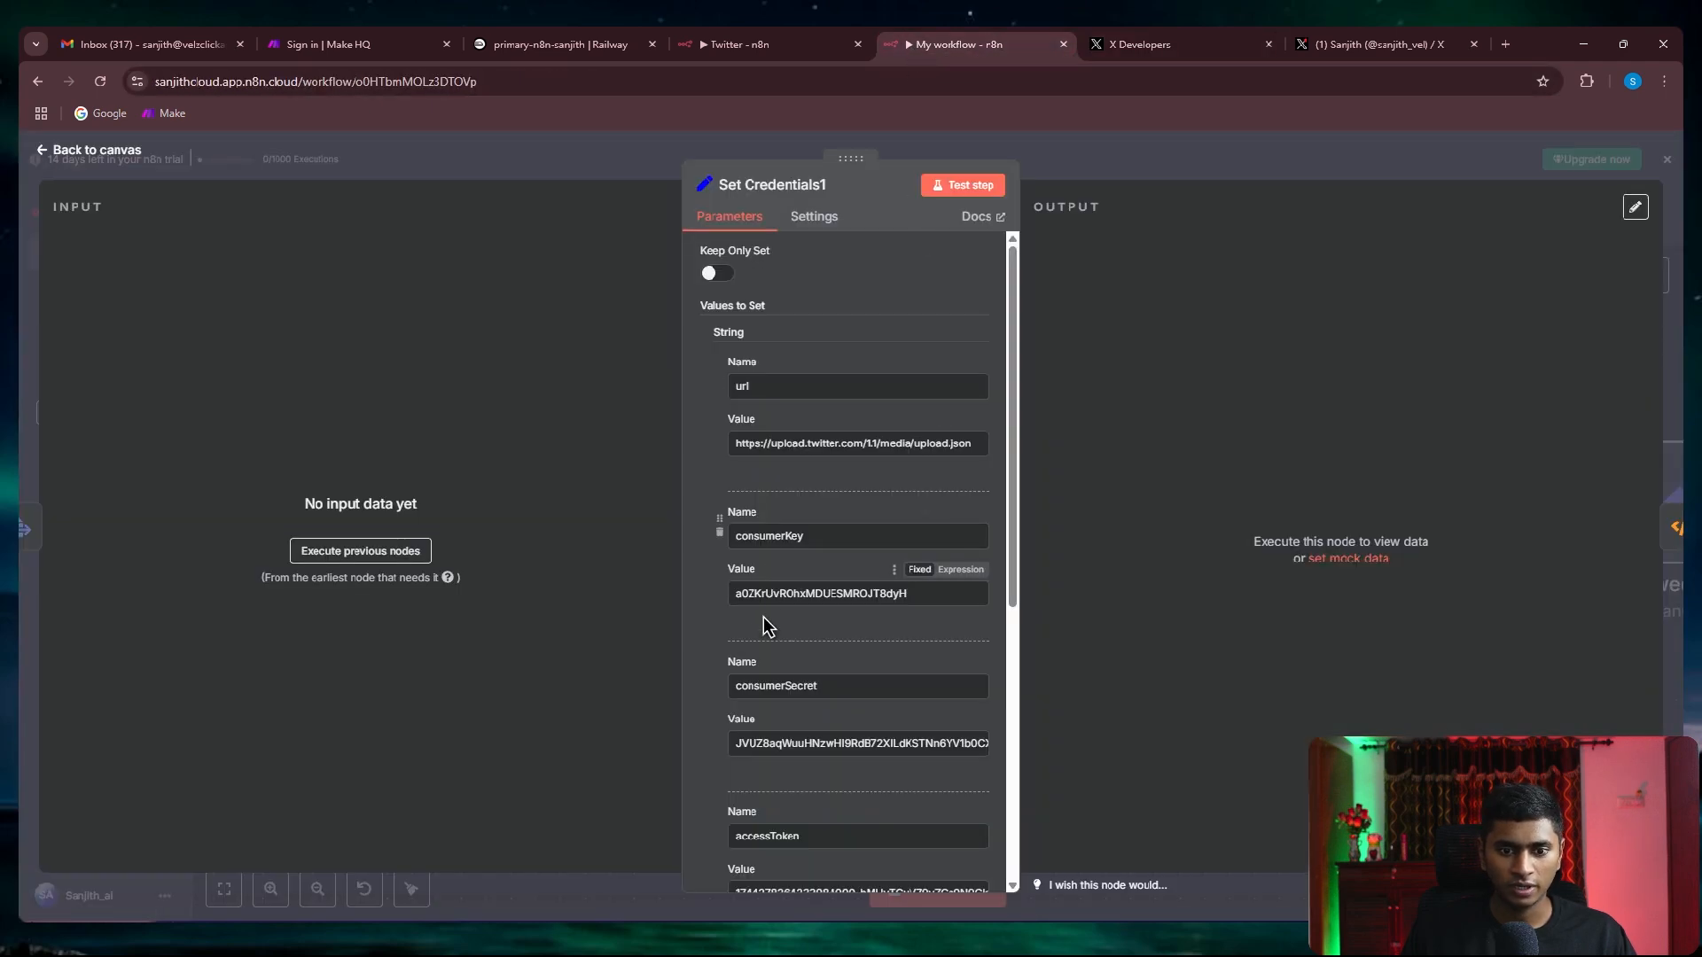
{"action": "right_click", "coordinate": [821, 592]}
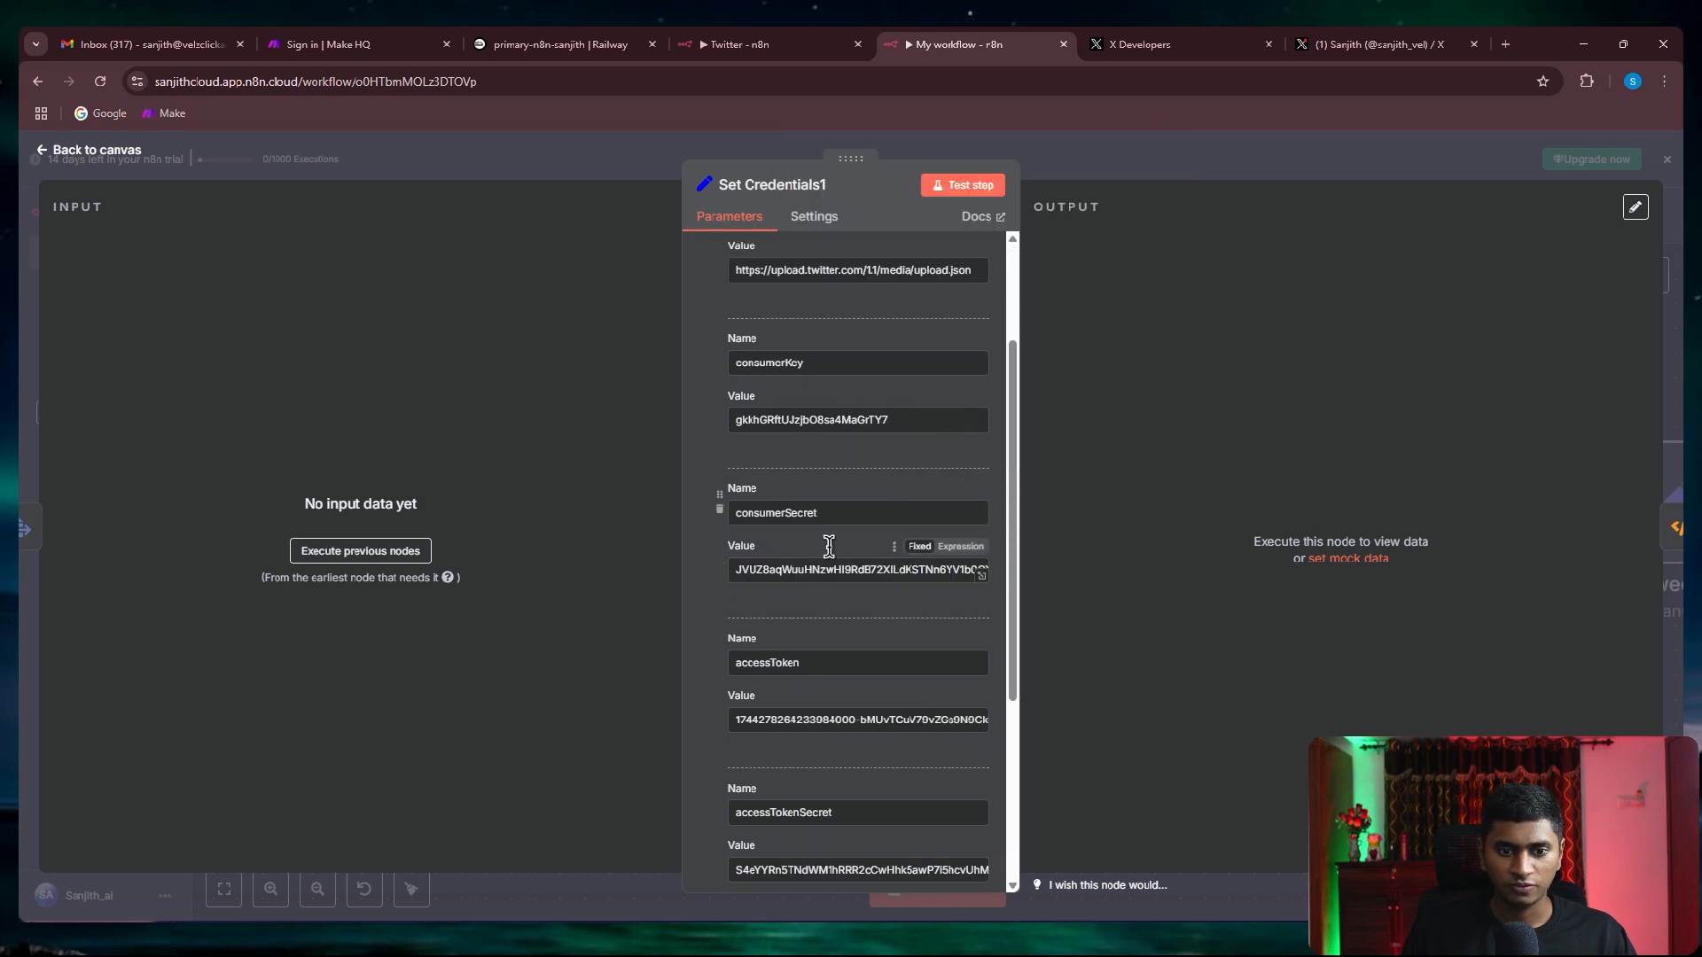
Copy the new API key secret into consumerSecret and confirm the keys are saved
{"action": "left_click", "coordinate": [1131, 45]}
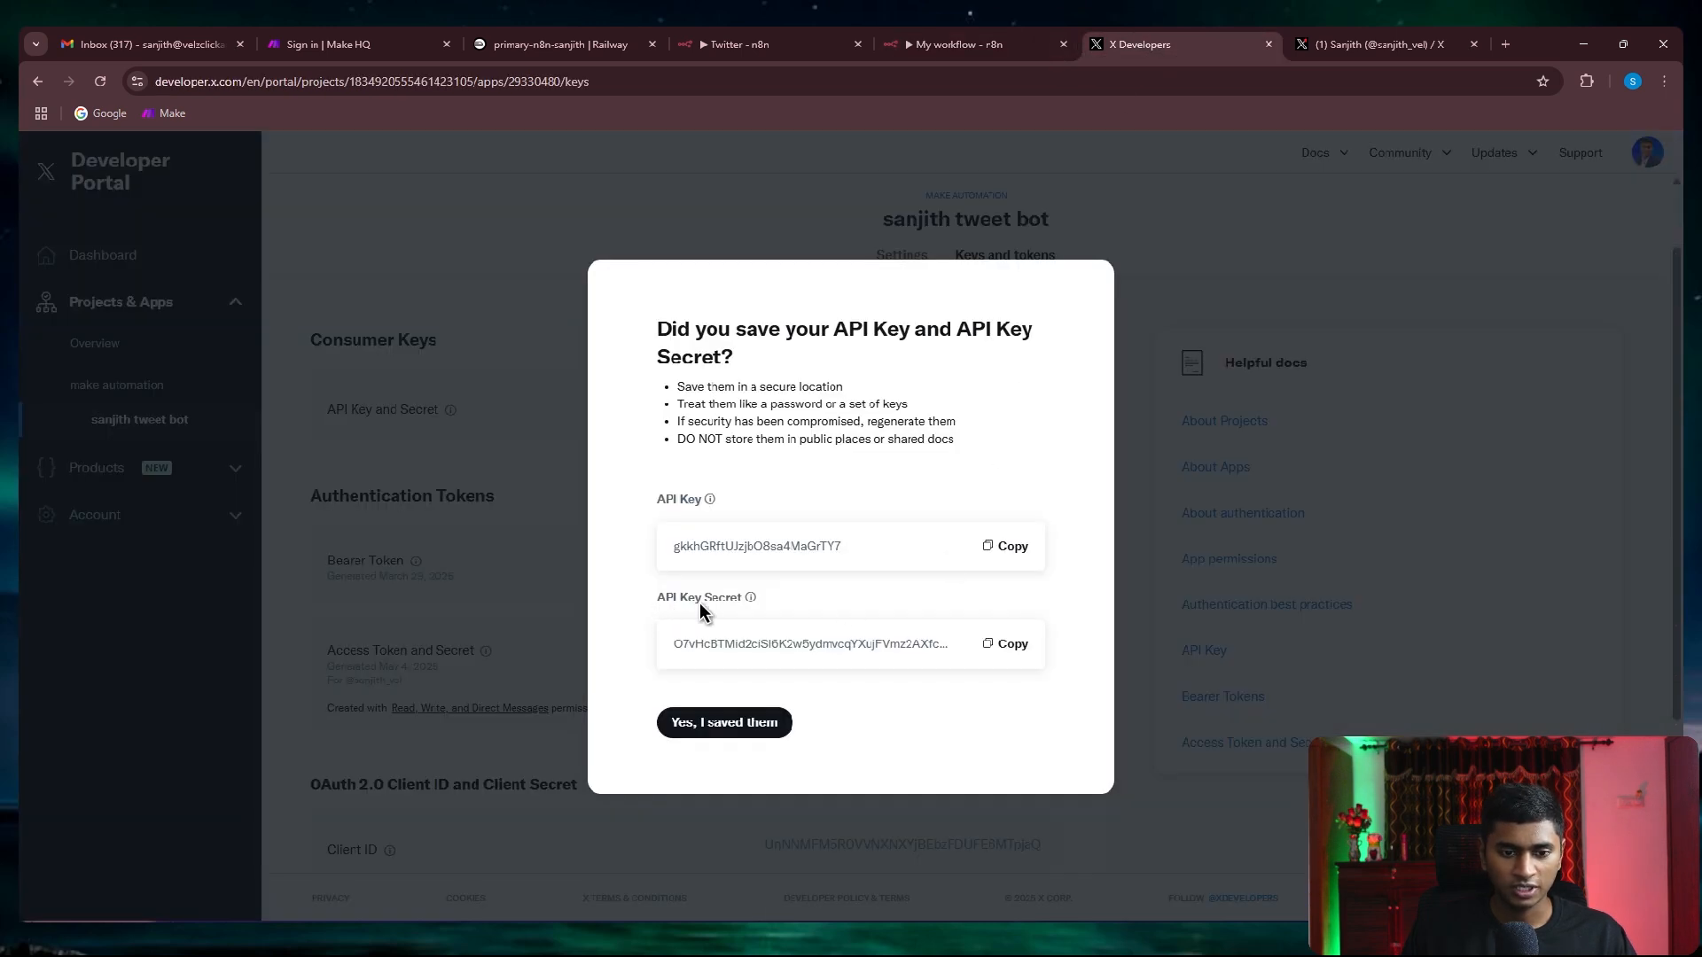
{"action": "left_click", "coordinate": [1004, 641]}
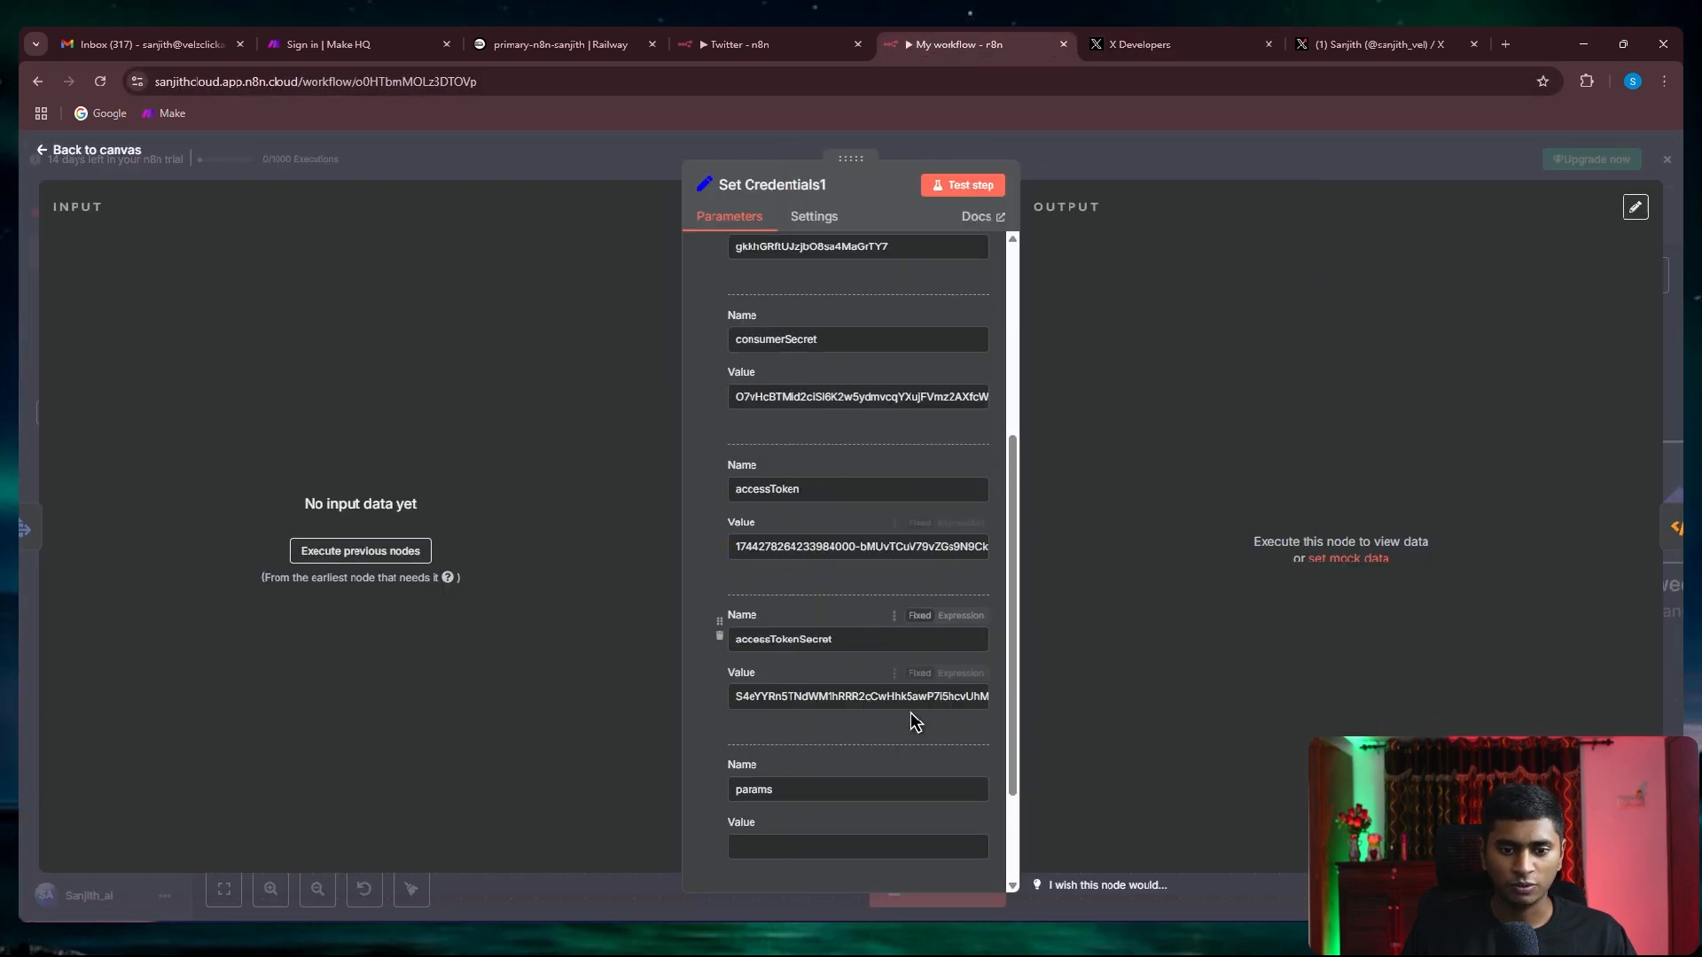
{"action": "left_click", "coordinate": [1175, 44]}
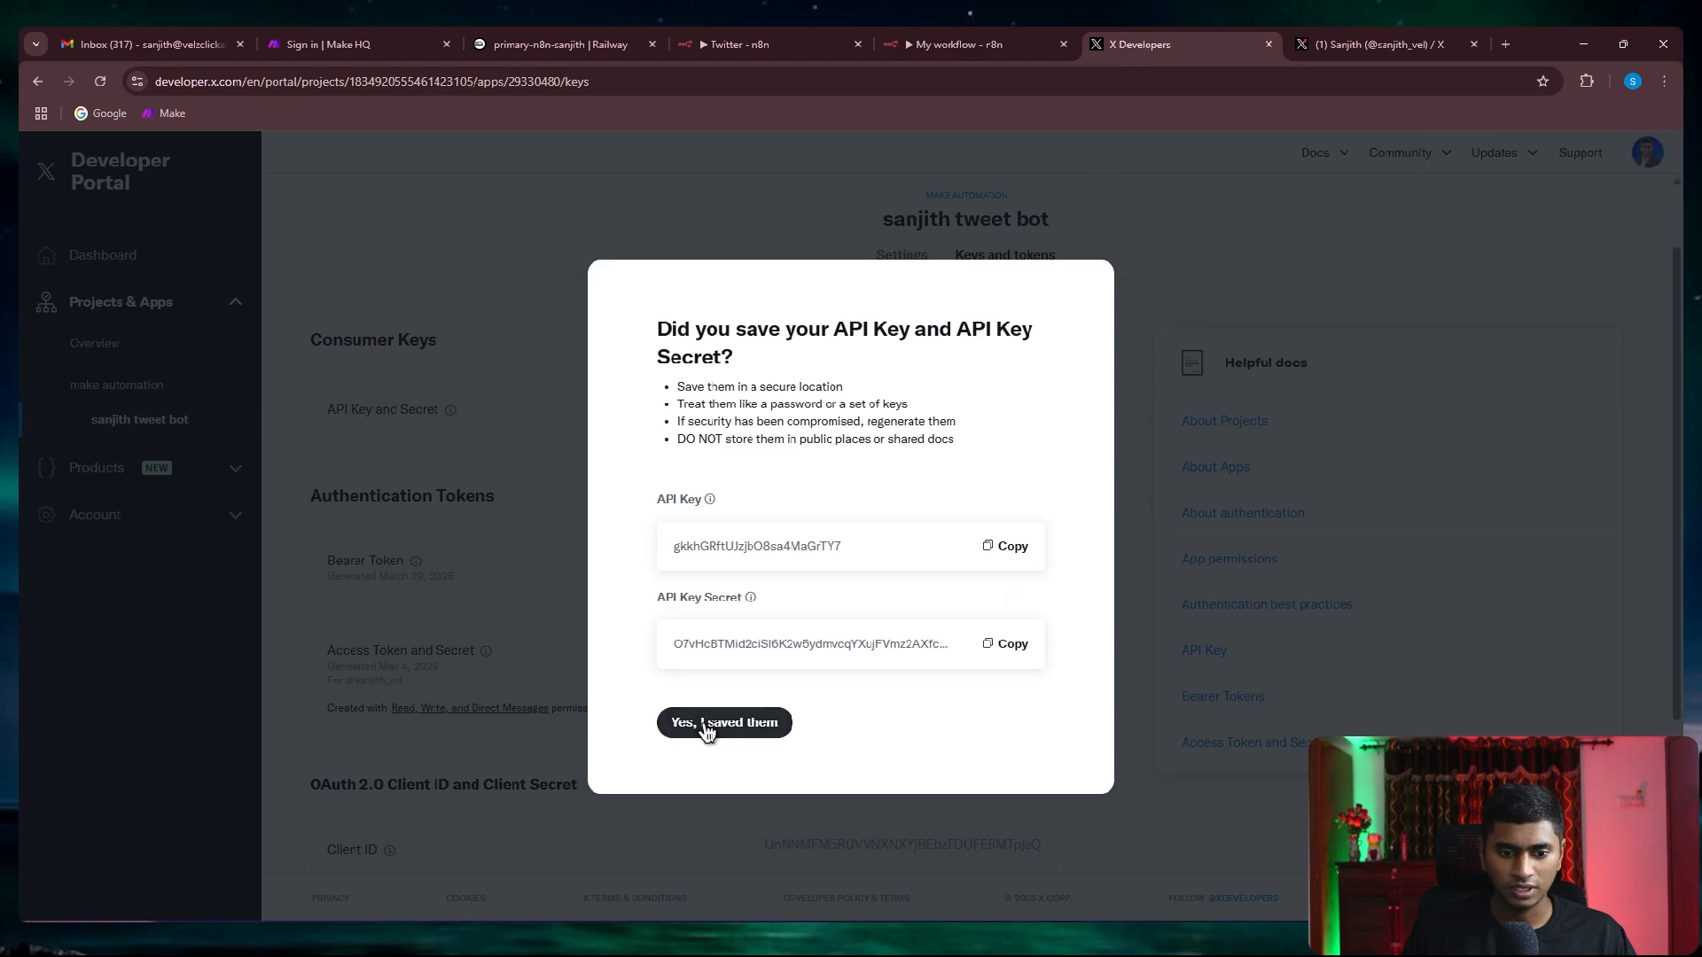
{"action": "left_click", "coordinate": [723, 721]}
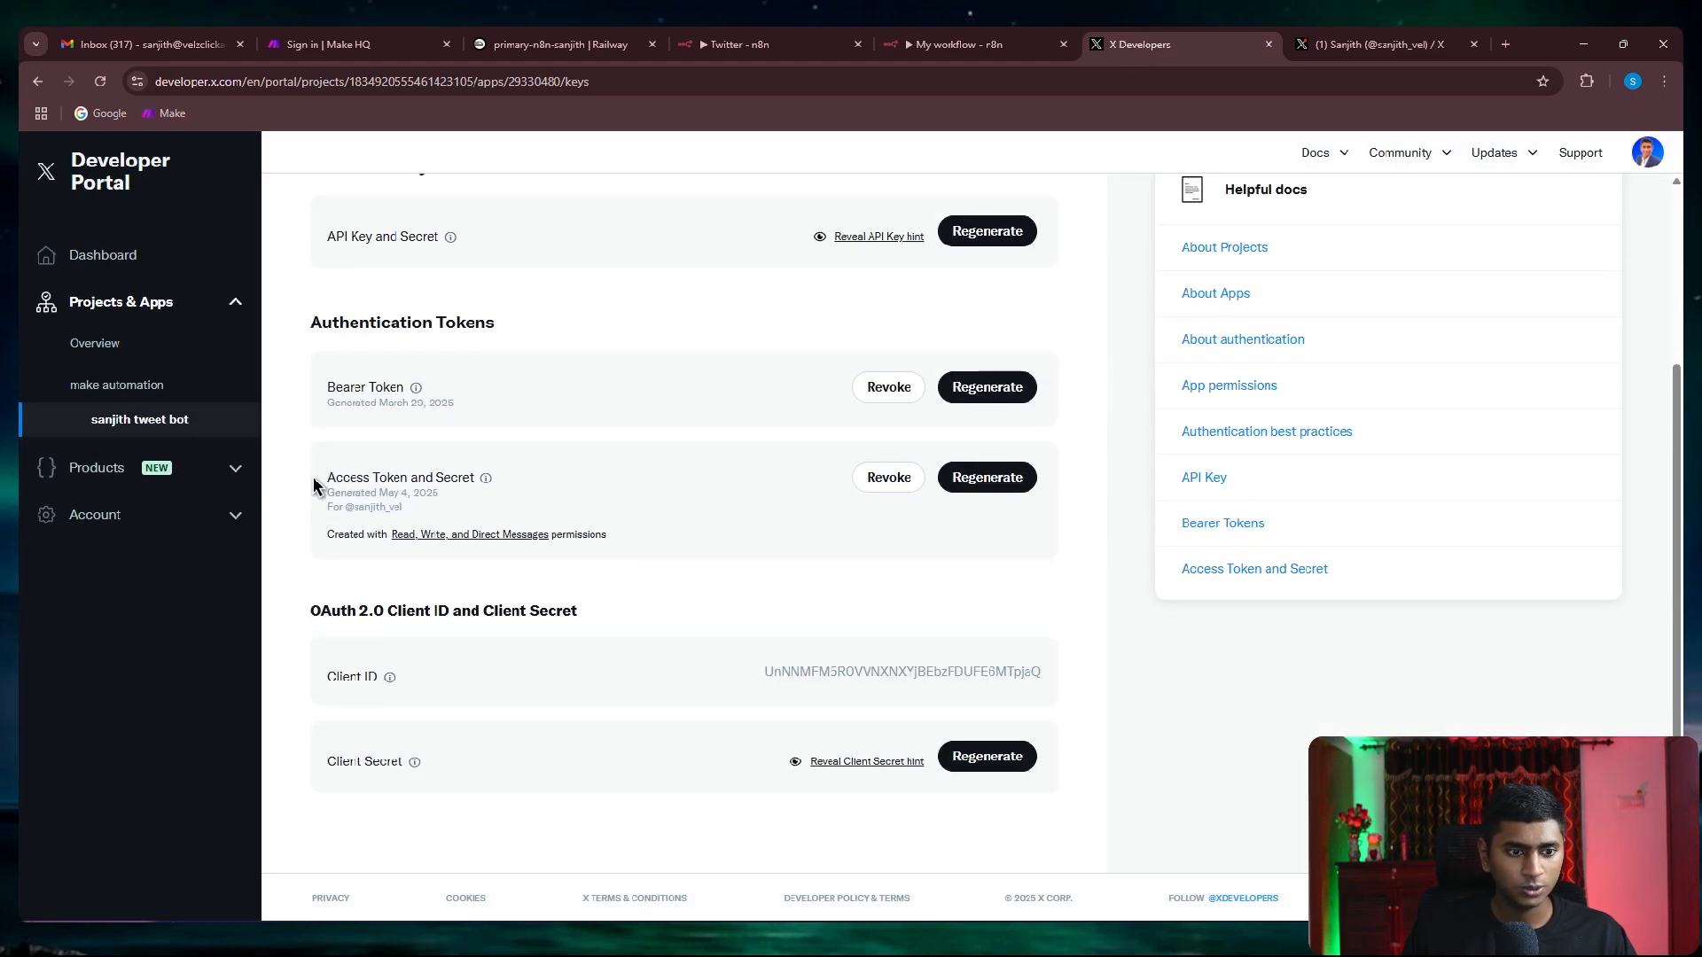
Regenerate the access token and secret and copy the new access token into Set Credentials1
{"action": "left_click", "coordinate": [984, 477]}
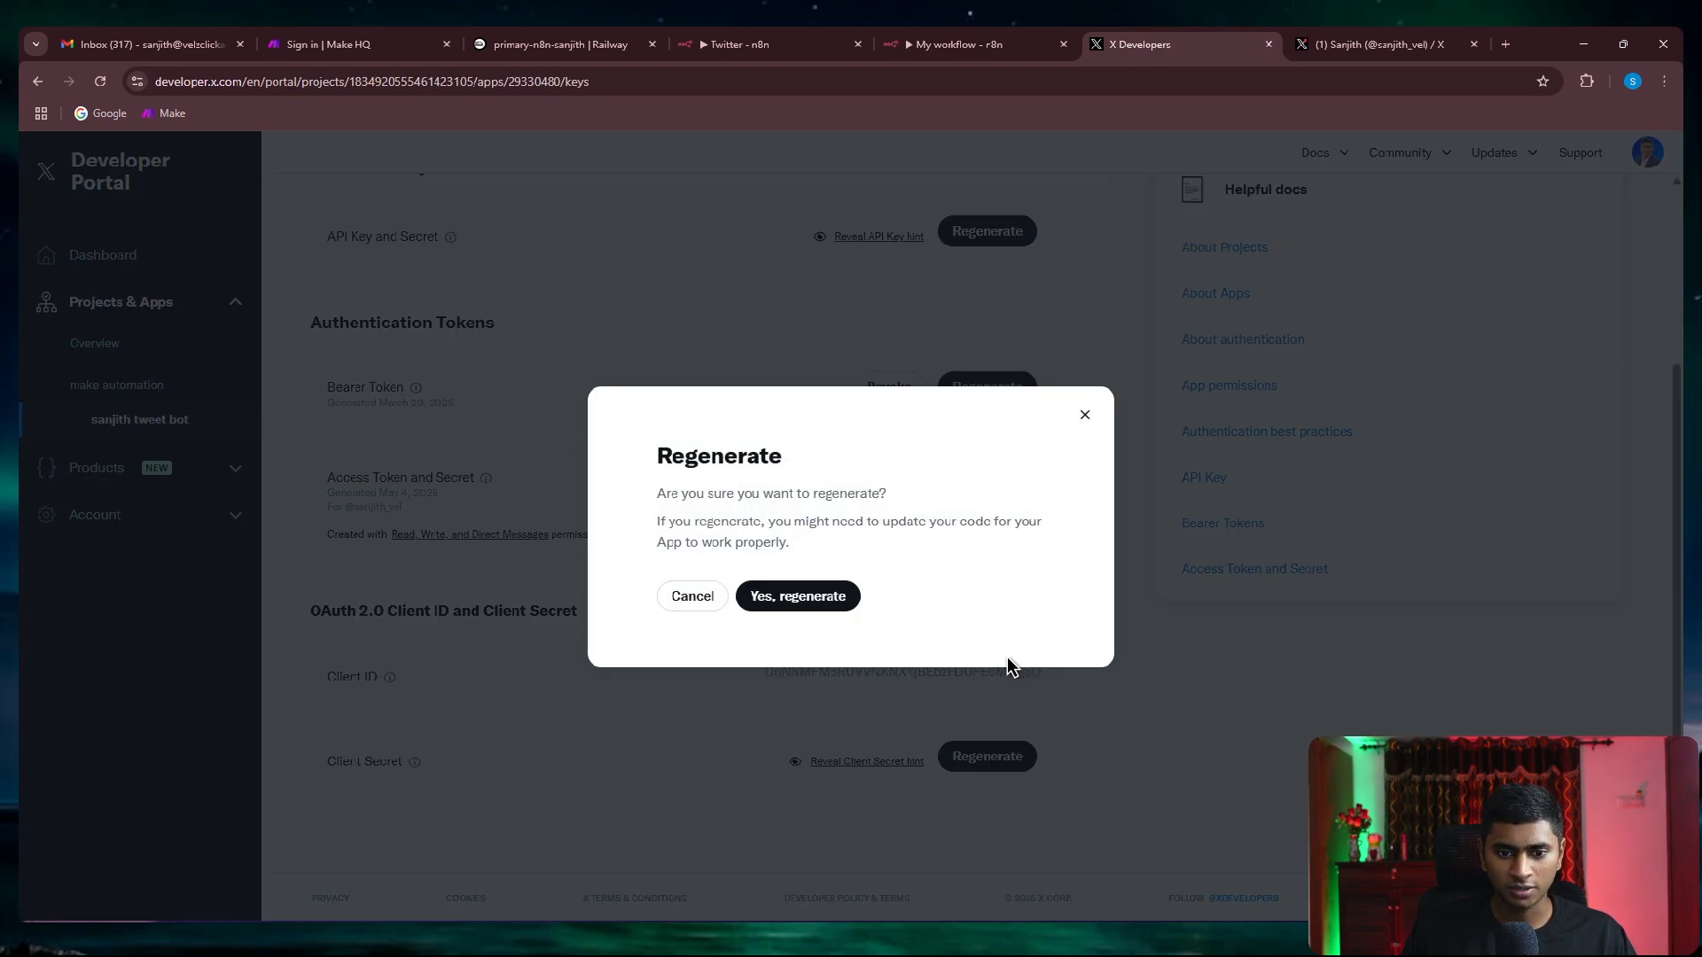
{"action": "left_click", "coordinate": [796, 595]}
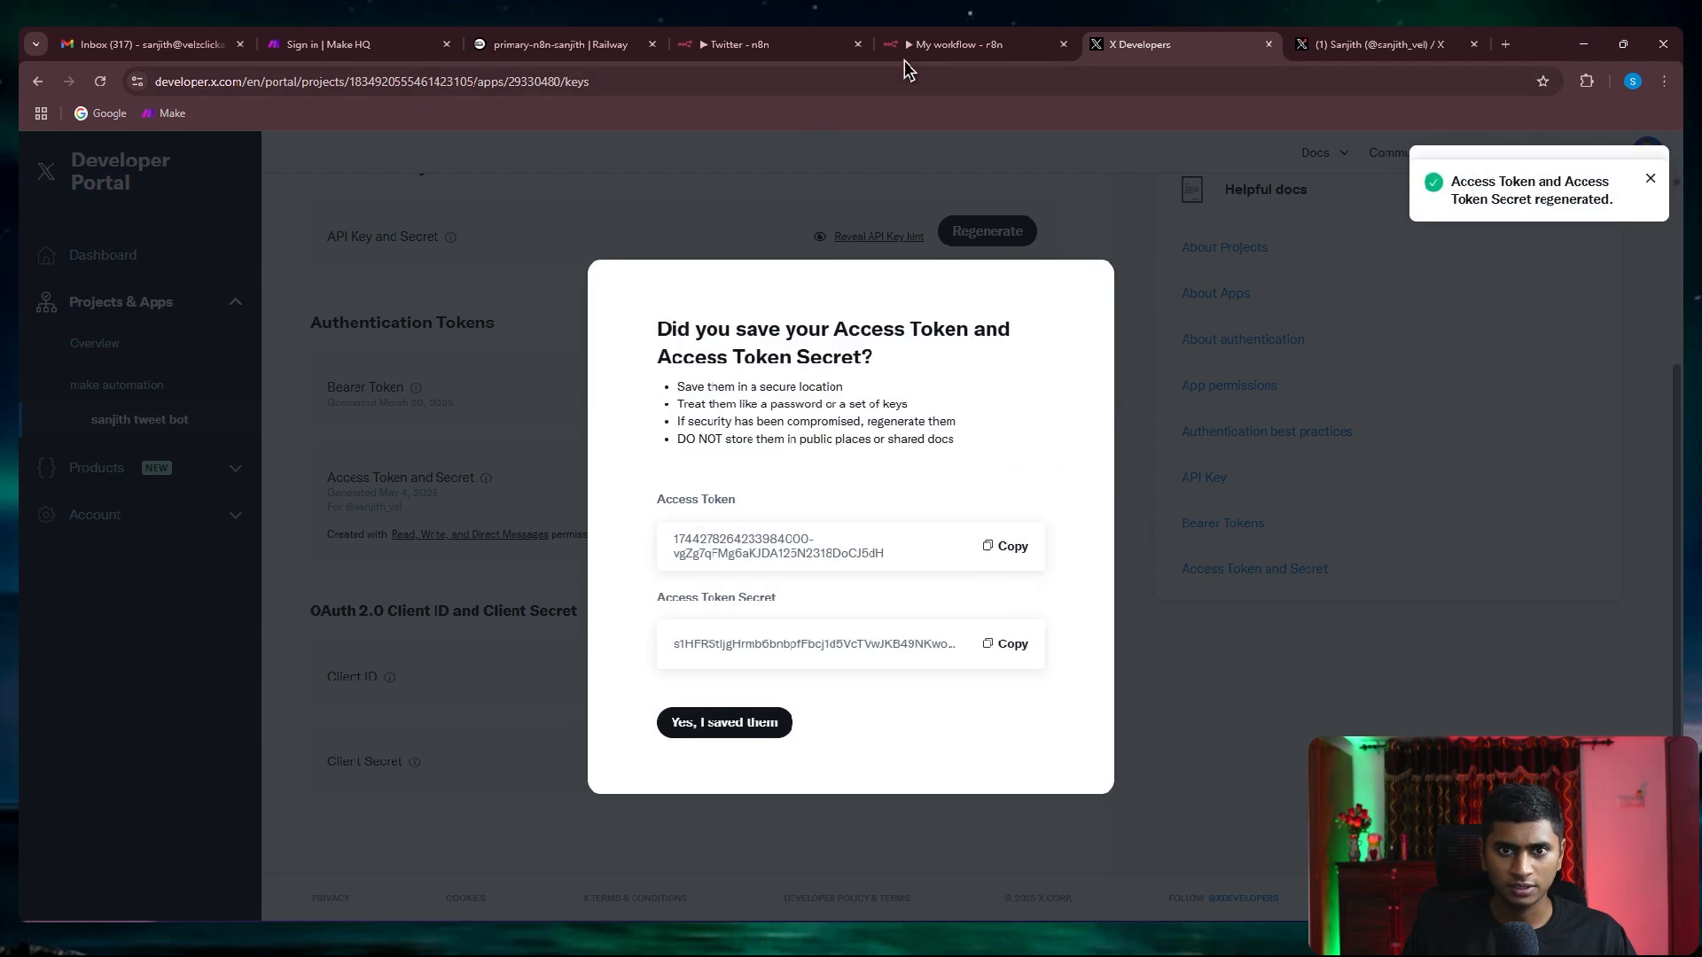
{"action": "left_click", "coordinate": [966, 45]}
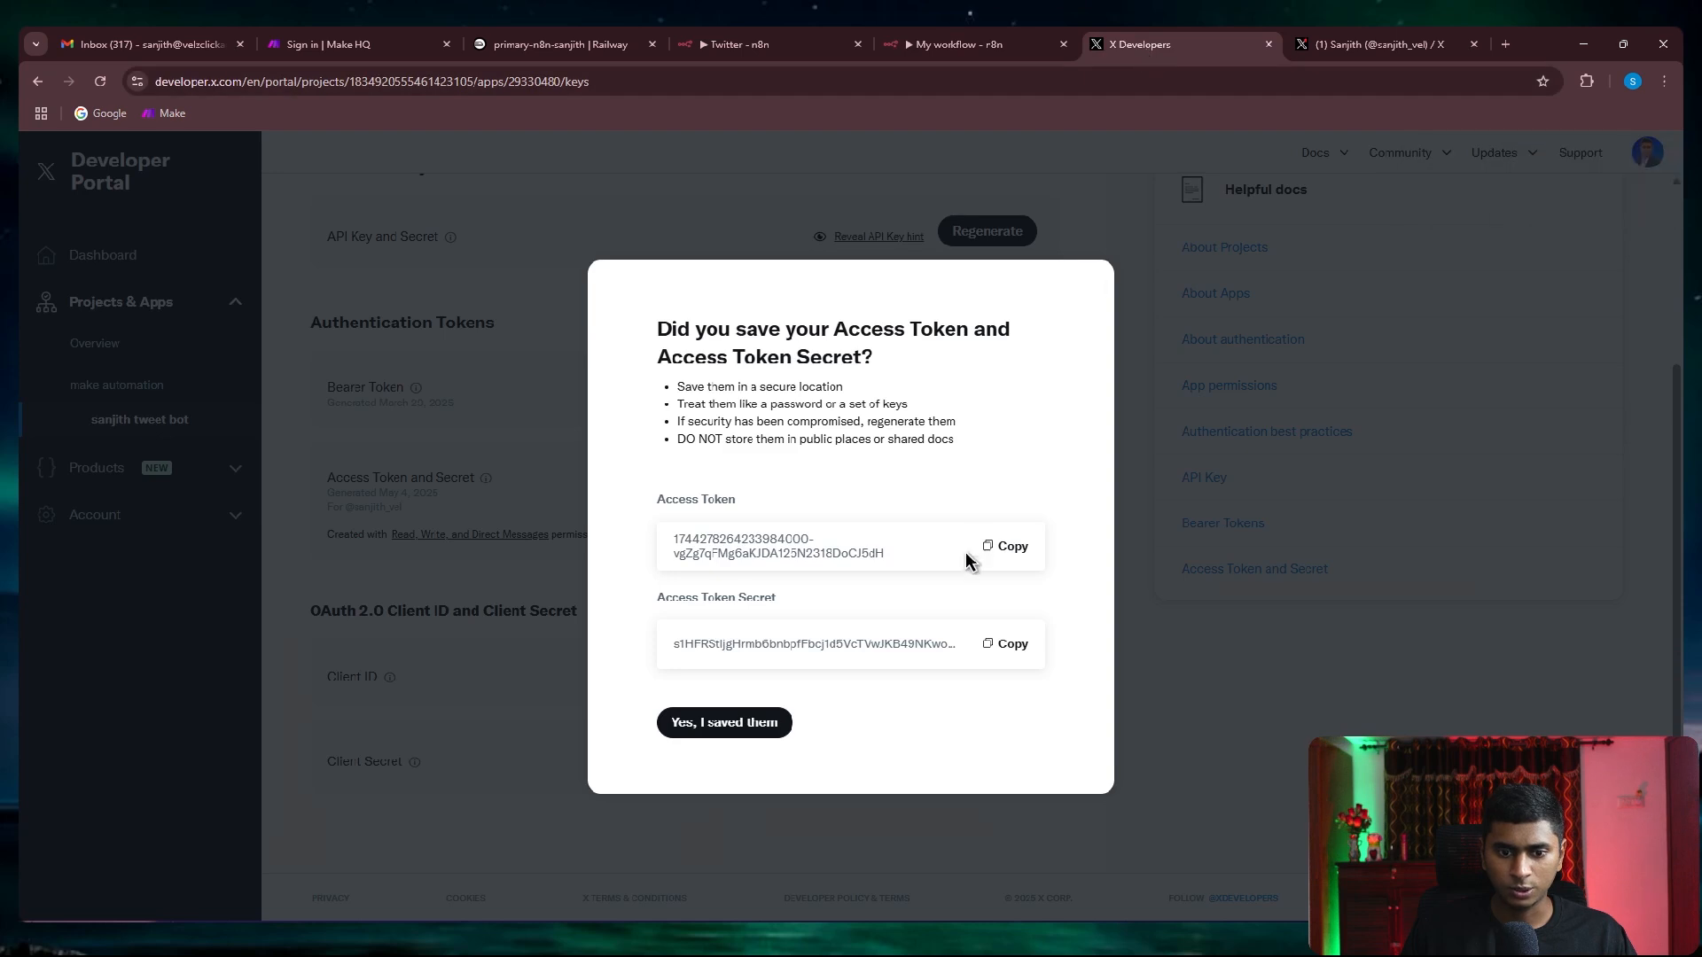
{"action": "left_click", "coordinate": [955, 44]}
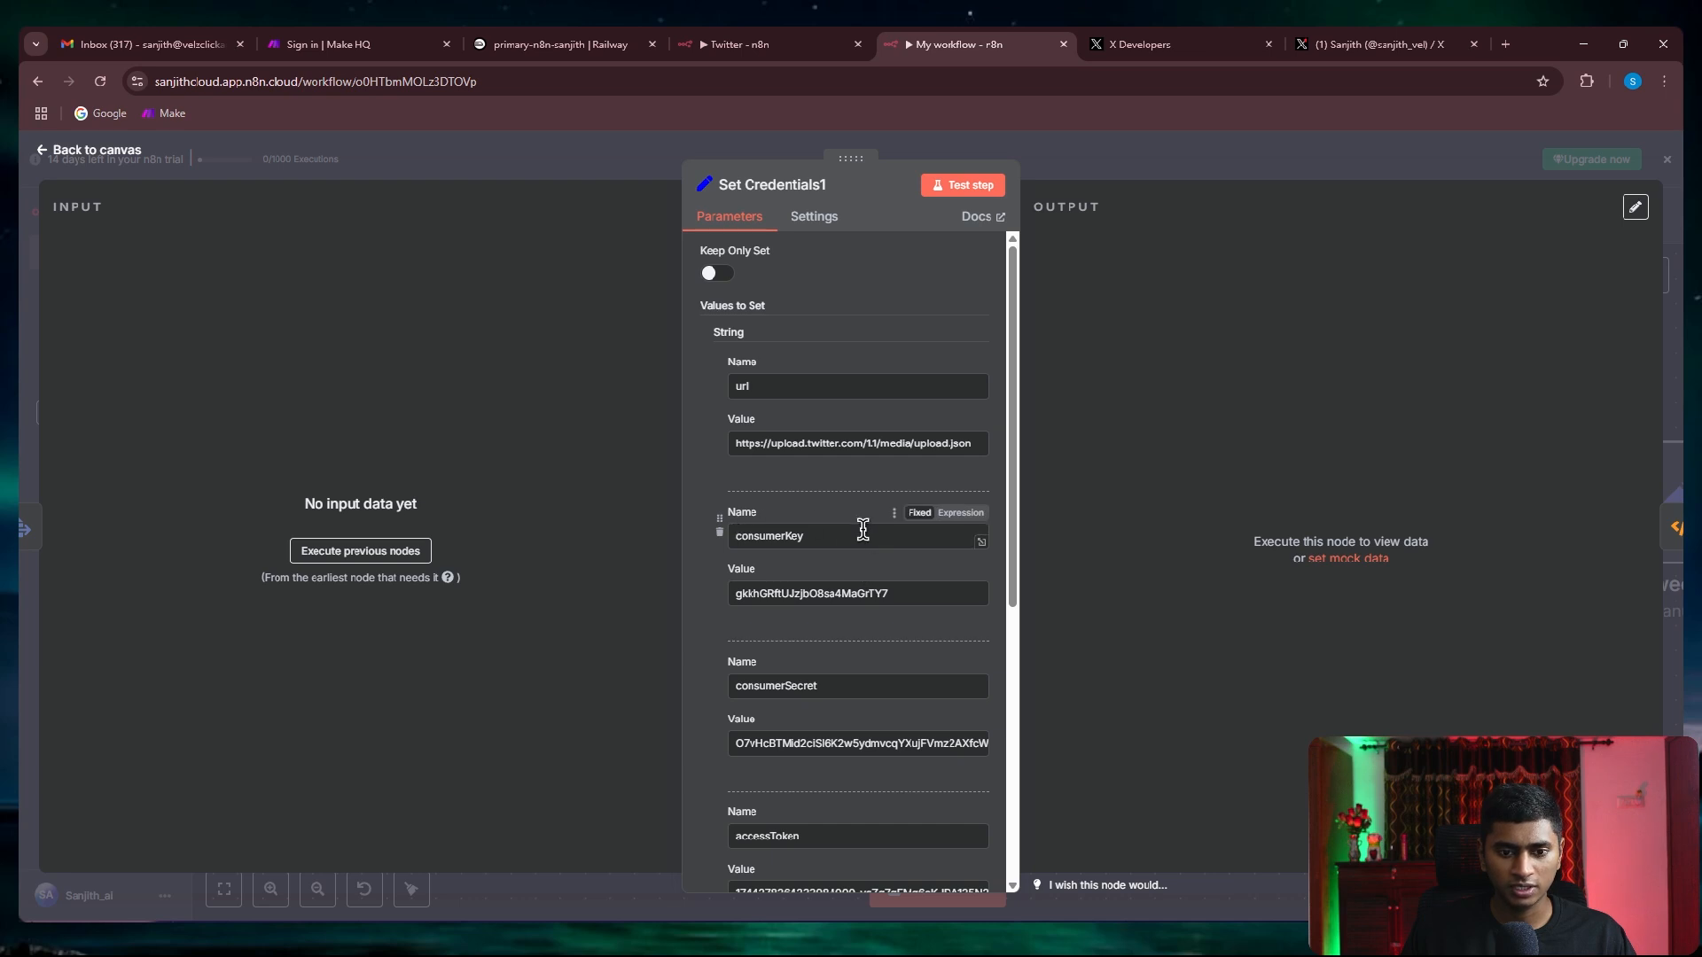
Check the accessToken and accessTokenSecret values and return to the workflow canvas
{"action": "scroll", "scroll_direction": "down", "scroll_amount": 3}
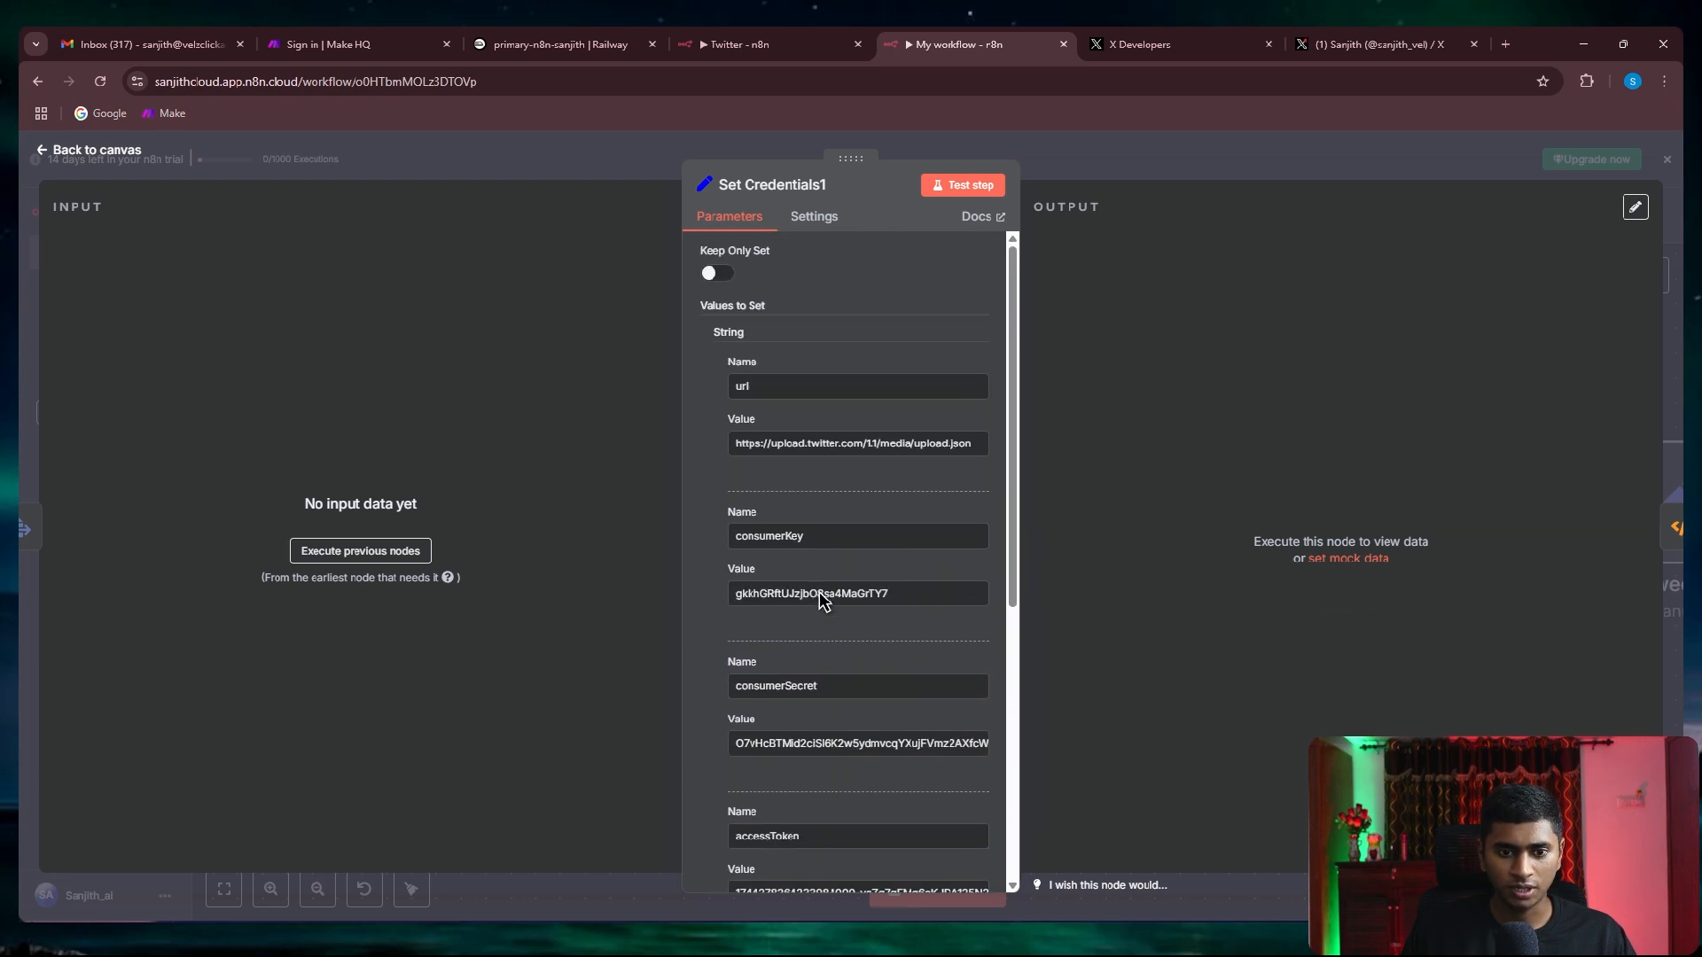
{"action": "scroll", "scroll_direction": "down", "scroll_amount": 3}
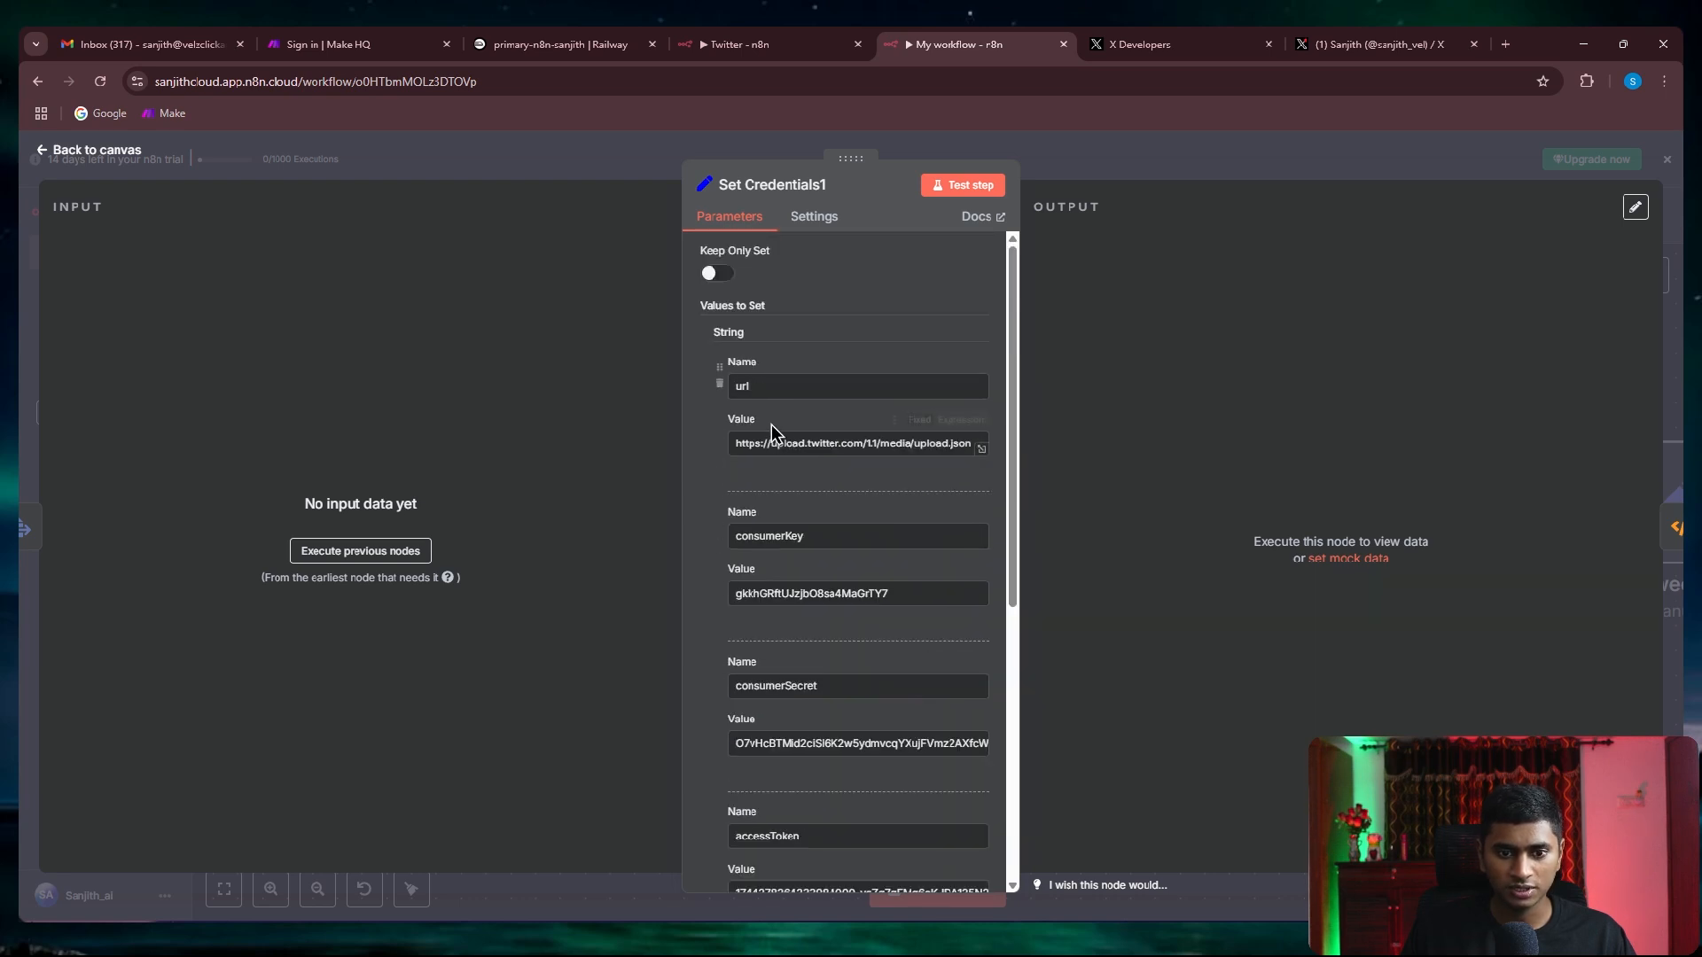
{"action": "scroll", "scroll_direction": "down", "scroll_amount": 3}
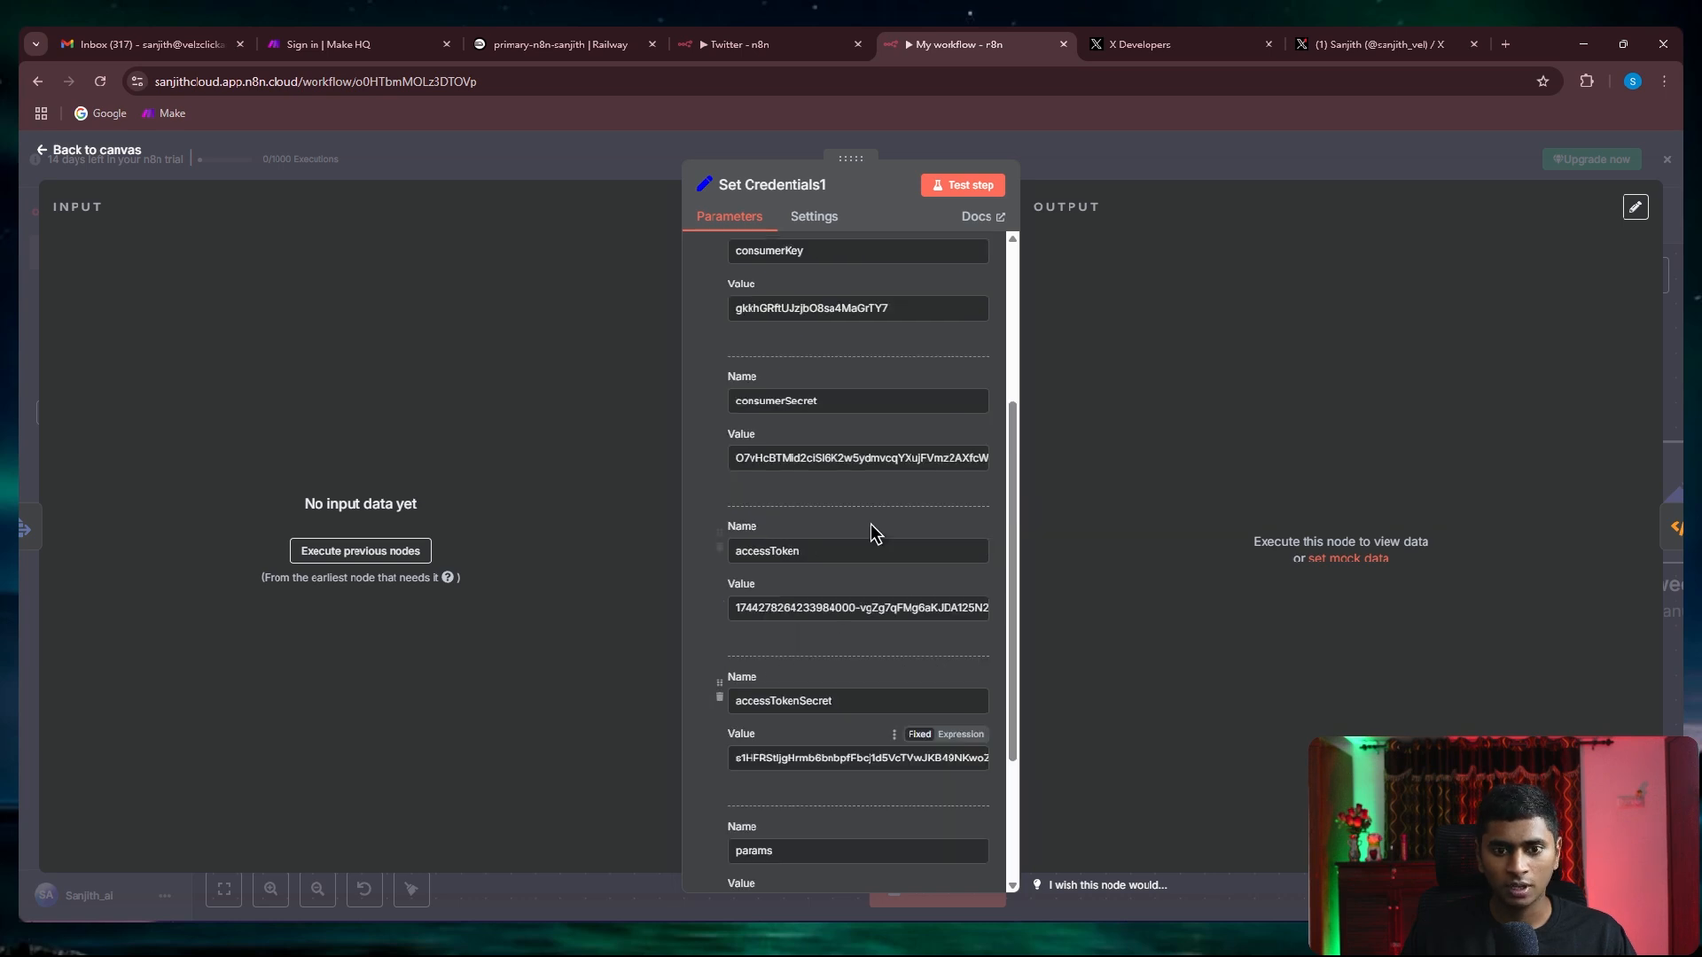
{"action": "left_click", "coordinate": [88, 149]}
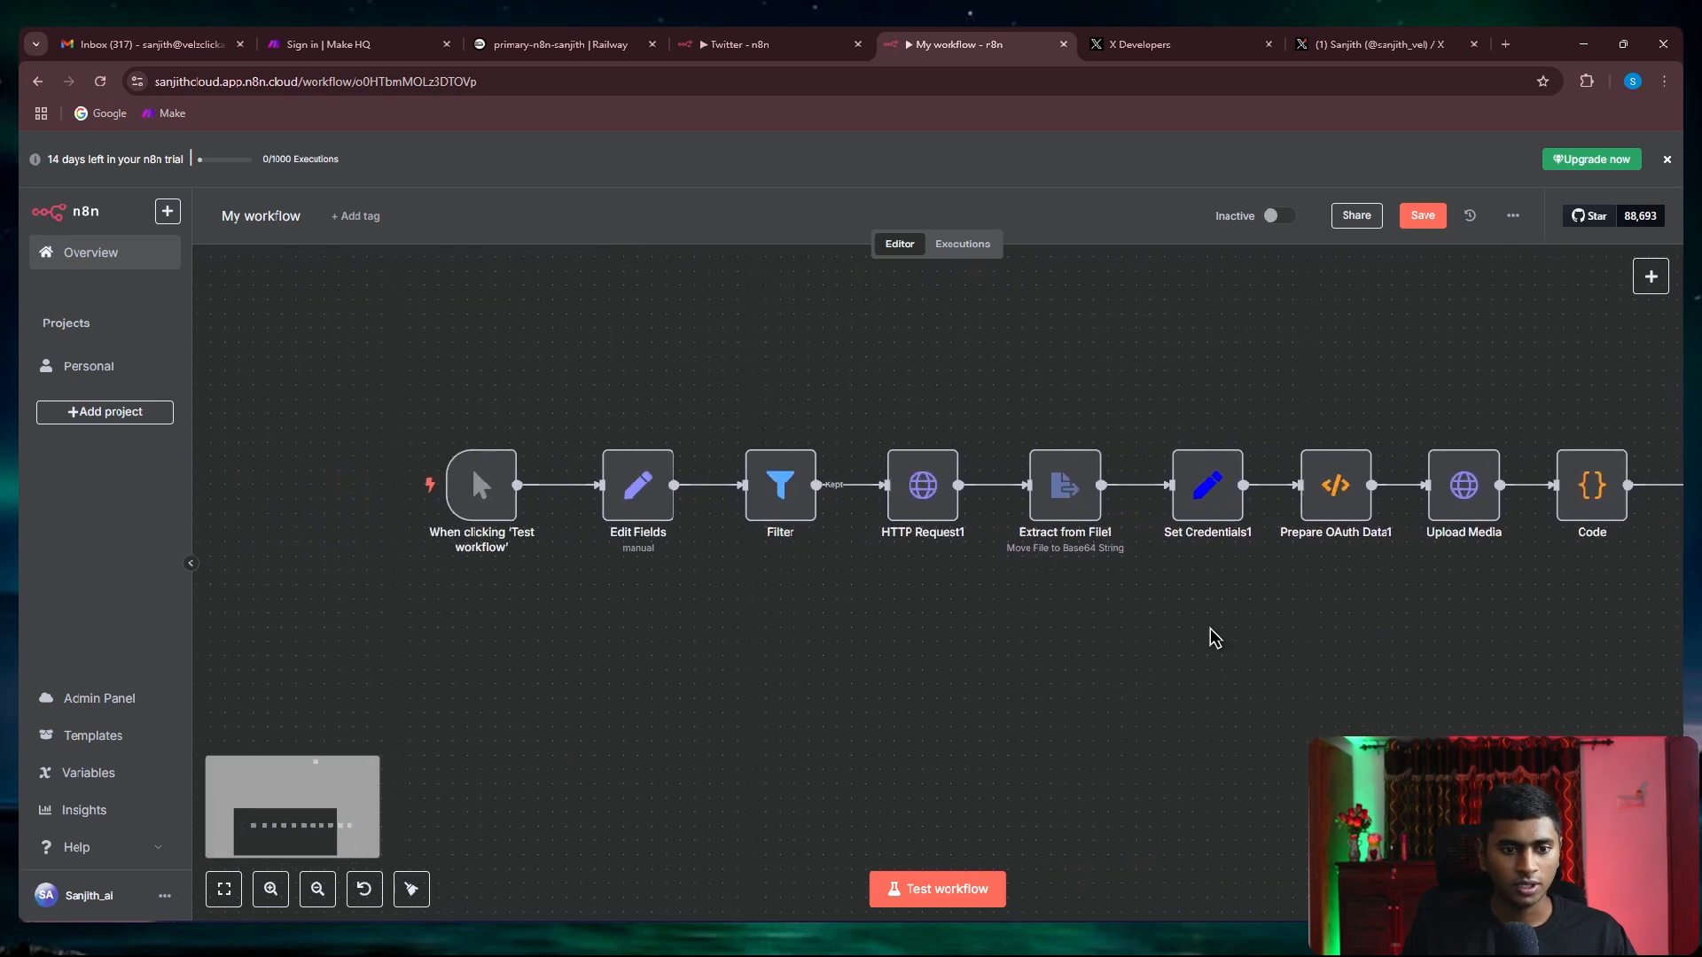
Verify the Edit Fields tweet text and image link, then test the whole workflow through Make Tweet
{"action": "double_click", "coordinate": [637, 484]}
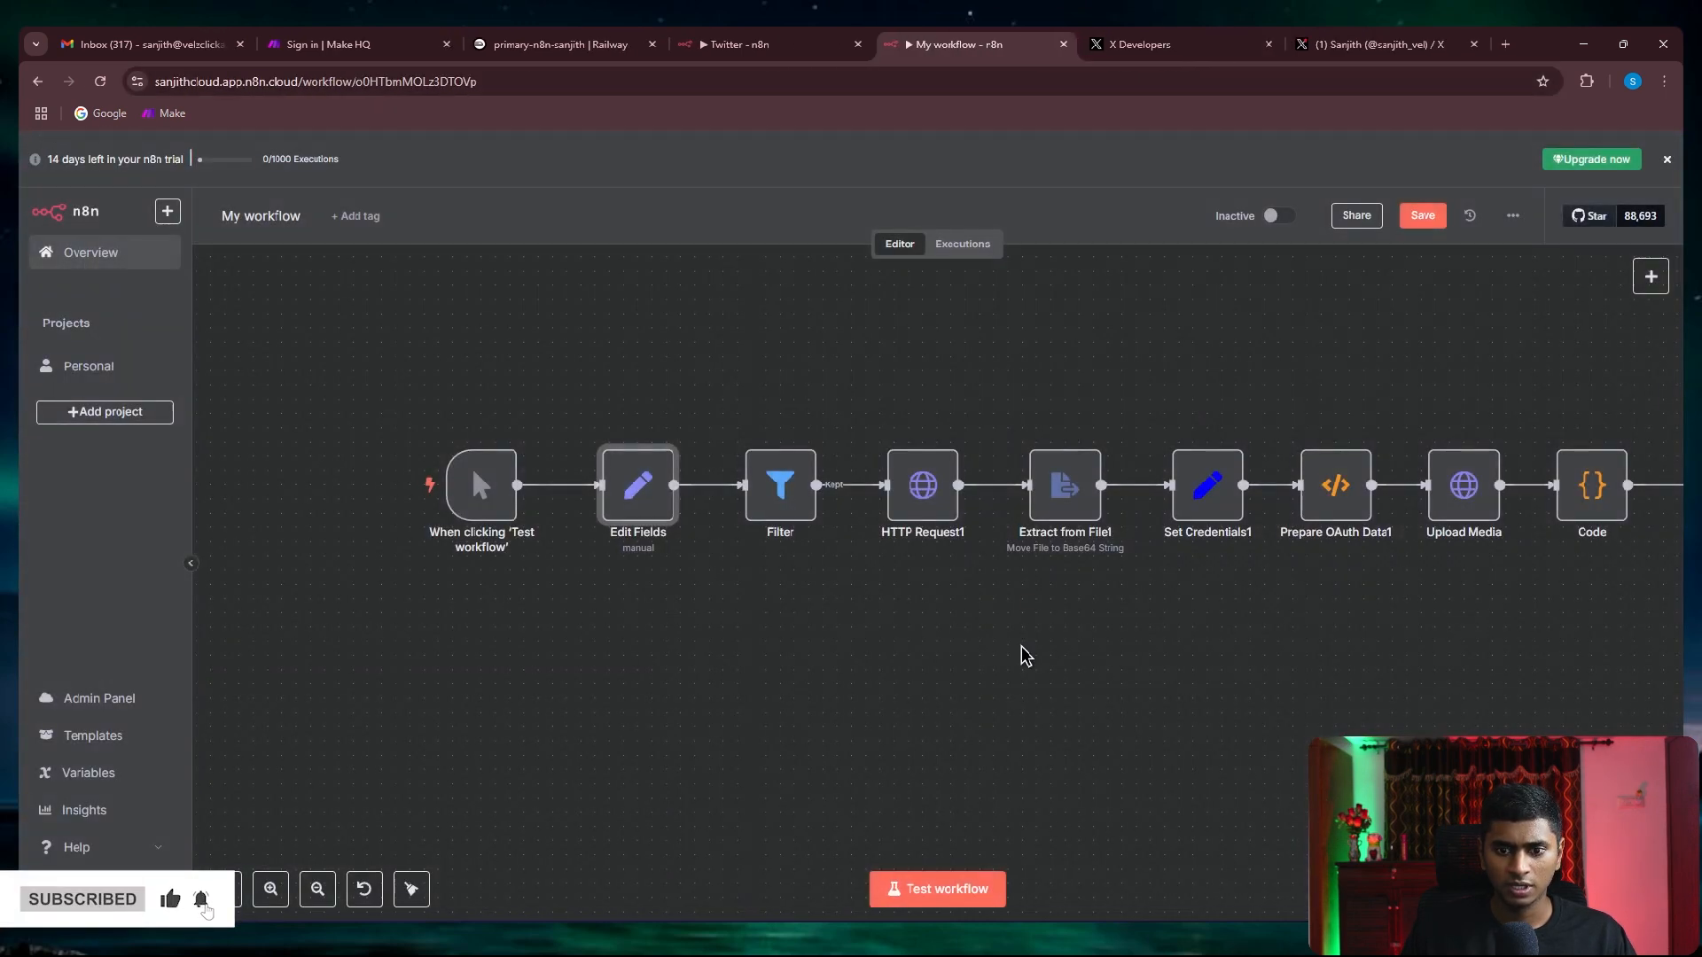
{"action": "double_click", "coordinate": [636, 485]}
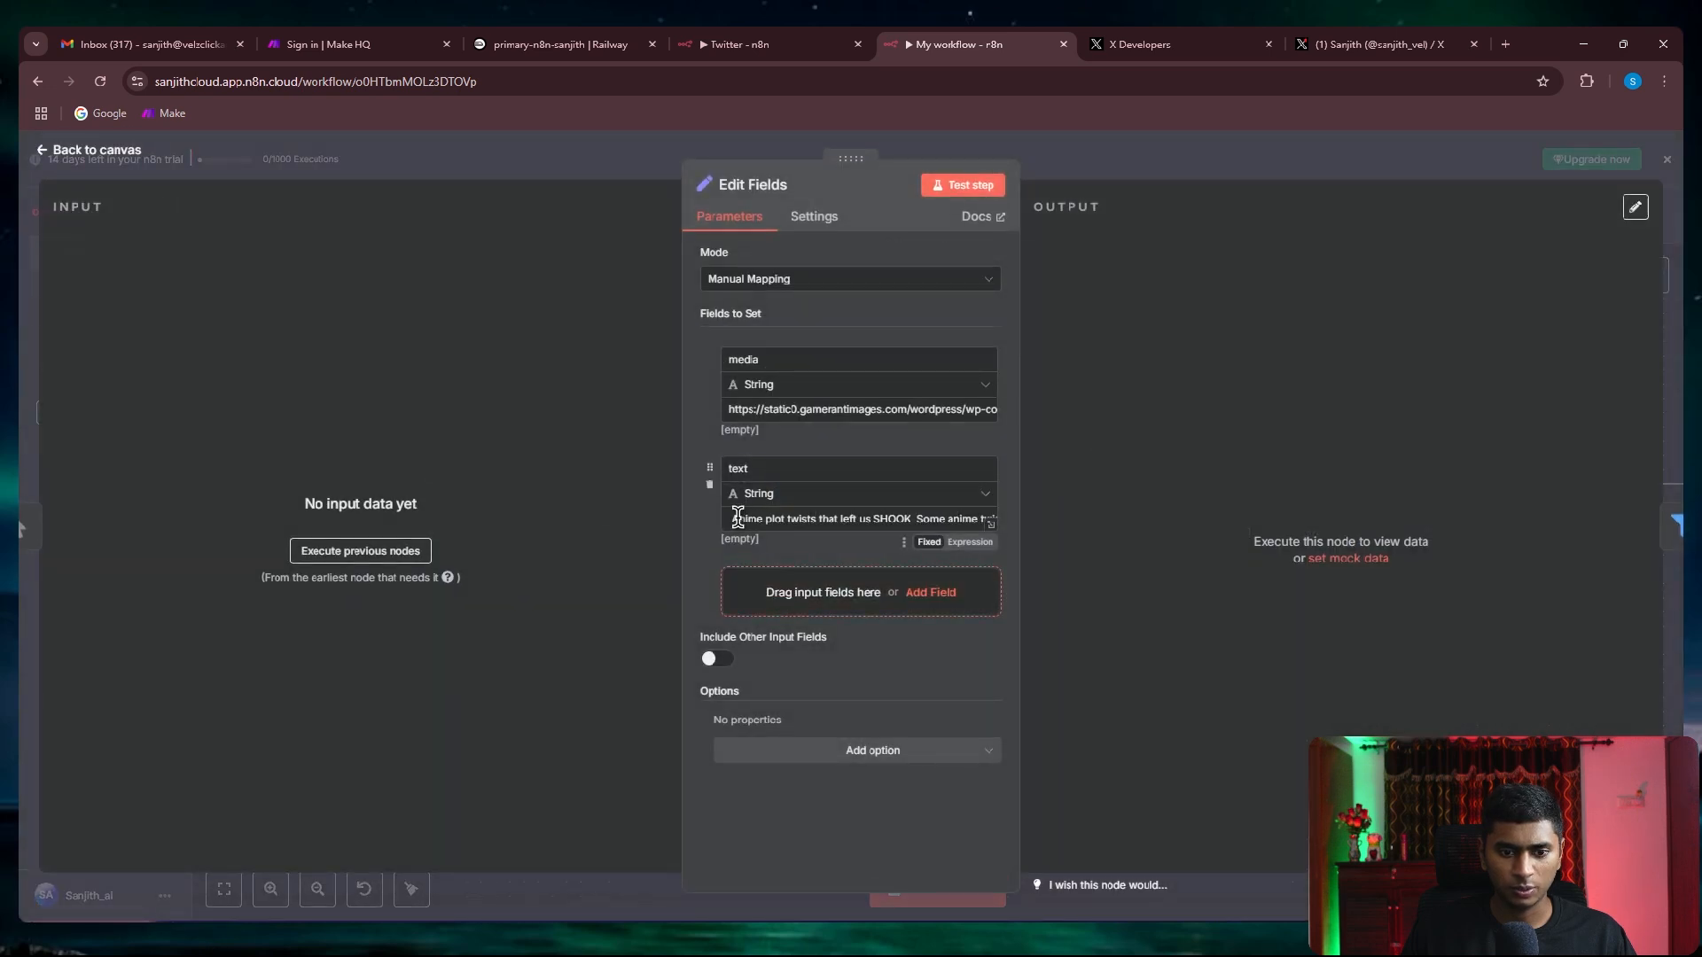
{"action": "left_click", "coordinate": [88, 149]}
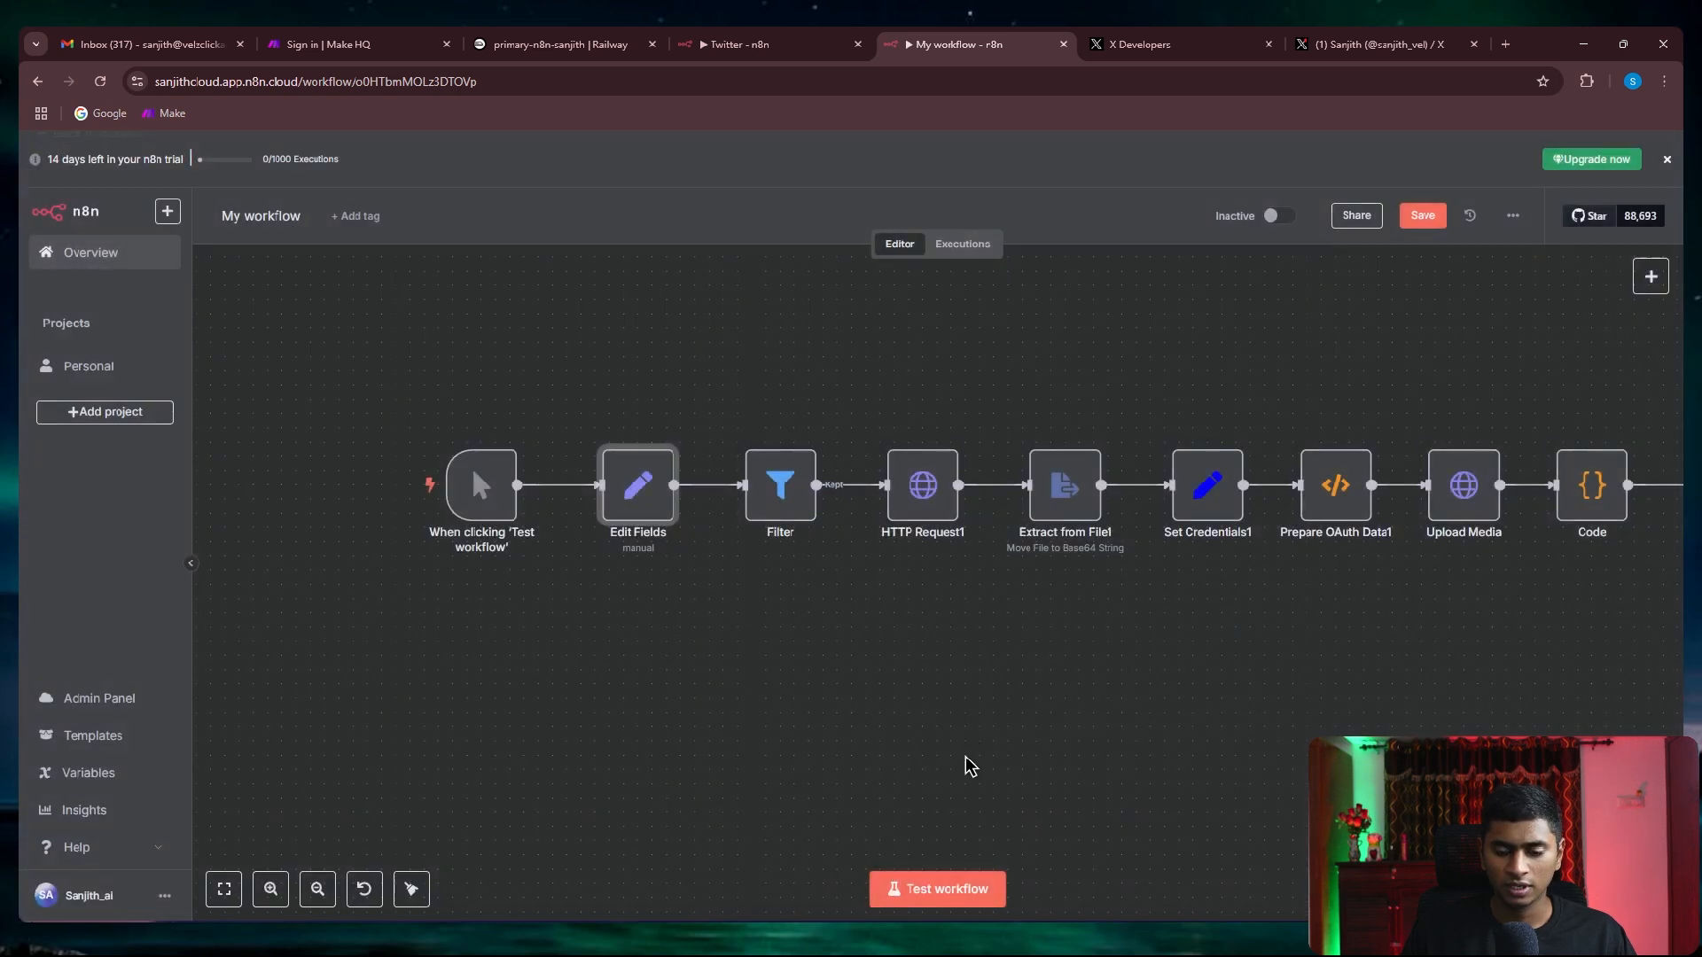
{"action": "left_click", "coordinate": [936, 889]}
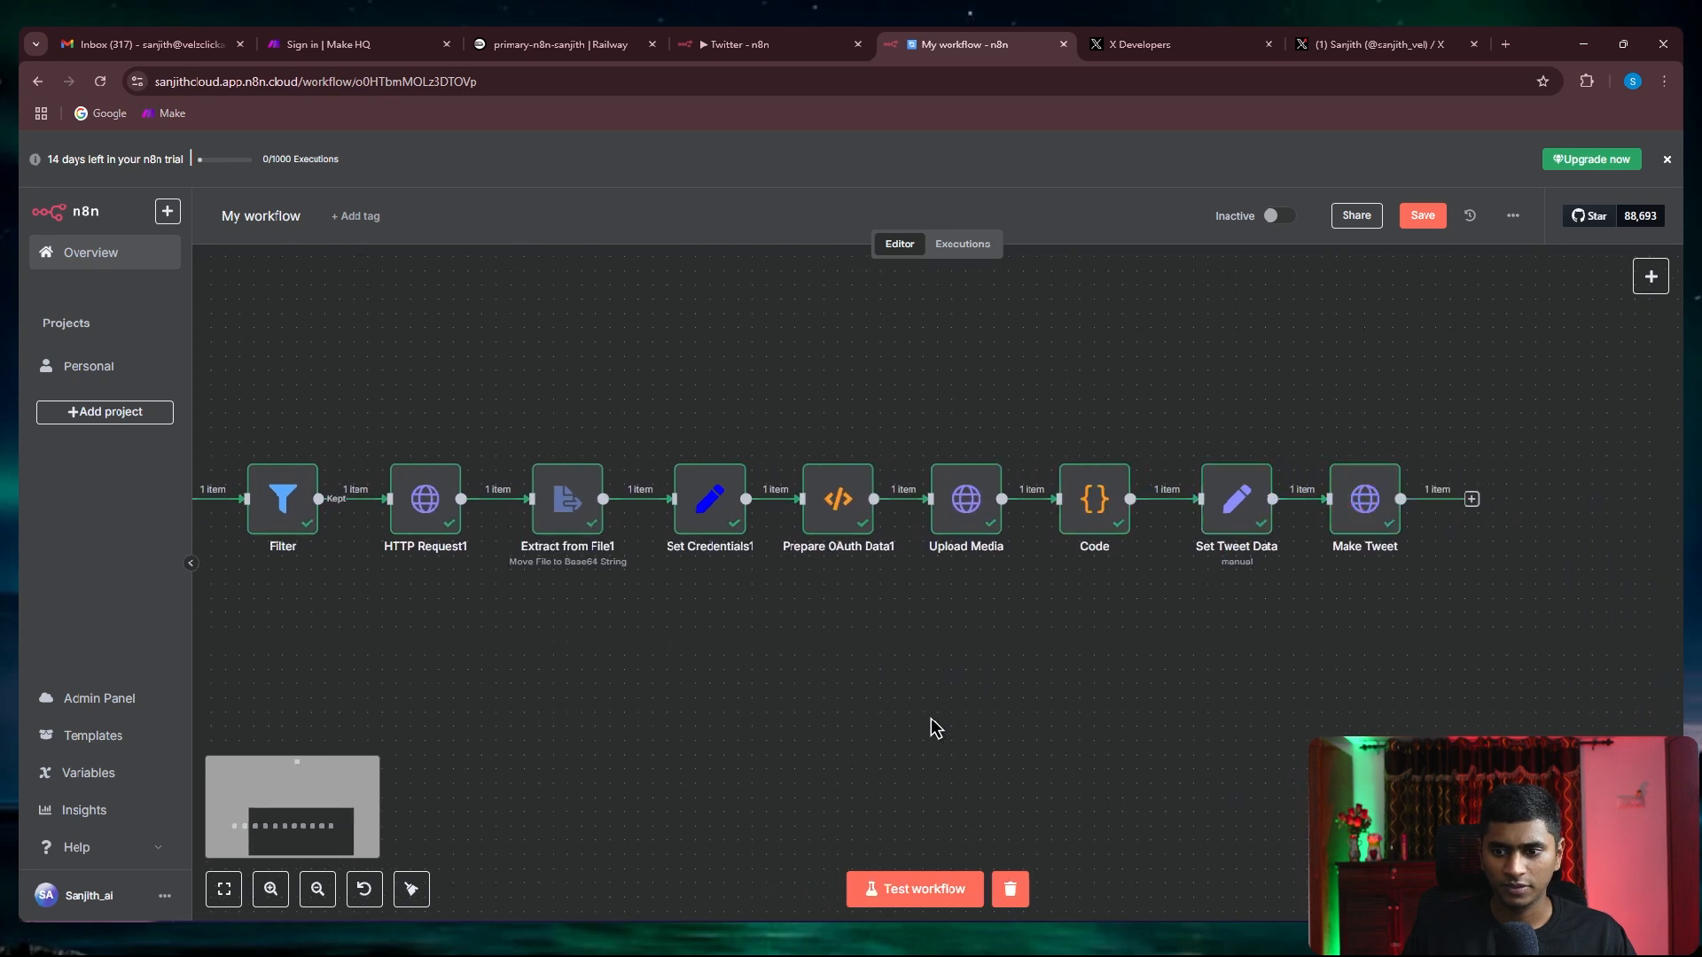
{"action": "left_click", "coordinate": [1380, 44]}
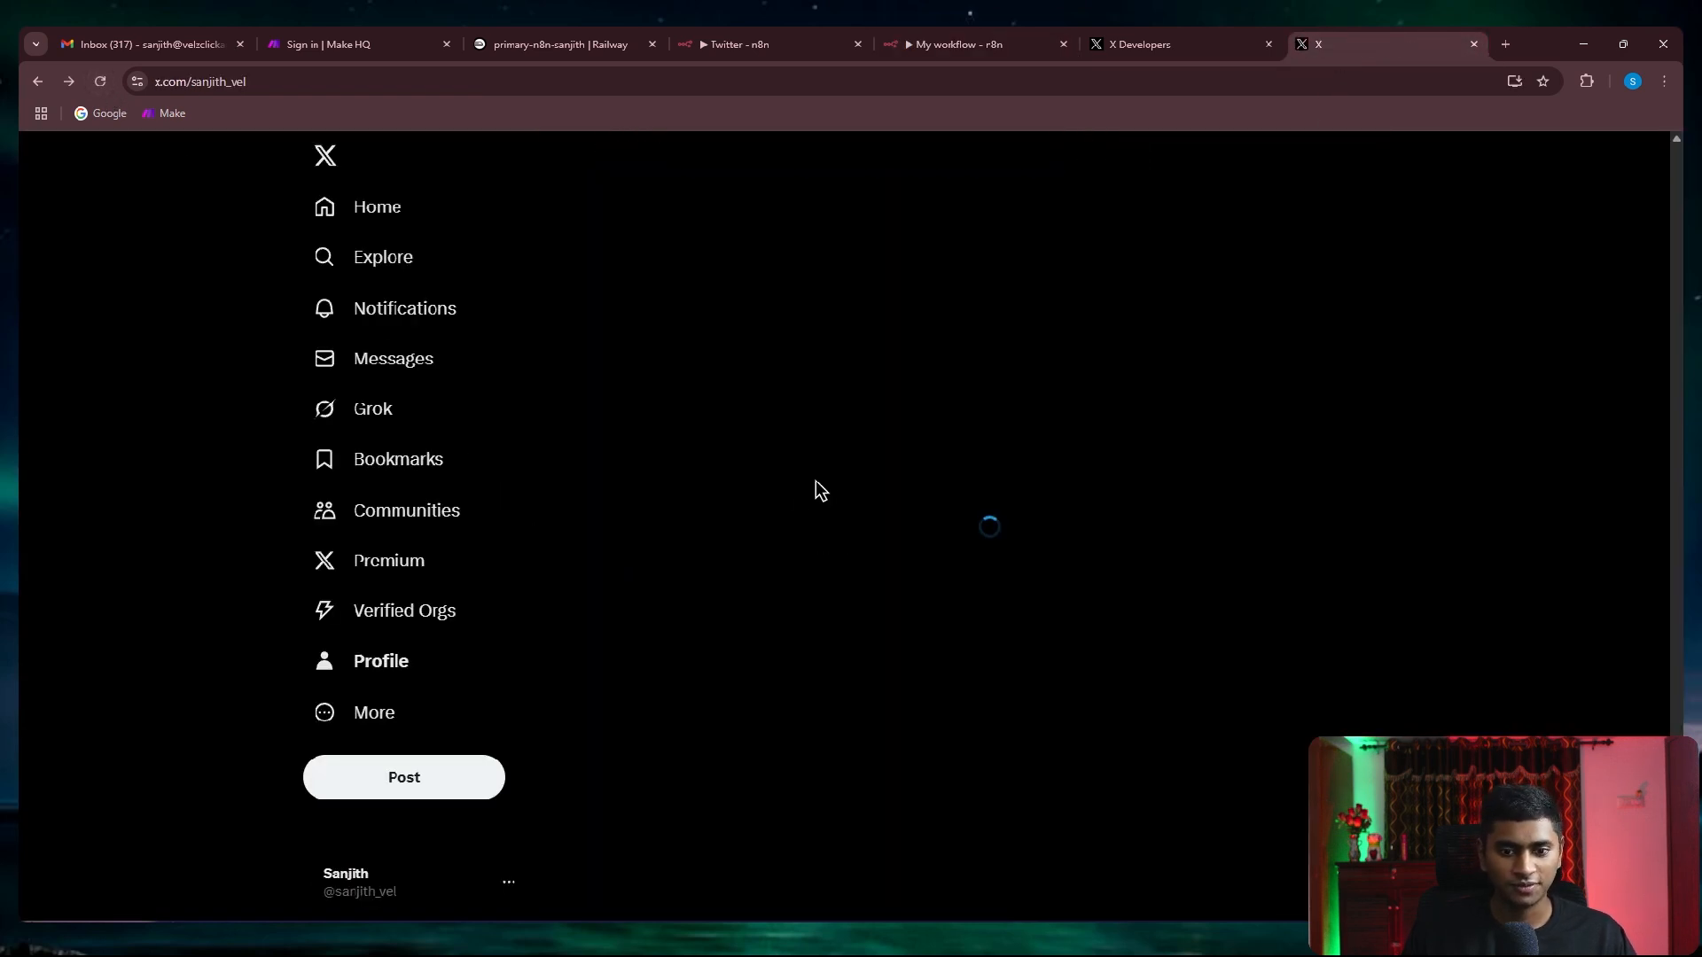
Confirm the anime plot twists tweet with its image on the X profile, then return to n8n
{"action": "left_click", "coordinate": [379, 660]}
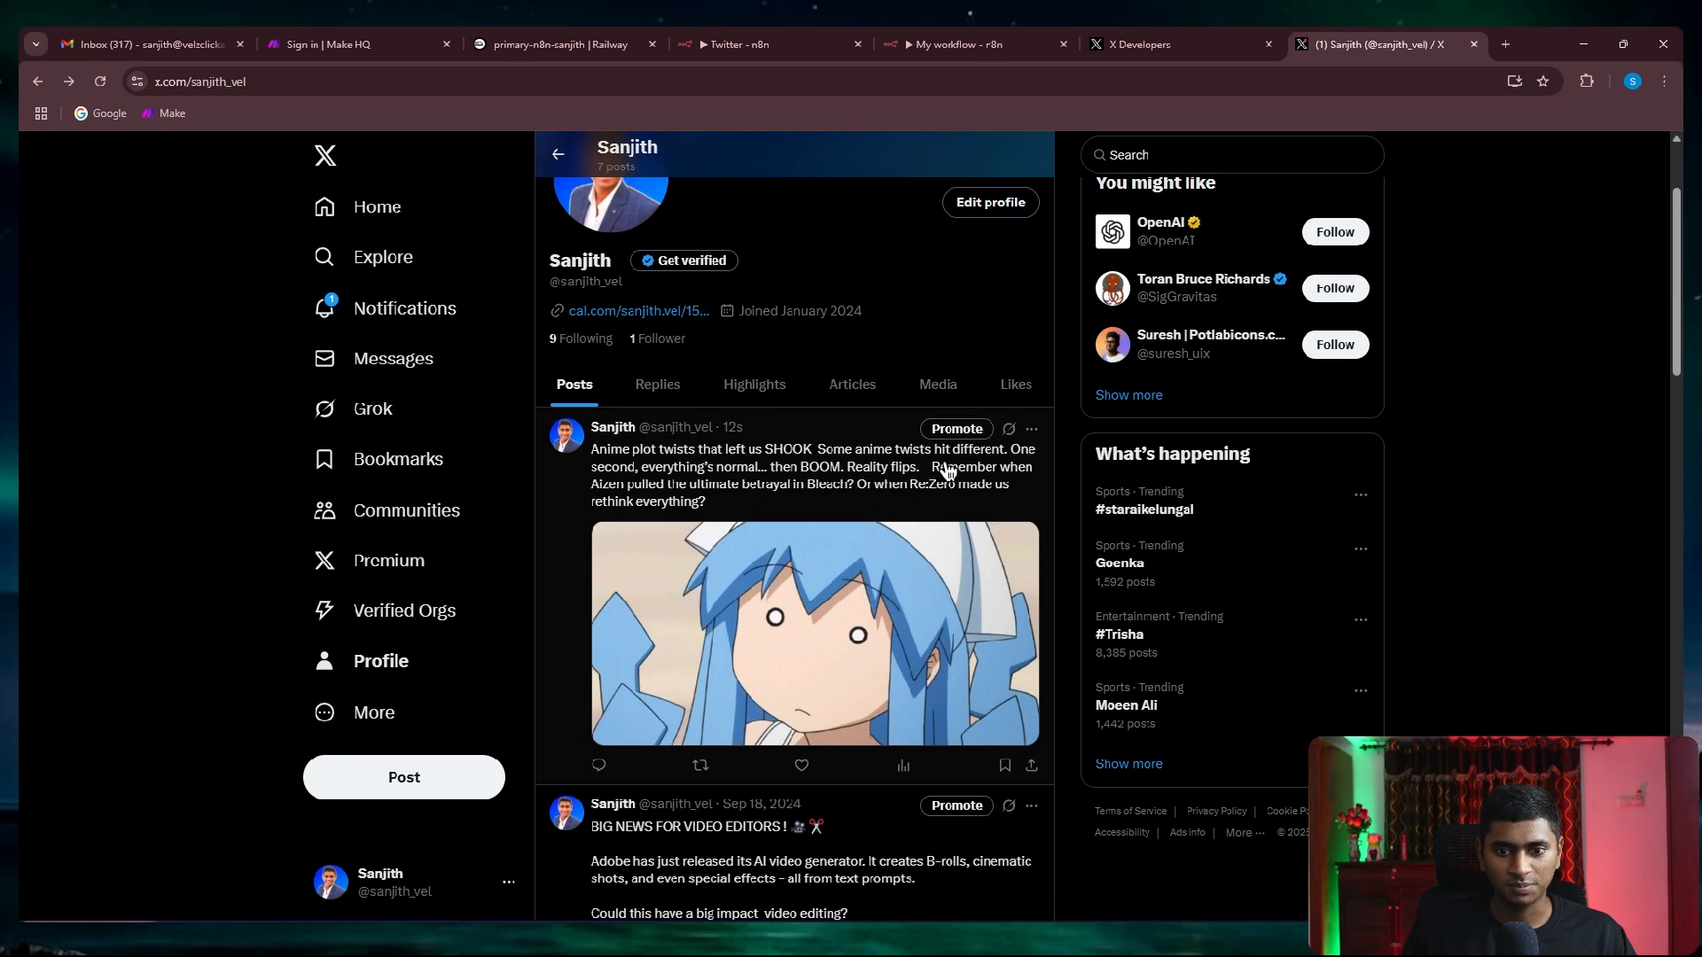
{"action": "mouse_move", "coordinate": [936, 530]}
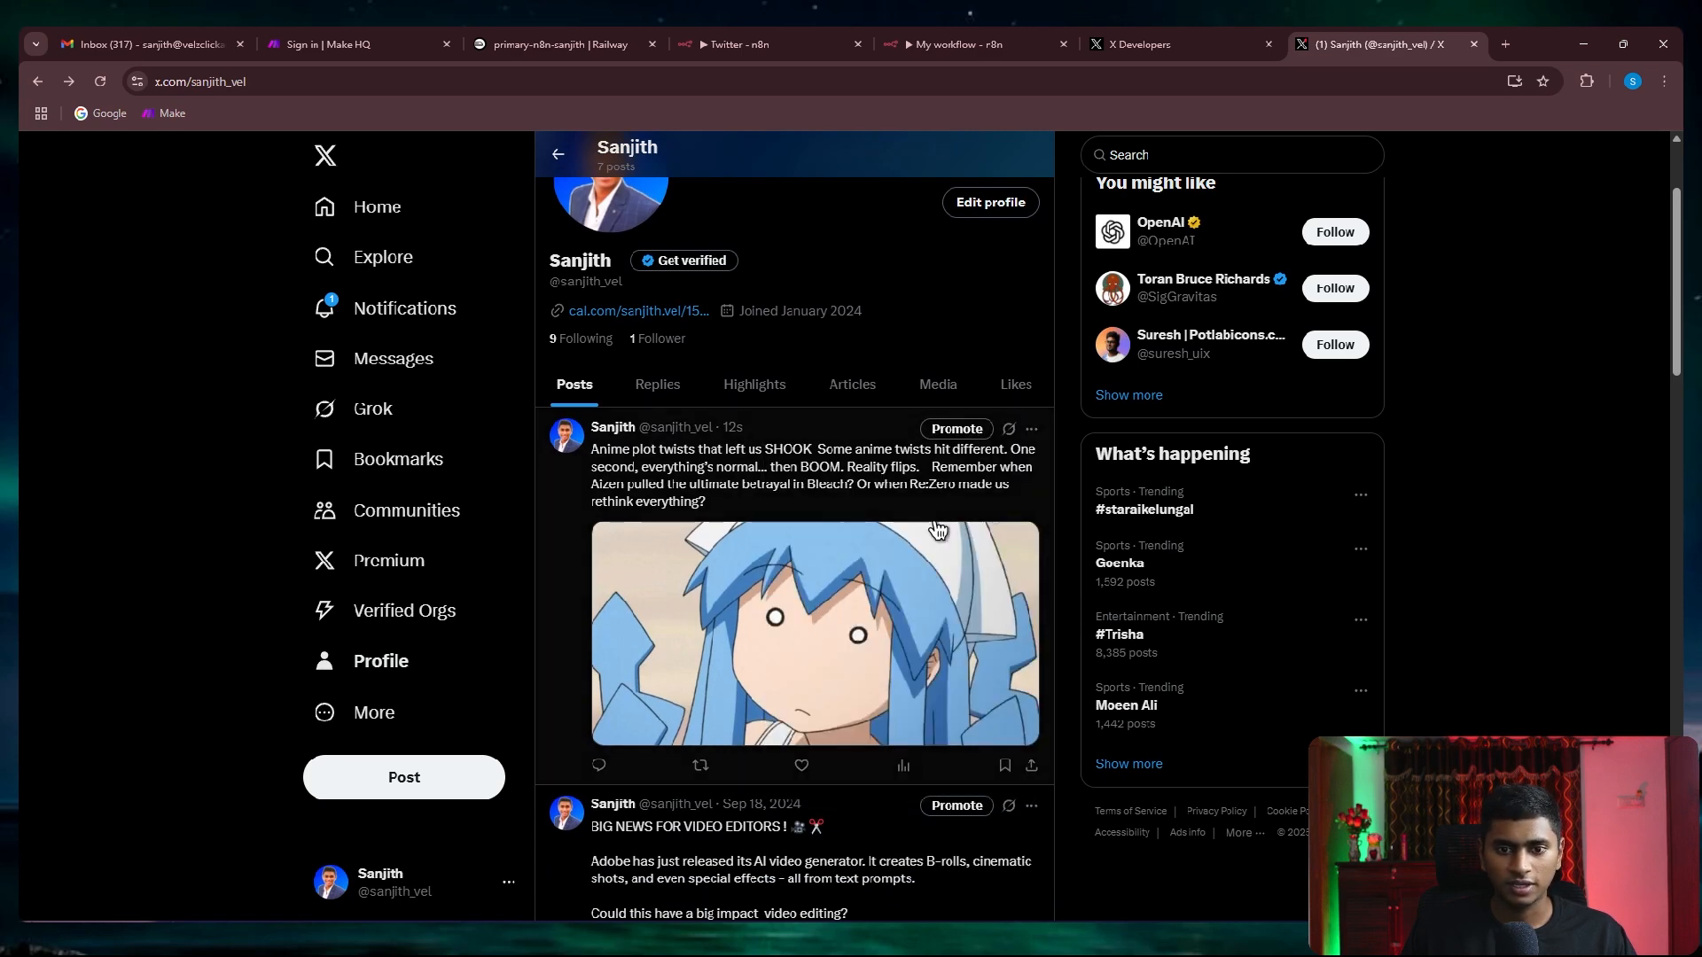
{"action": "left_click", "coordinate": [964, 45]}
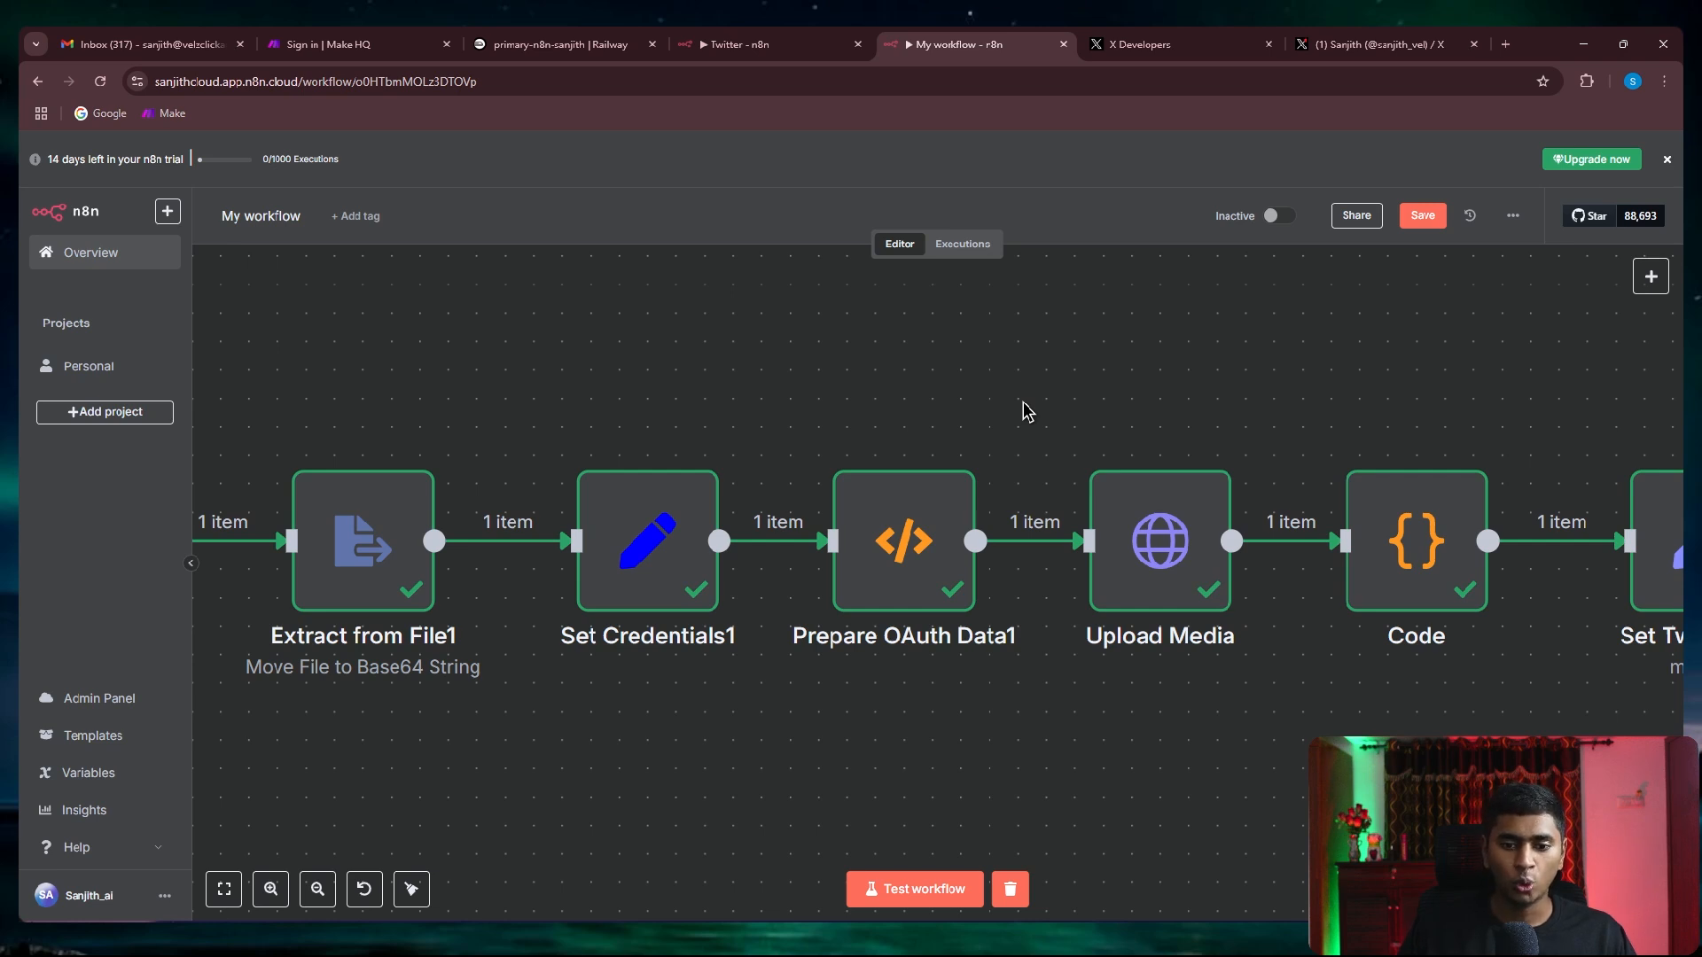
{"action": "mouse_move", "coordinate": [1054, 429]}
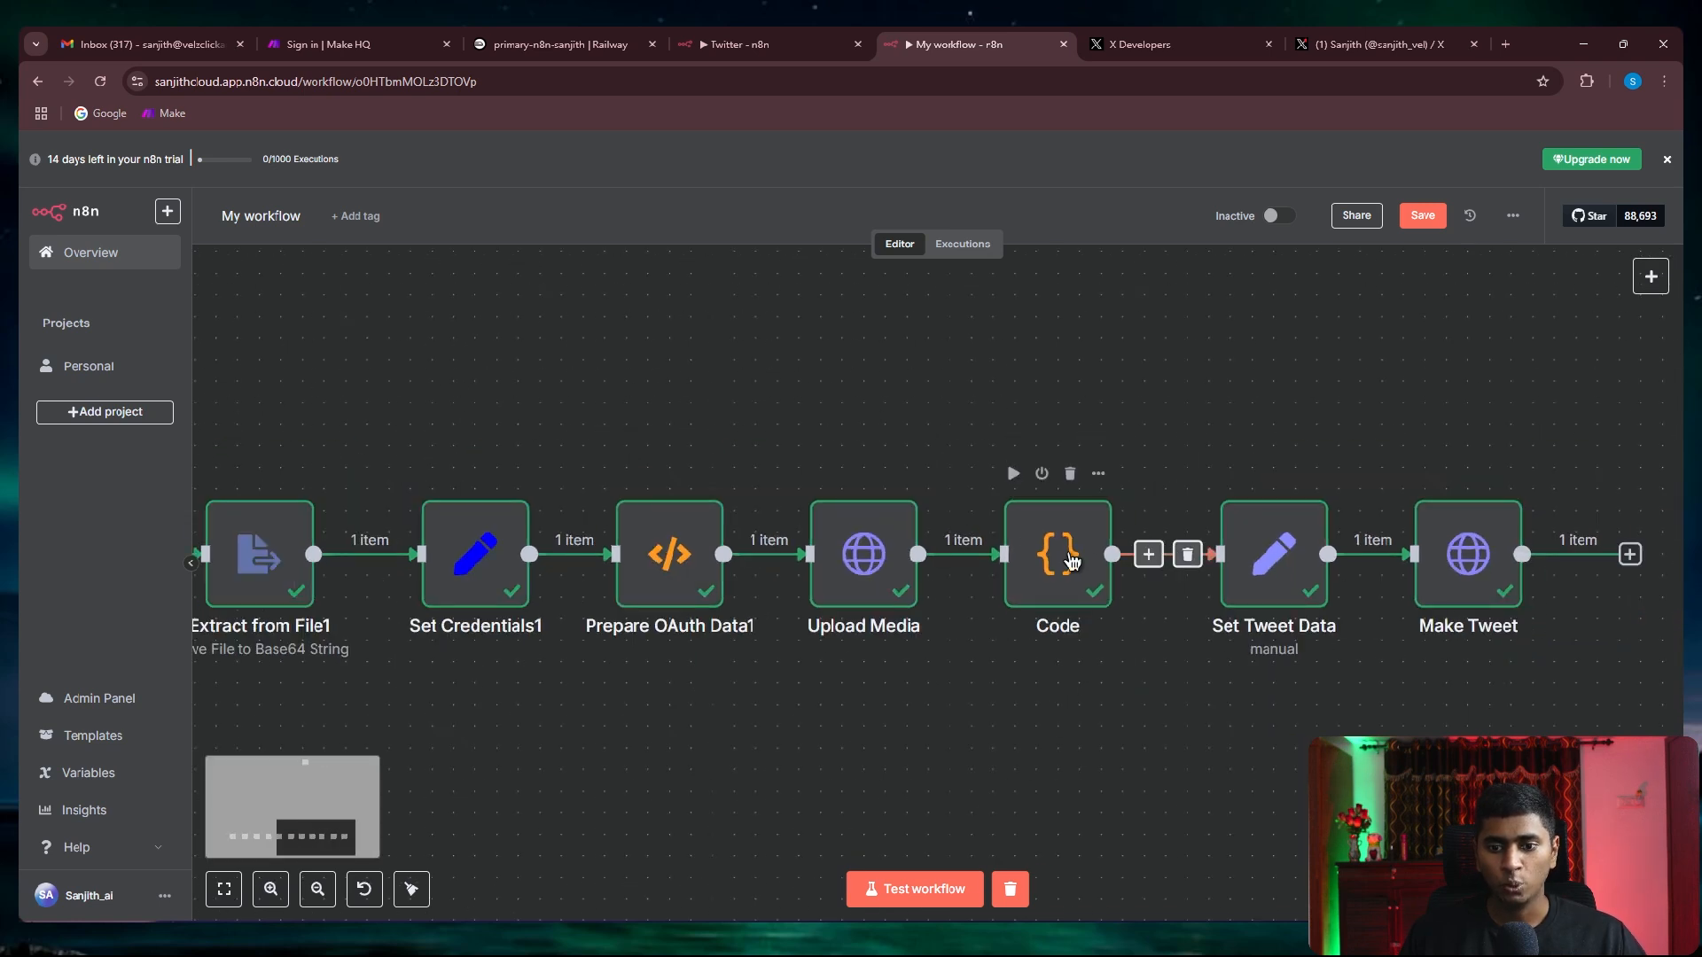
{"action": "mouse_move", "coordinate": [977, 418]}
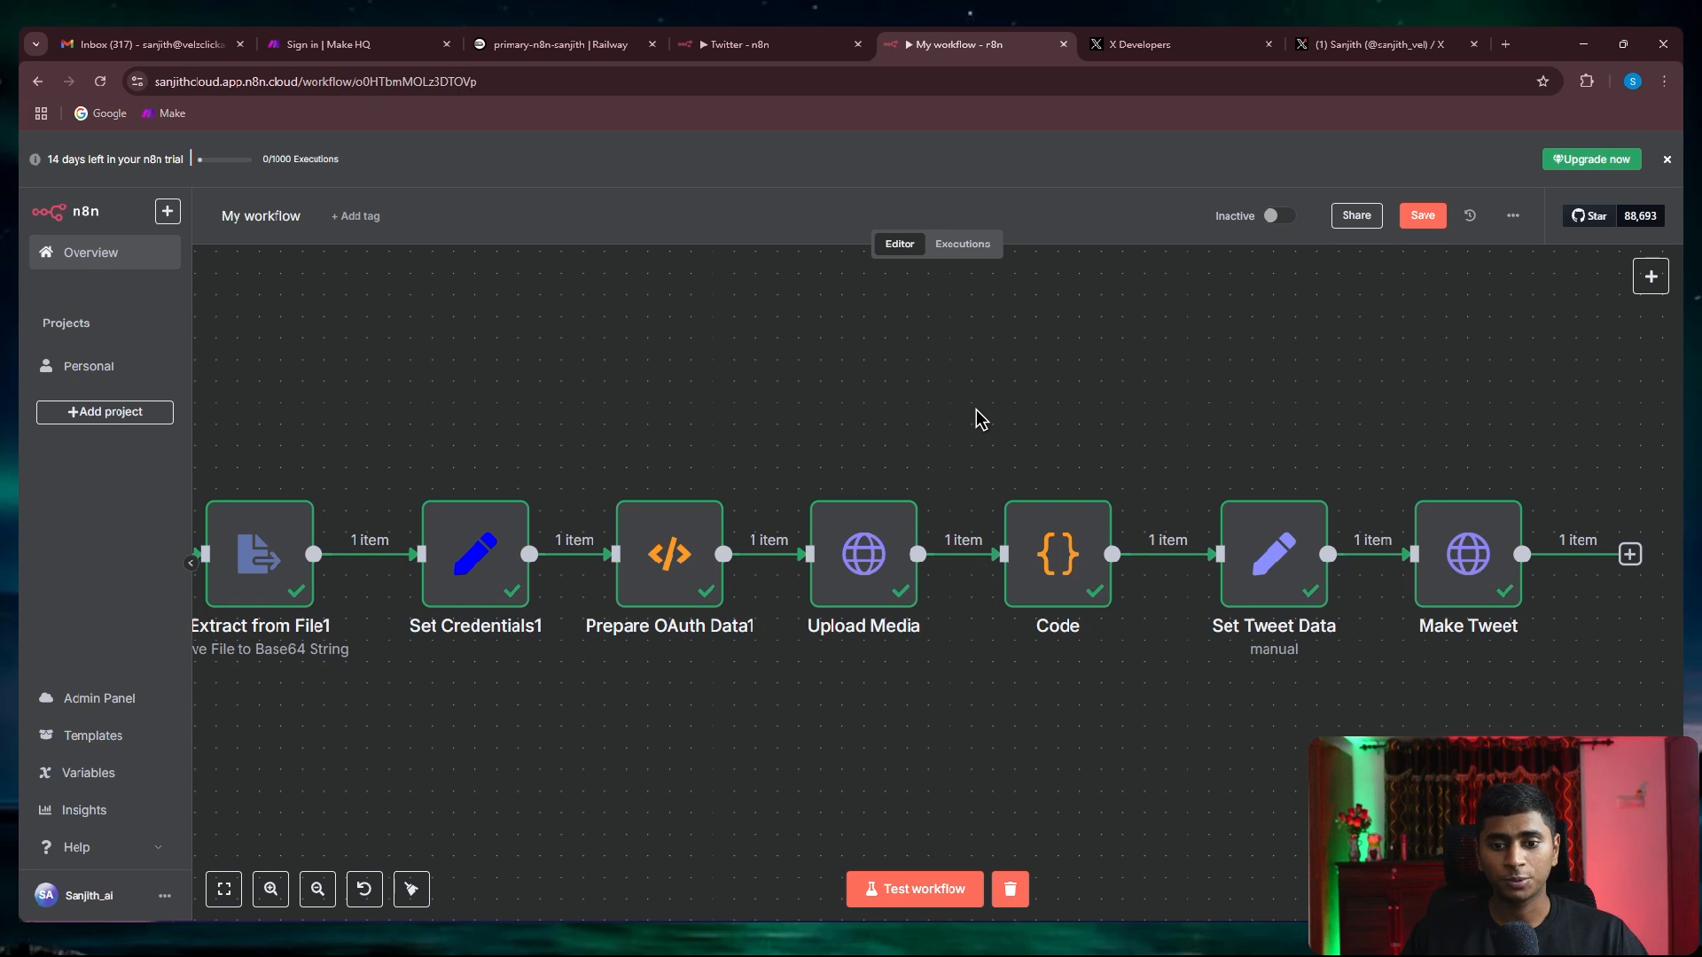
{"action": "mouse_move", "coordinate": [890, 486]}
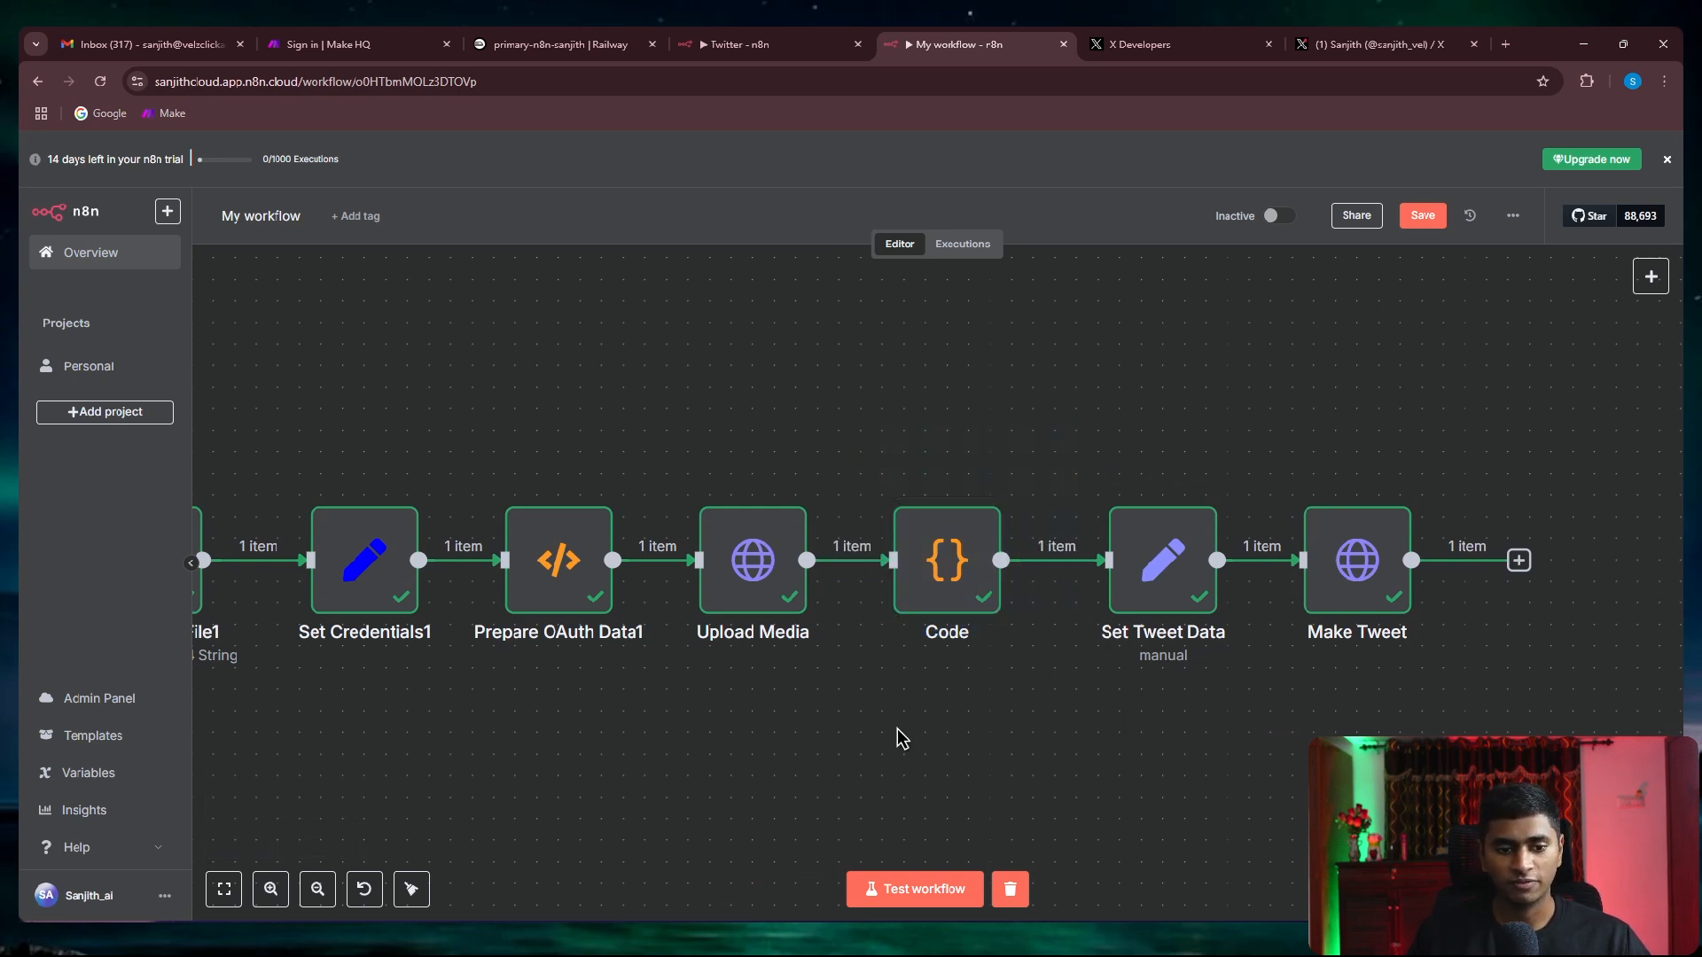
{"action": "double_click", "coordinate": [752, 560]}
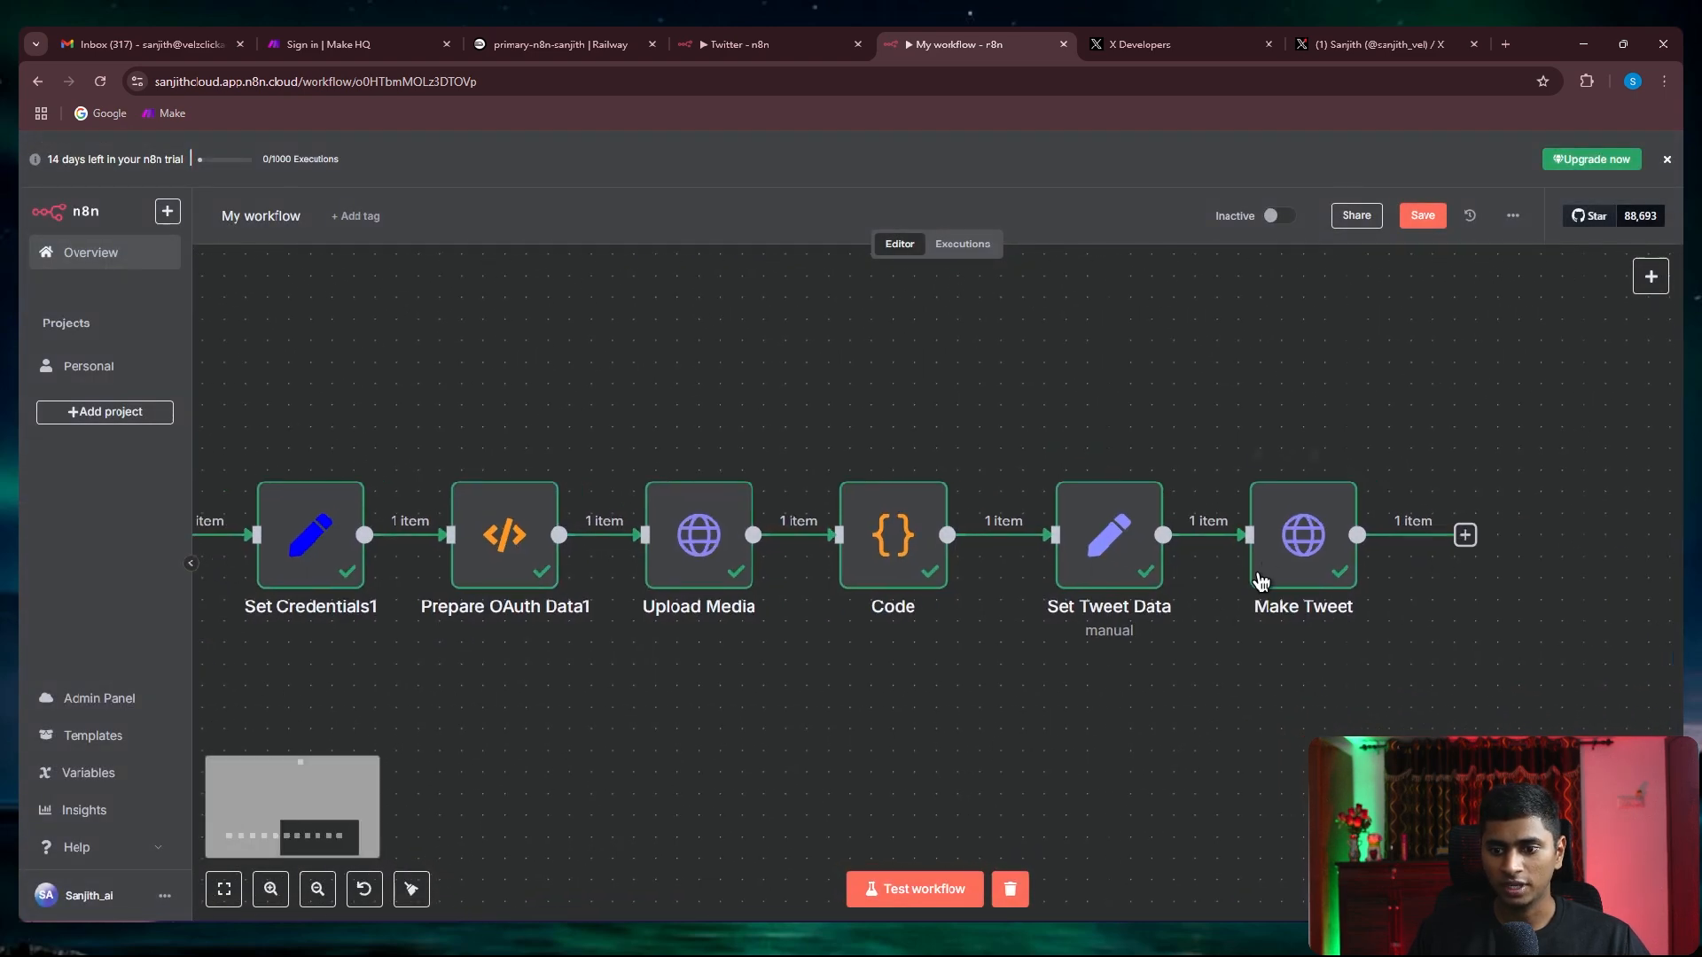
{"action": "double_click", "coordinate": [1303, 534]}
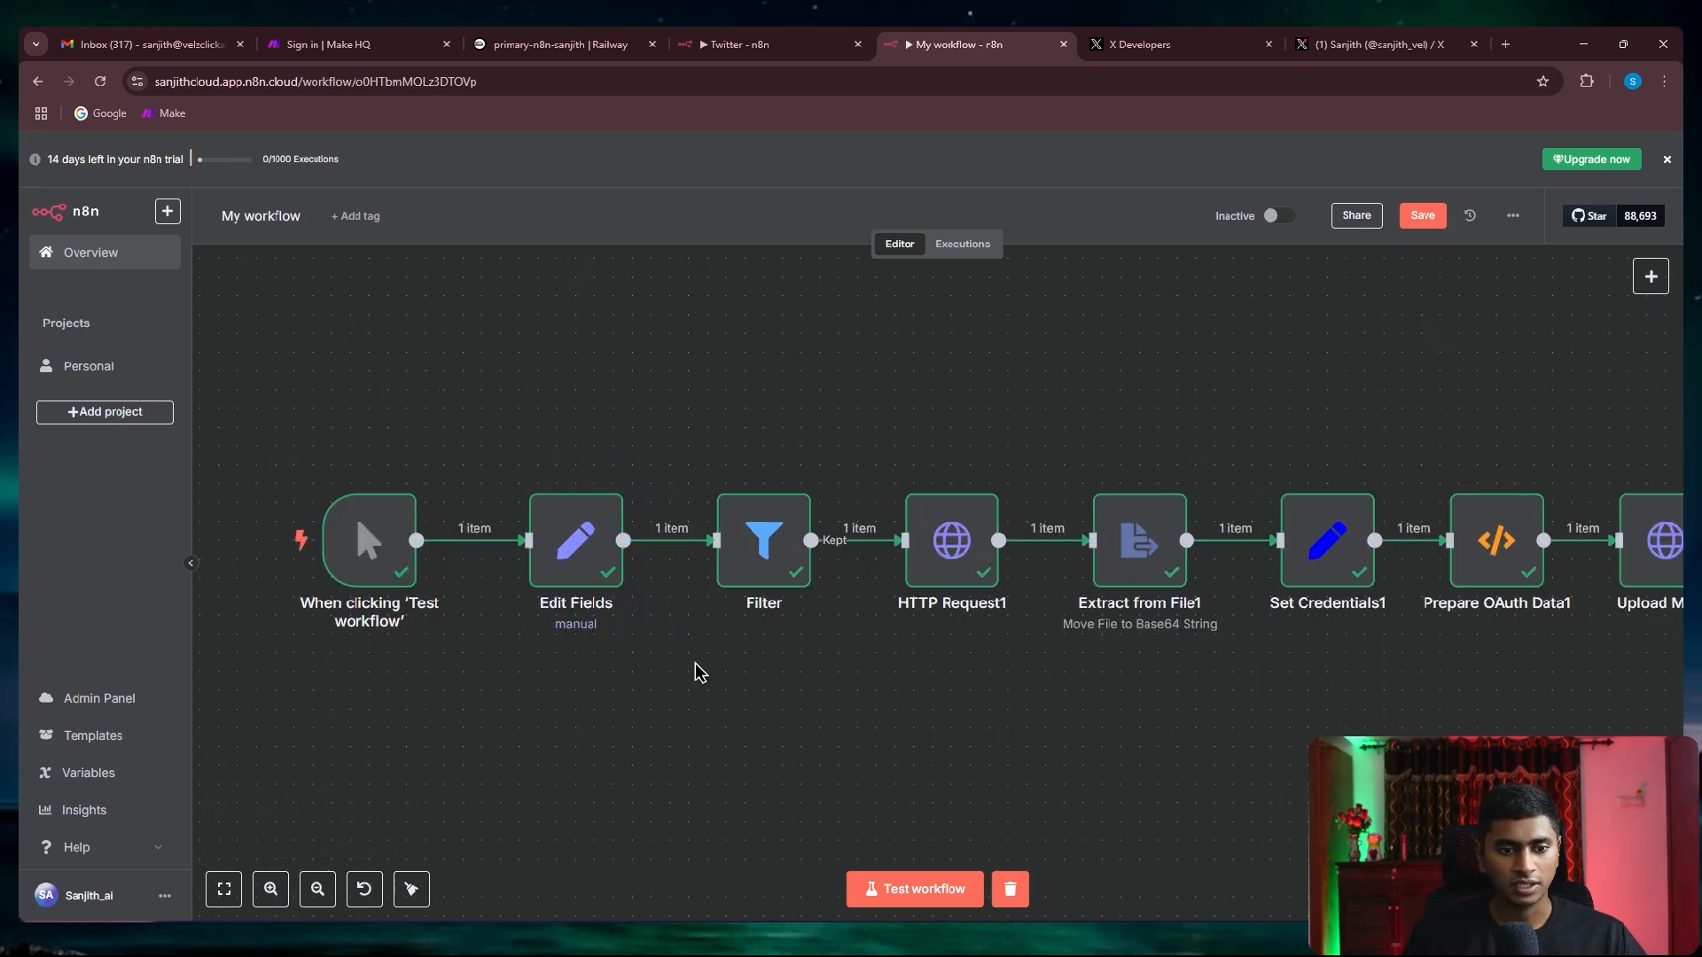
{"action": "mouse_move", "coordinate": [562, 711]}
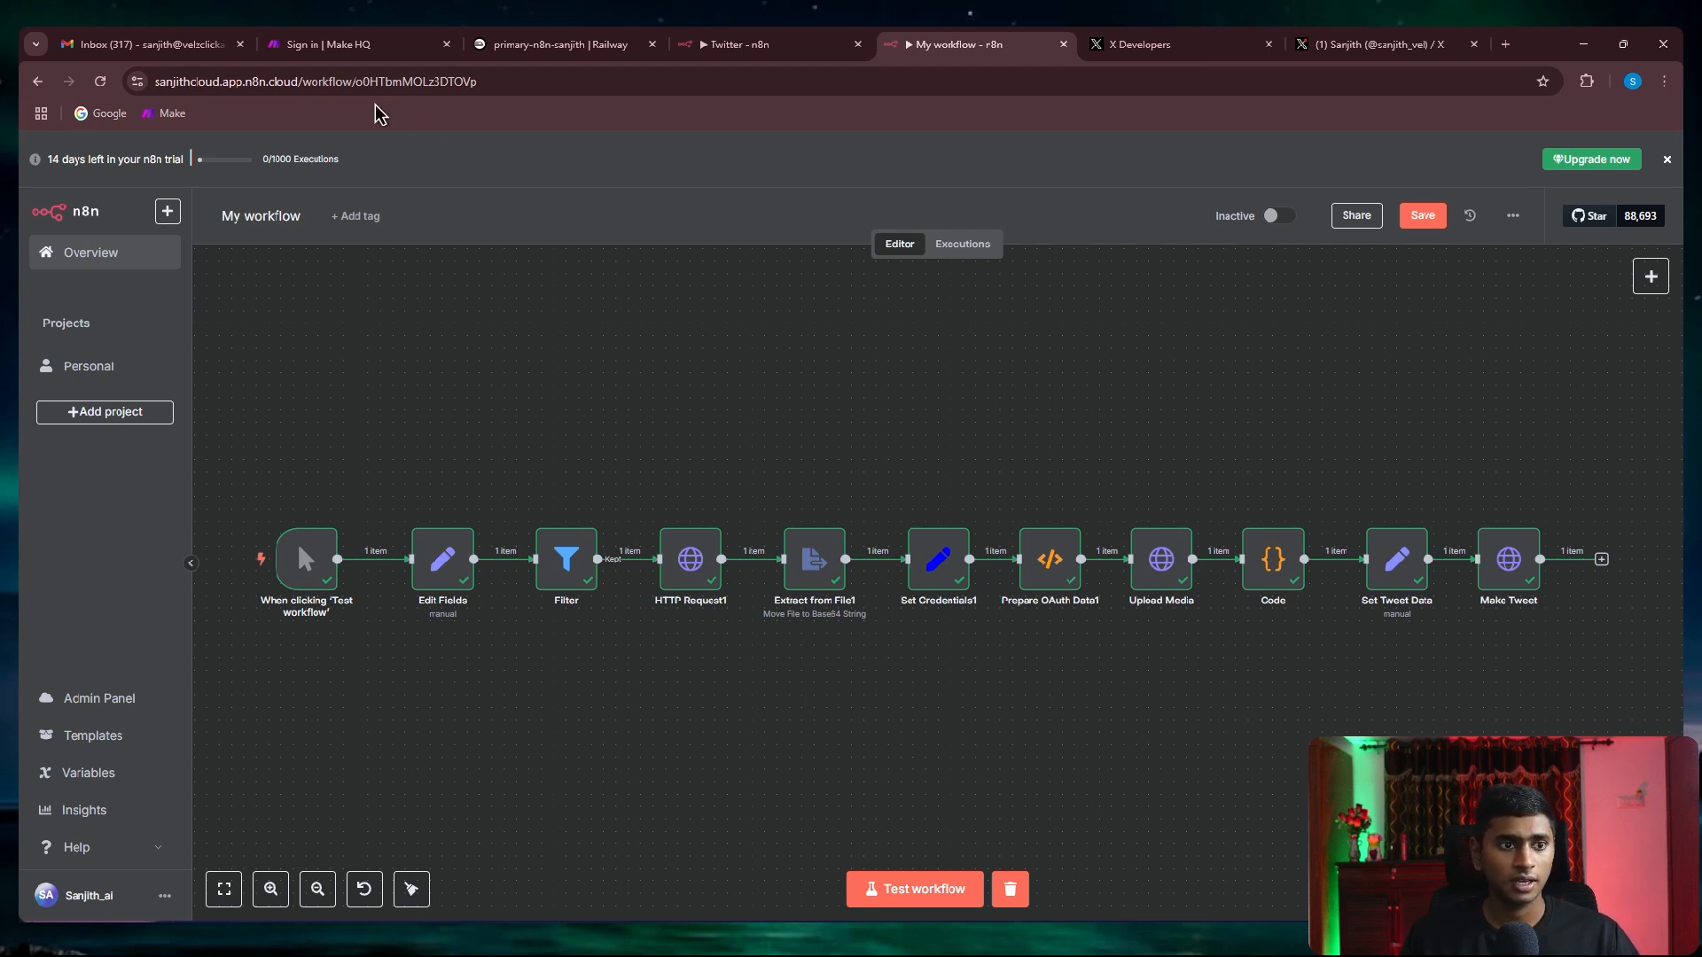
{"action": "mouse_move", "coordinate": [642, 355]}
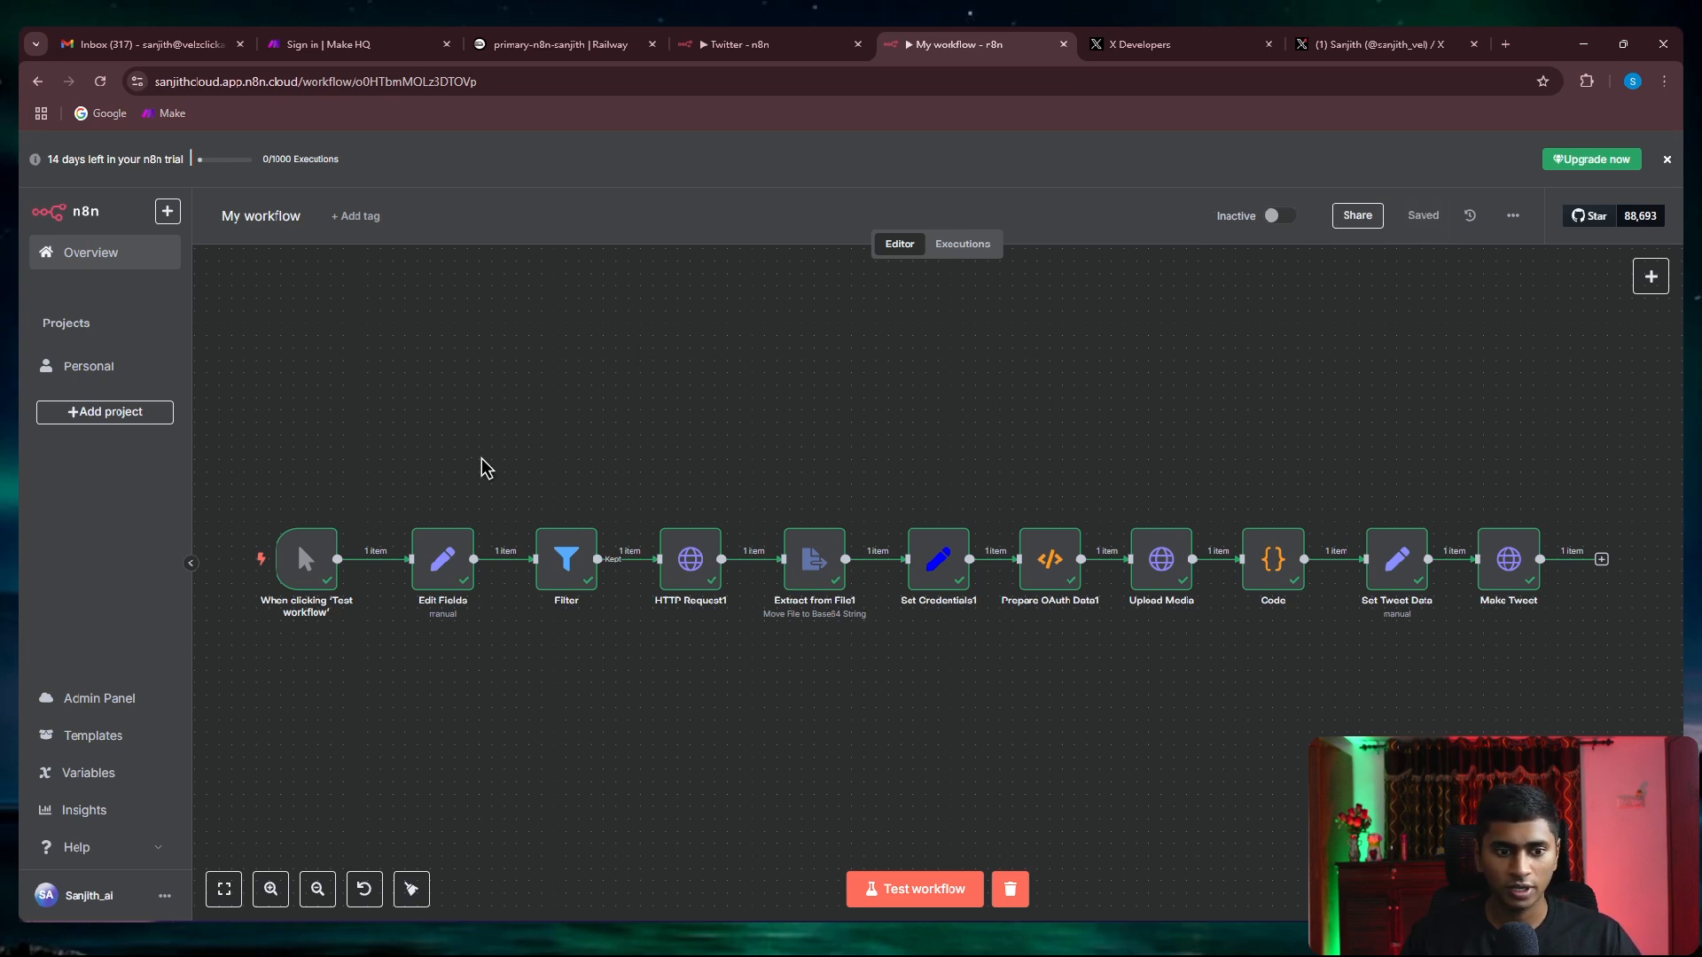
{"action": "mouse_move", "coordinate": [893, 489]}
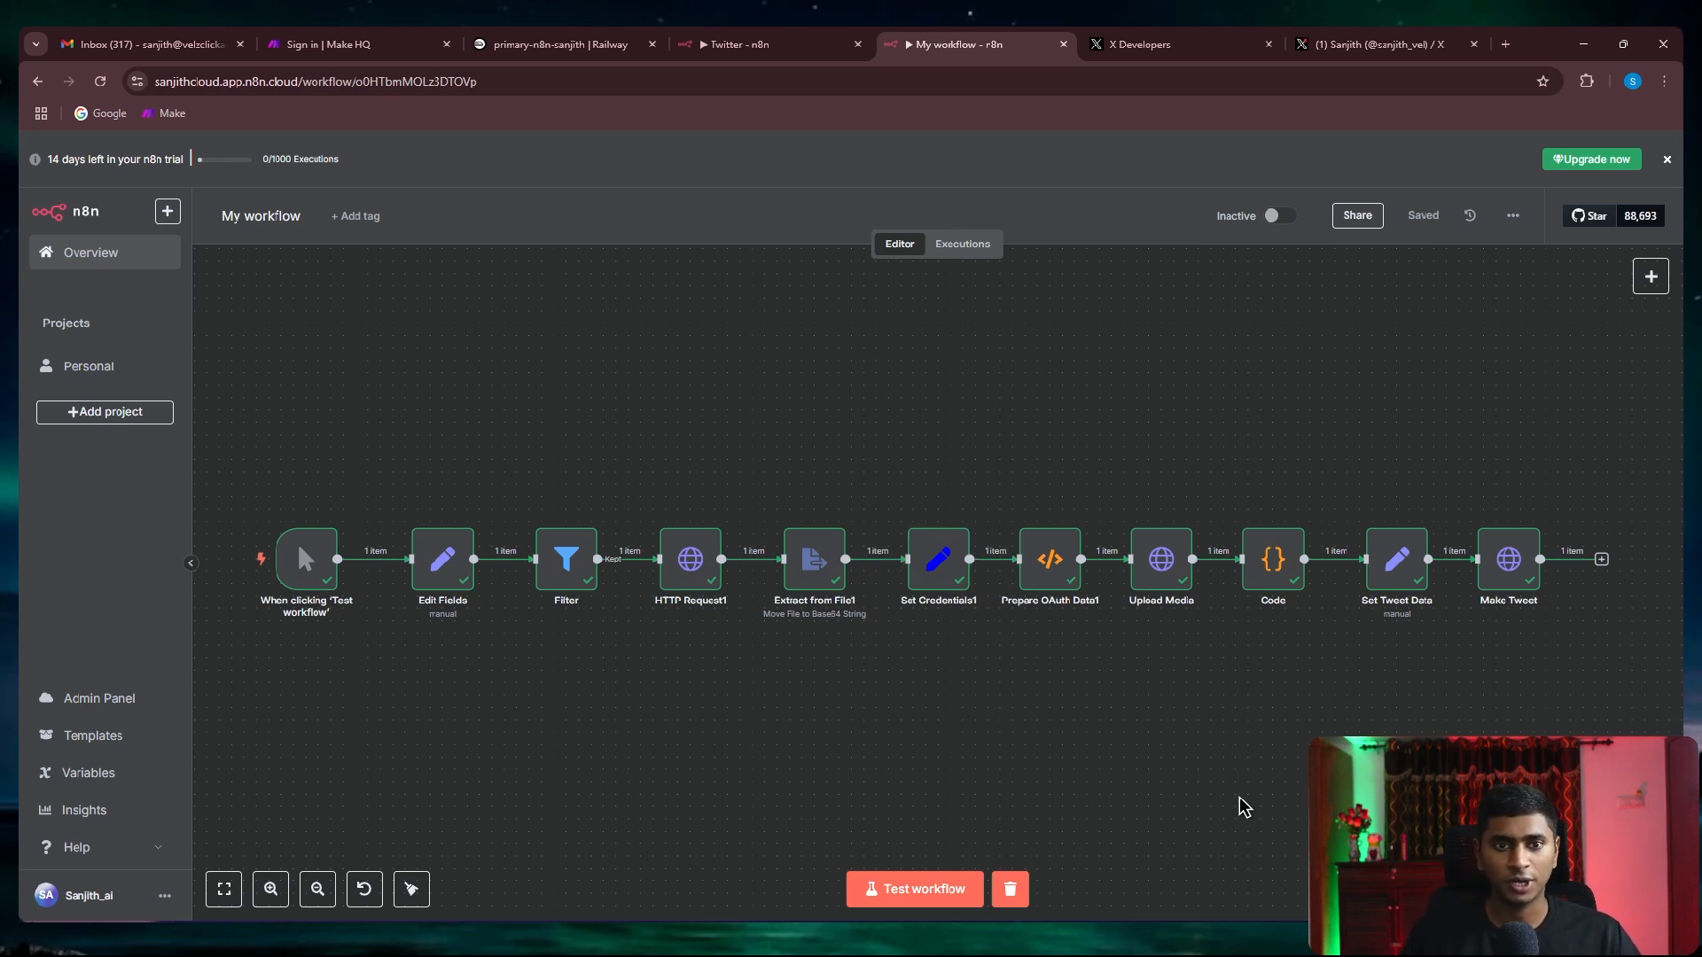
{"action": "mouse_move", "coordinate": [1374, 699]}
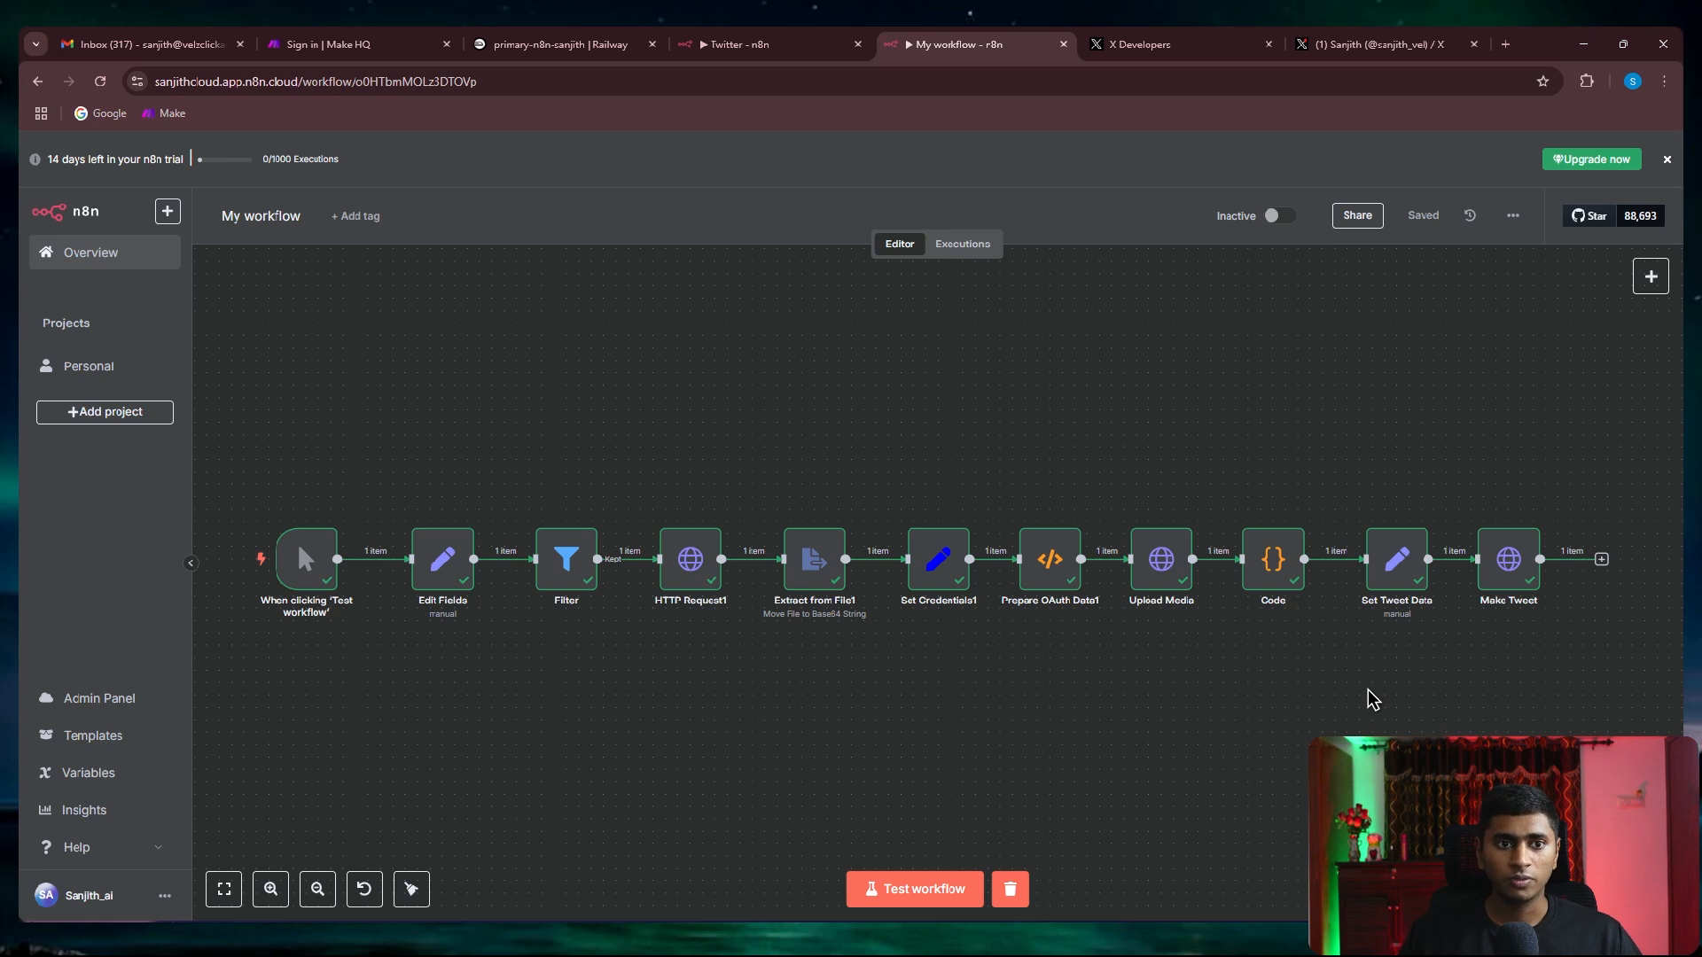
{"action": "mouse_move", "coordinate": [757, 132]}
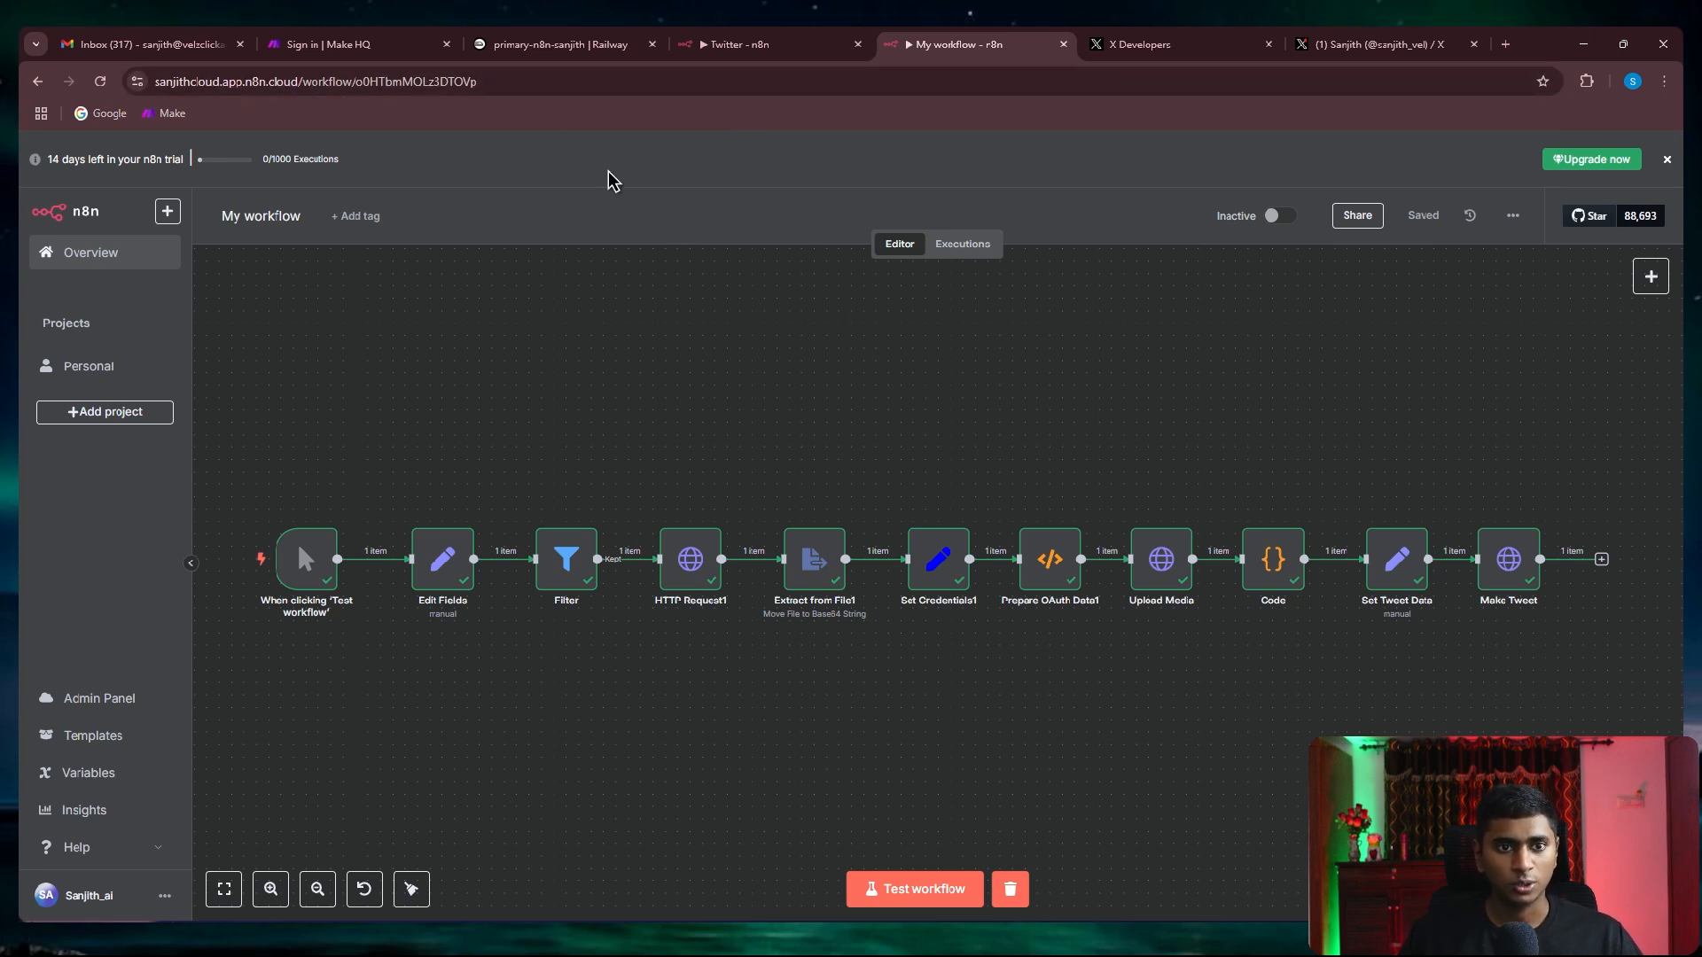
{"action": "left_click", "coordinate": [559, 44]}
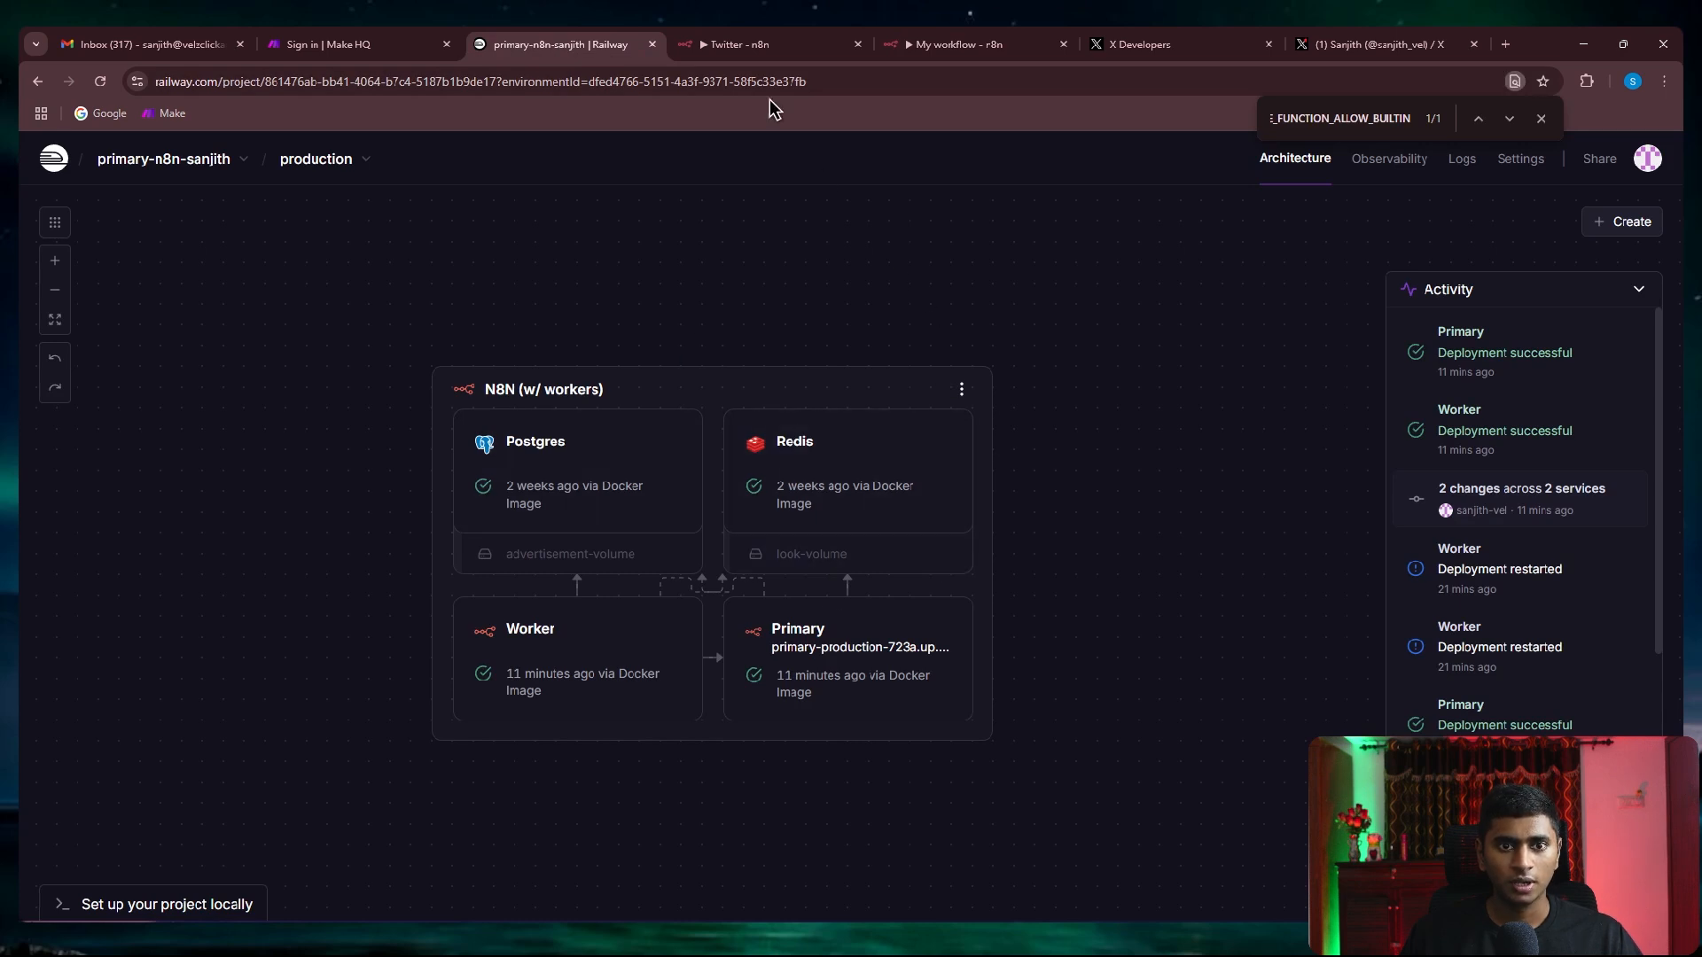
{"action": "left_click", "coordinate": [959, 45]}
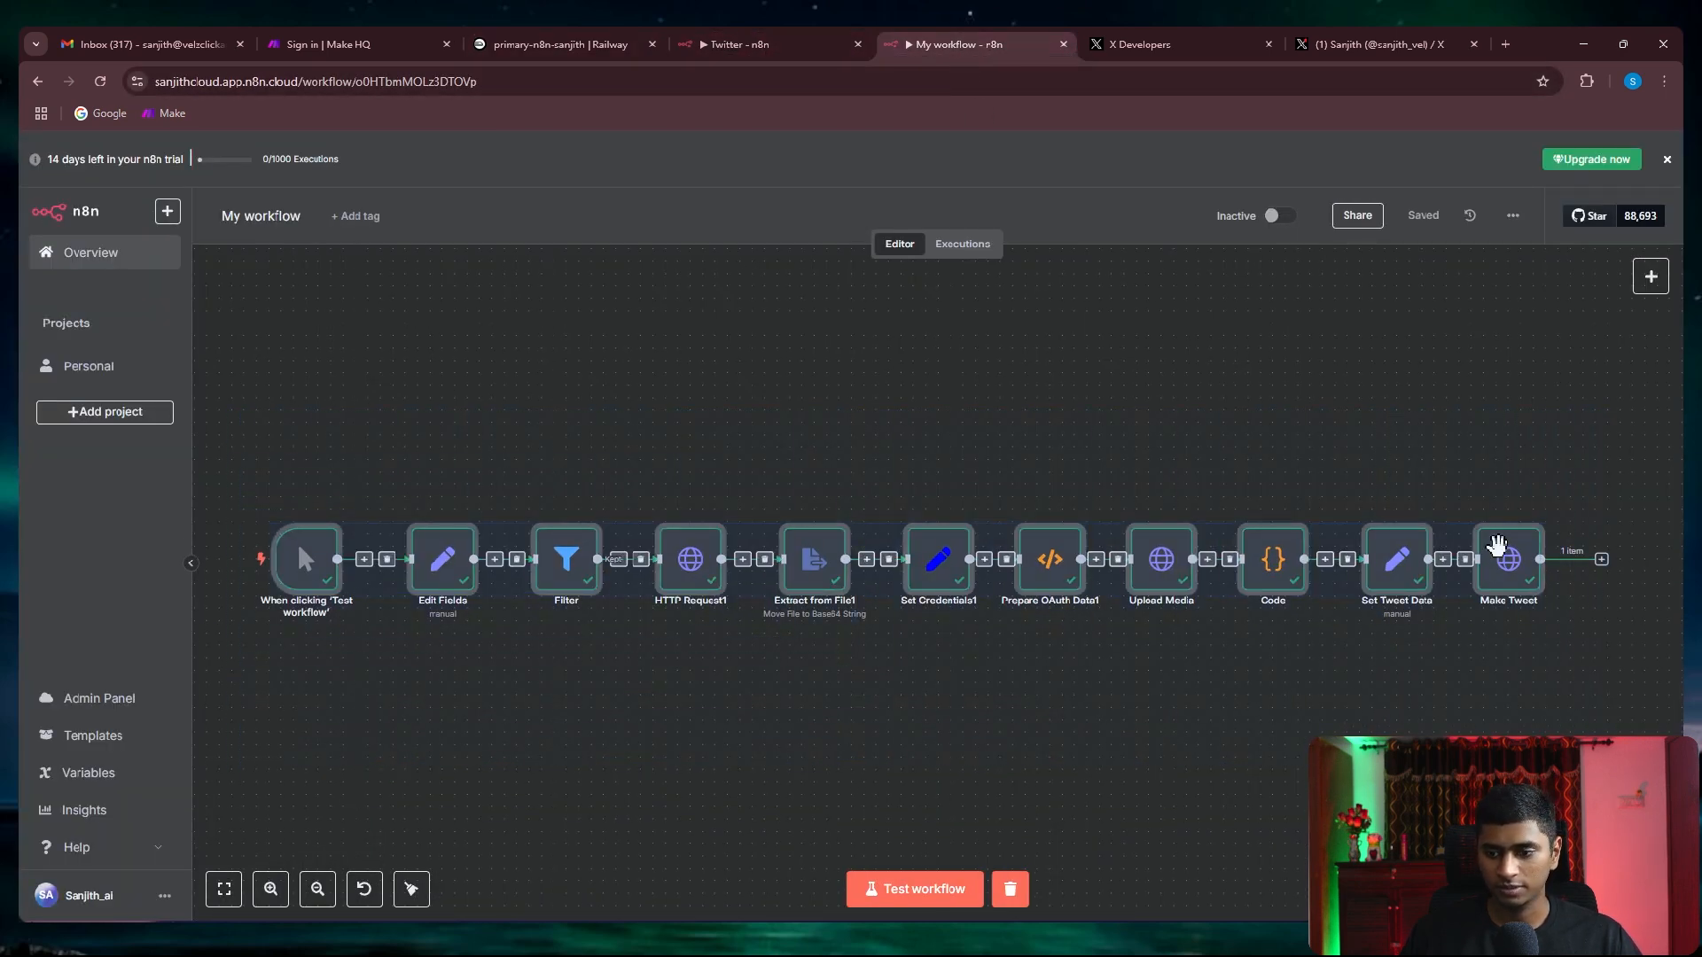
{"action": "right_click", "coordinate": [1507, 558]}
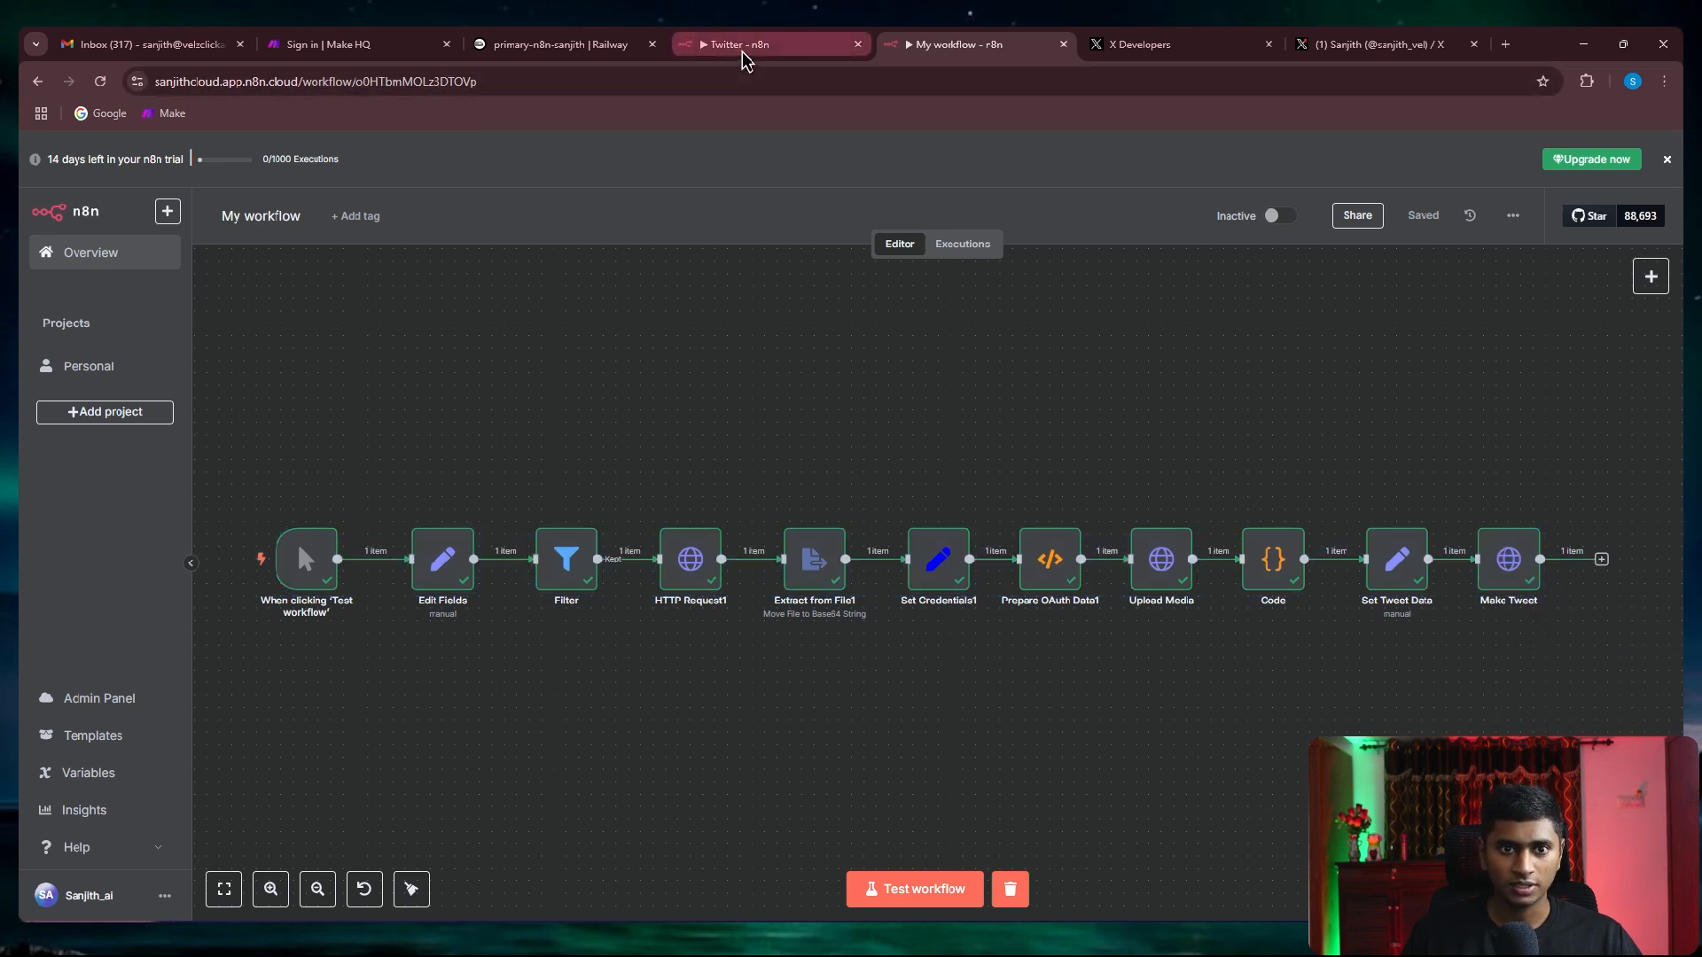
Update Set Credentials1 in the Railway-hosted Twitter workflow and test it, failing at Prepare OAuth Data1
{"action": "left_click", "coordinate": [768, 44]}
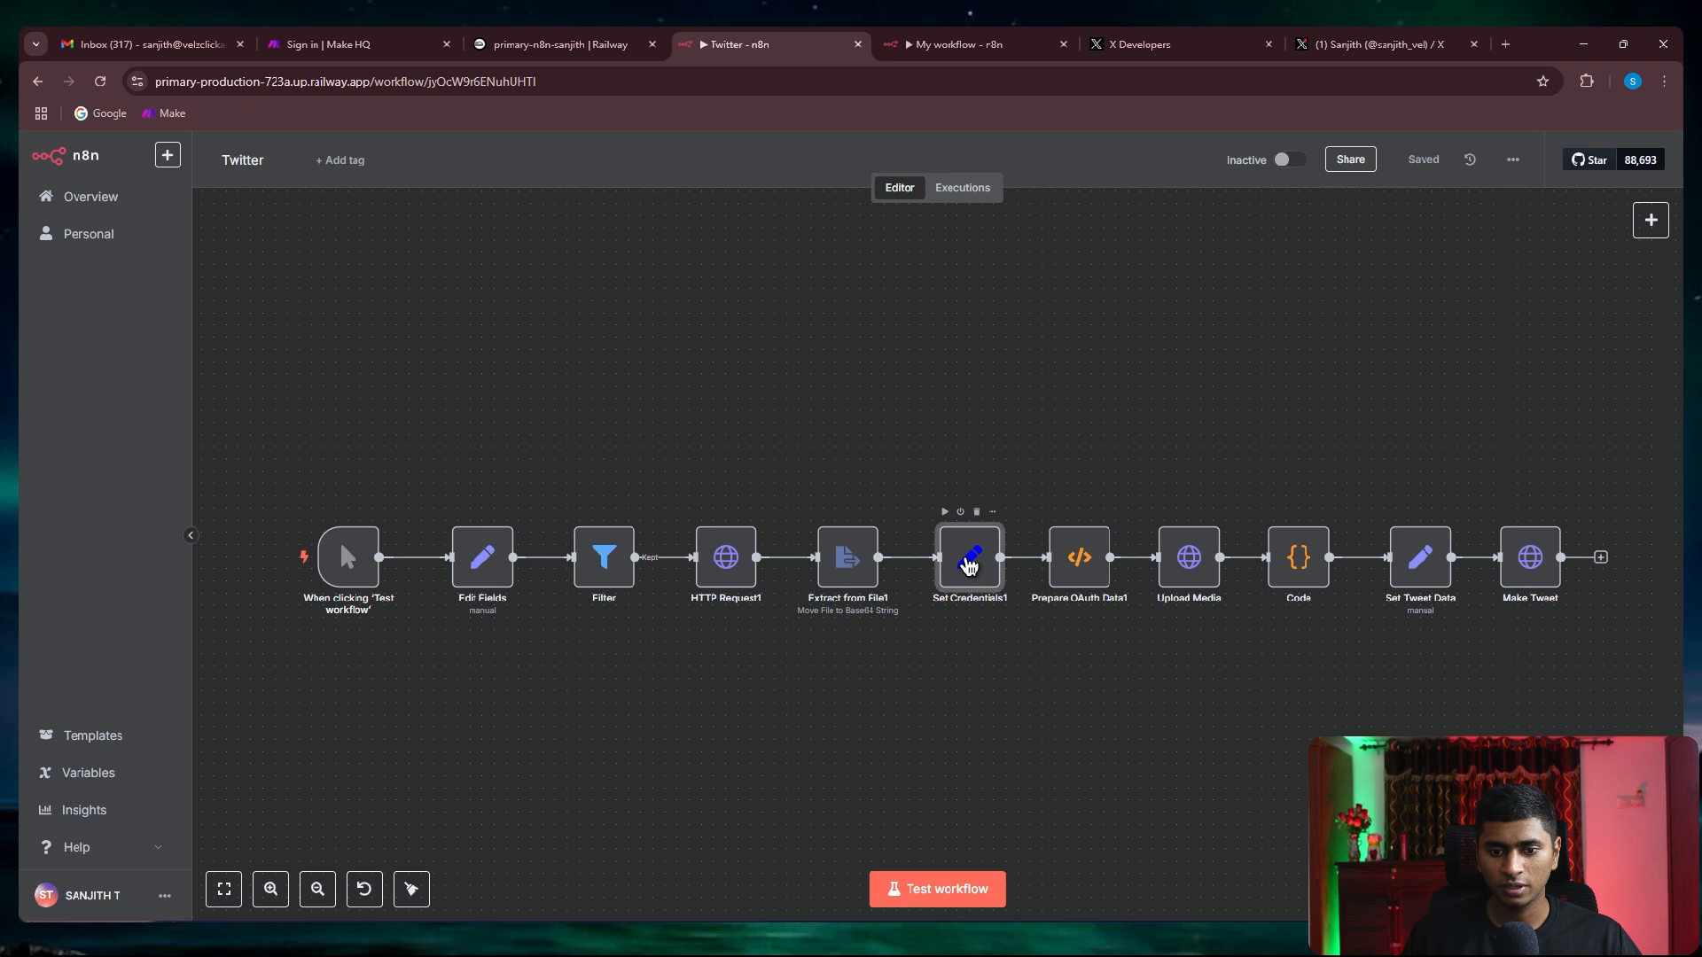
{"action": "double_click", "coordinate": [968, 557]}
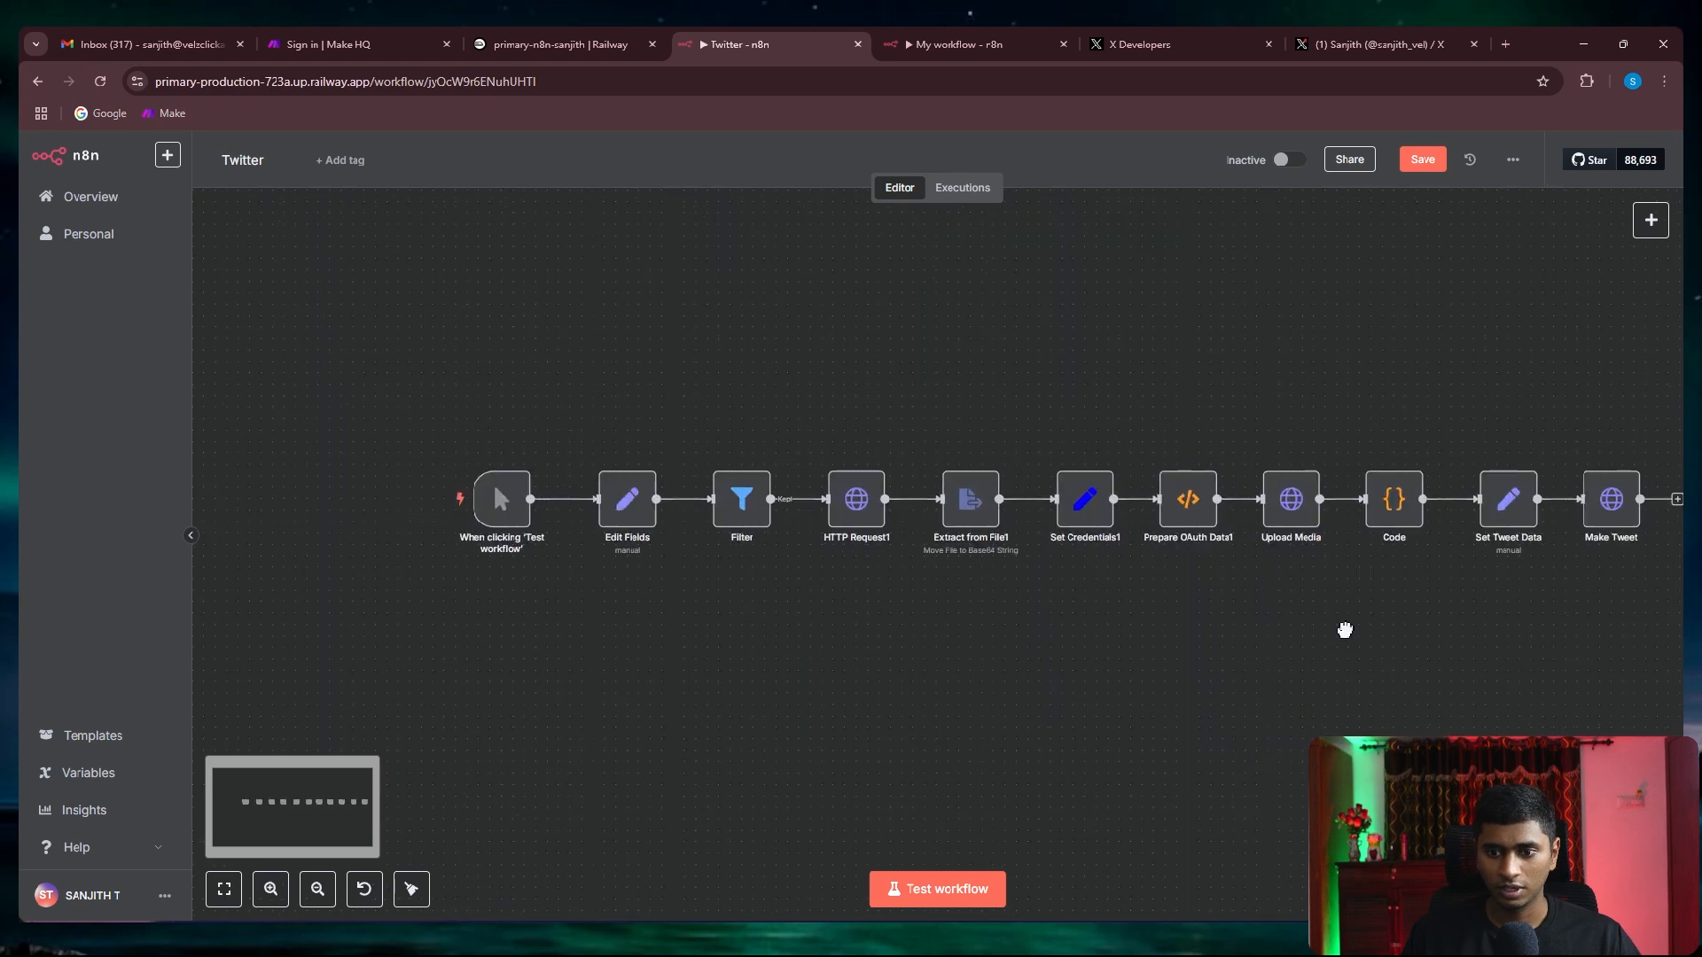
{"action": "left_click", "coordinate": [936, 889]}
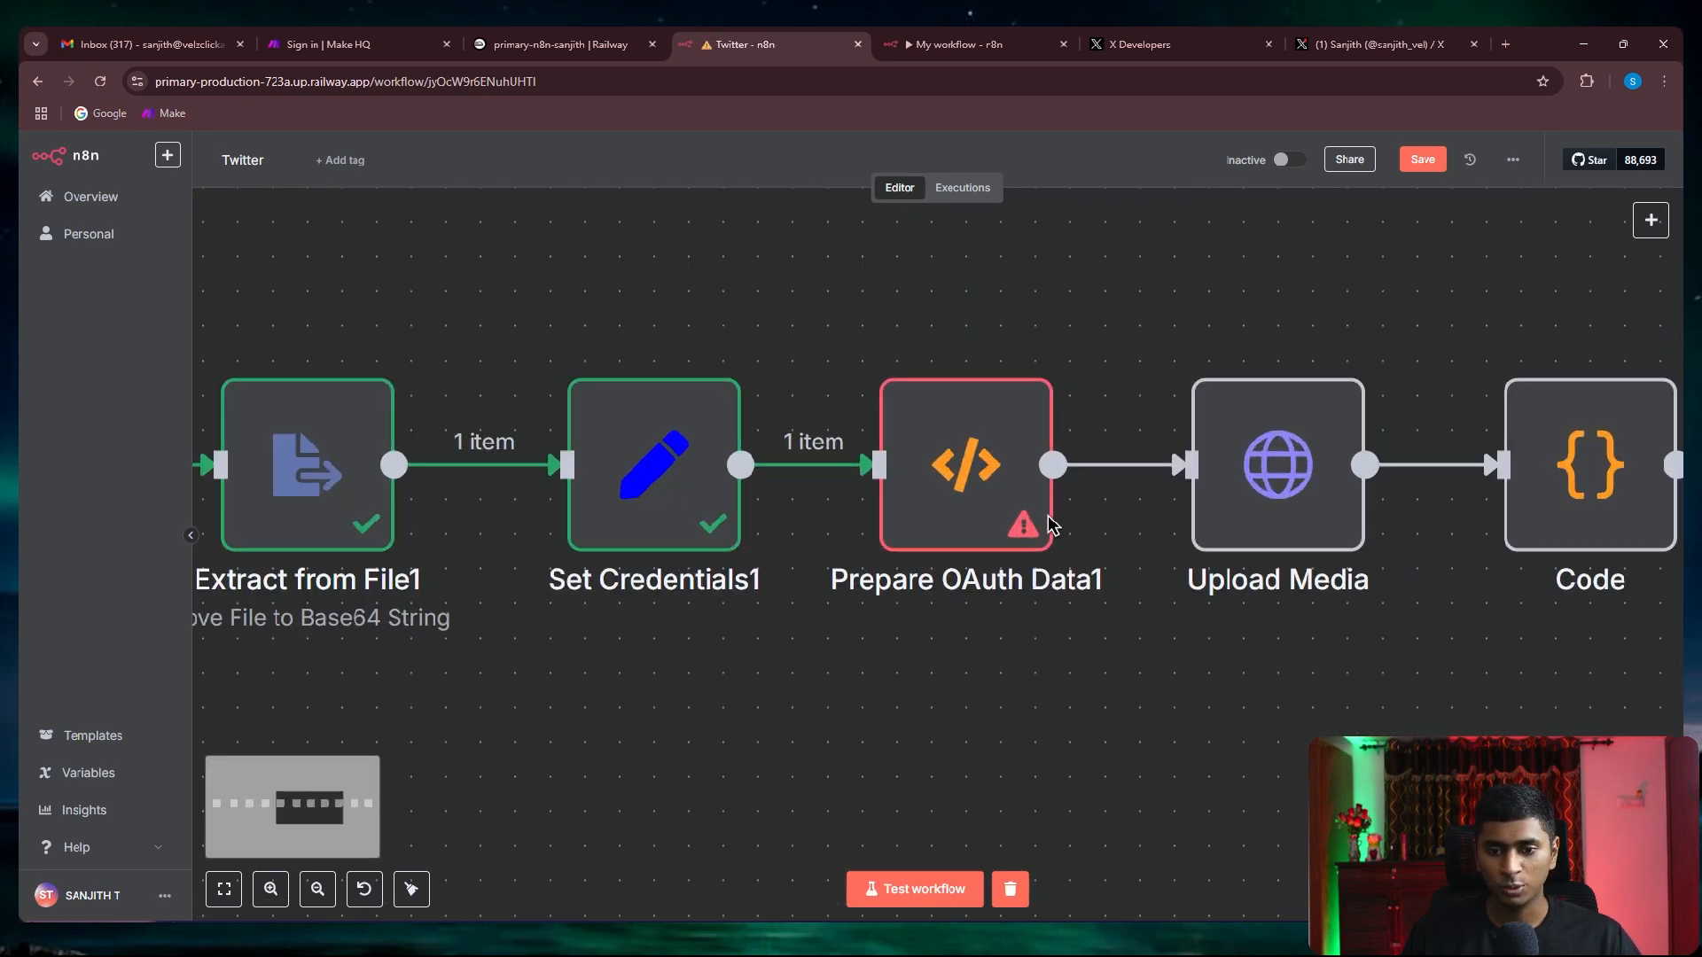
Expand Prepare OAuth Data1's error details showing 'Cannot find module crypto' with its stack trace
{"action": "double_click", "coordinate": [963, 465]}
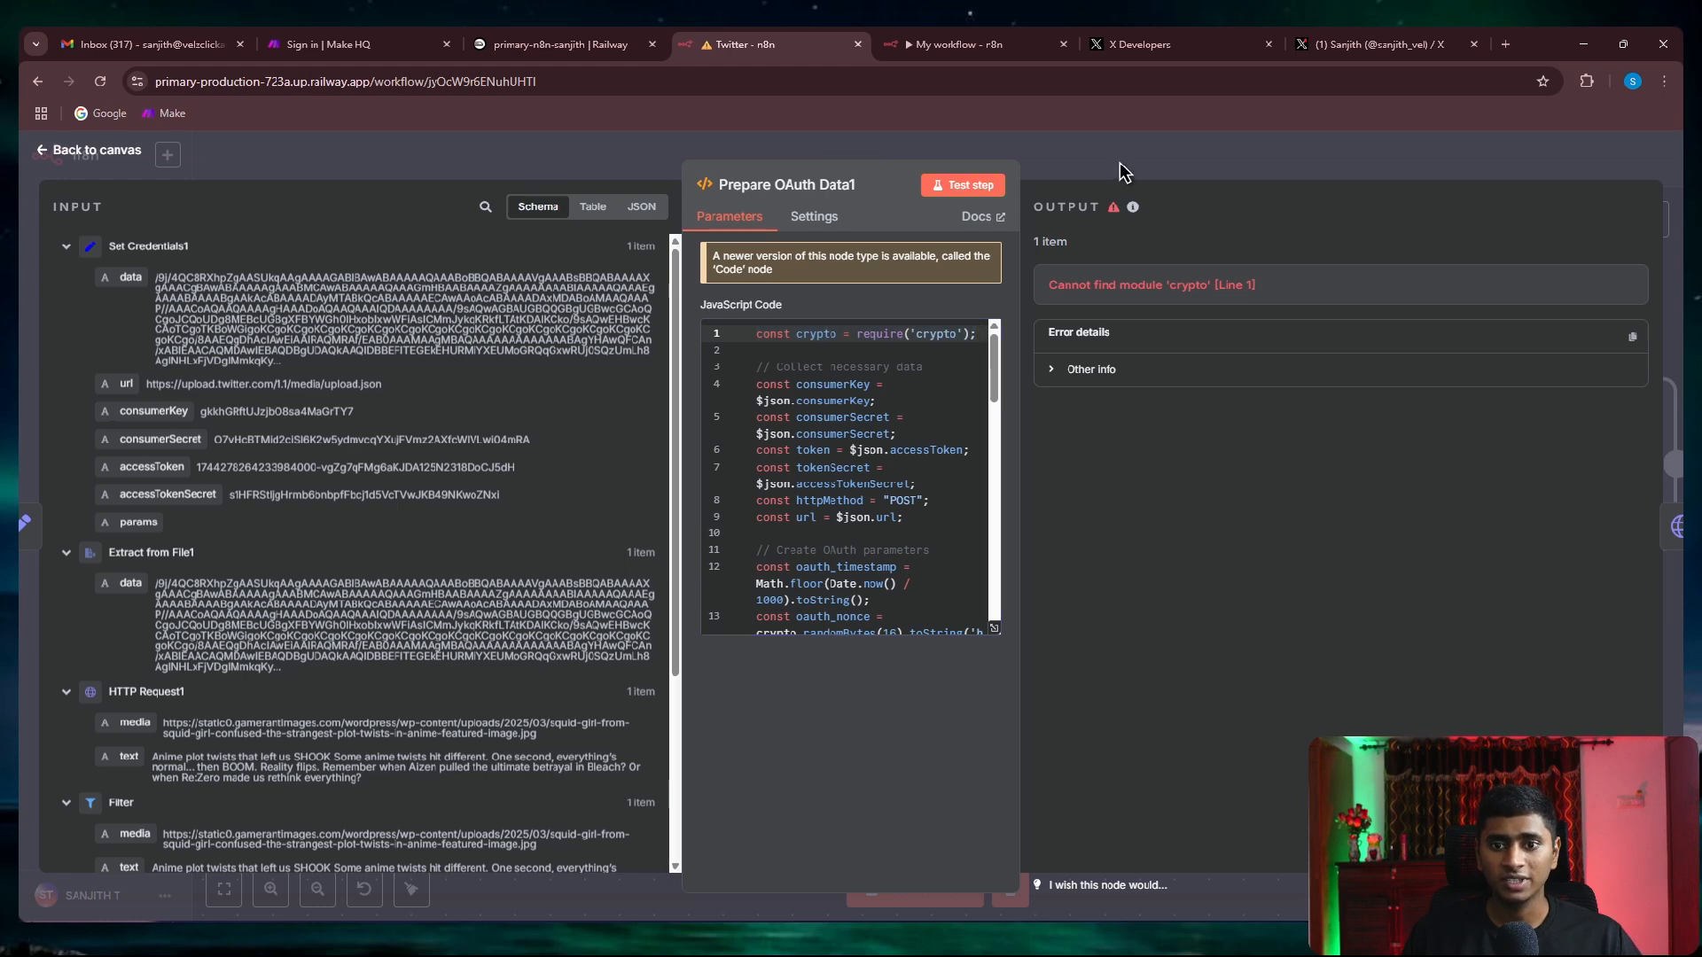
{"action": "left_click", "coordinate": [90, 149]}
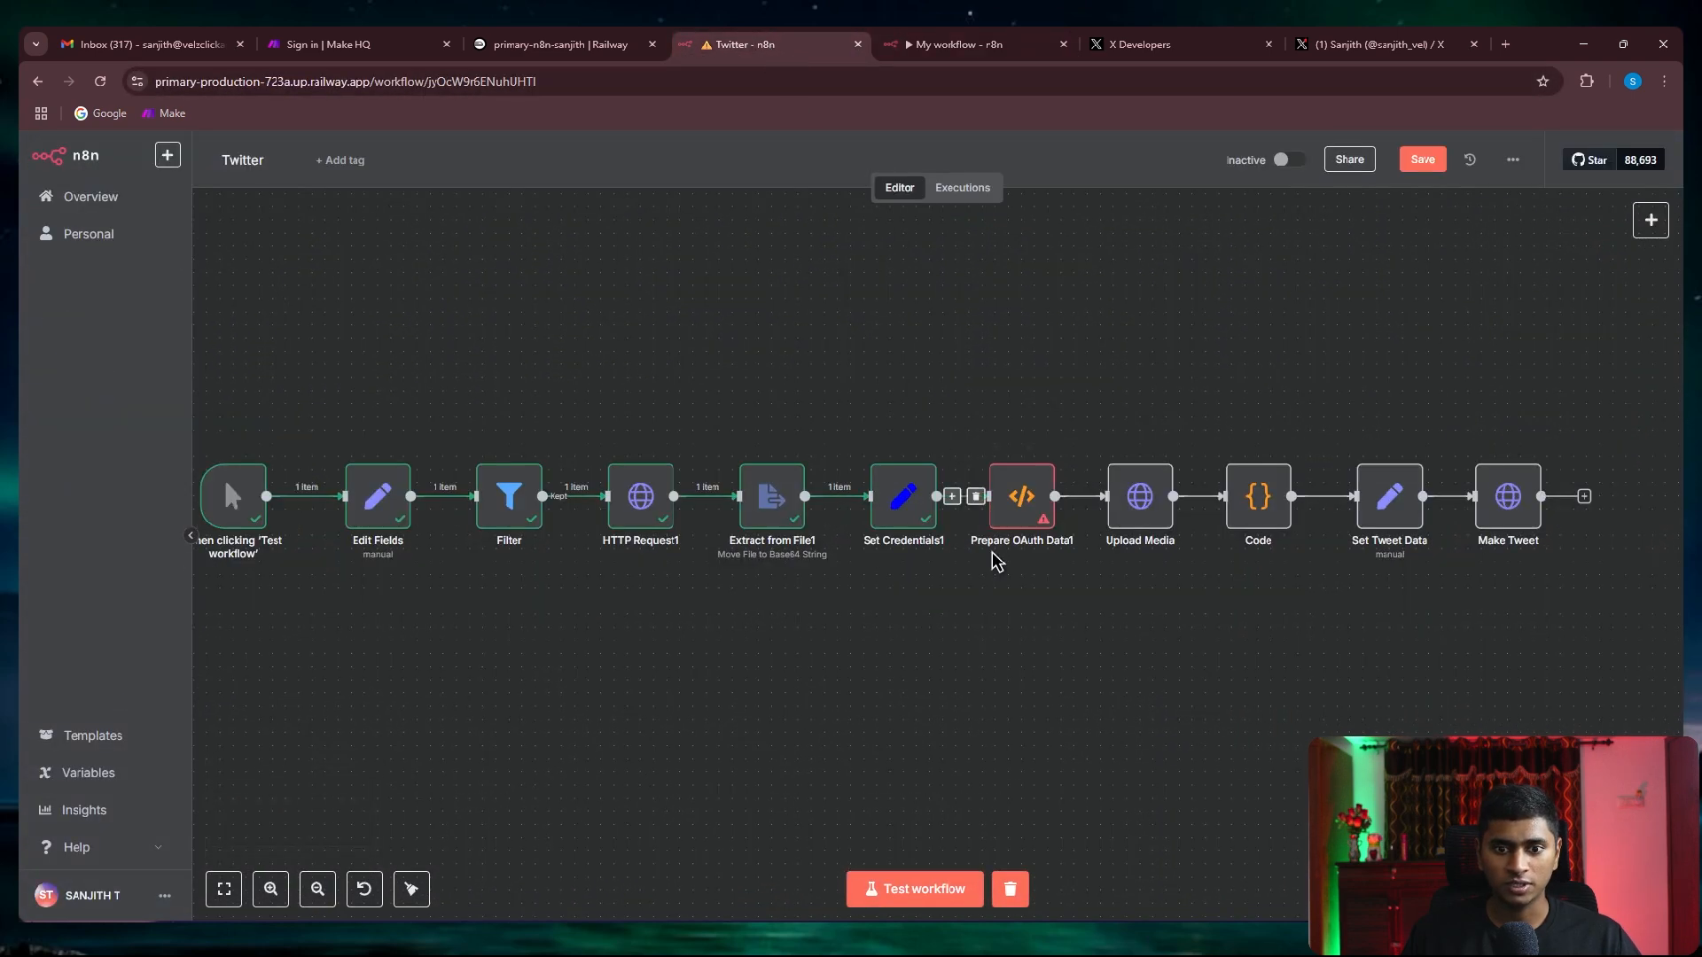
{"action": "double_click", "coordinate": [1021, 496]}
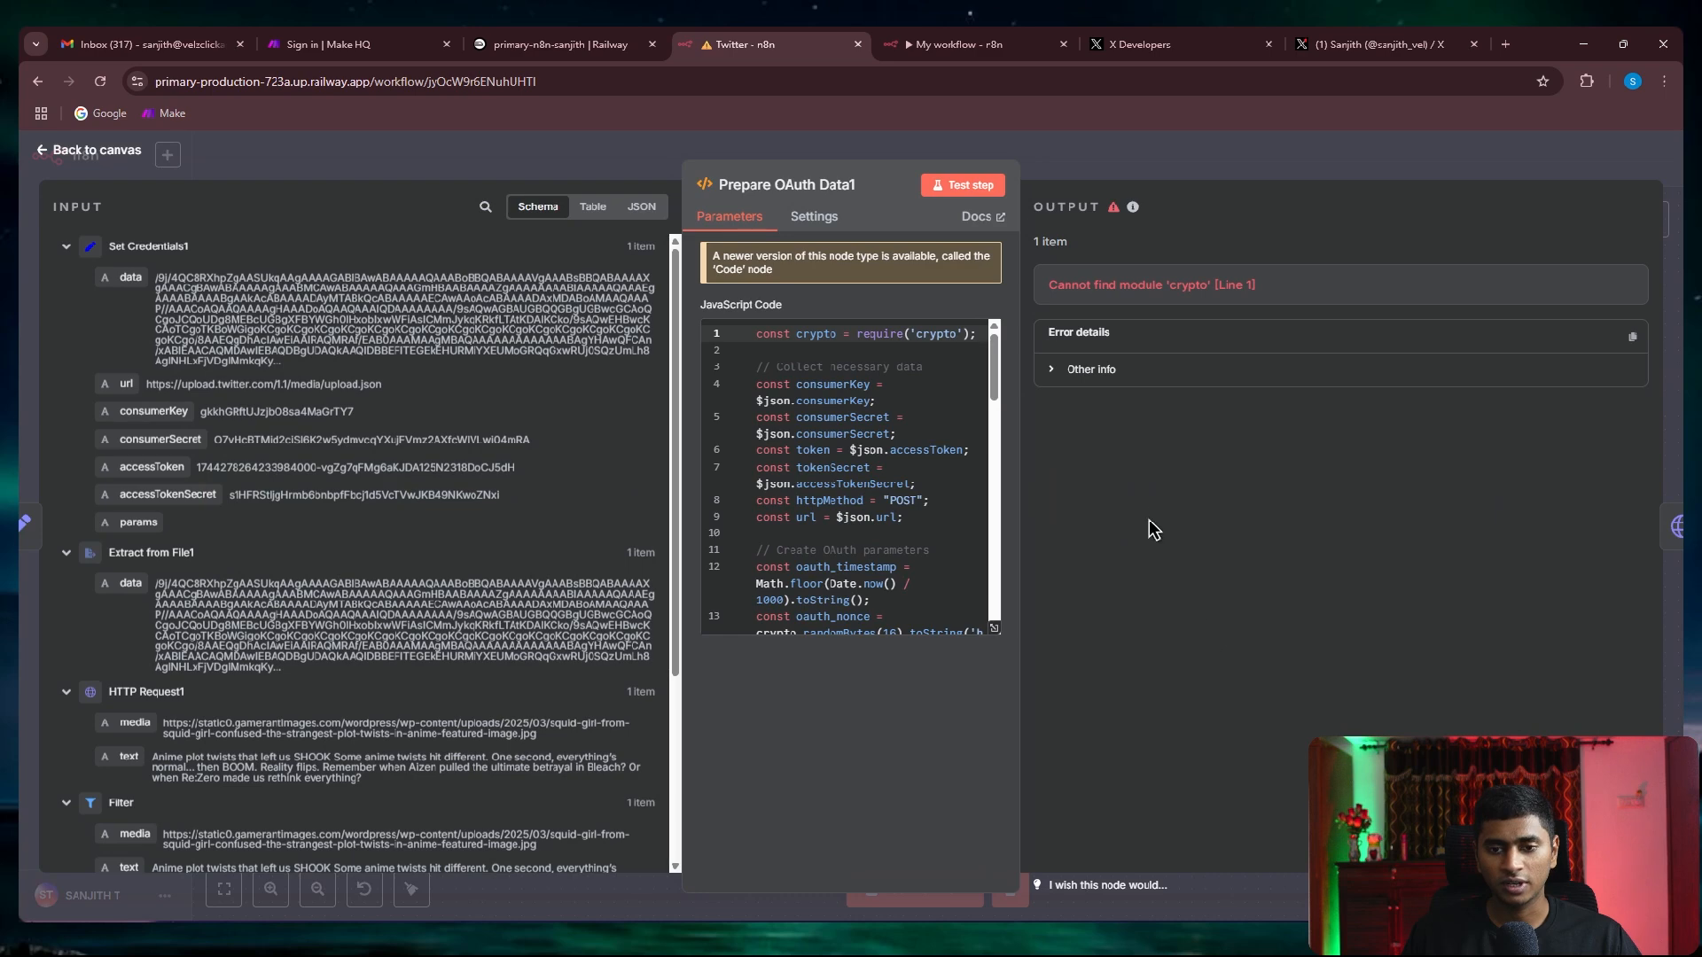
{"action": "left_click", "coordinate": [1090, 368]}
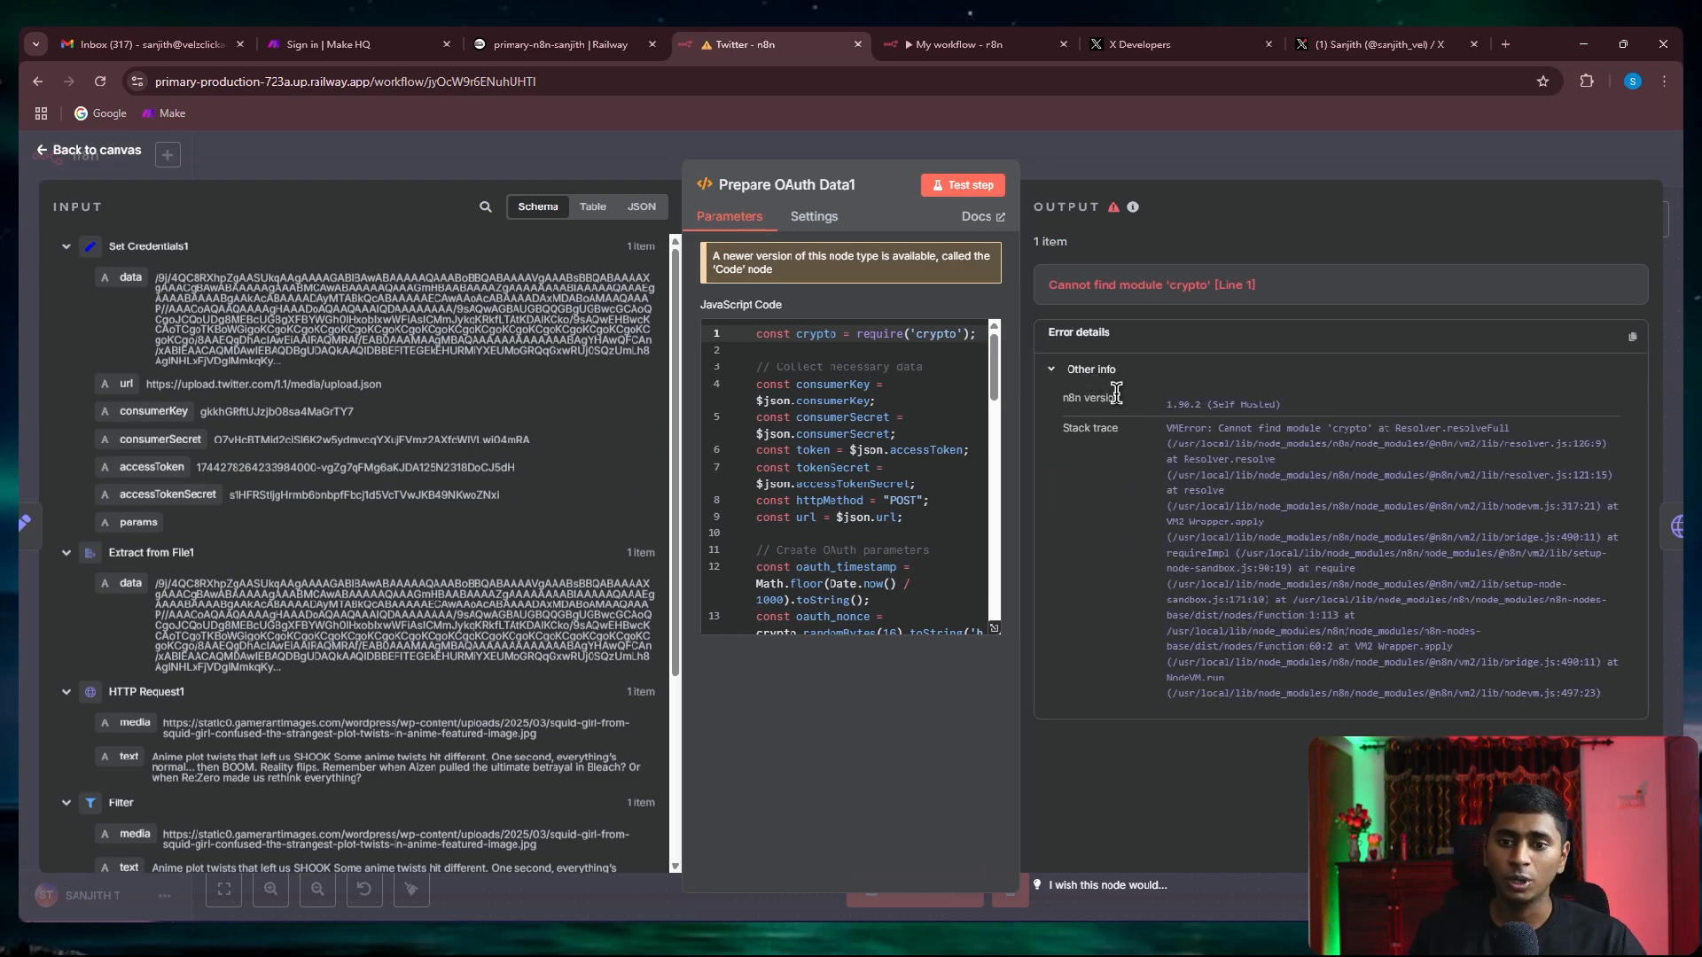
{"action": "left_click", "coordinate": [90, 149]}
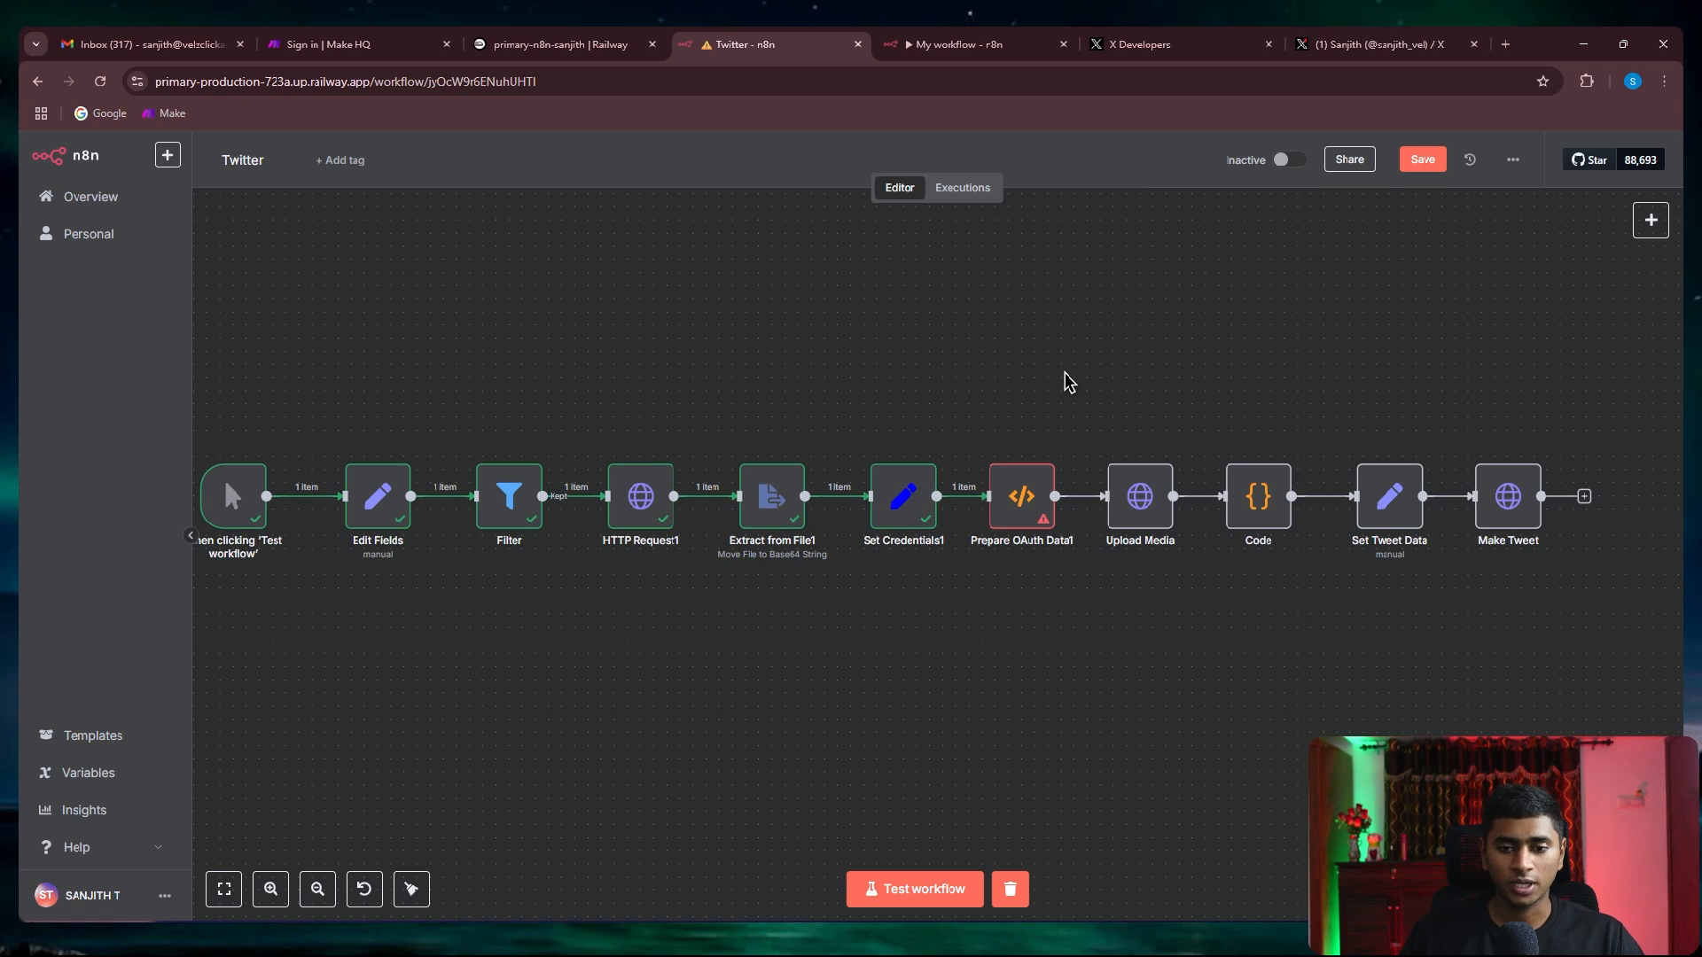
{"action": "mouse_move", "coordinate": [598, 127]}
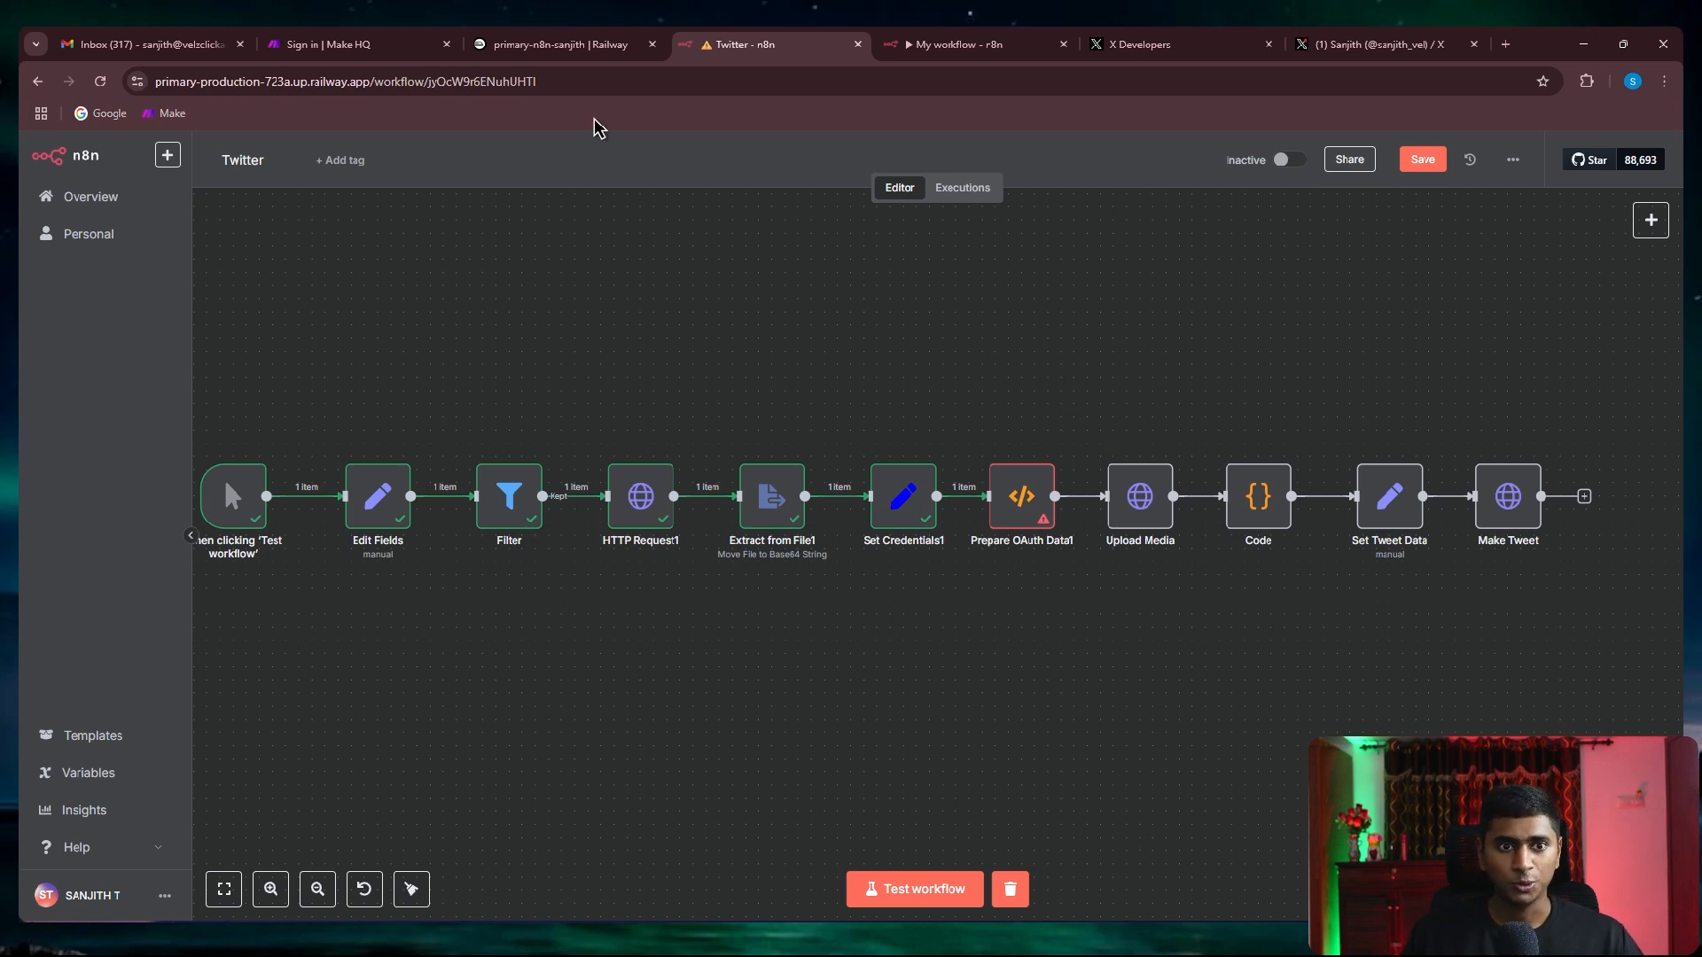
Switch between the Twitter workflow and Railway tabs, ending on the project's Postgres, Redis, Worker and Primary services
{"action": "left_click", "coordinate": [553, 44]}
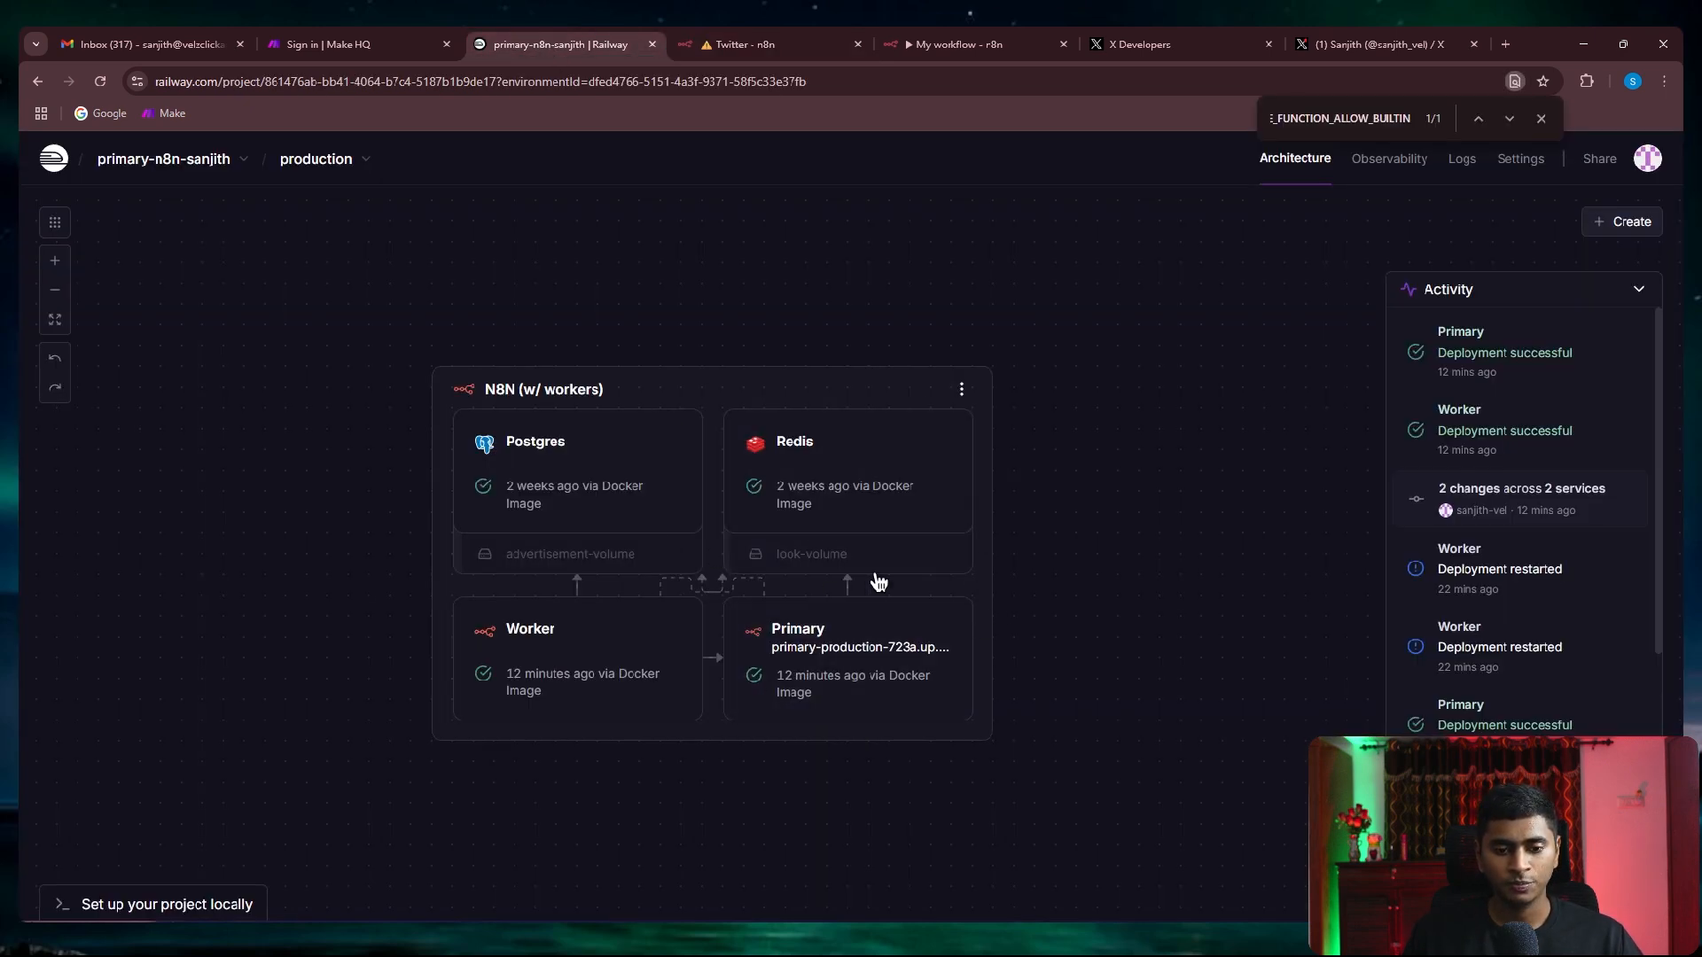
{"action": "left_click", "coordinate": [742, 44]}
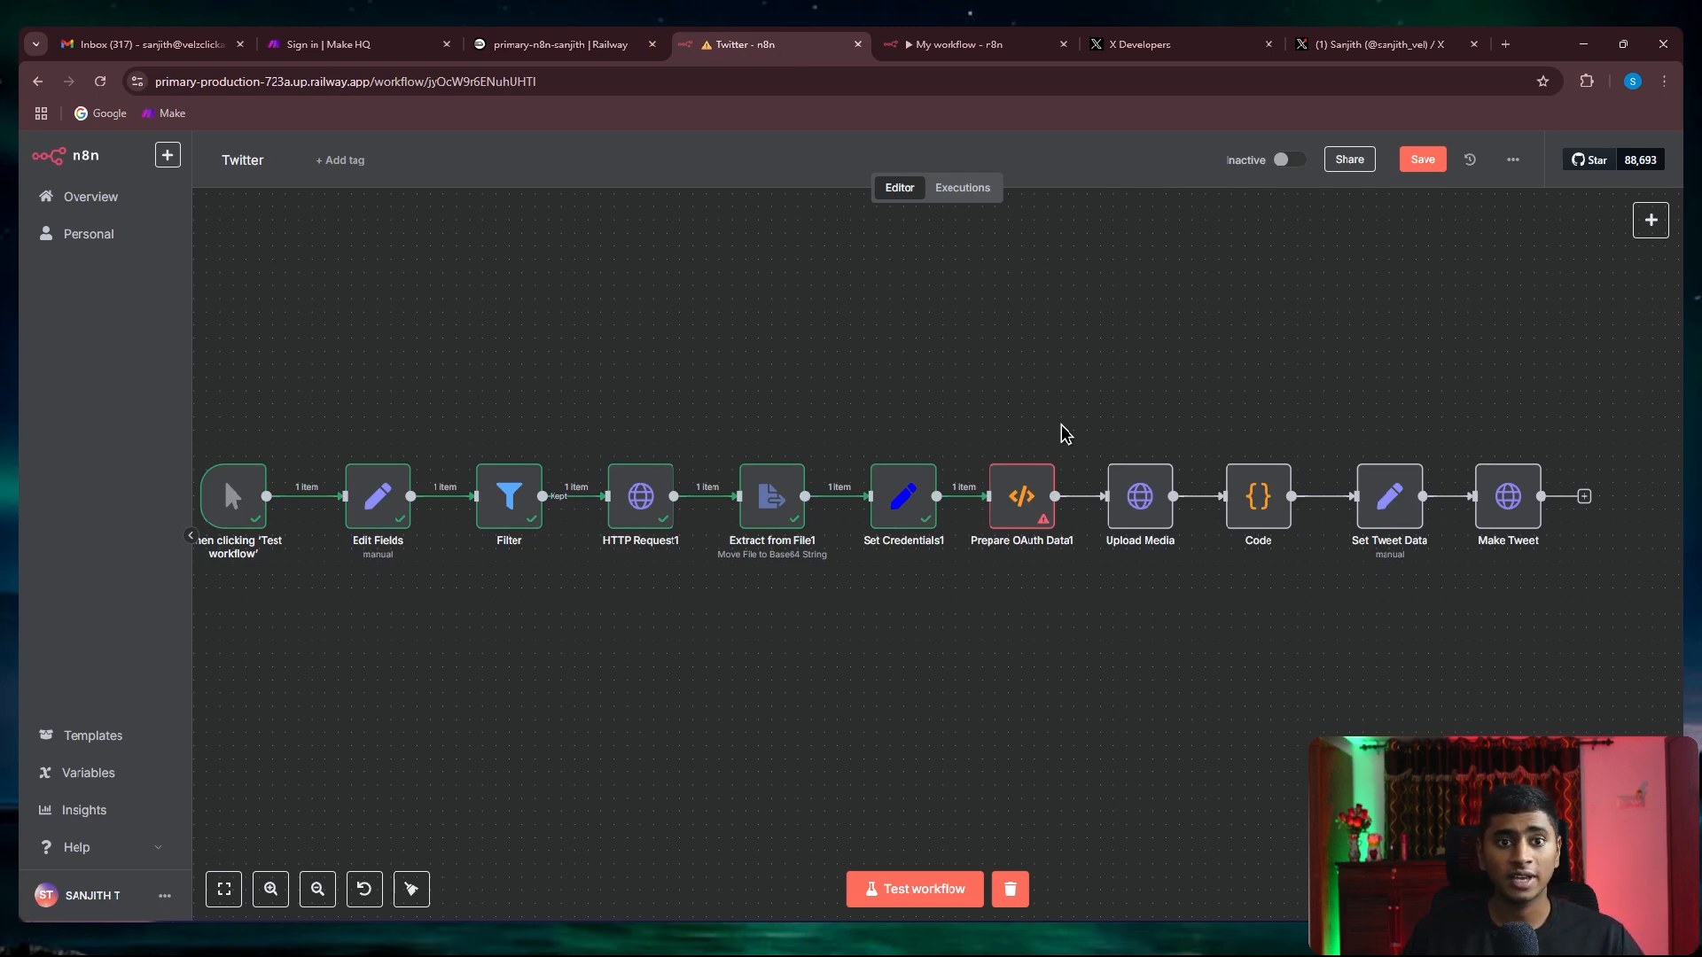
{"action": "mouse_move", "coordinate": [717, 213]}
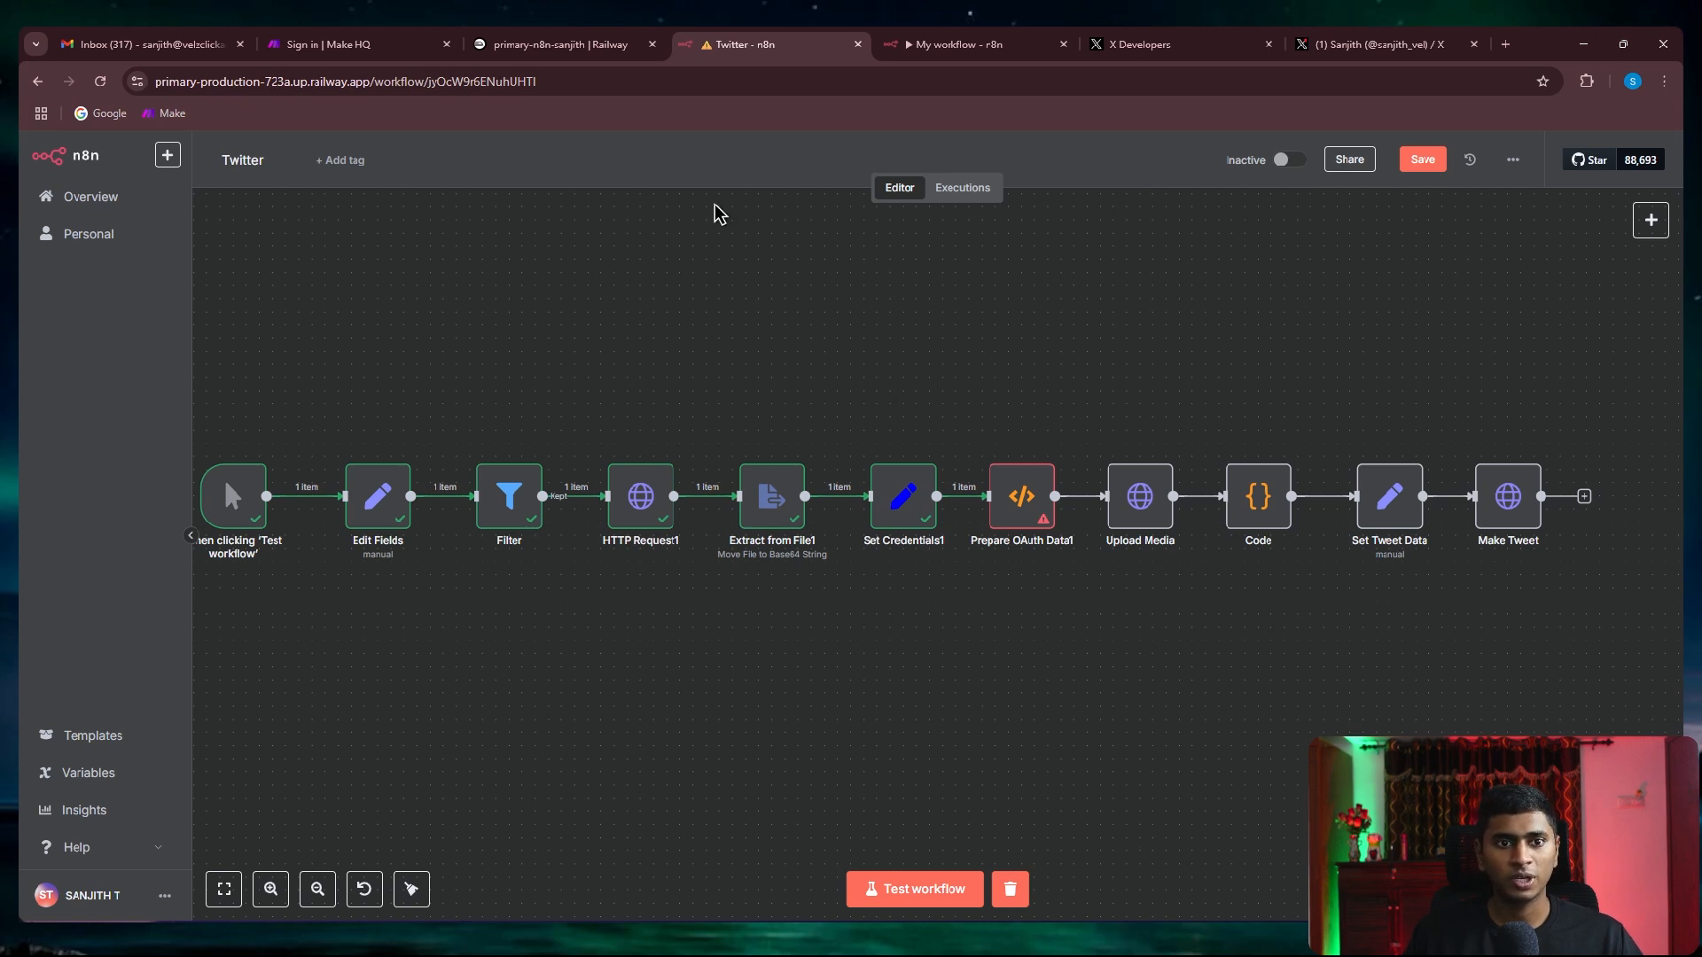
{"action": "mouse_move", "coordinate": [890, 477]}
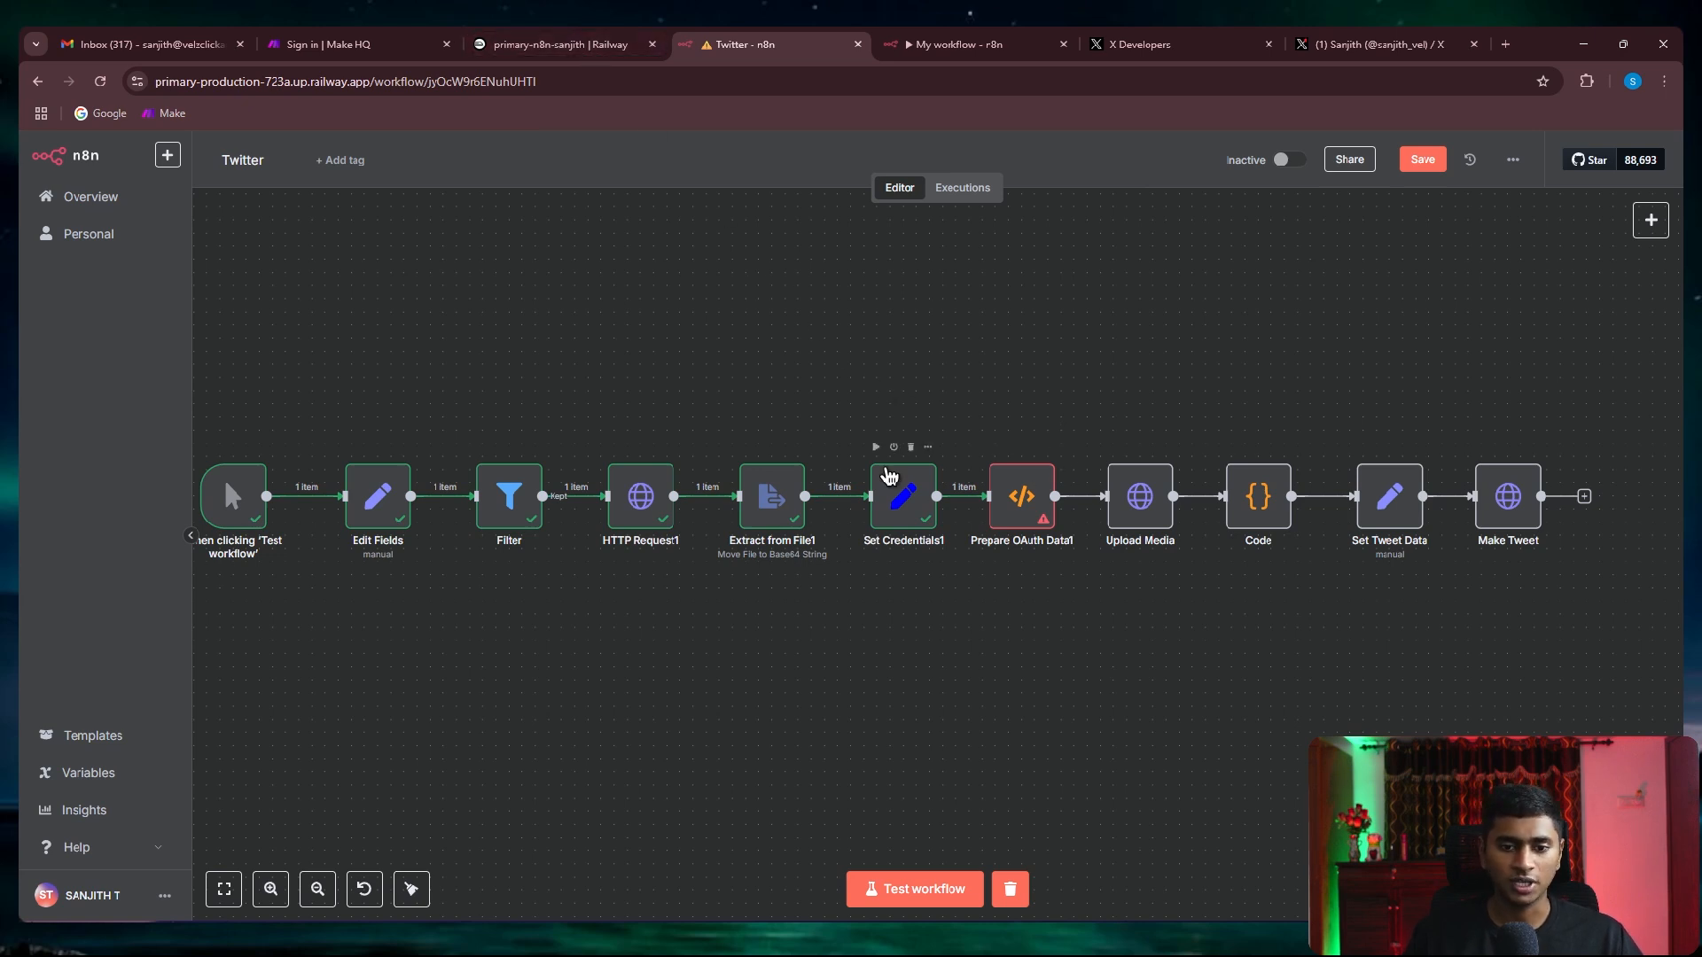
{"action": "left_click", "coordinate": [556, 45]}
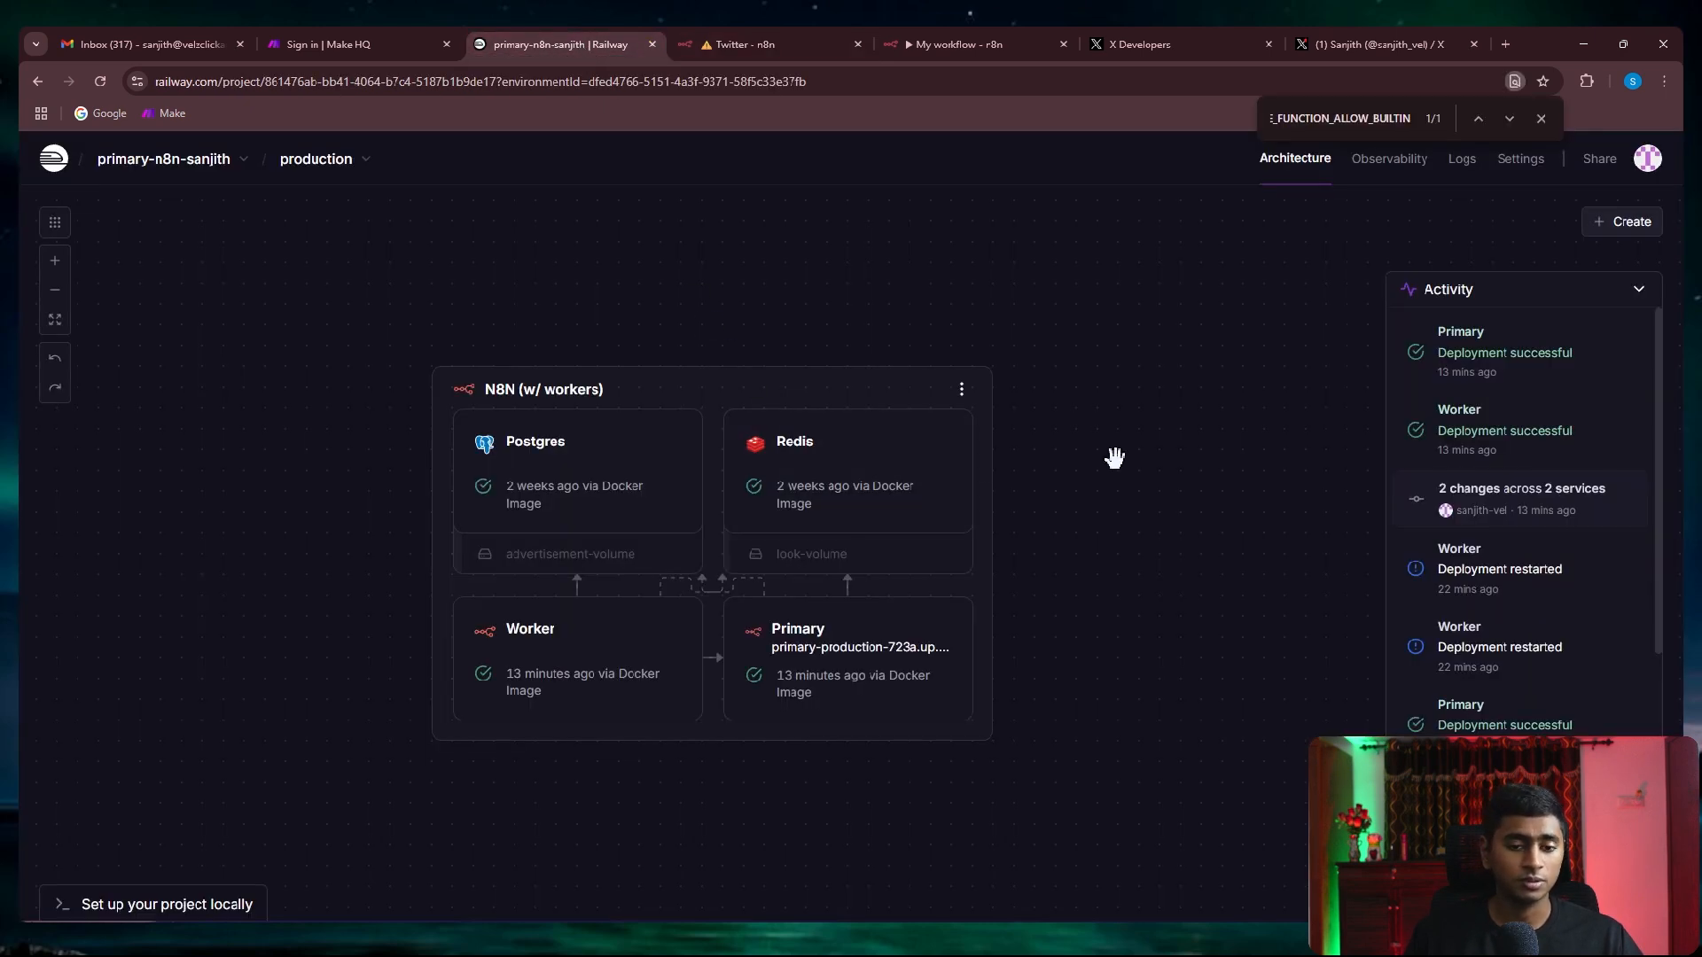
{"action": "mouse_move", "coordinate": [789, 122]}
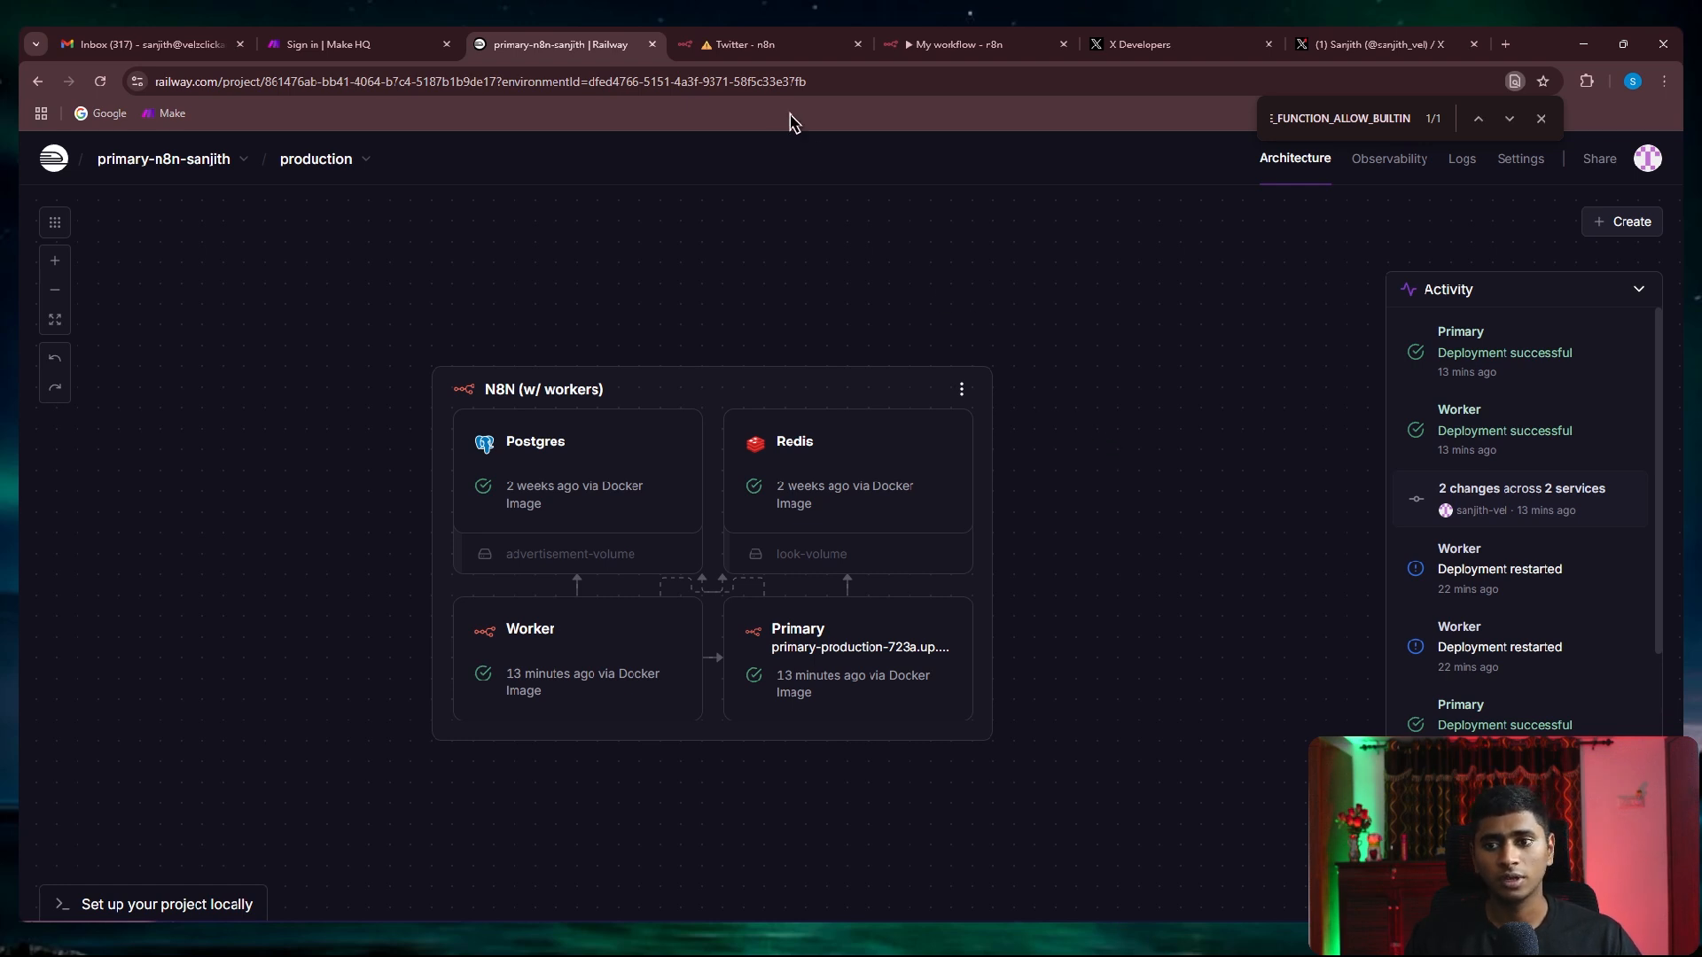
{"action": "left_click", "coordinate": [773, 44]}
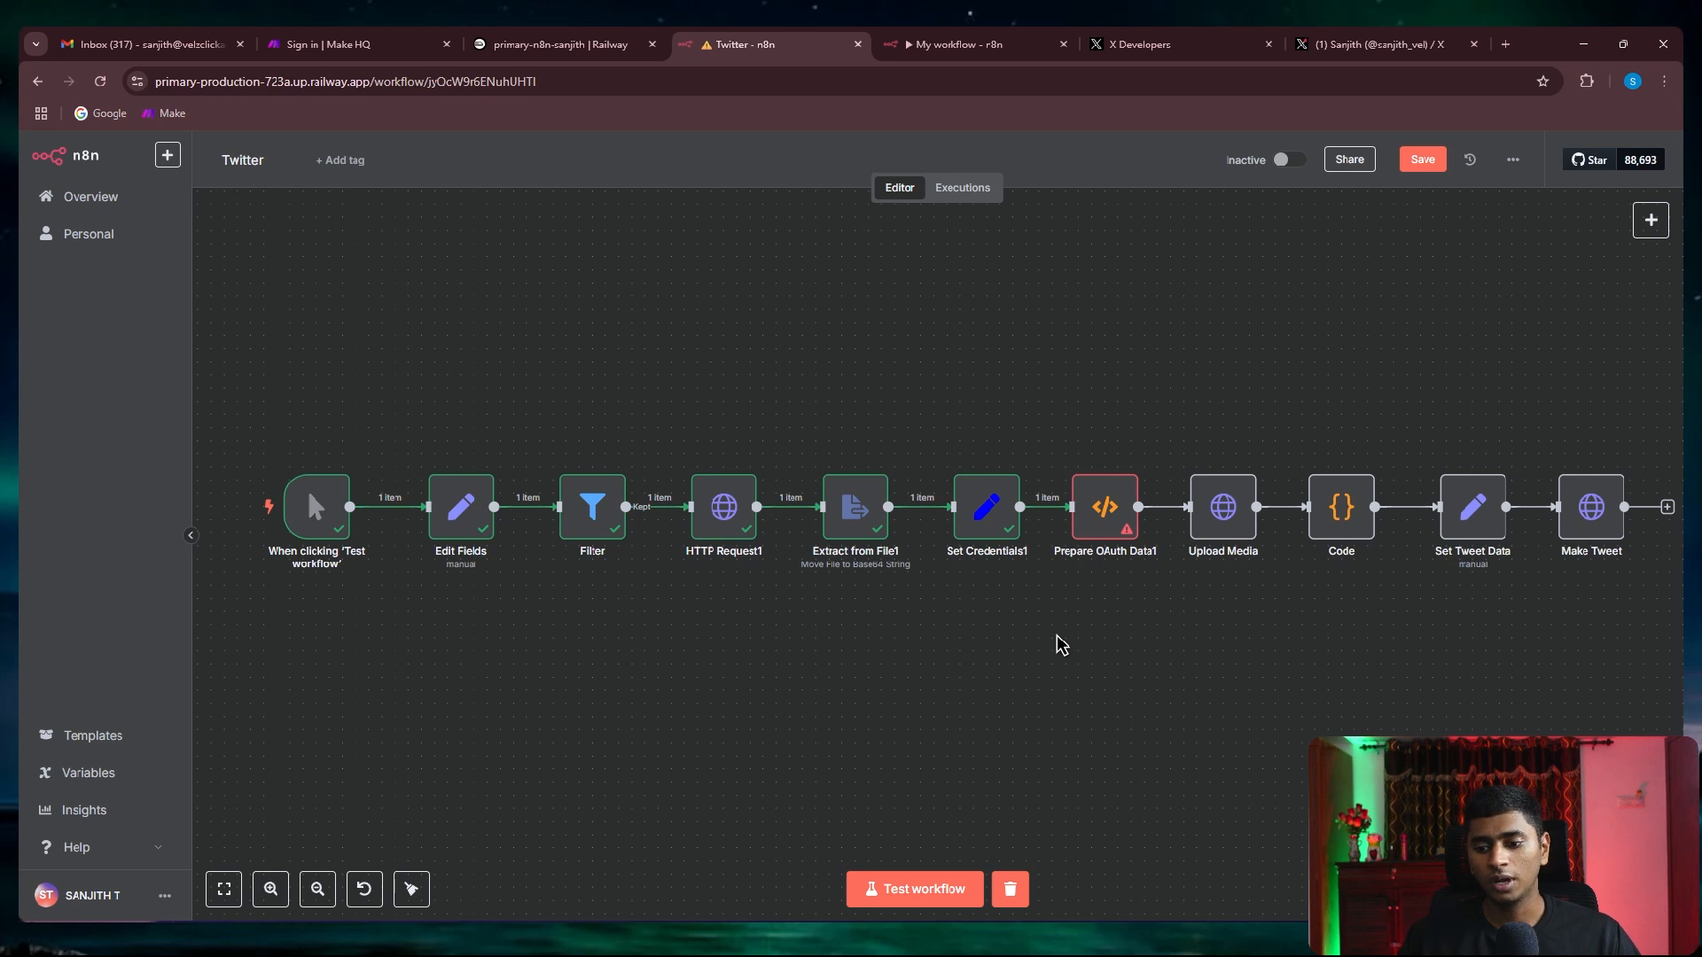
{"action": "mouse_move", "coordinate": [663, 216]}
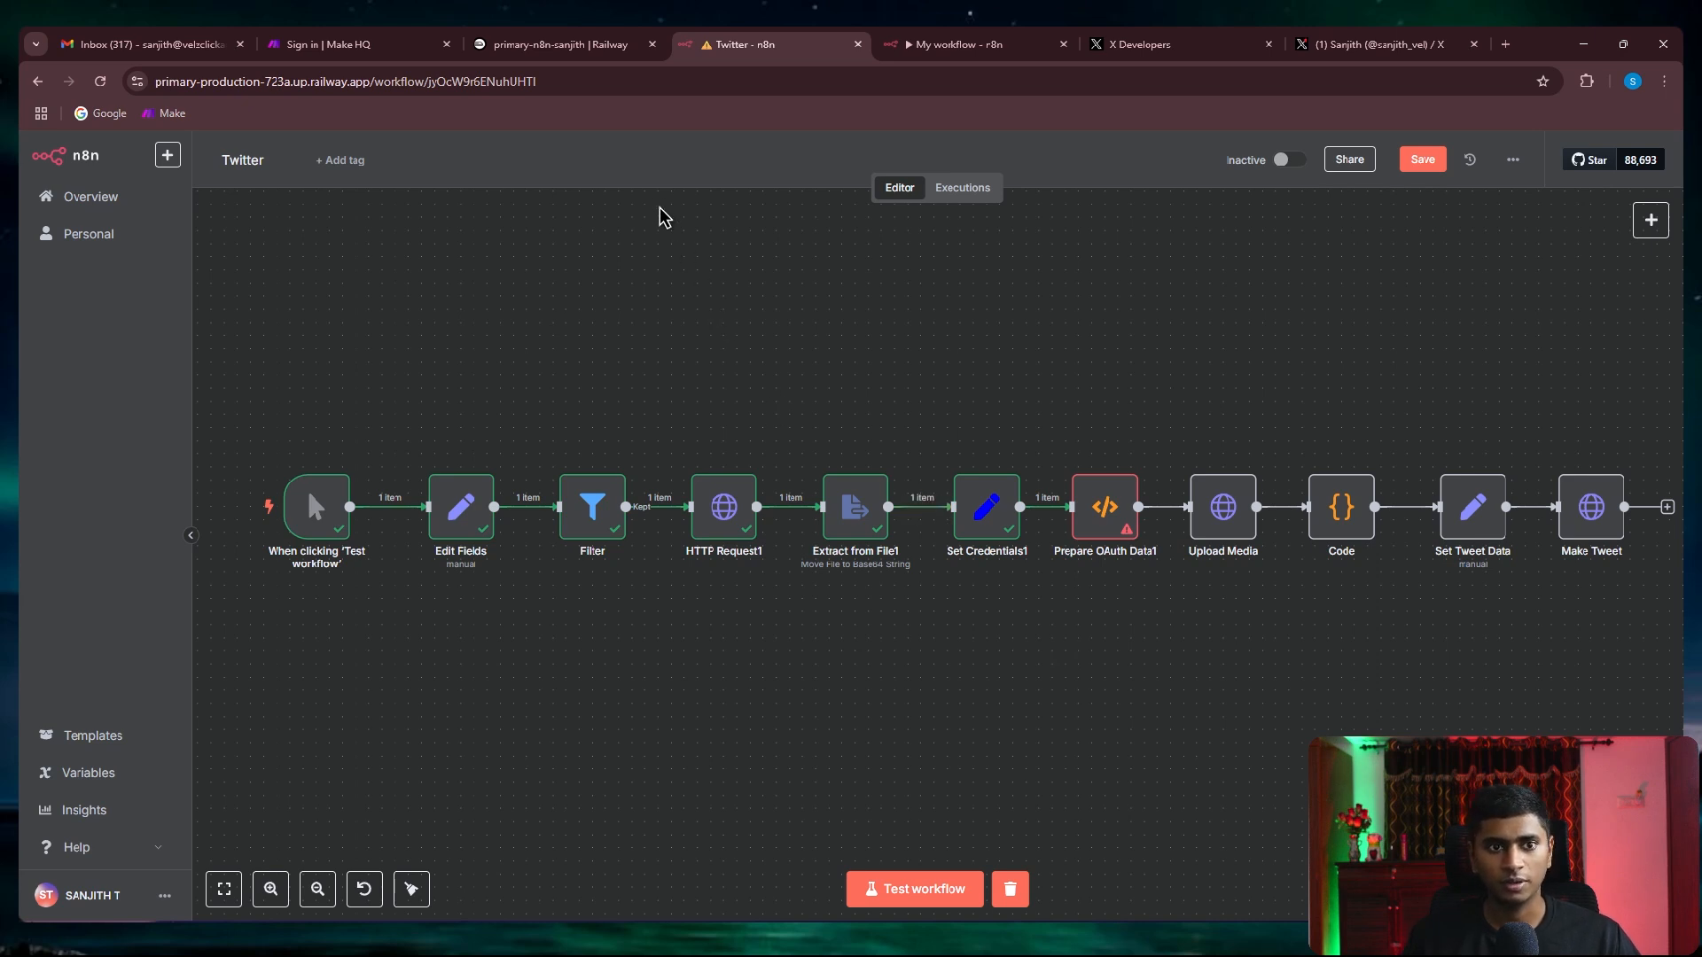
{"action": "left_click", "coordinate": [557, 44]}
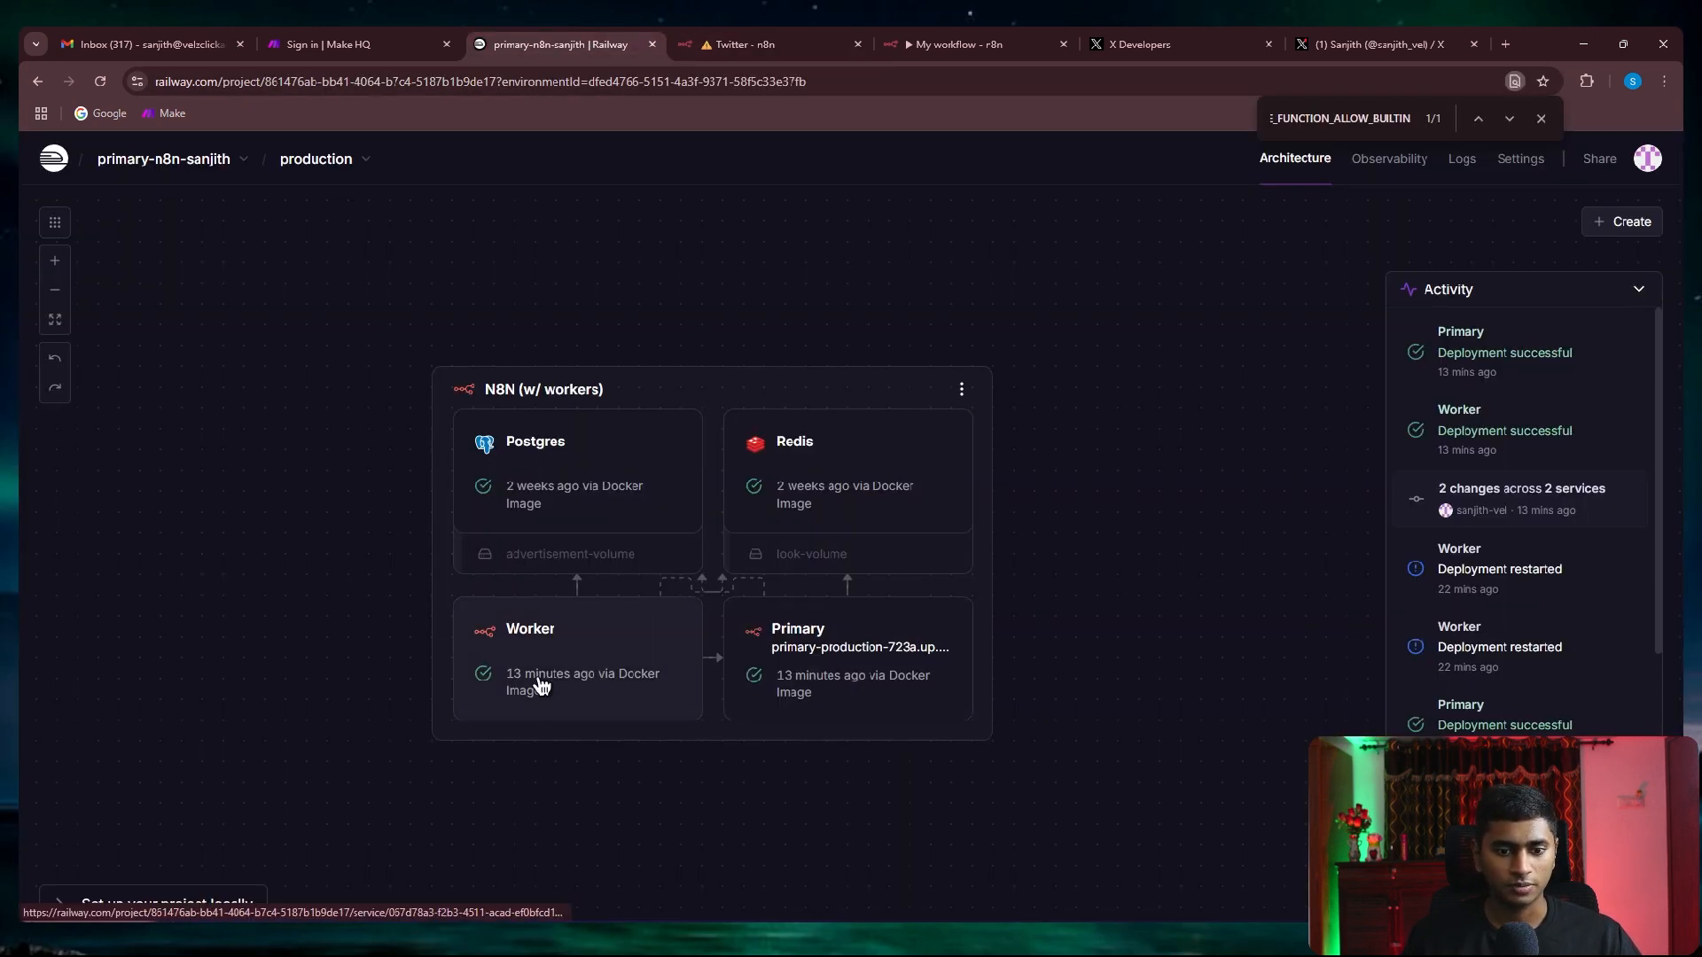
Peek at the Worker service, then show the Primary service's Variables list
{"action": "left_click", "coordinate": [543, 656]}
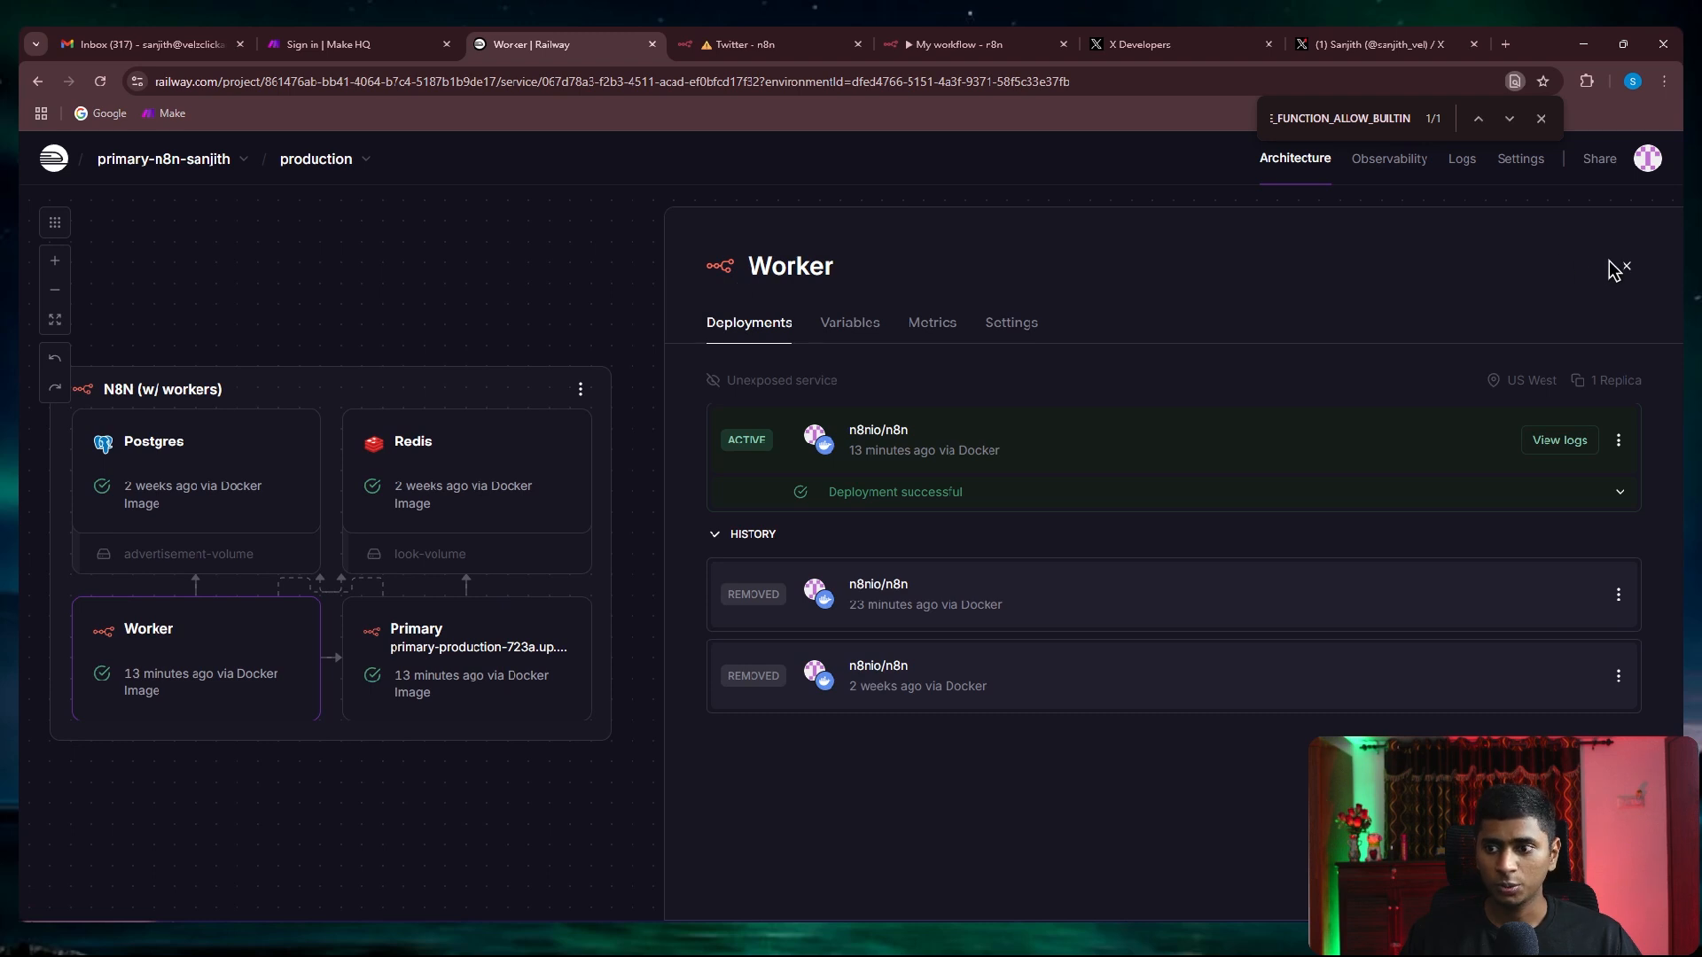
{"action": "left_click", "coordinate": [1624, 268]}
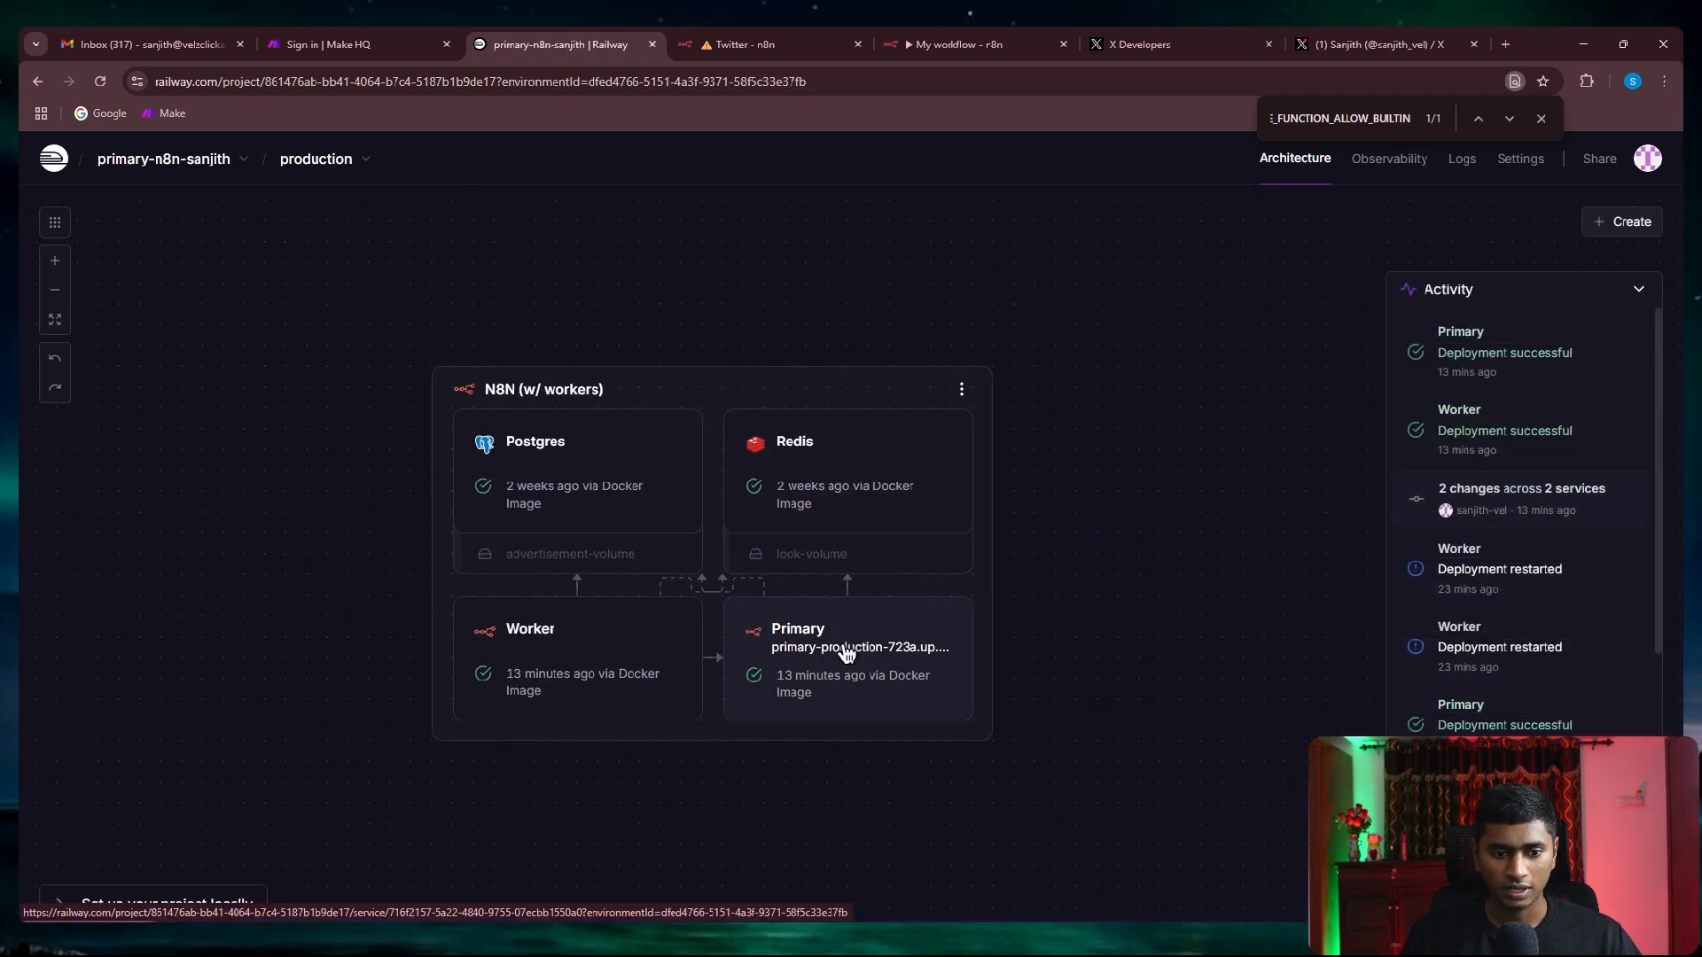
{"action": "left_click", "coordinate": [848, 646]}
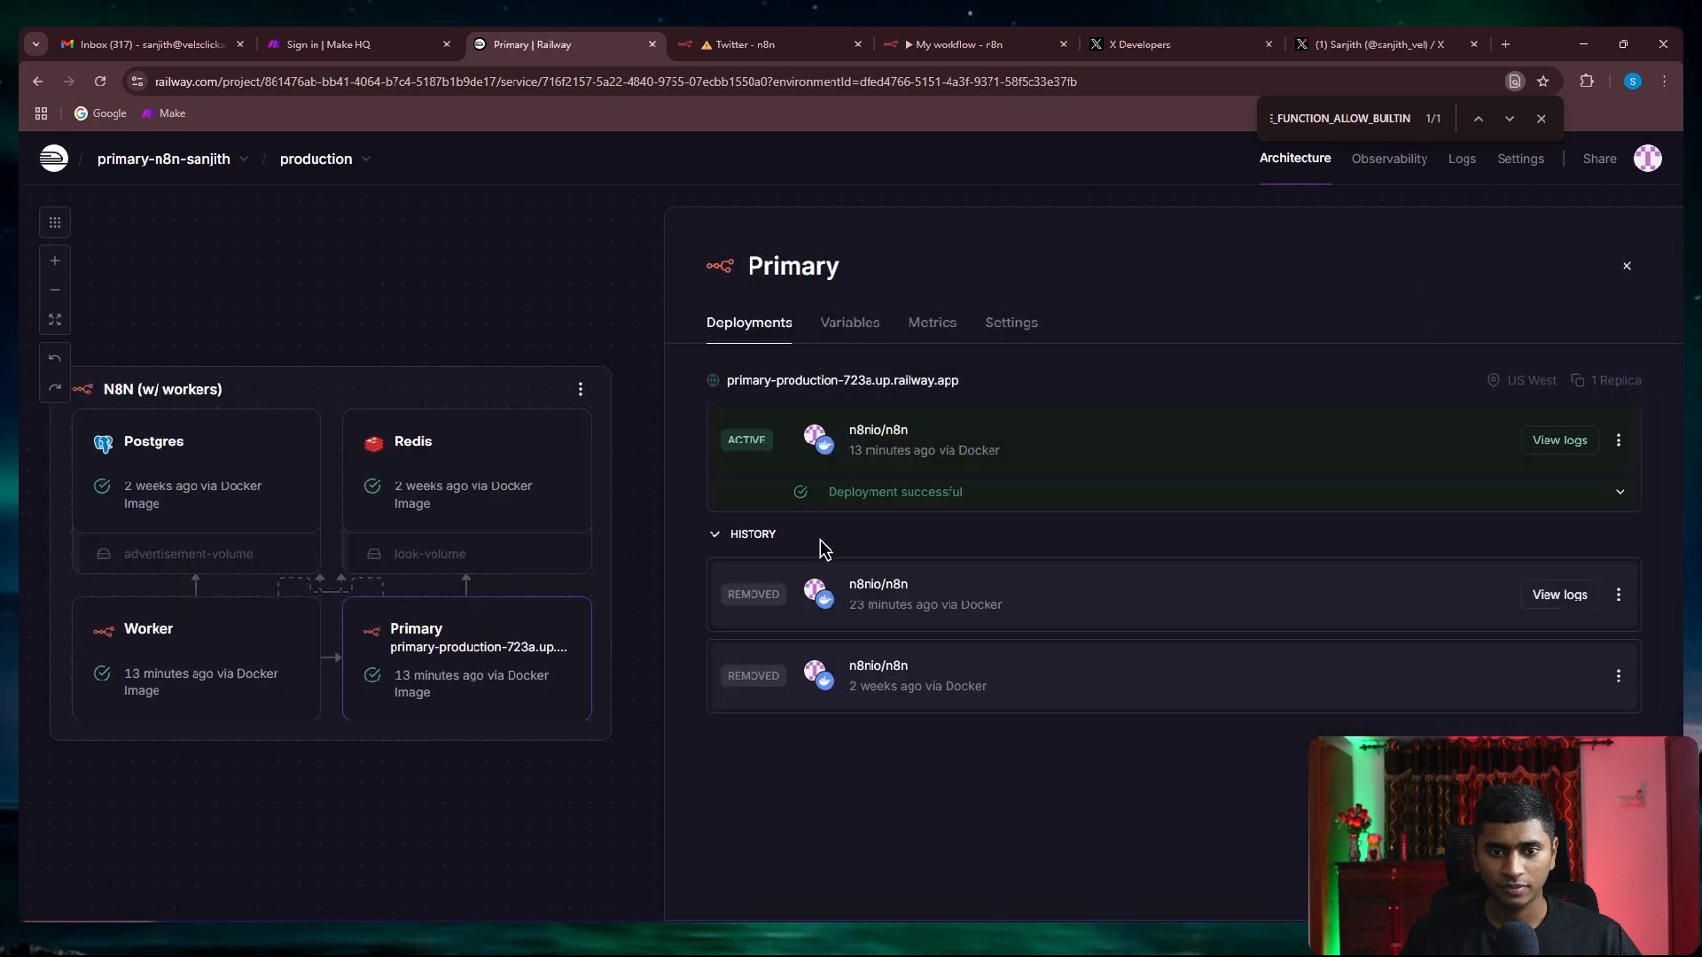
{"action": "left_click", "coordinate": [849, 323]}
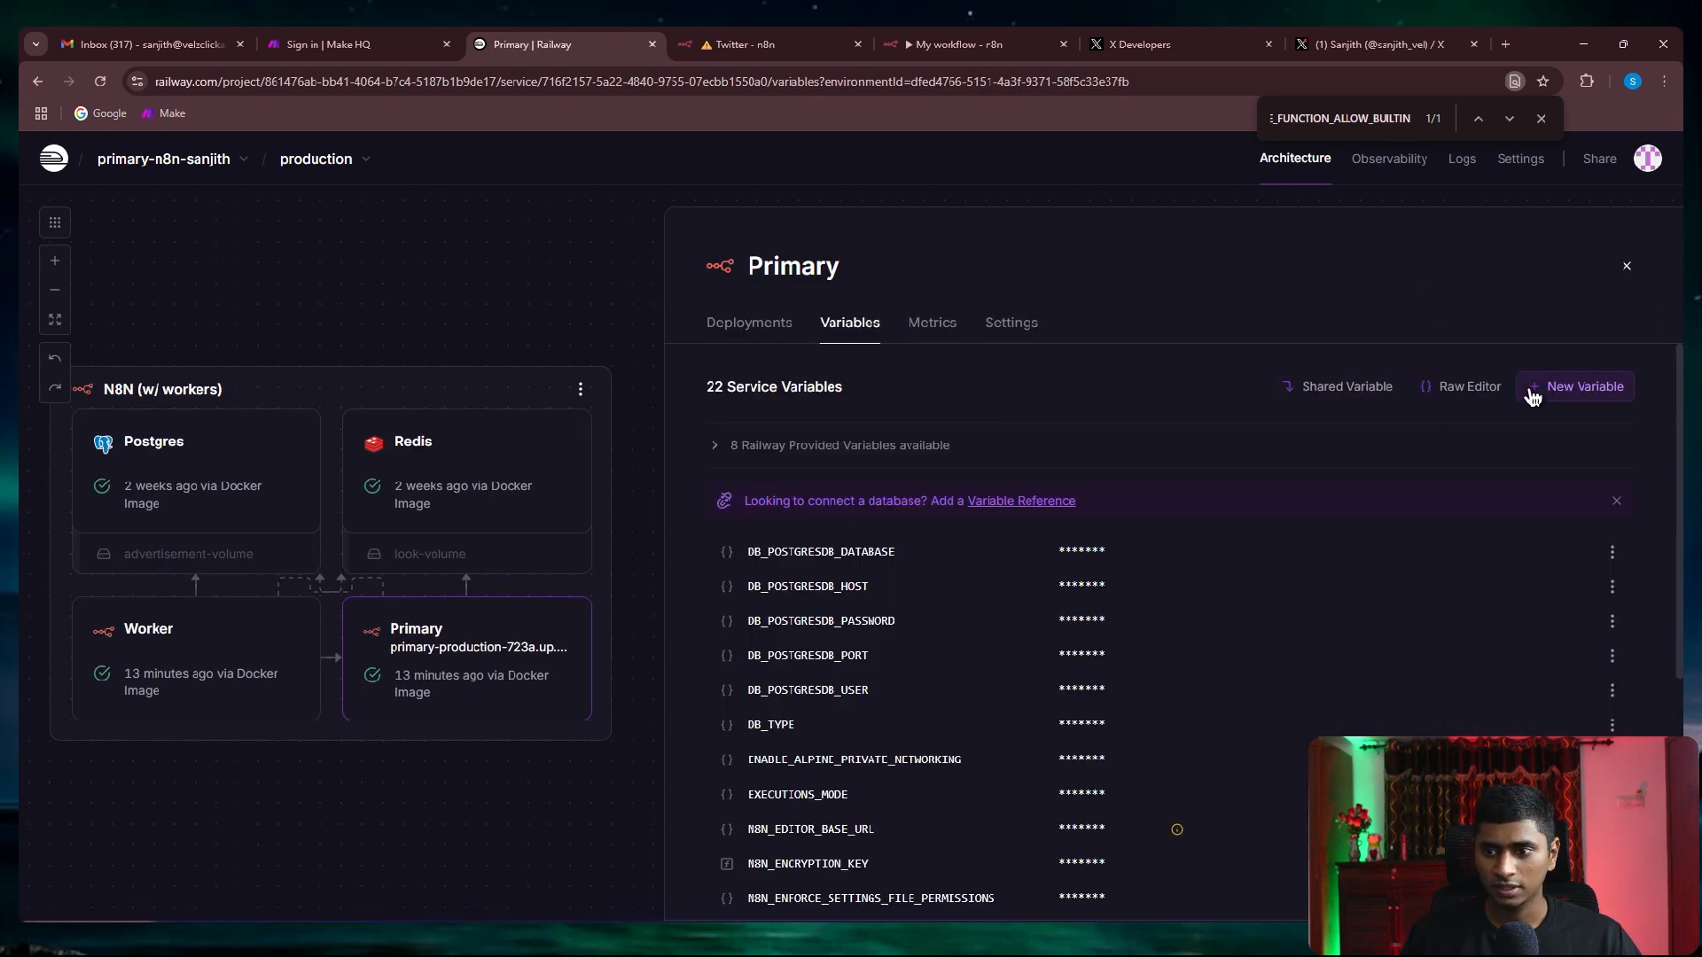
Add variable NODE_FUNCTION_ALLOW_BUILTIN = crypto to the Primary service
{"action": "left_click", "coordinate": [1583, 385]}
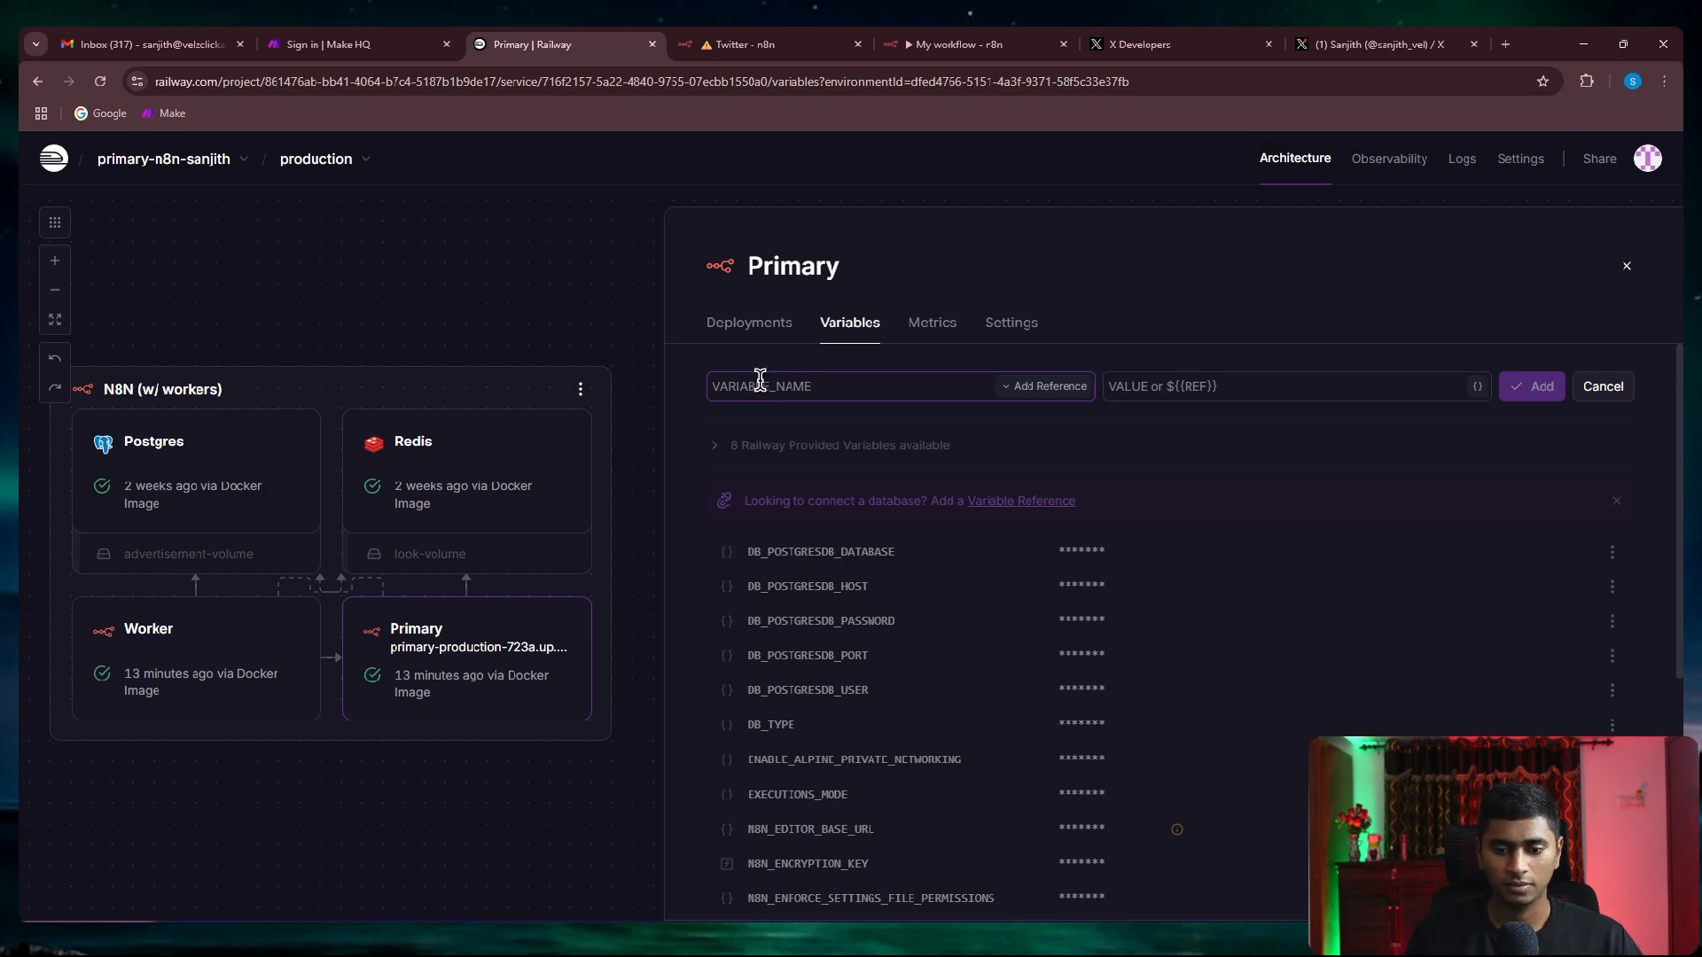
{"action": "type", "text": "NODE_FUNCTION_ALLOW_BUILTIN"}
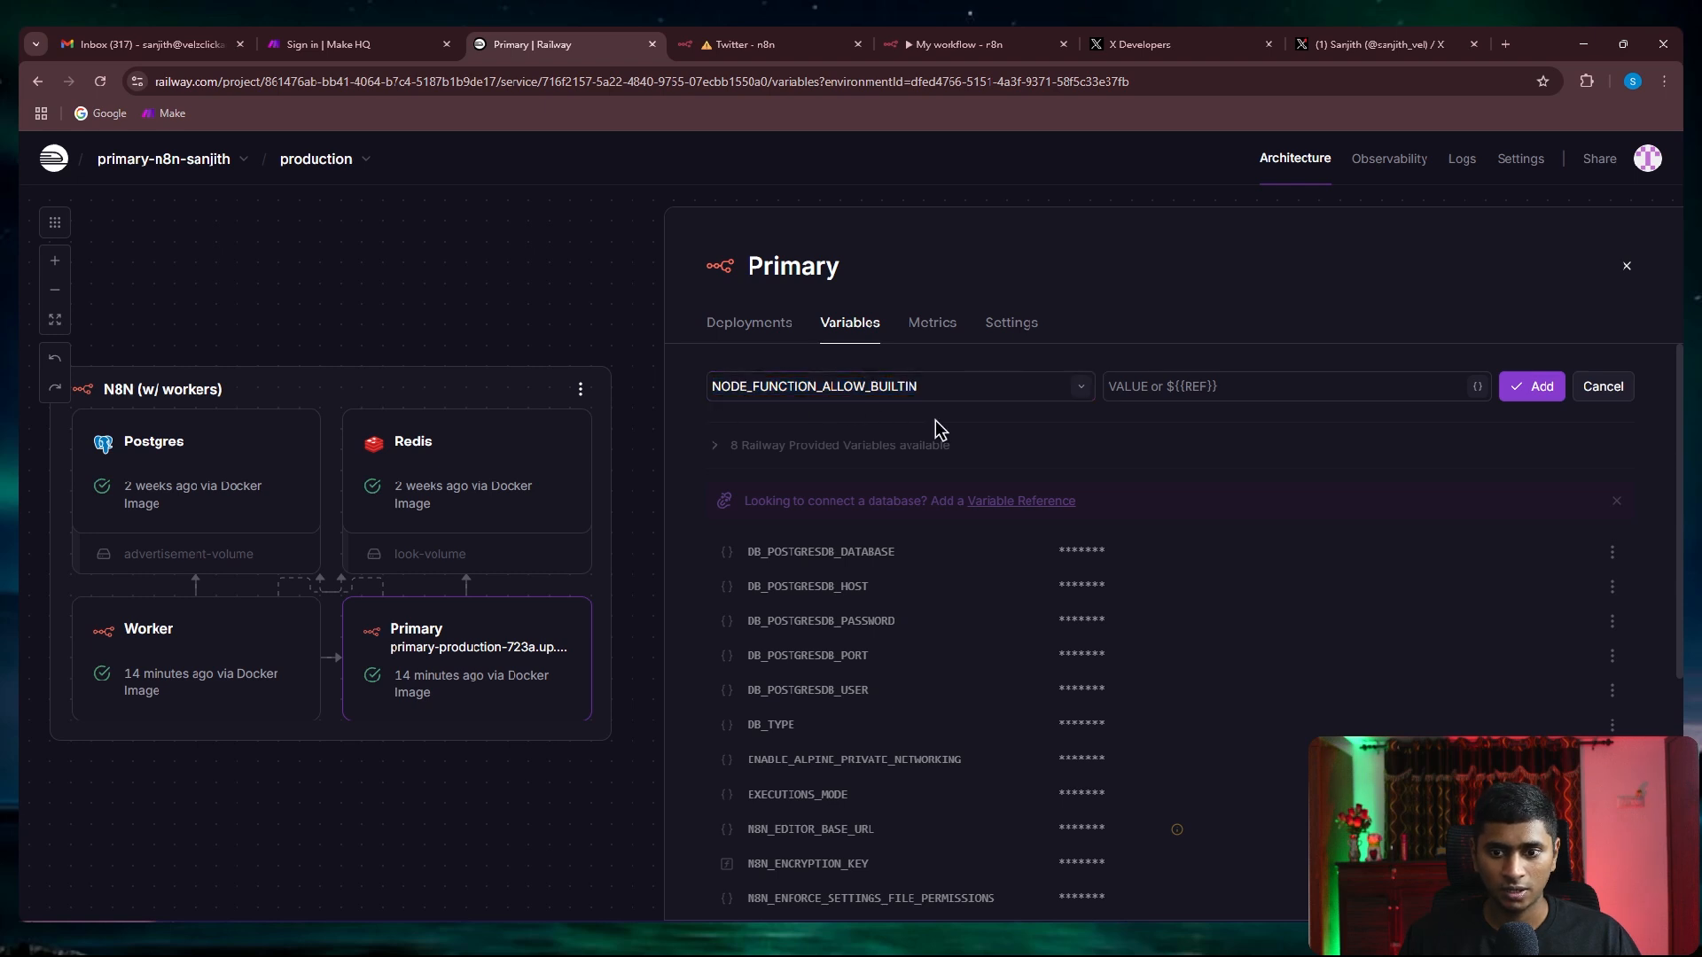
{"action": "type", "text": "crypto"}
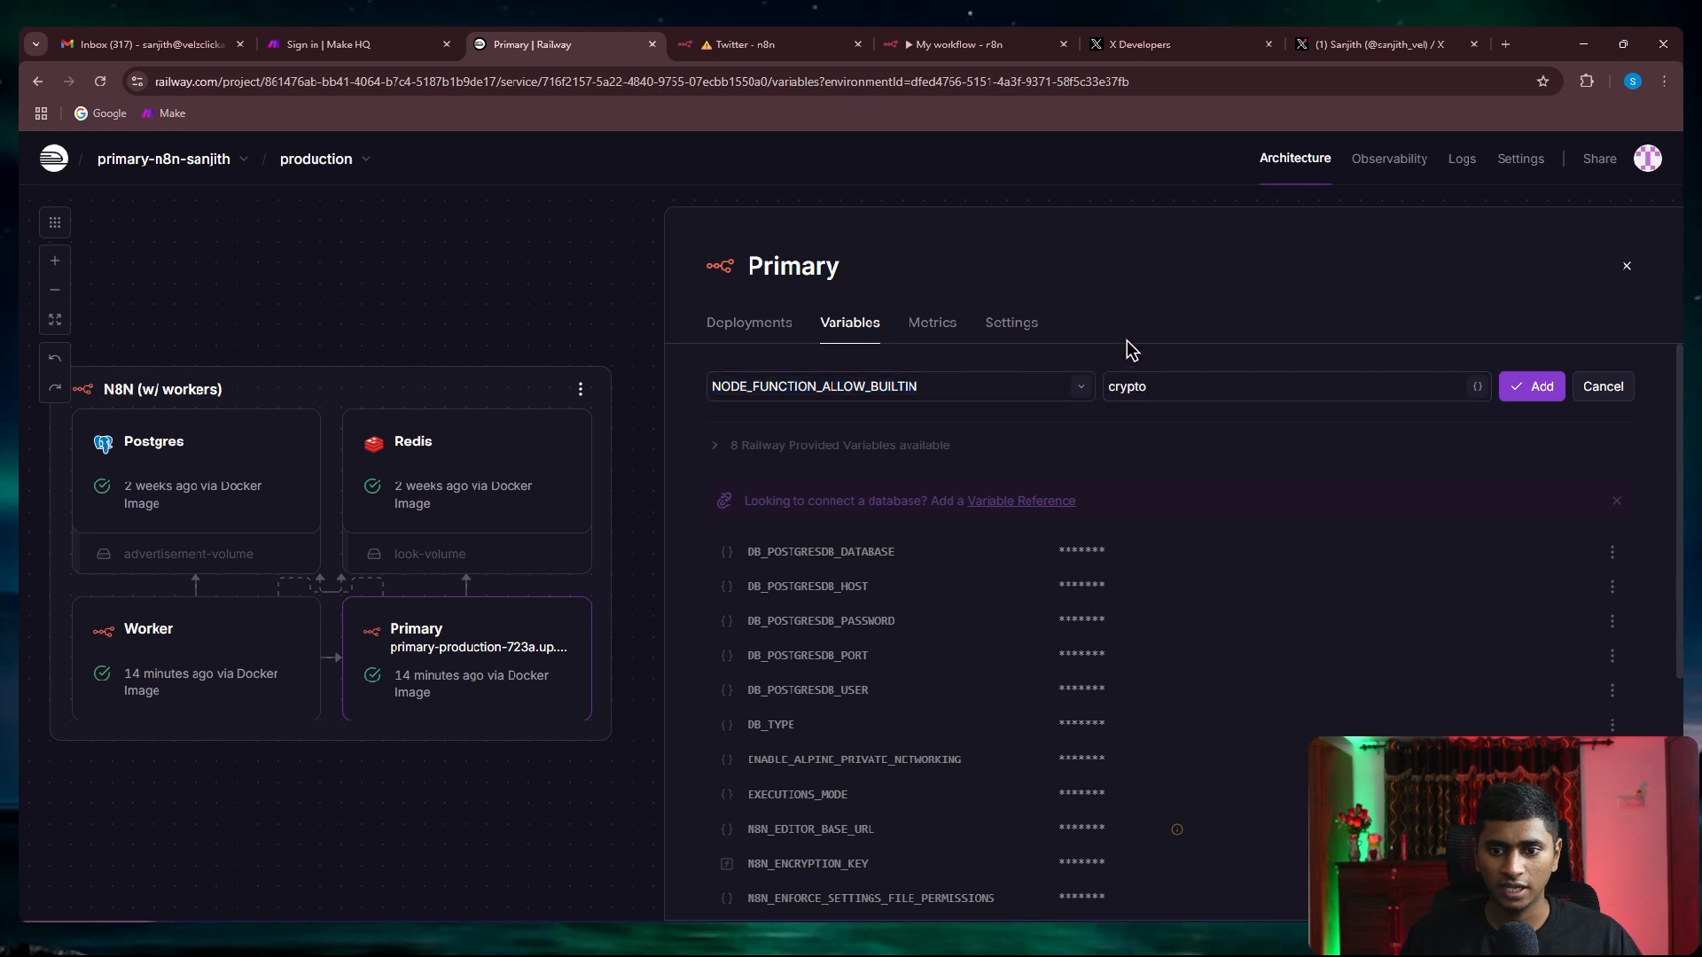
{"action": "left_click", "coordinate": [1293, 387]}
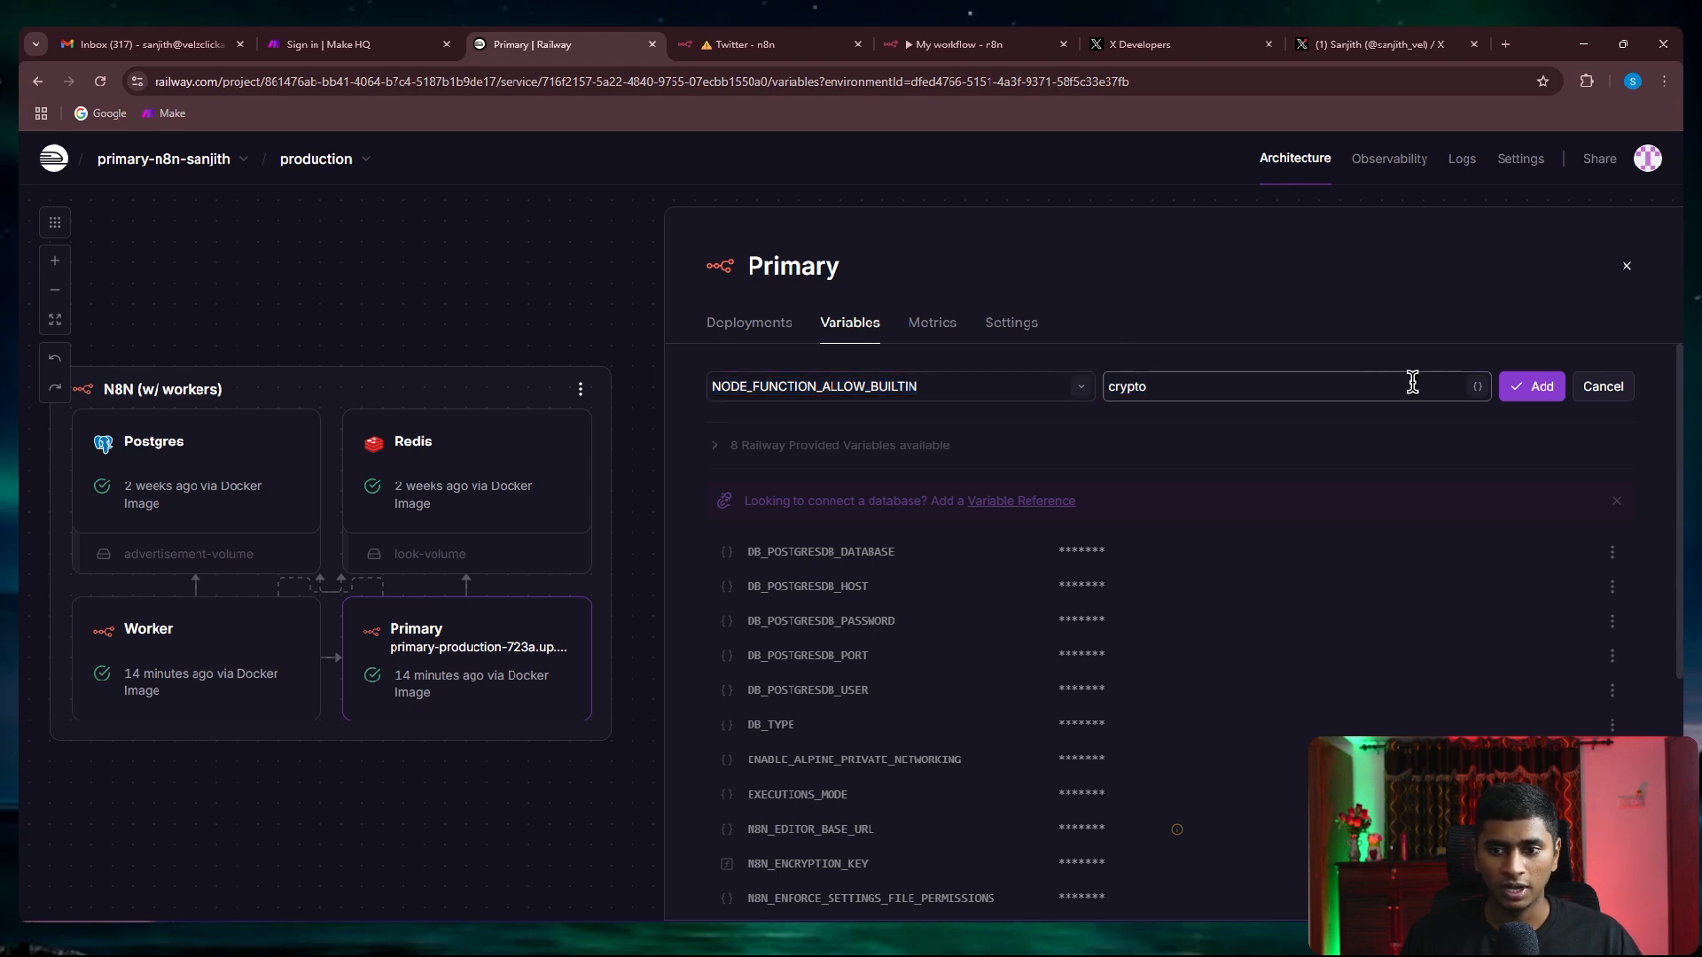
{"action": "left_click", "coordinate": [1530, 384]}
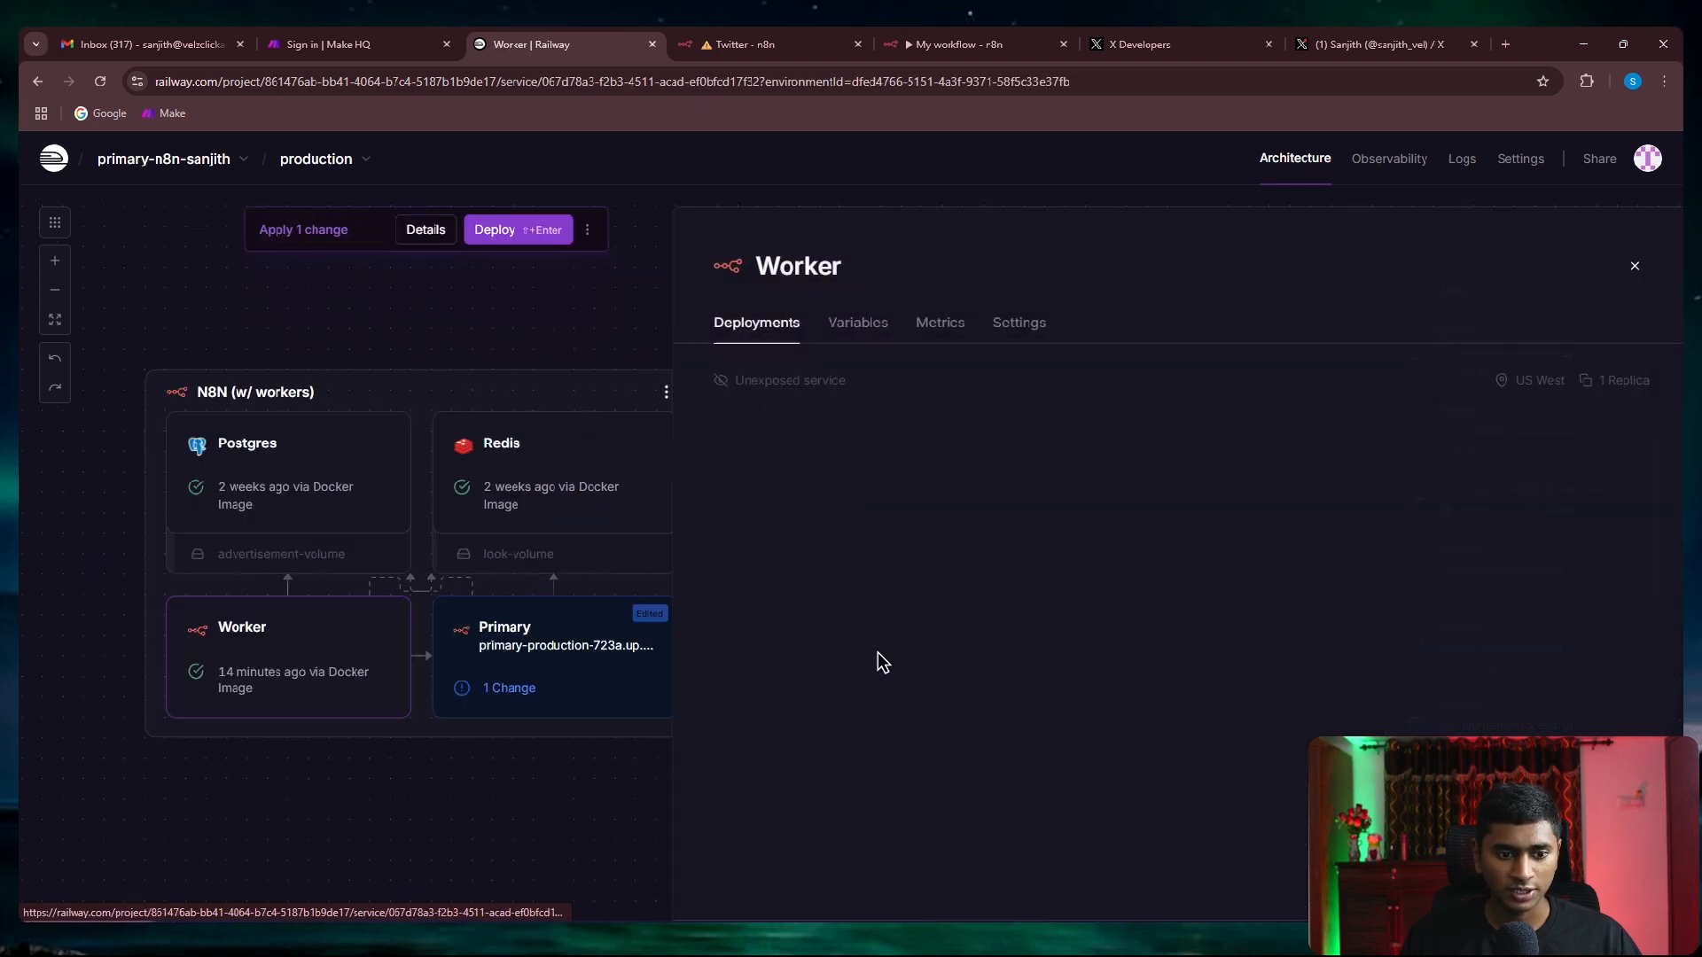
Add NODE_FUNCTION_ALLOW_BUILTIN = crypto to the Worker service's variables
{"action": "left_click", "coordinate": [856, 322]}
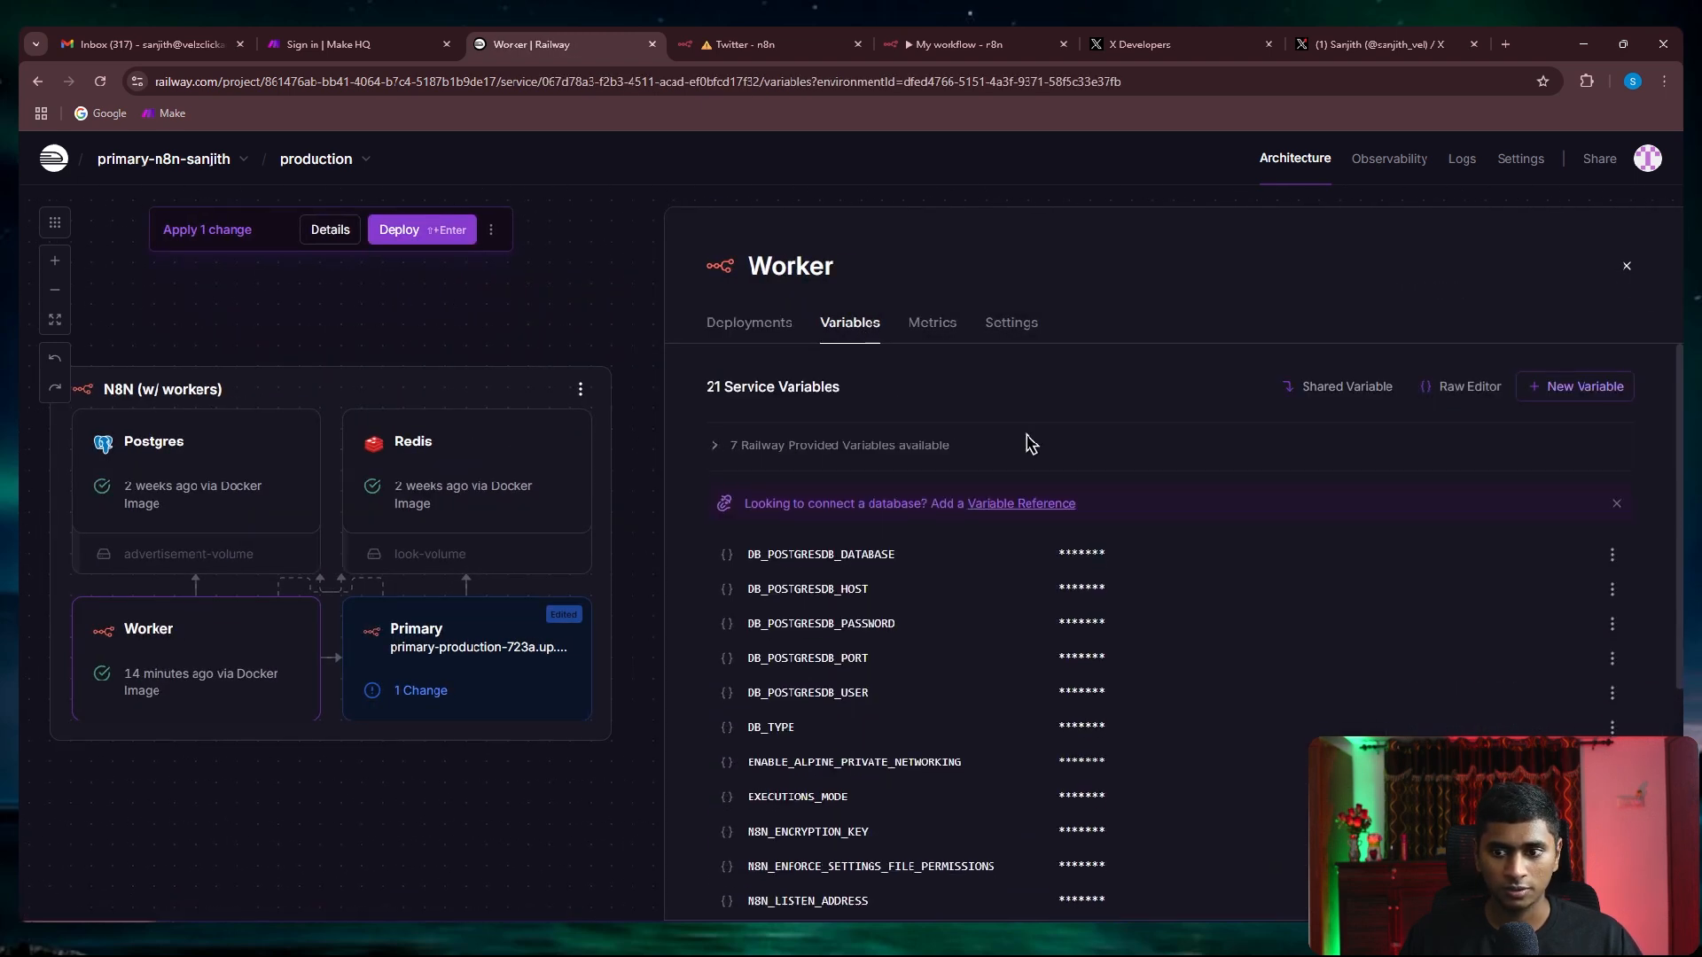
{"action": "type", "text": "crypto"}
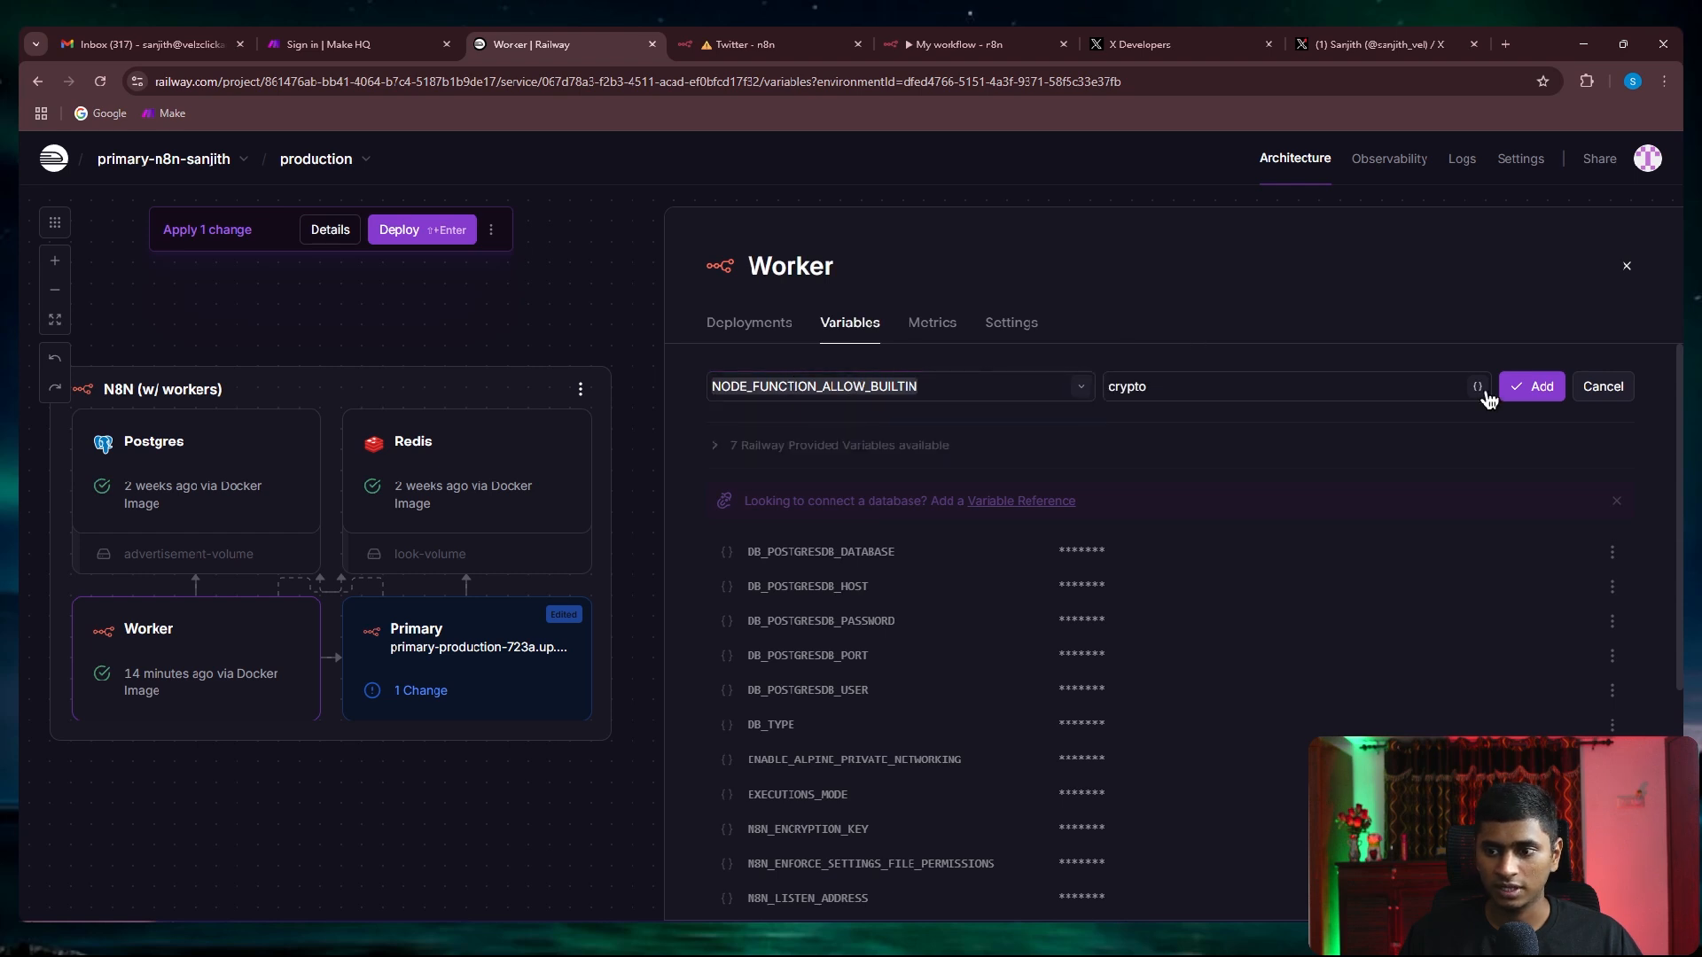
{"action": "left_click", "coordinate": [1539, 386]}
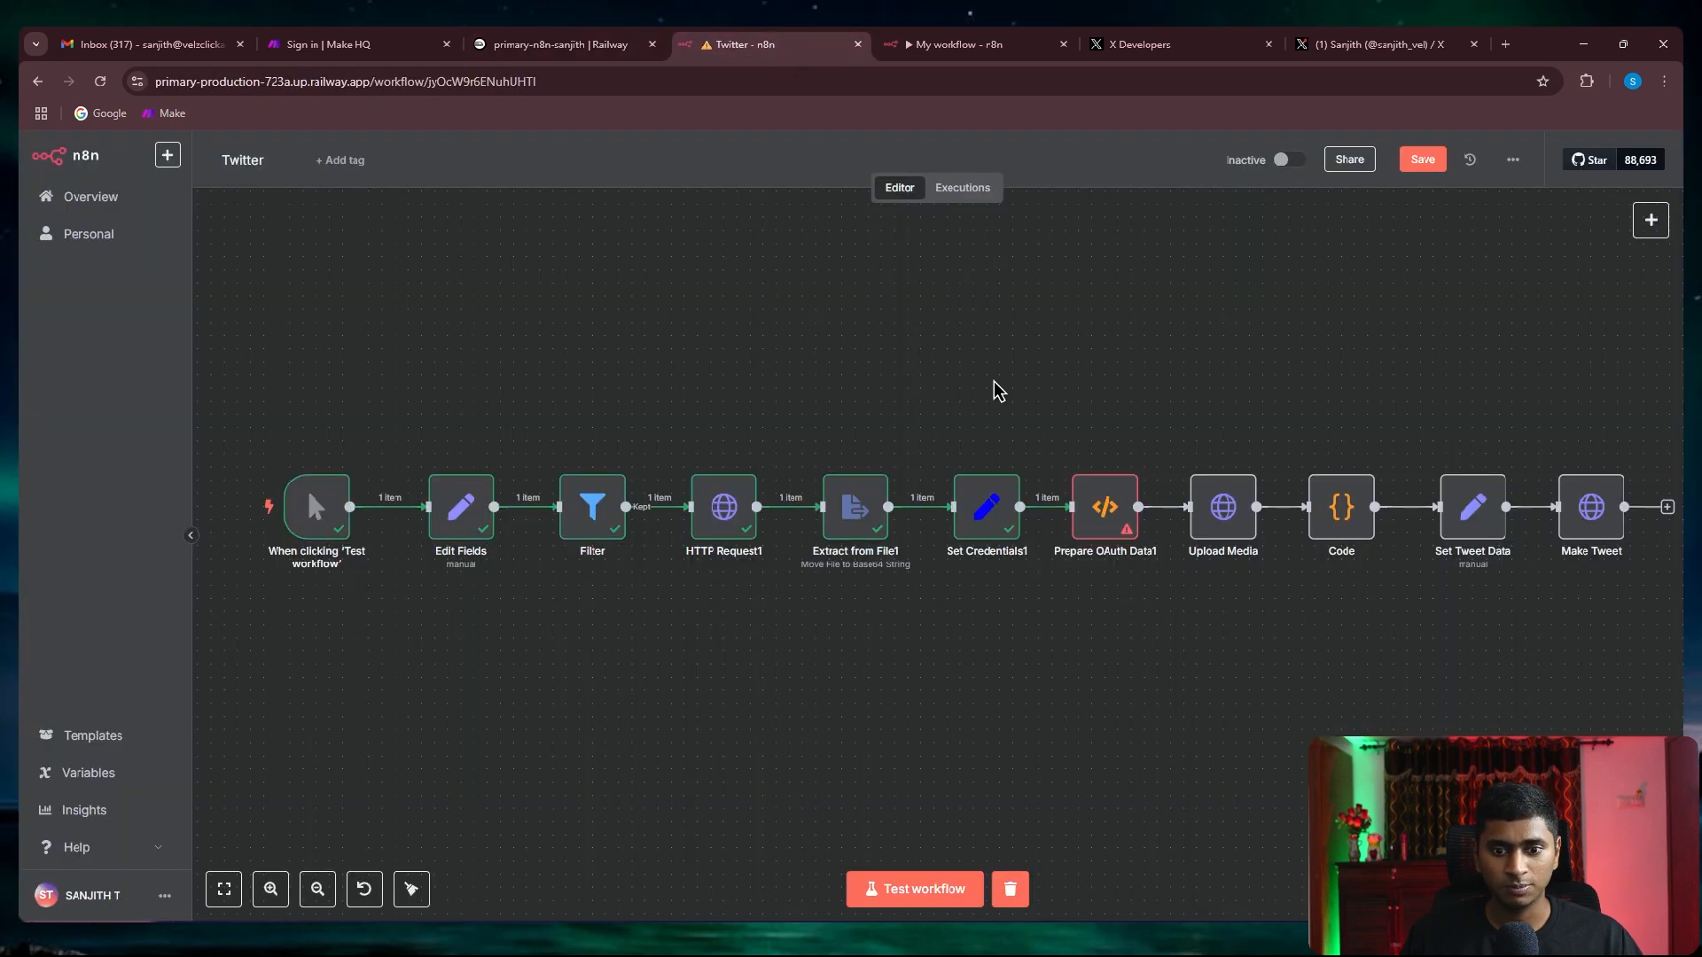
Recheck Prepare OAuth Data1's crypto error, then switch to the Railway project tab
{"action": "double_click", "coordinate": [1104, 507]}
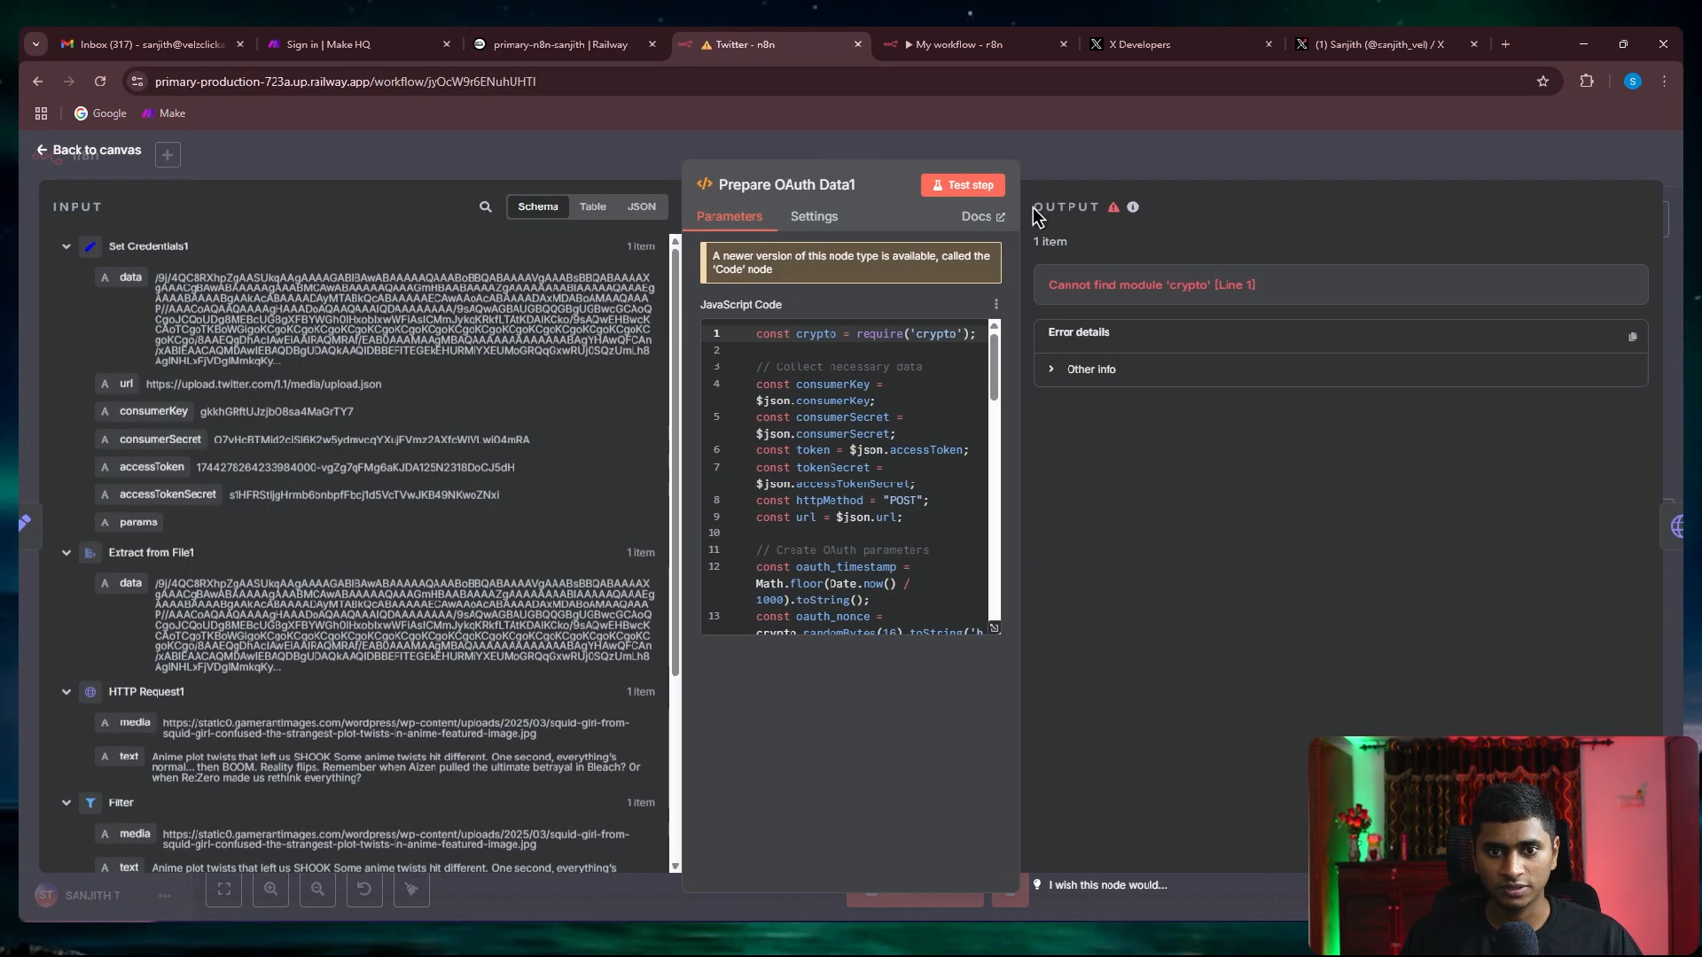
{"action": "left_click", "coordinate": [89, 149]}
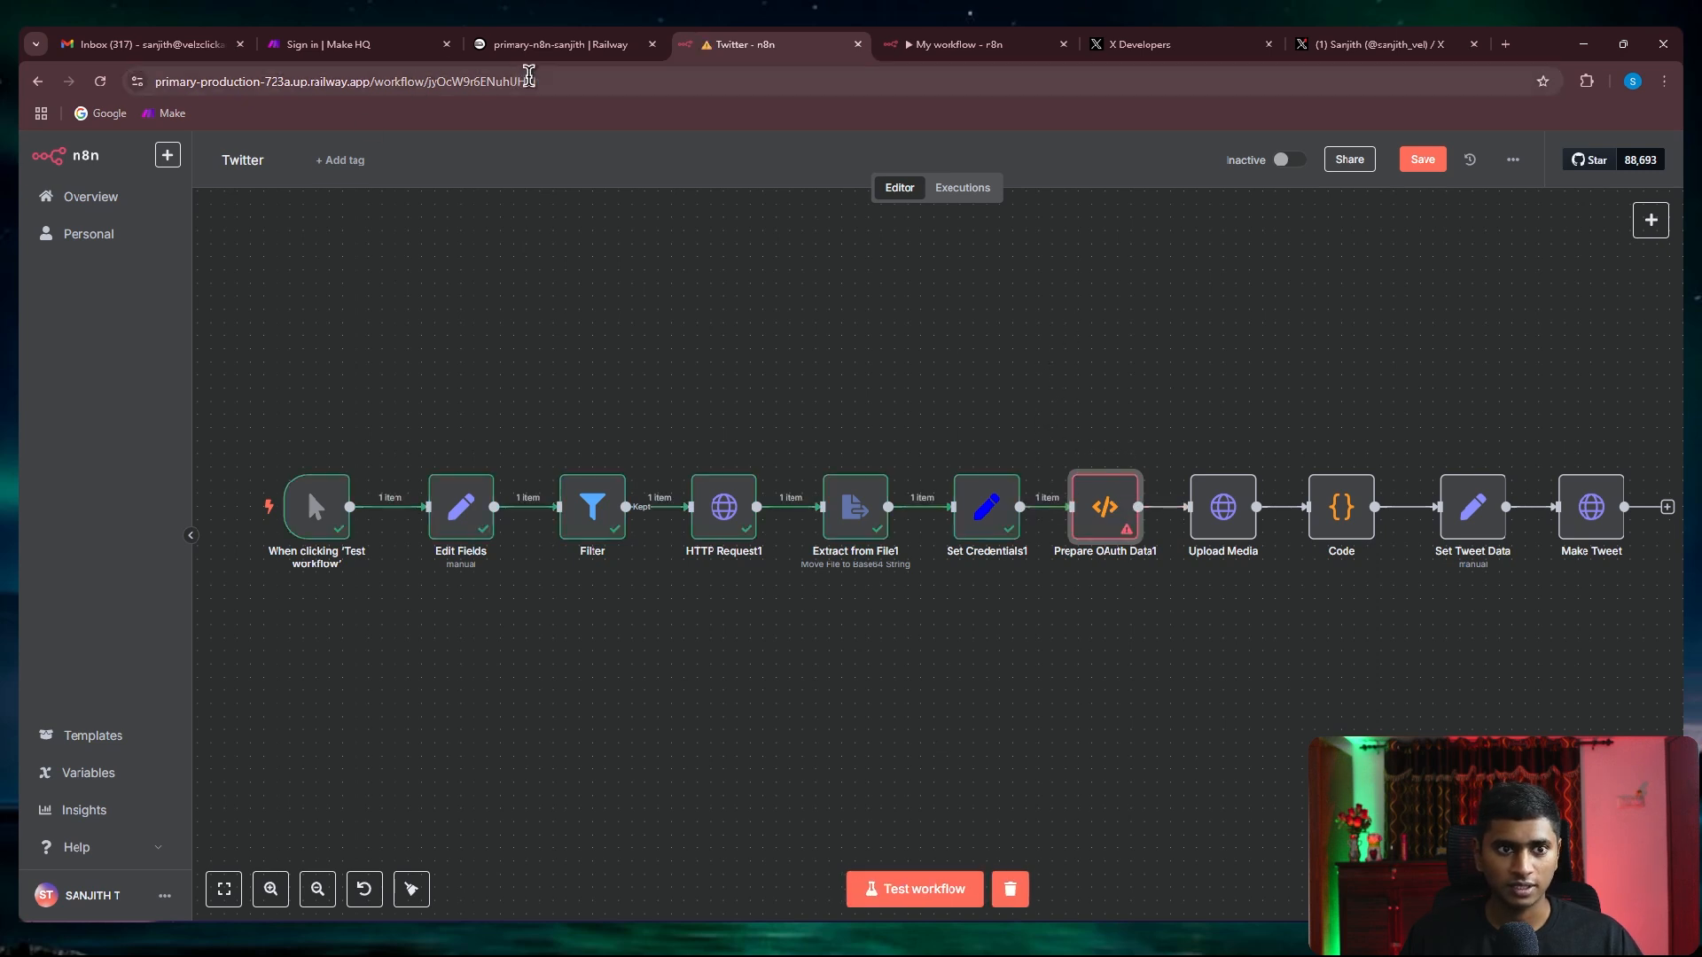
{"action": "left_click", "coordinate": [564, 44]}
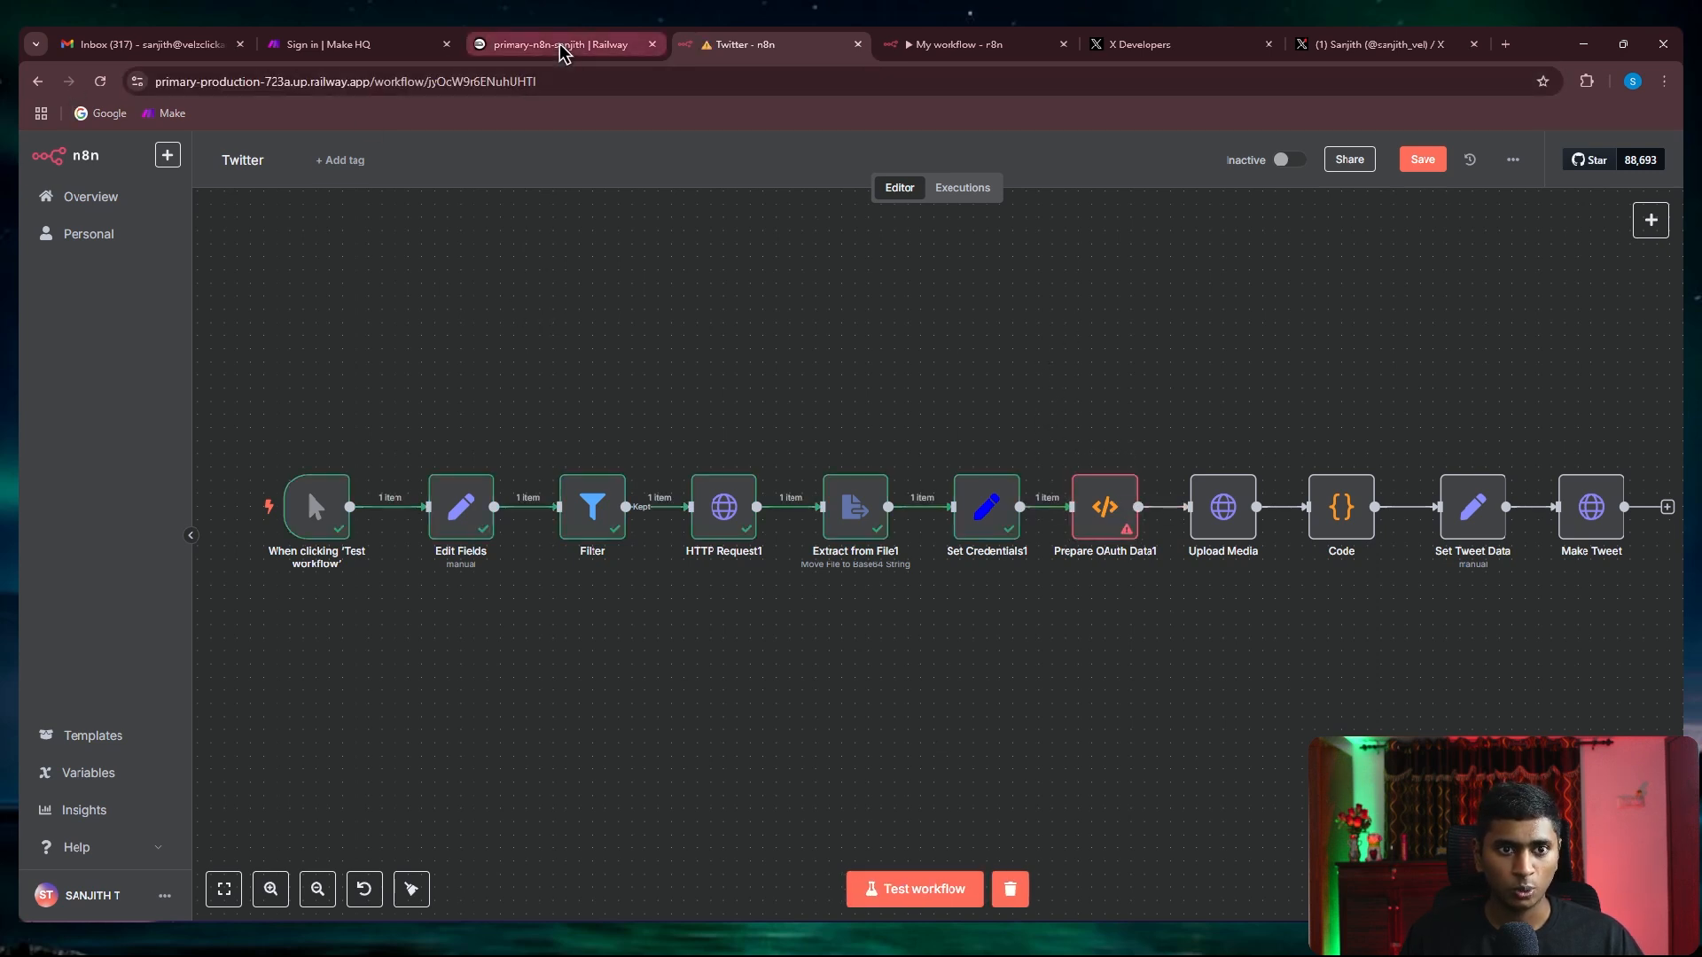
{"action": "left_click", "coordinate": [562, 45]}
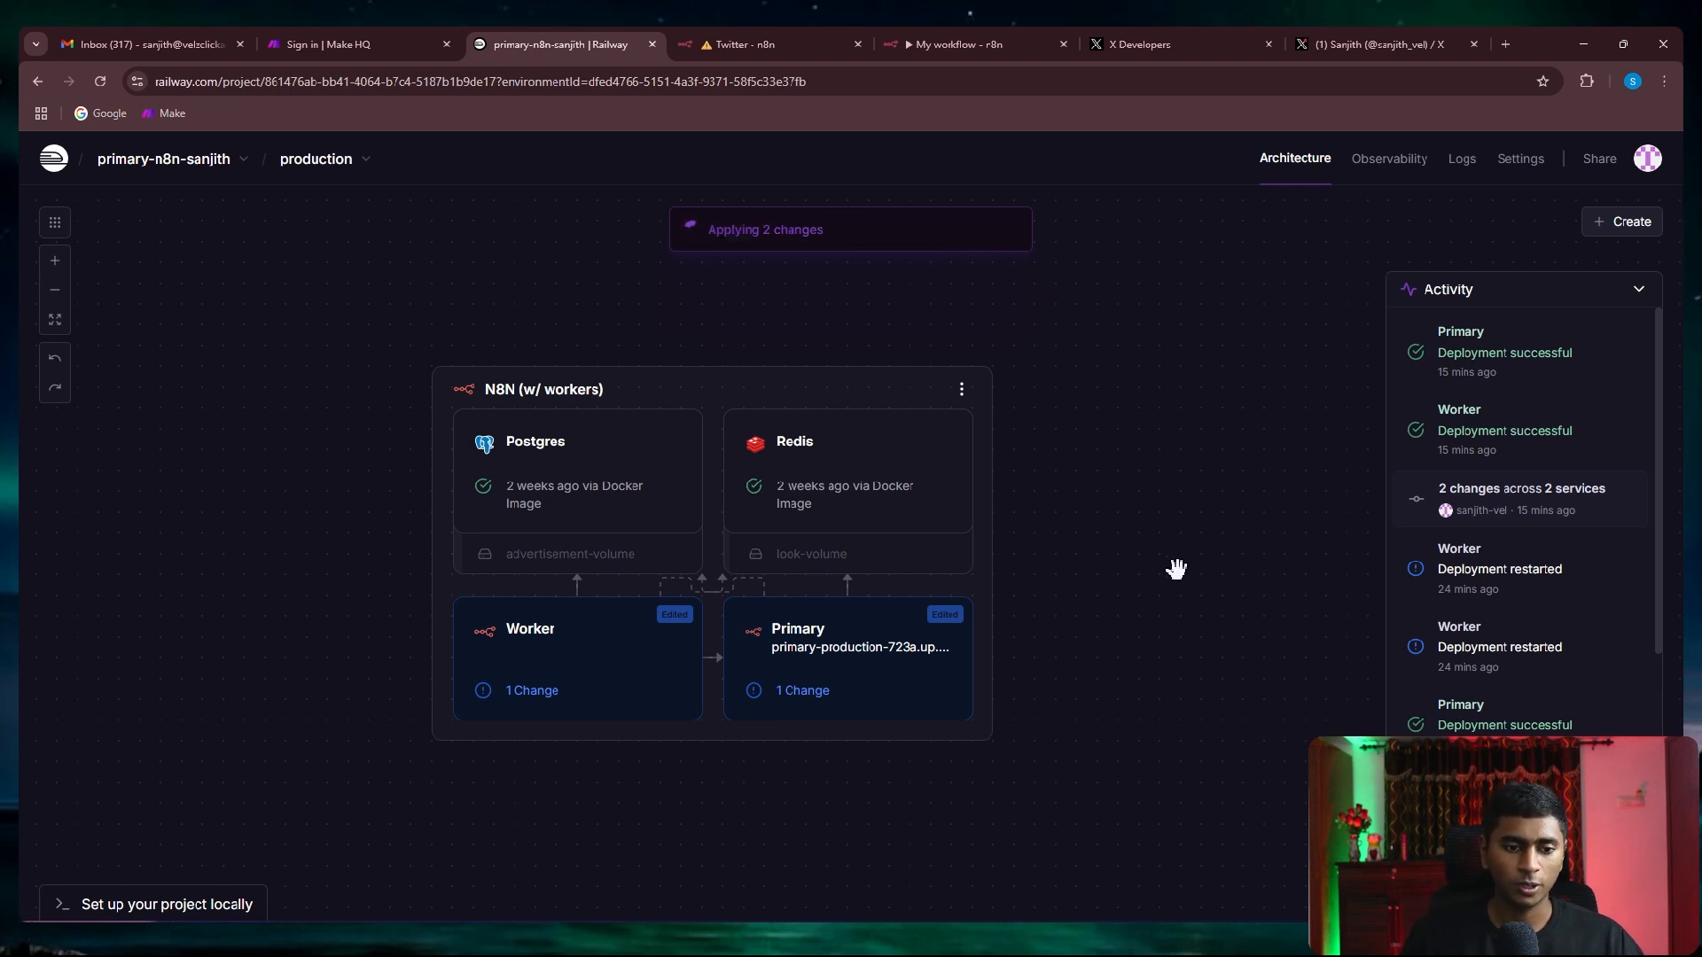
Check the X profile and Railway deployments, then return to the self-hosted Twitter workflow
{"action": "left_click", "coordinate": [741, 45]}
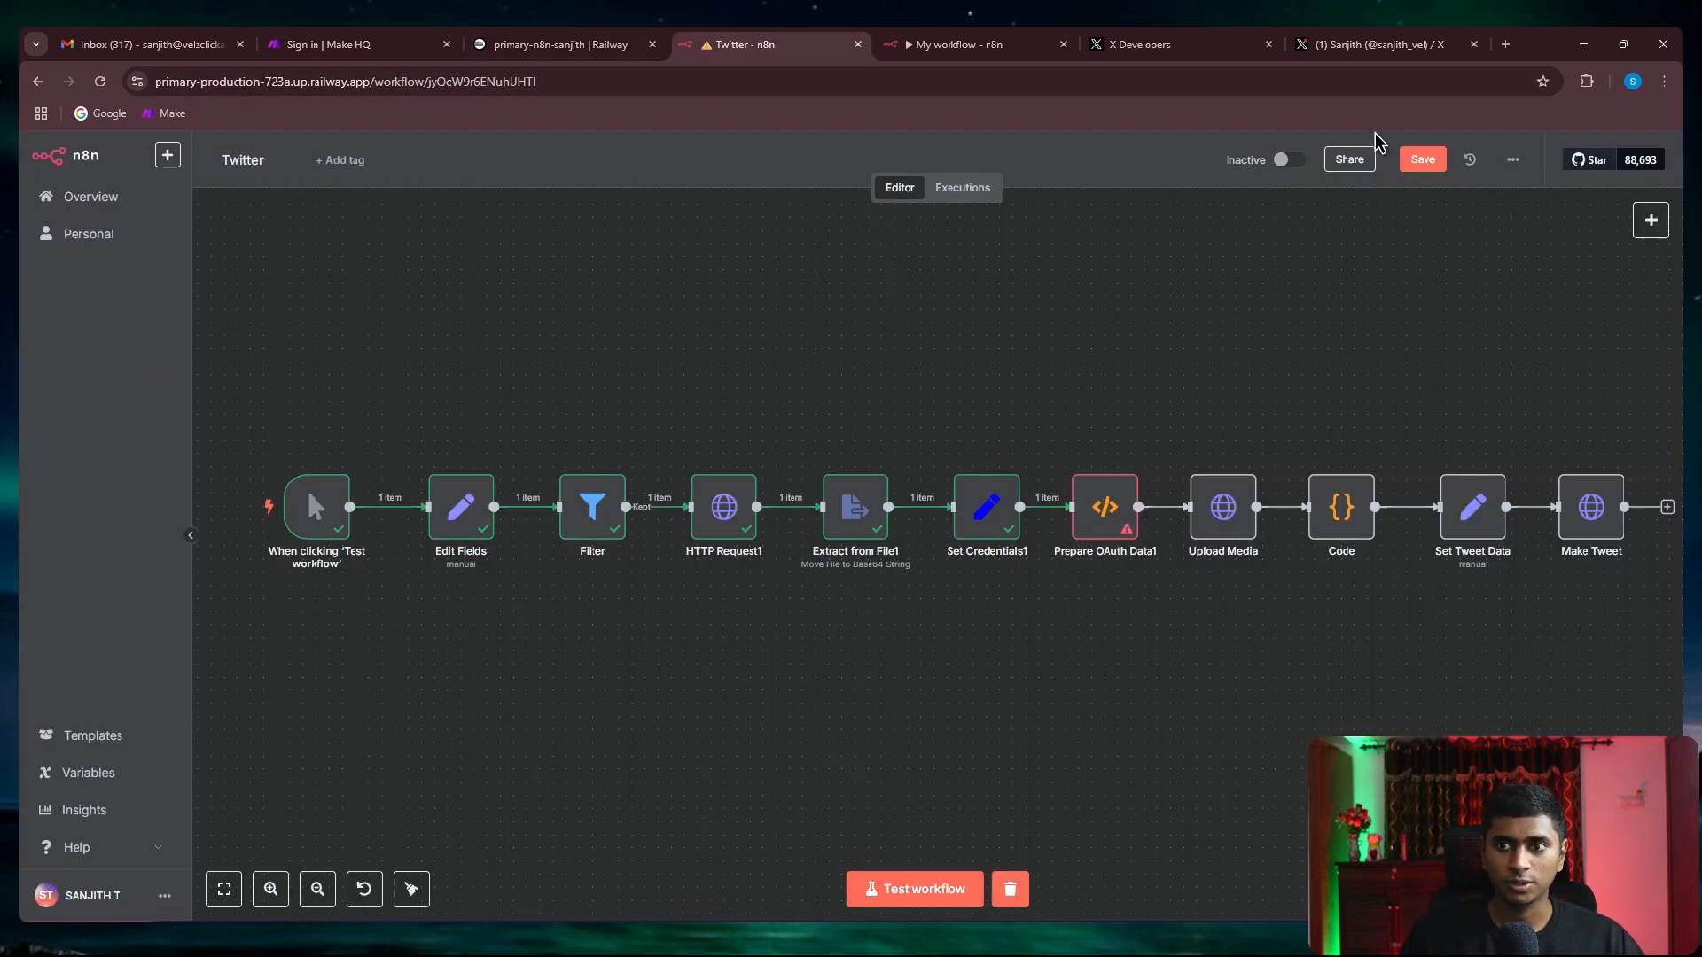
{"action": "left_click", "coordinate": [1372, 44]}
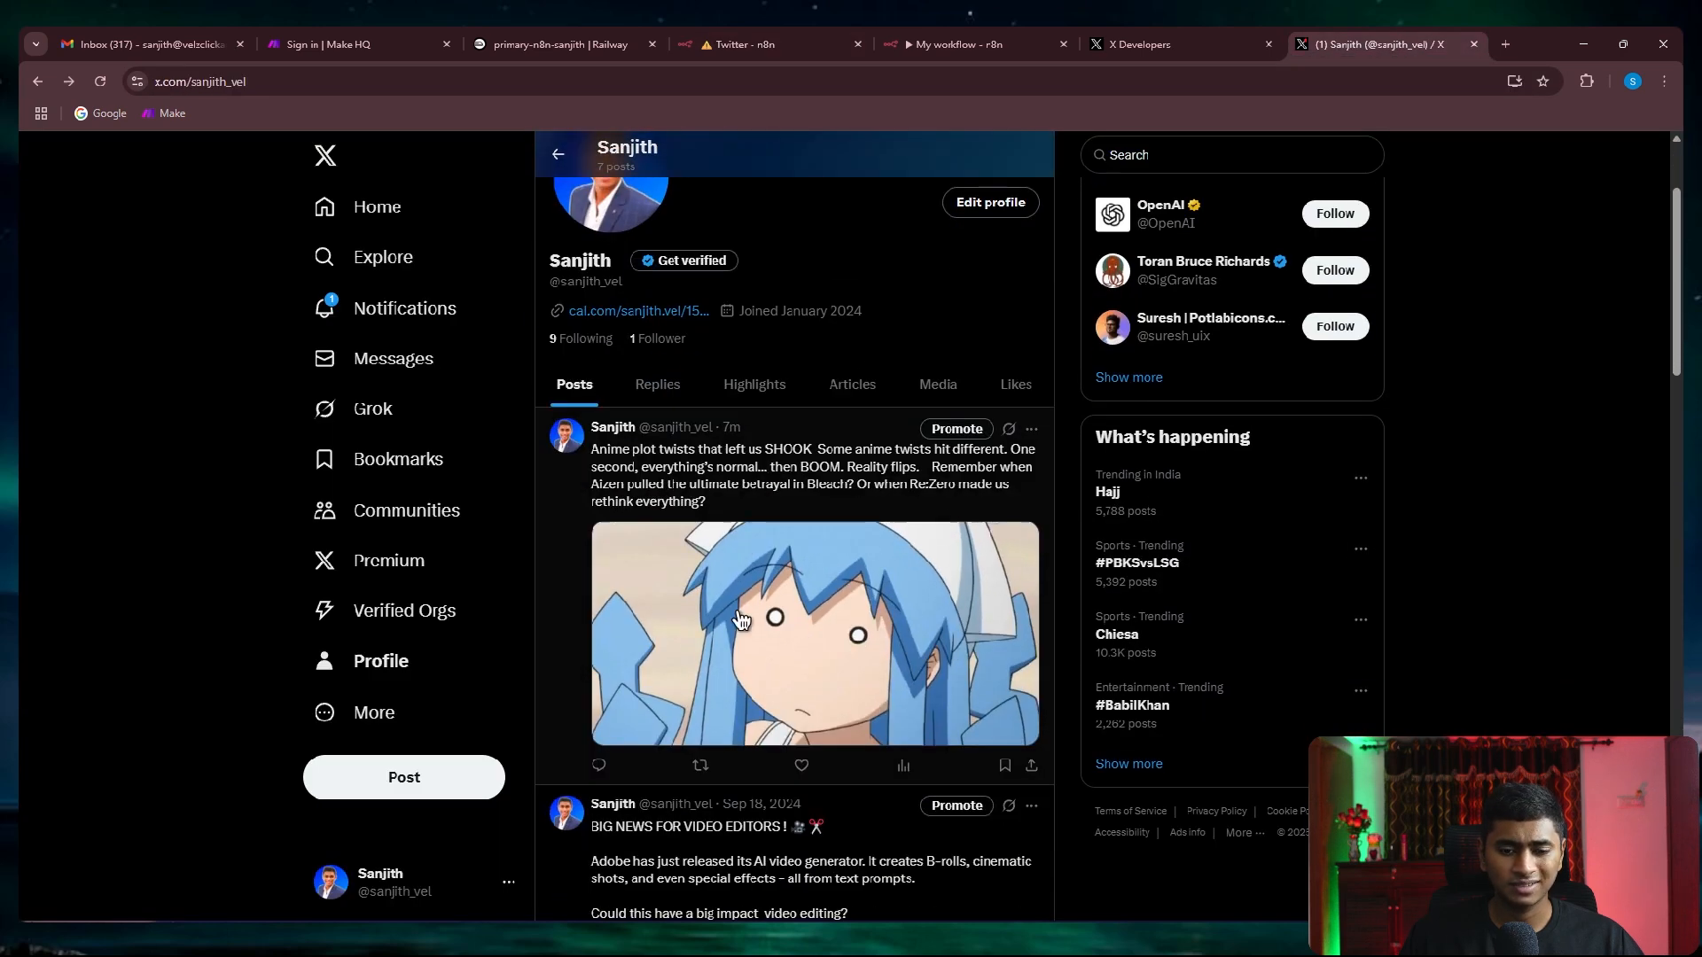
{"action": "mouse_move", "coordinate": [787, 475]}
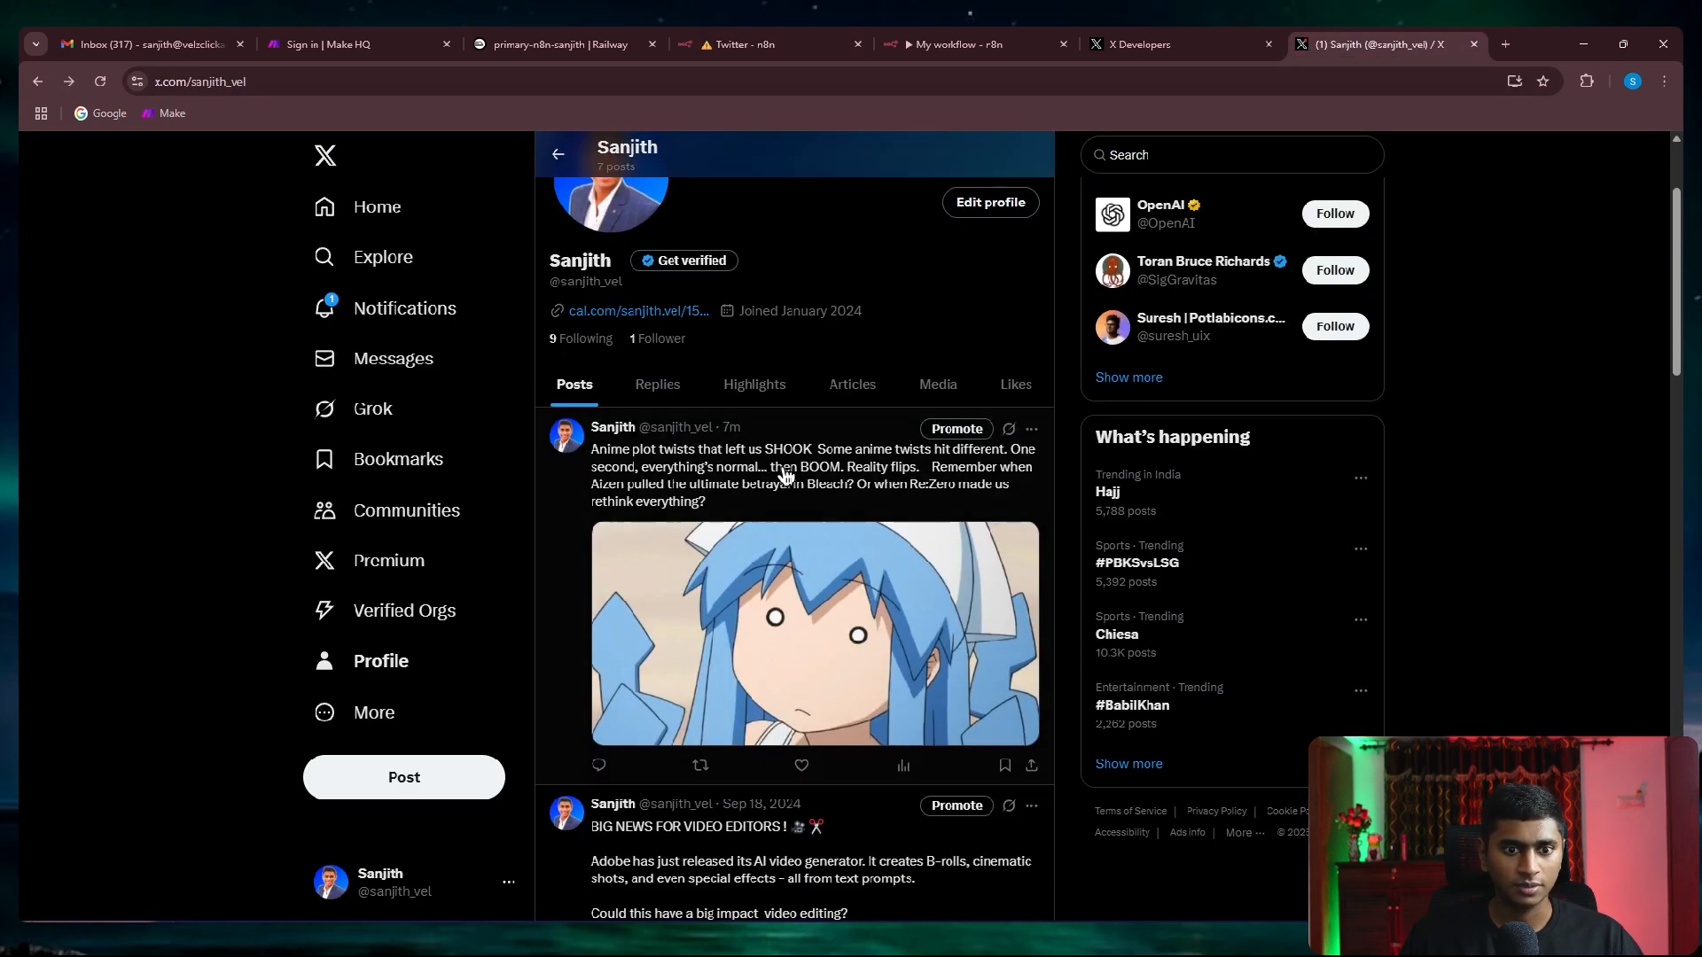
{"action": "left_click", "coordinate": [553, 44]}
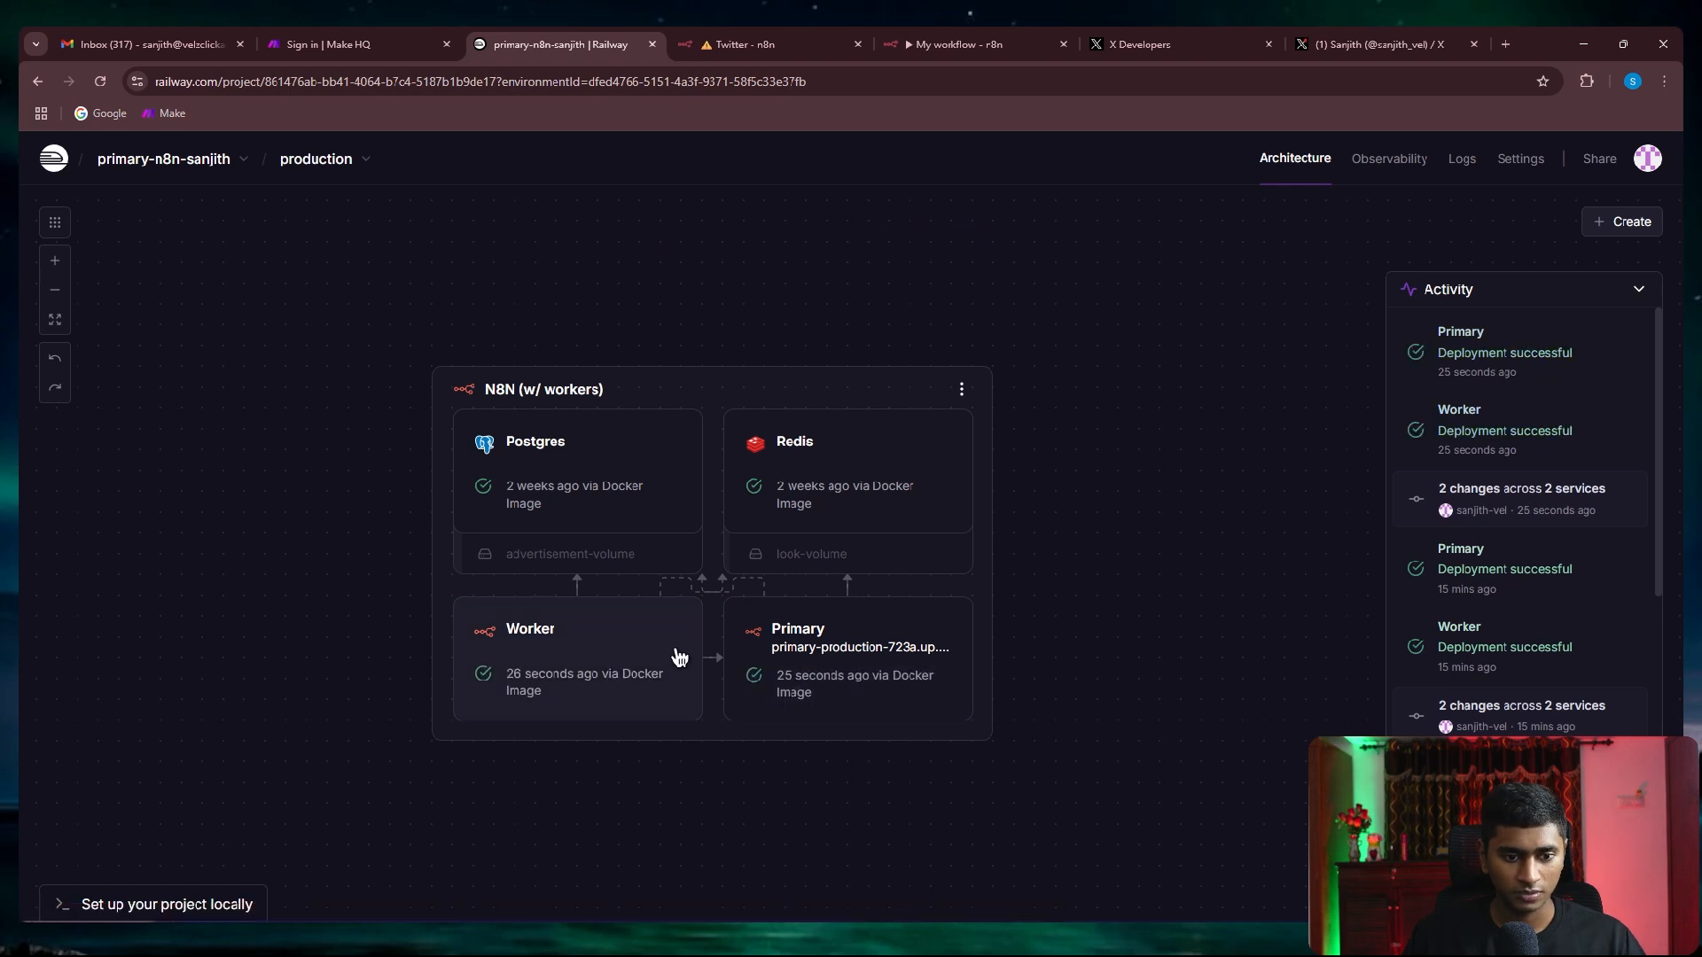
{"action": "left_click", "coordinate": [772, 45]}
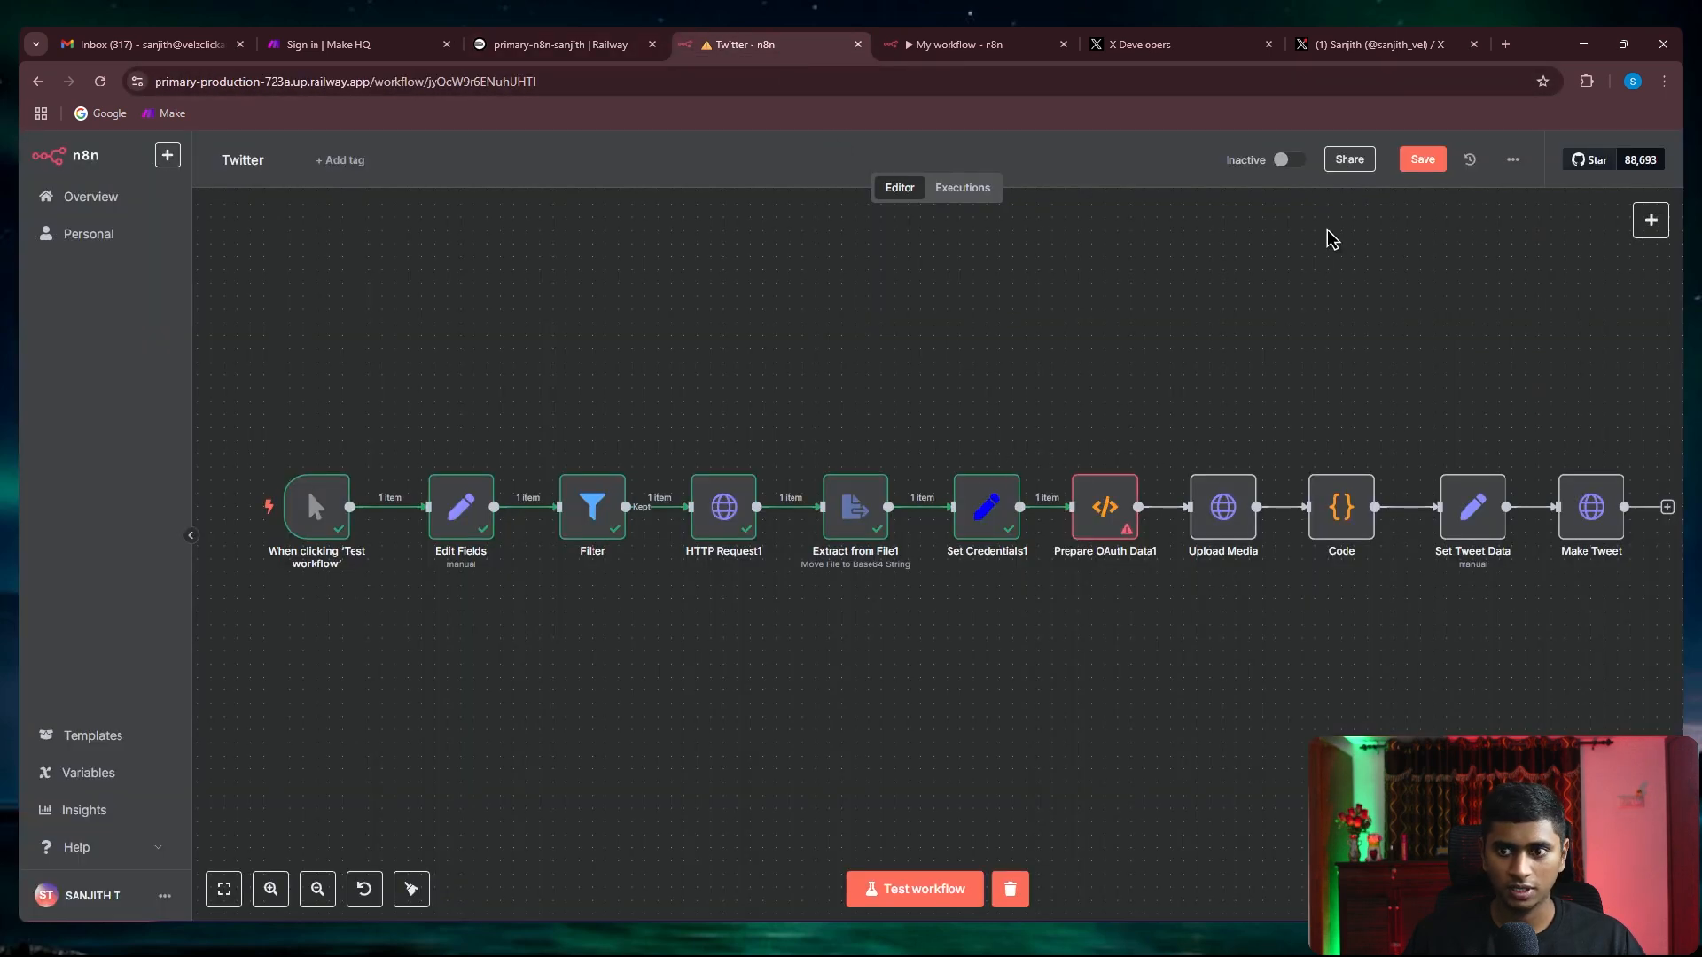
Save and test the Twitter workflow, inspect Make Tweet's posted tweet output, then go to Railway
{"action": "left_click", "coordinate": [1420, 158]}
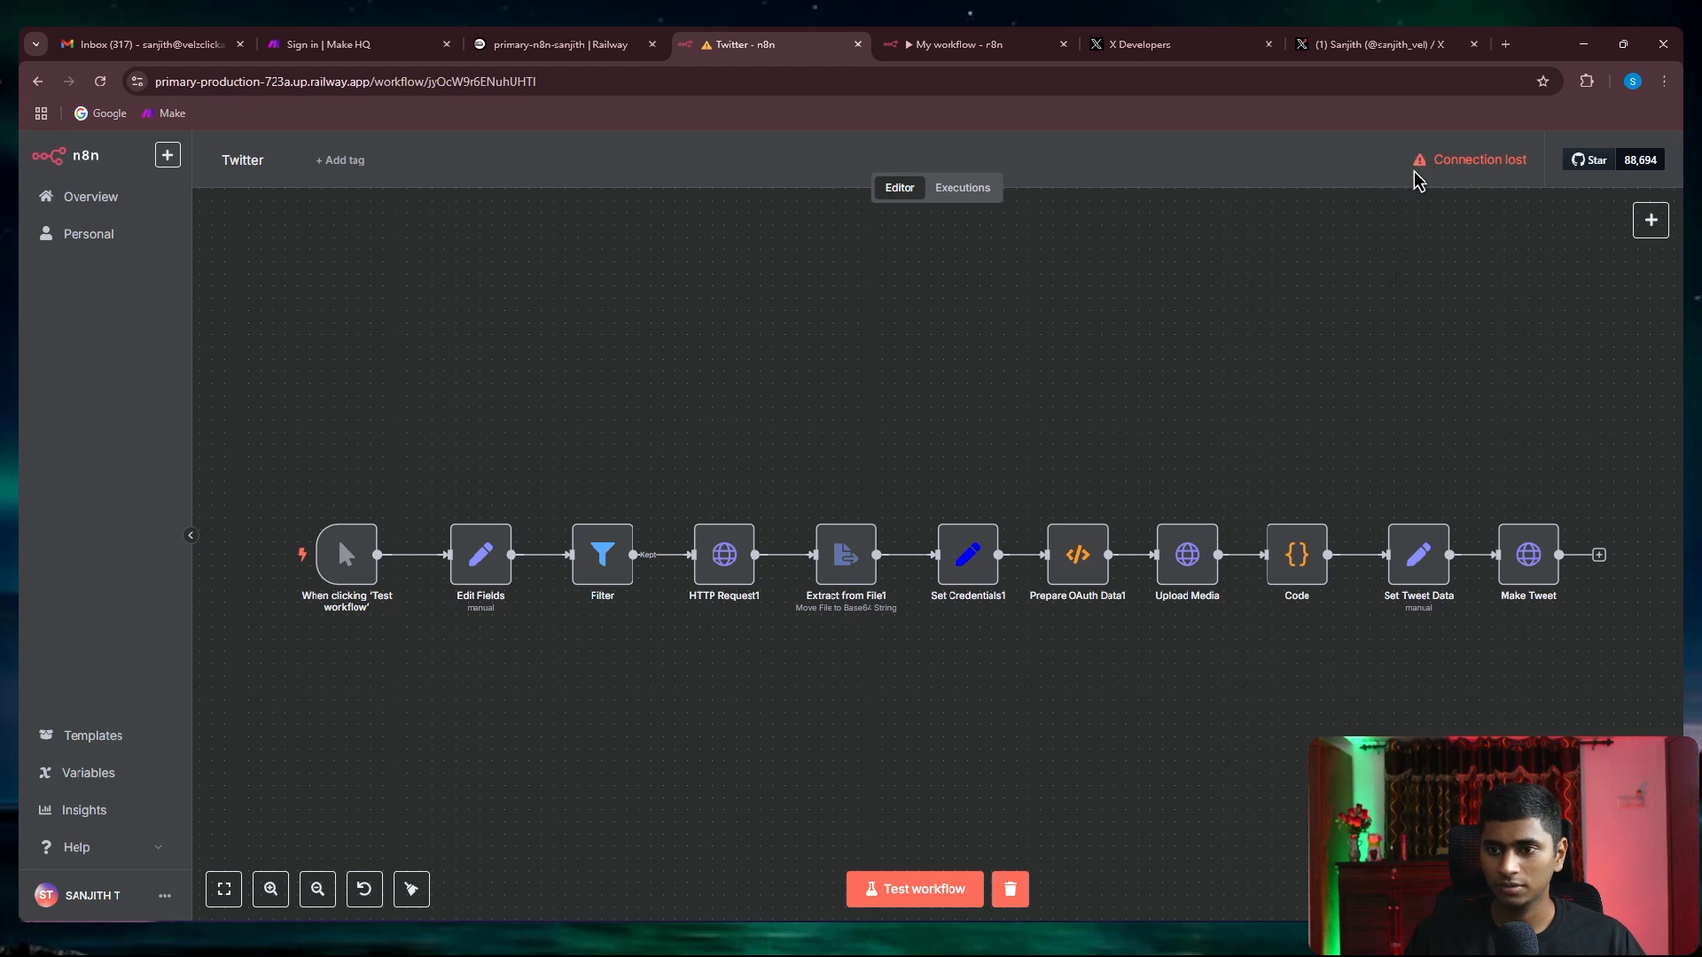
{"action": "left_click", "coordinate": [913, 888]}
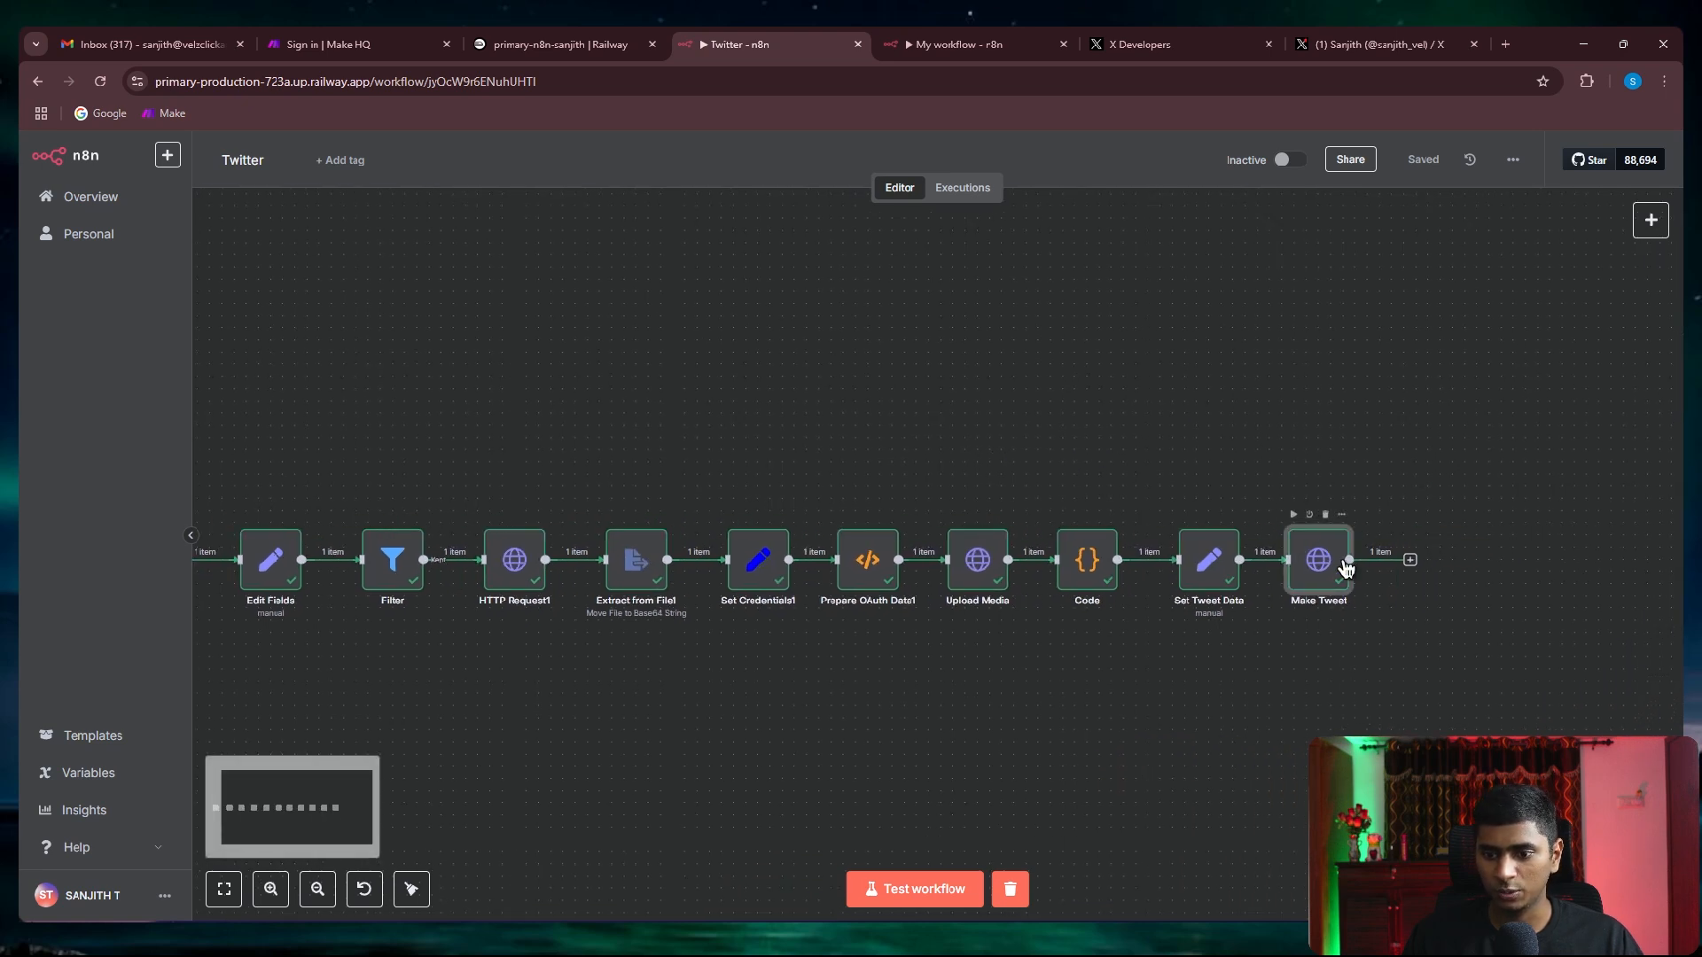
{"action": "double_click", "coordinate": [1318, 558]}
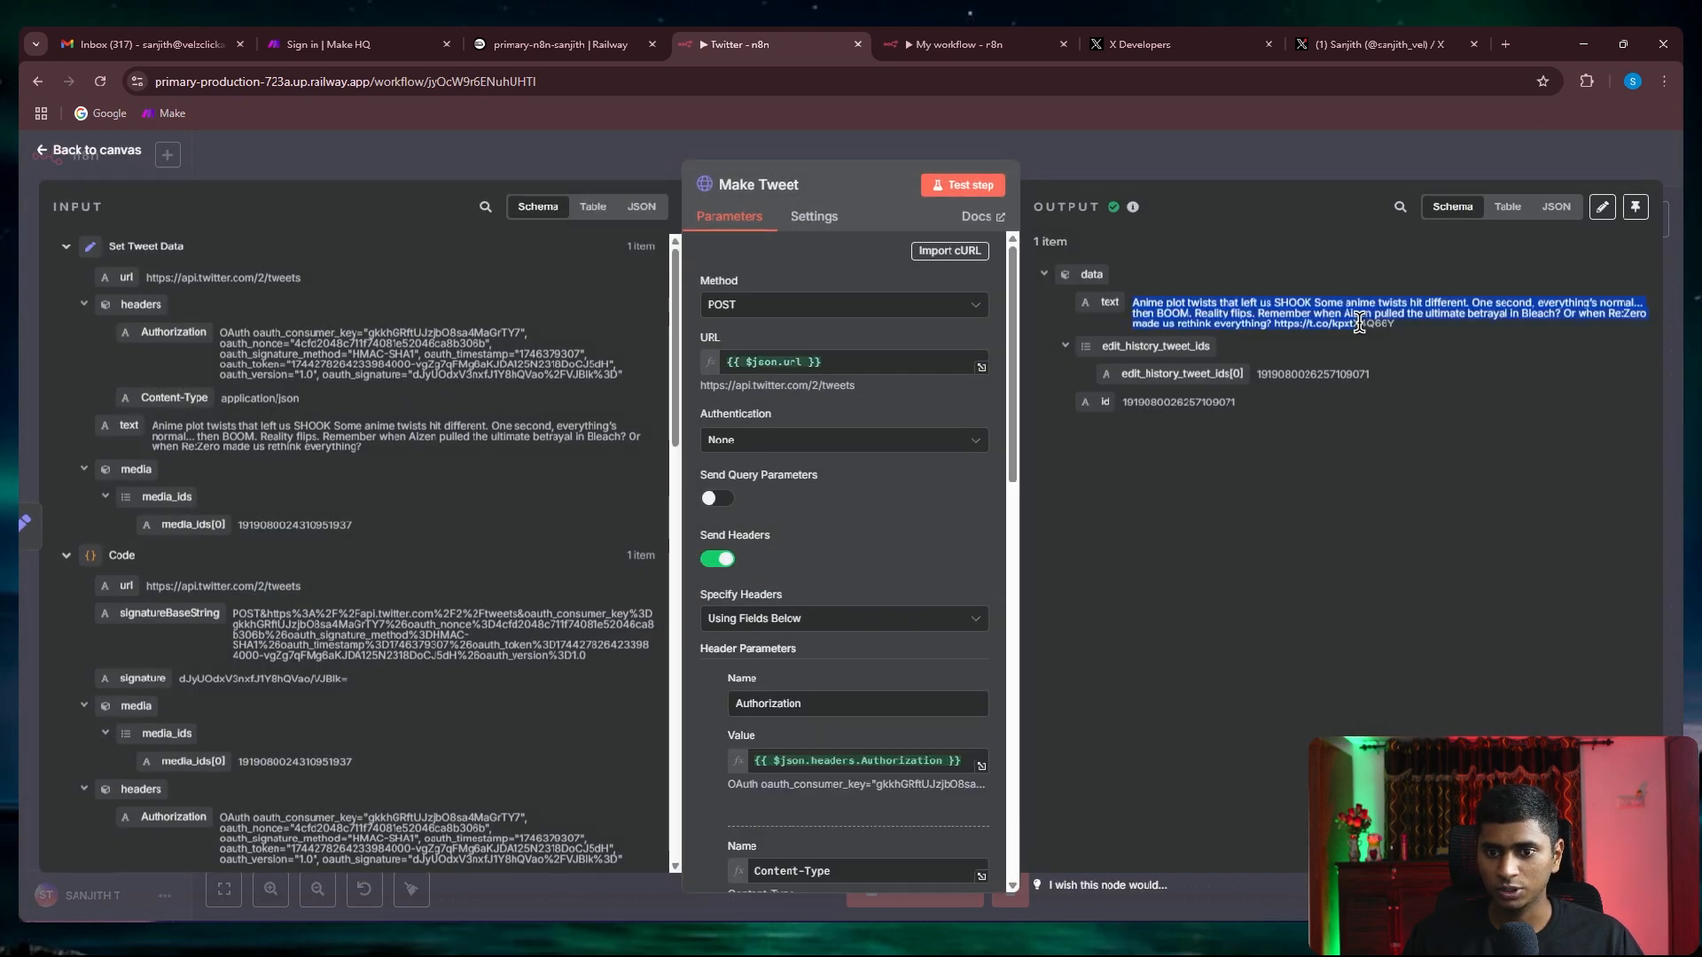
{"action": "left_click", "coordinate": [88, 149]}
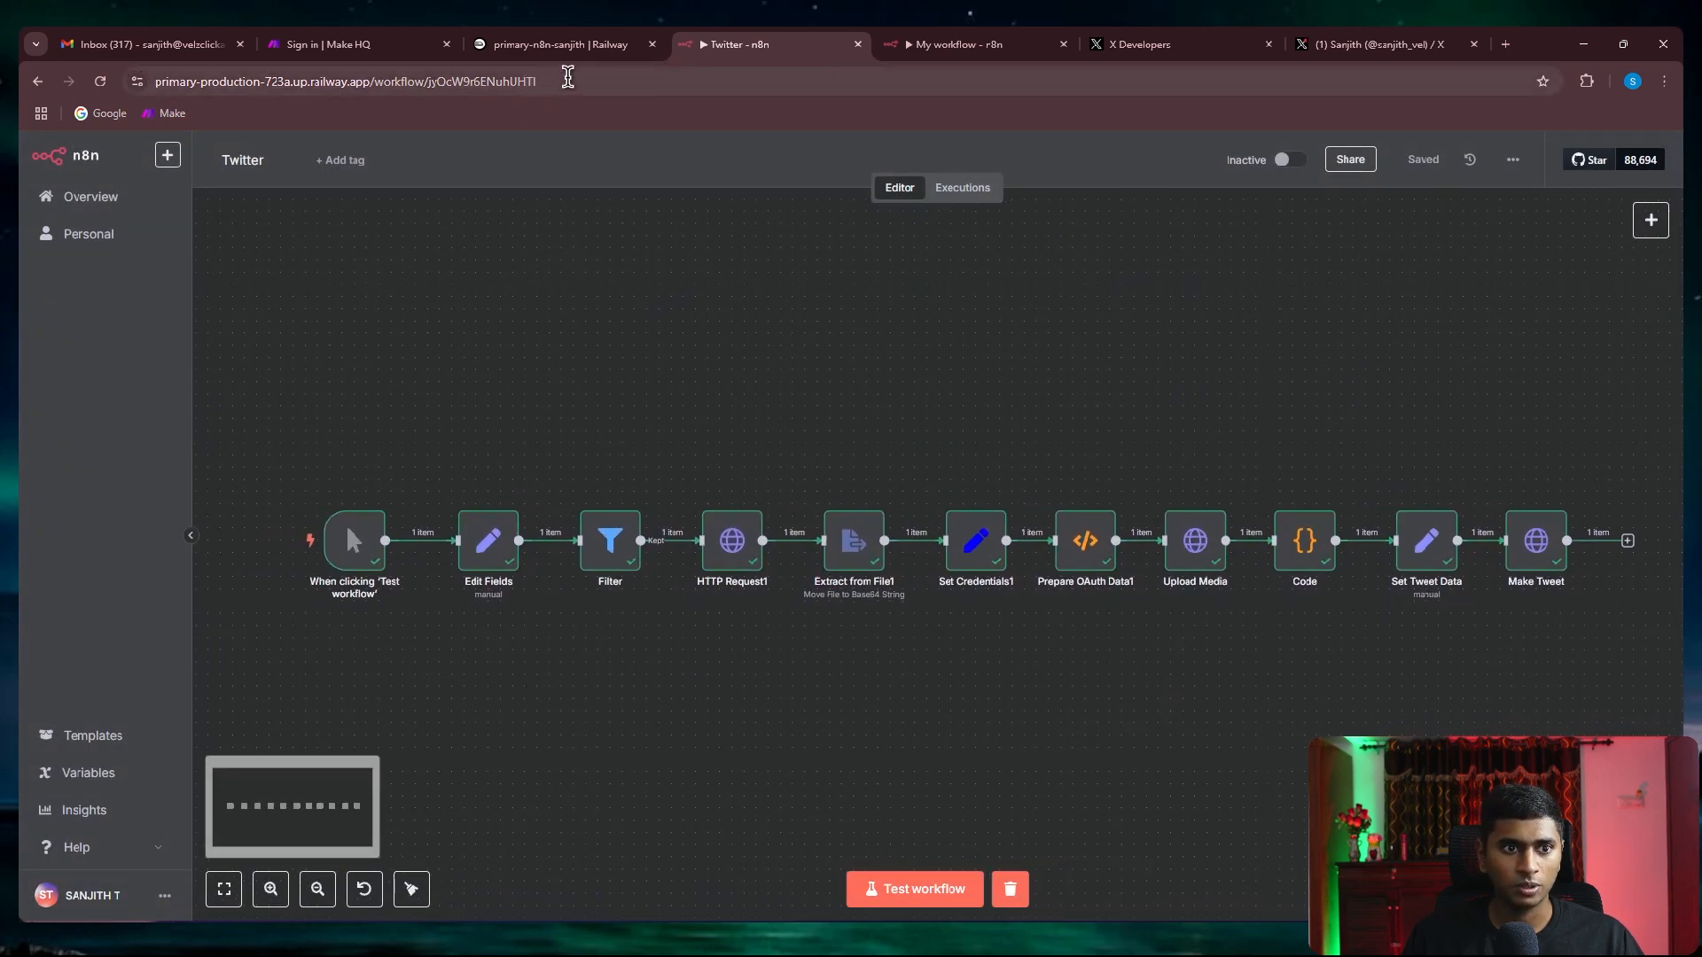
{"action": "left_click", "coordinate": [558, 44]}
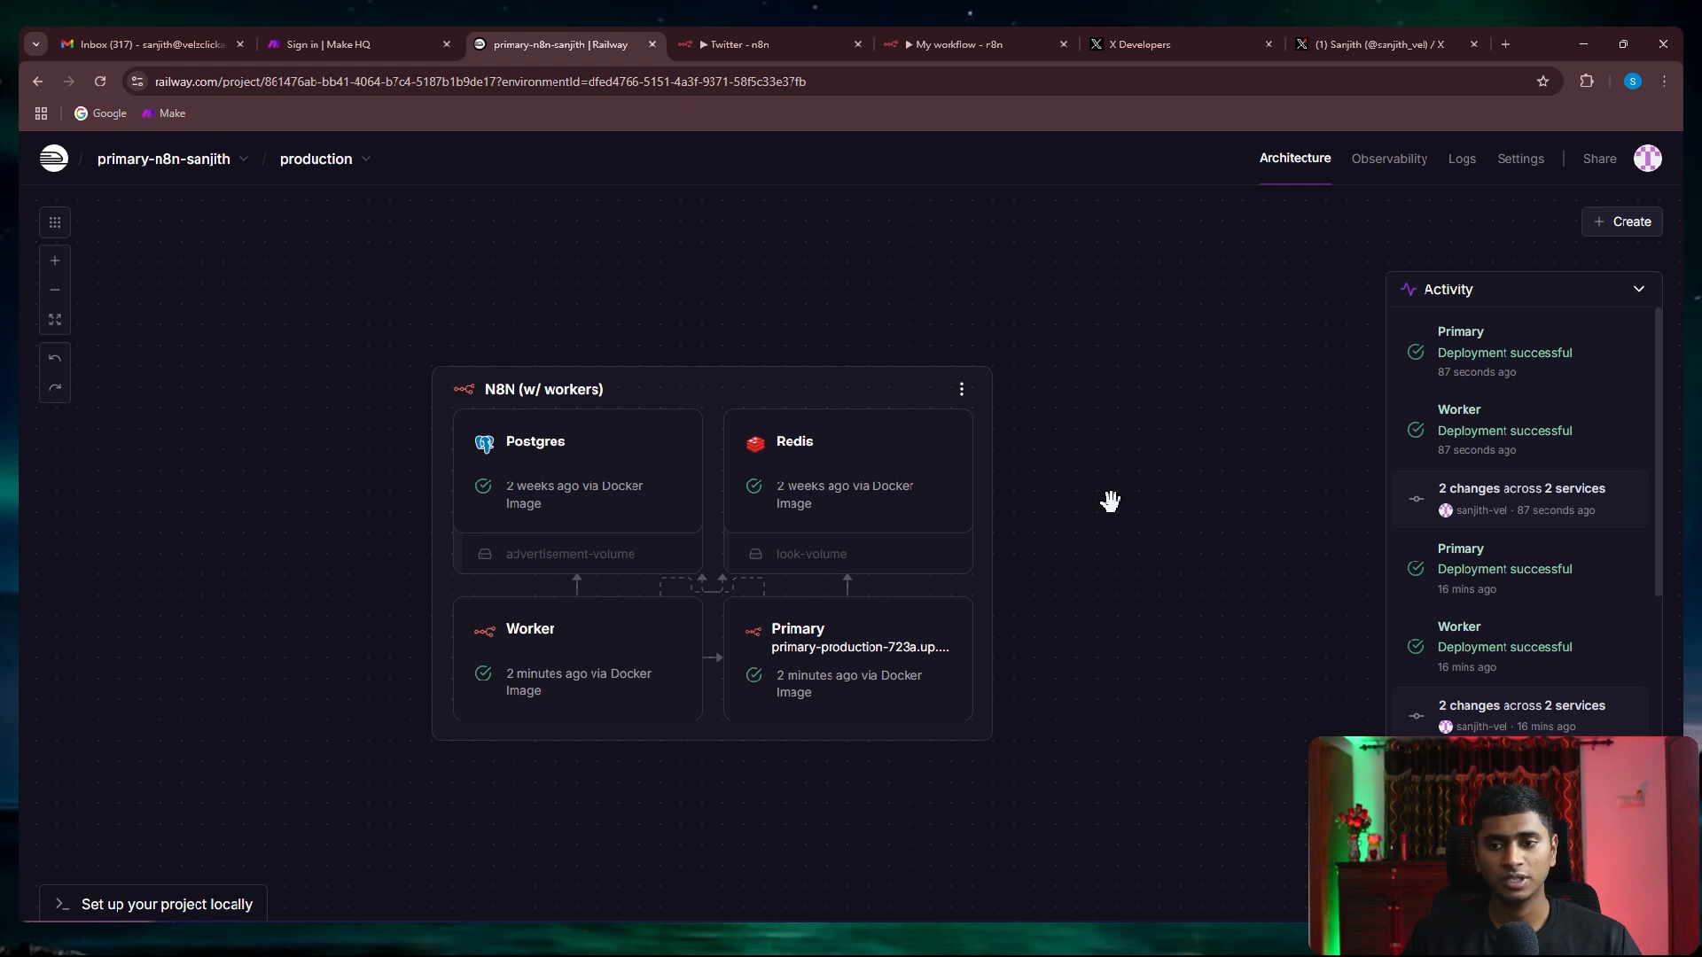
{"action": "mouse_move", "coordinate": [1254, 511]}
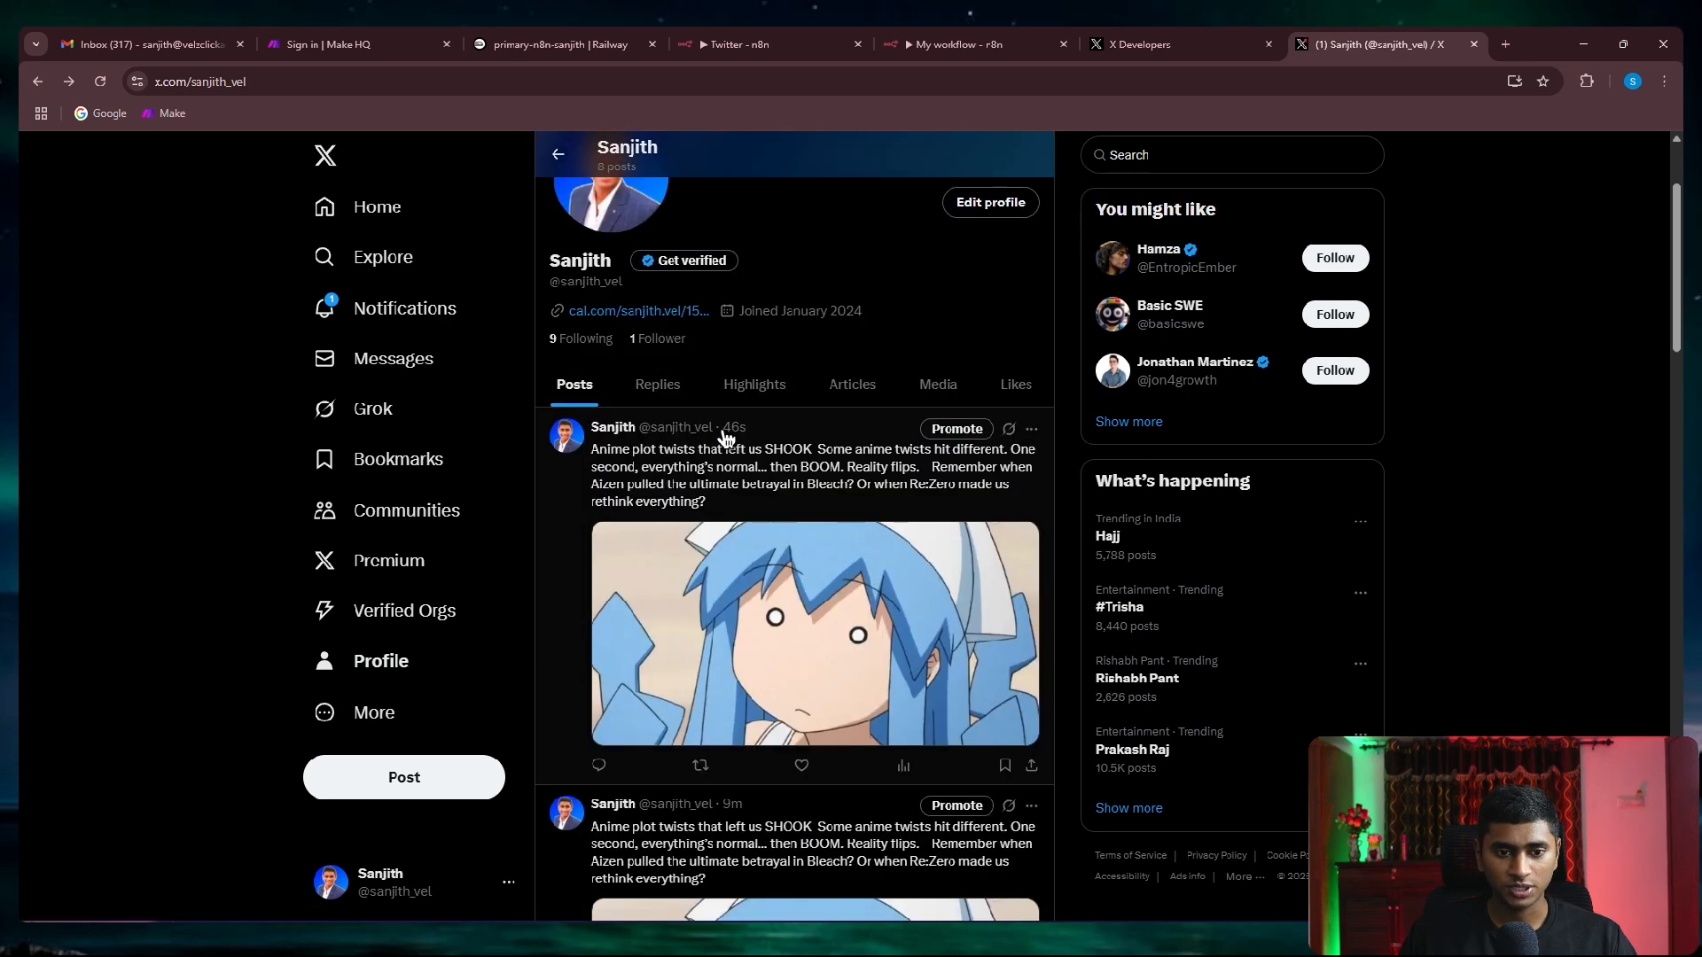
Flip between the self-hosted Twitter workflow and the cloud My workflow copy
{"action": "left_click", "coordinate": [737, 44]}
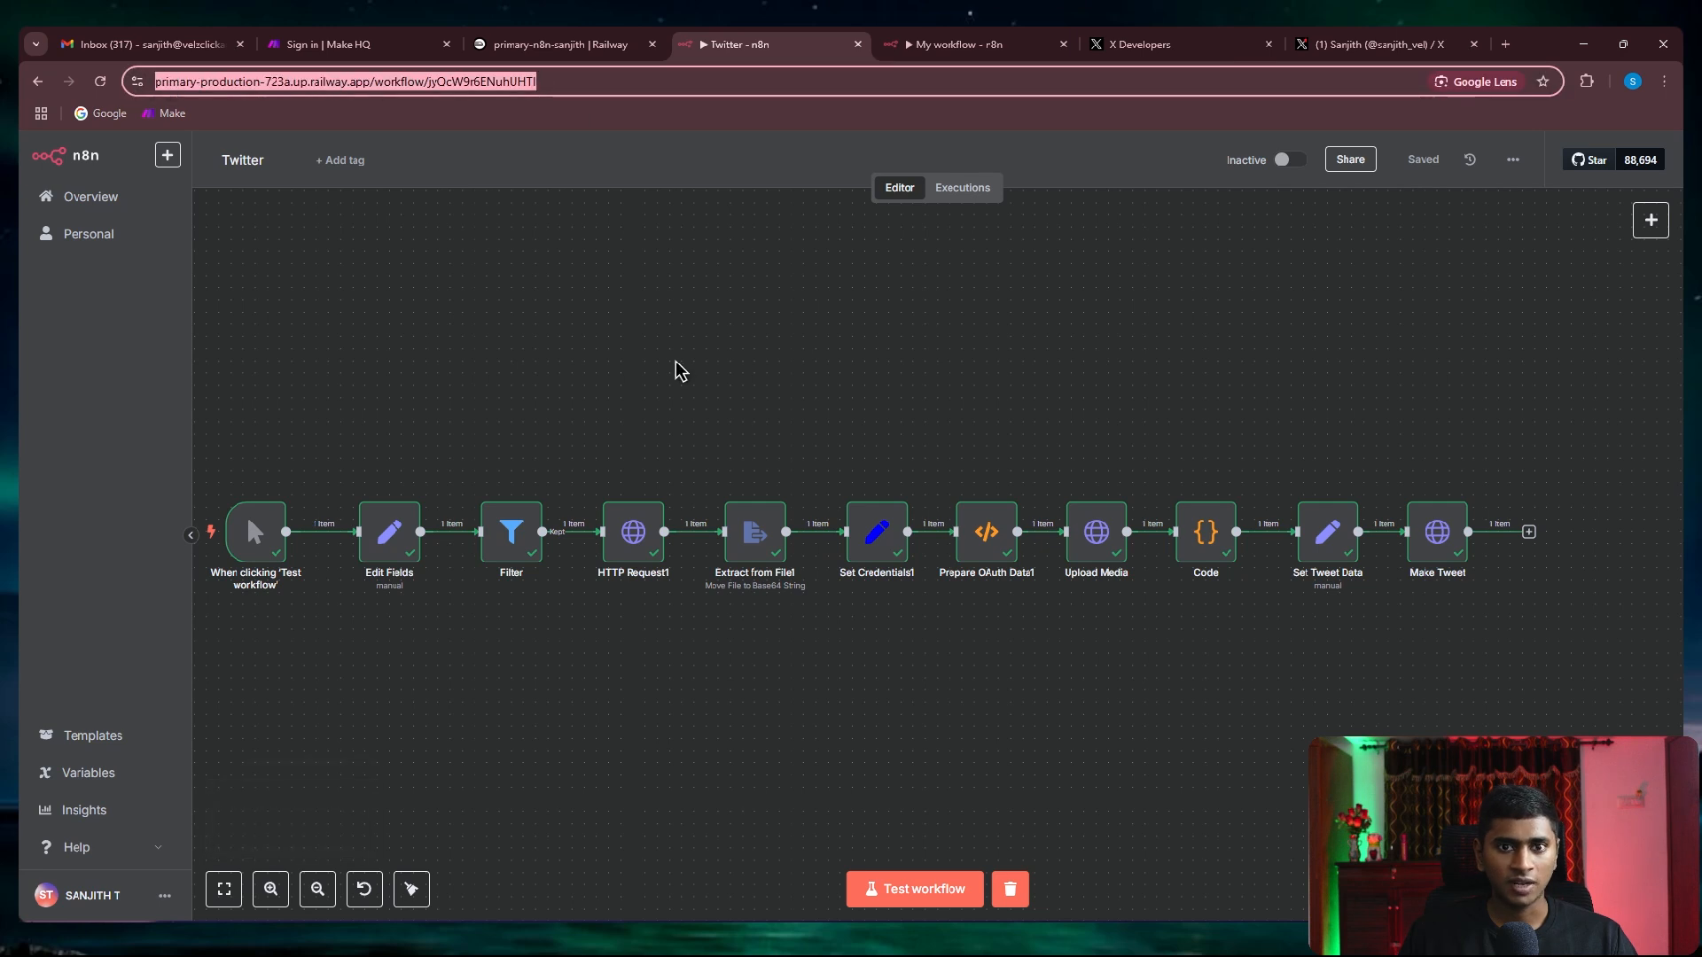
{"action": "left_click", "coordinate": [960, 45]}
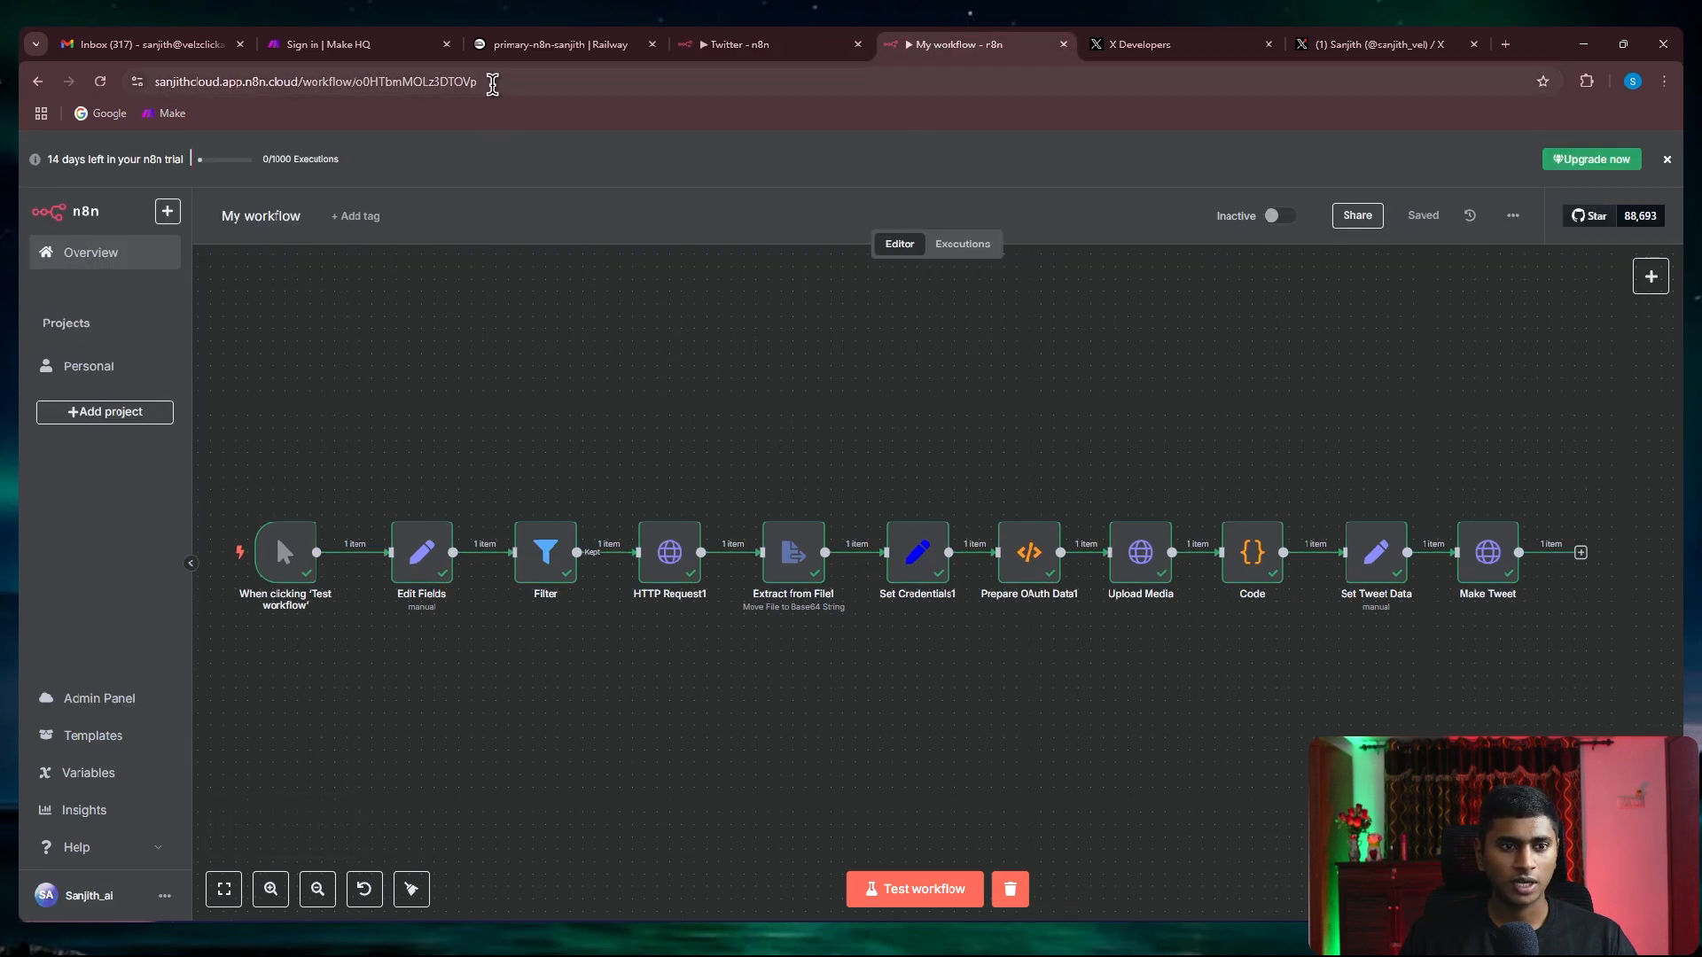
{"action": "left_click", "coordinate": [771, 45]}
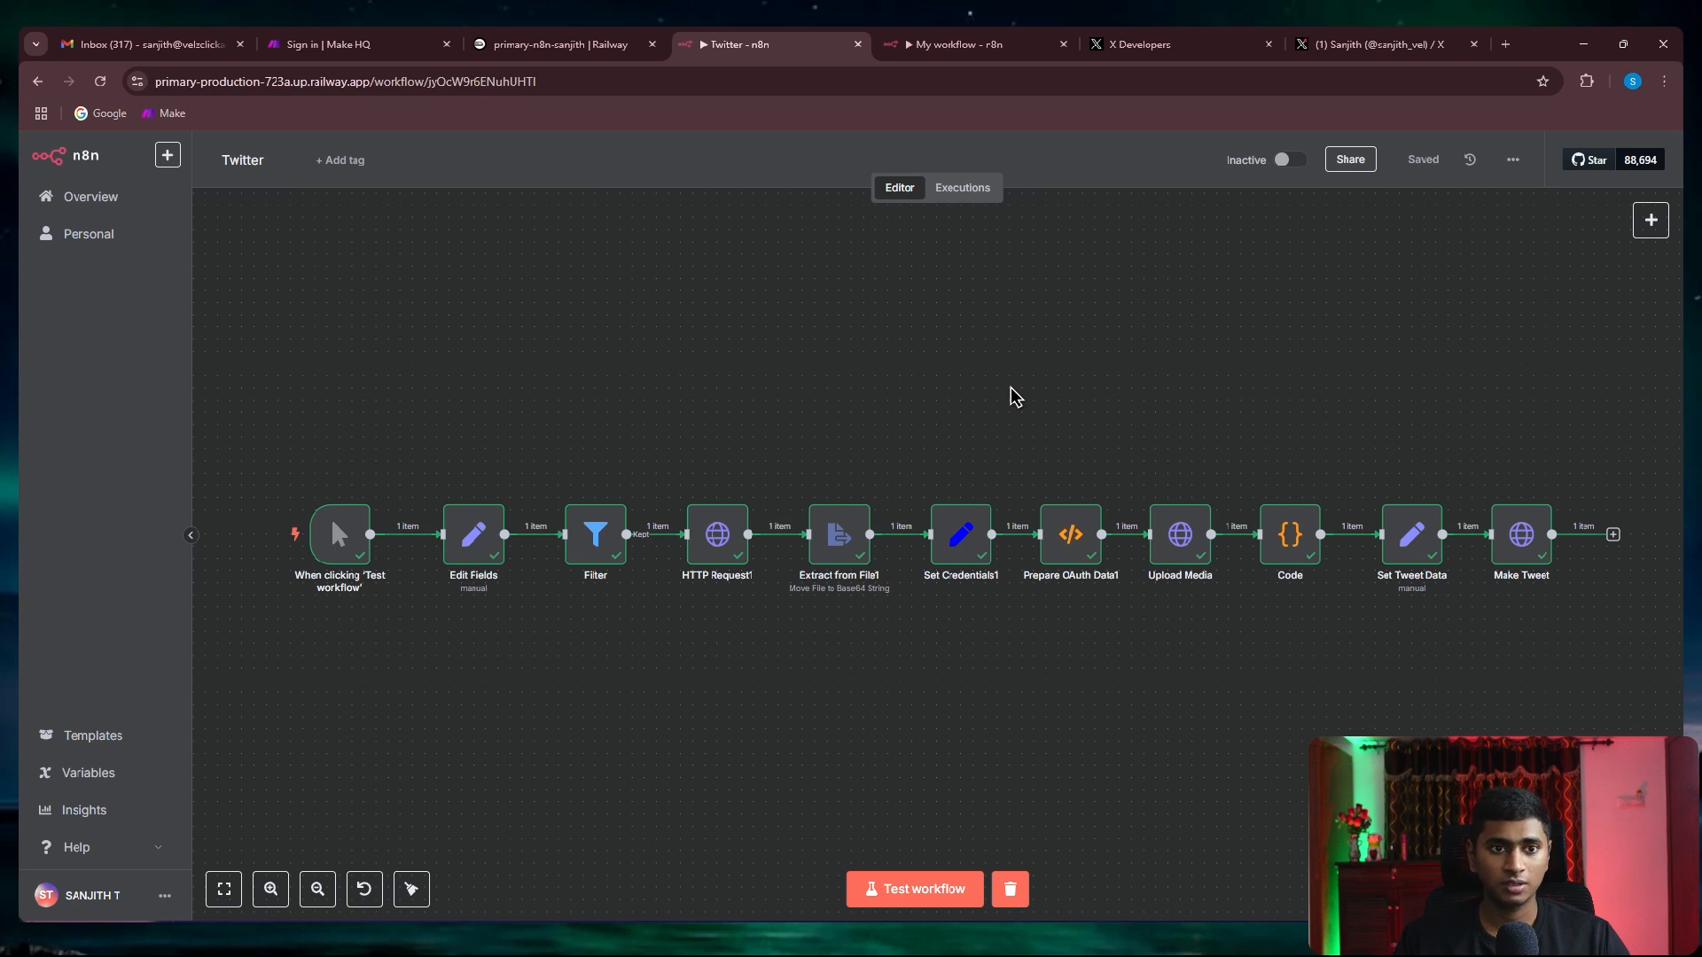
{"action": "mouse_move", "coordinate": [1100, 394]}
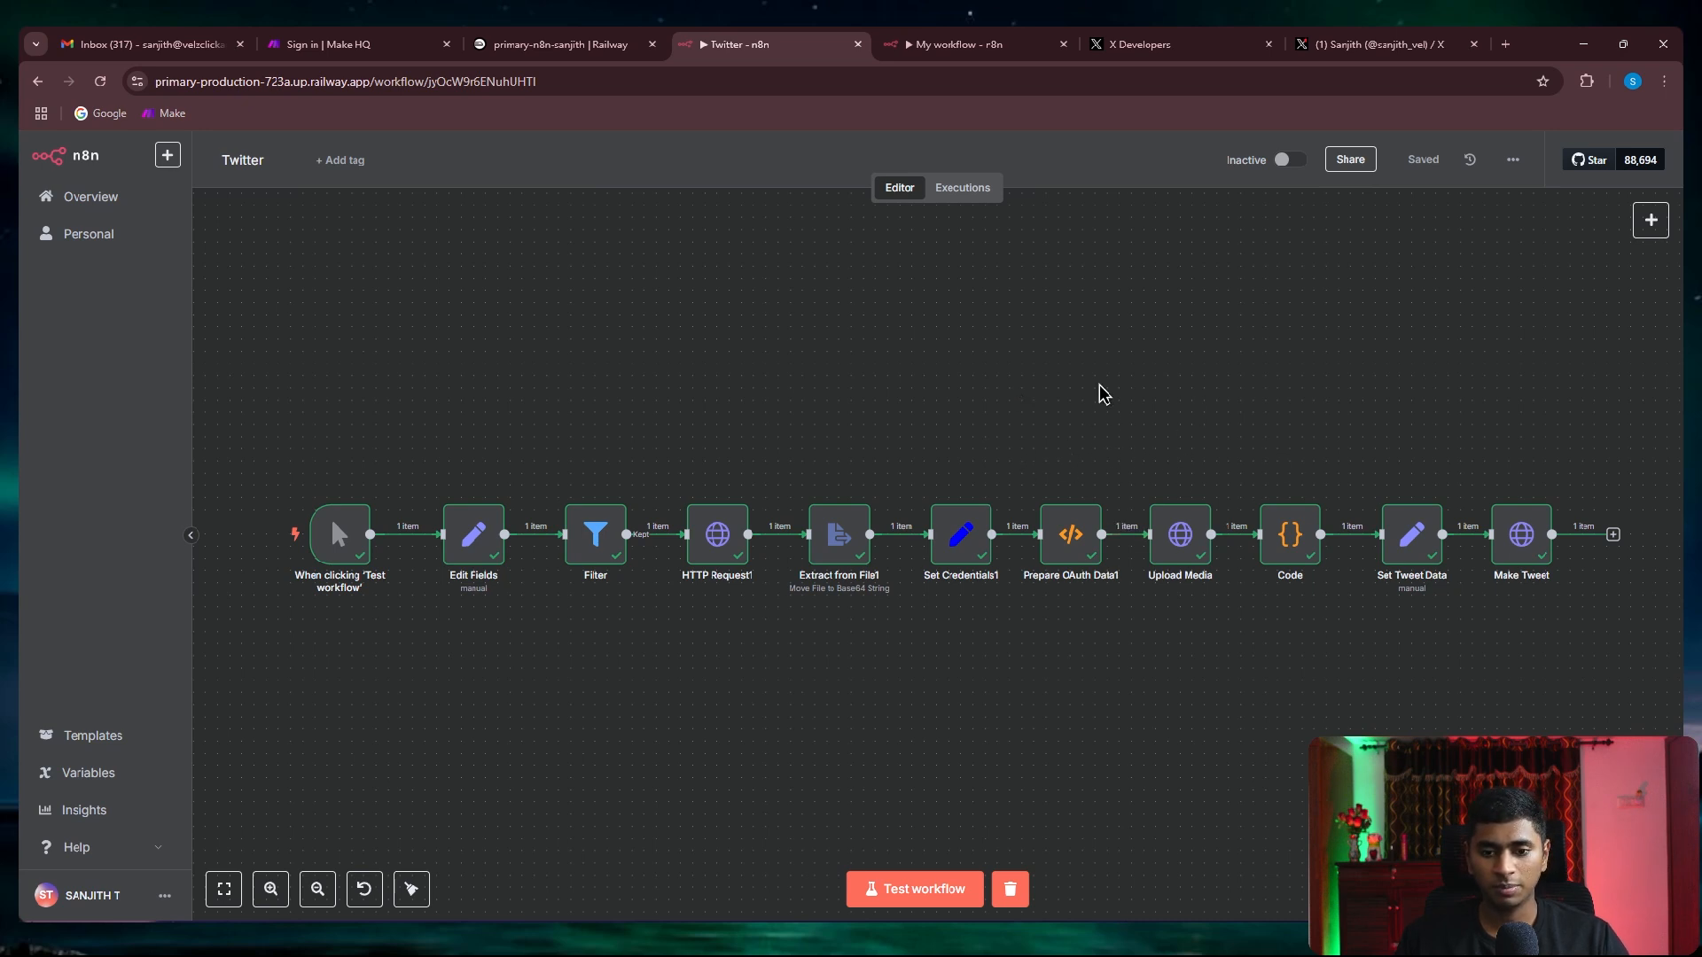
{"action": "mouse_move", "coordinate": [1052, 382]}
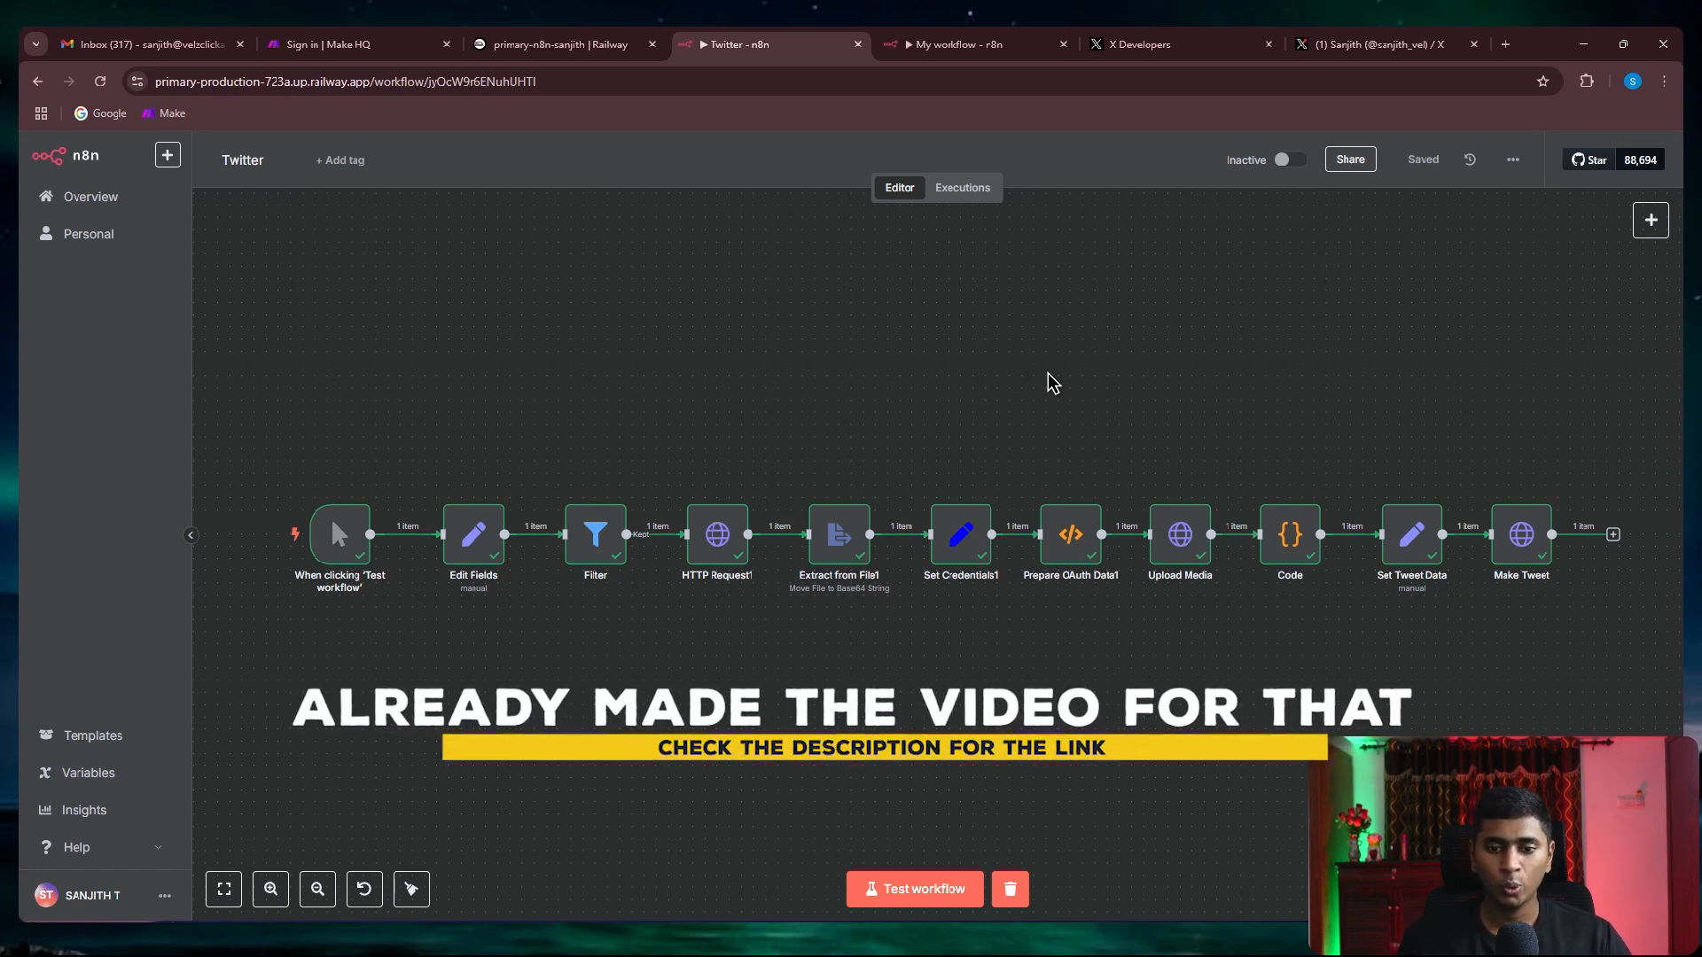
Review Prepare OAuth Data1's working crypto code twice, then switch to Railway
{"action": "double_click", "coordinate": [1069, 534]}
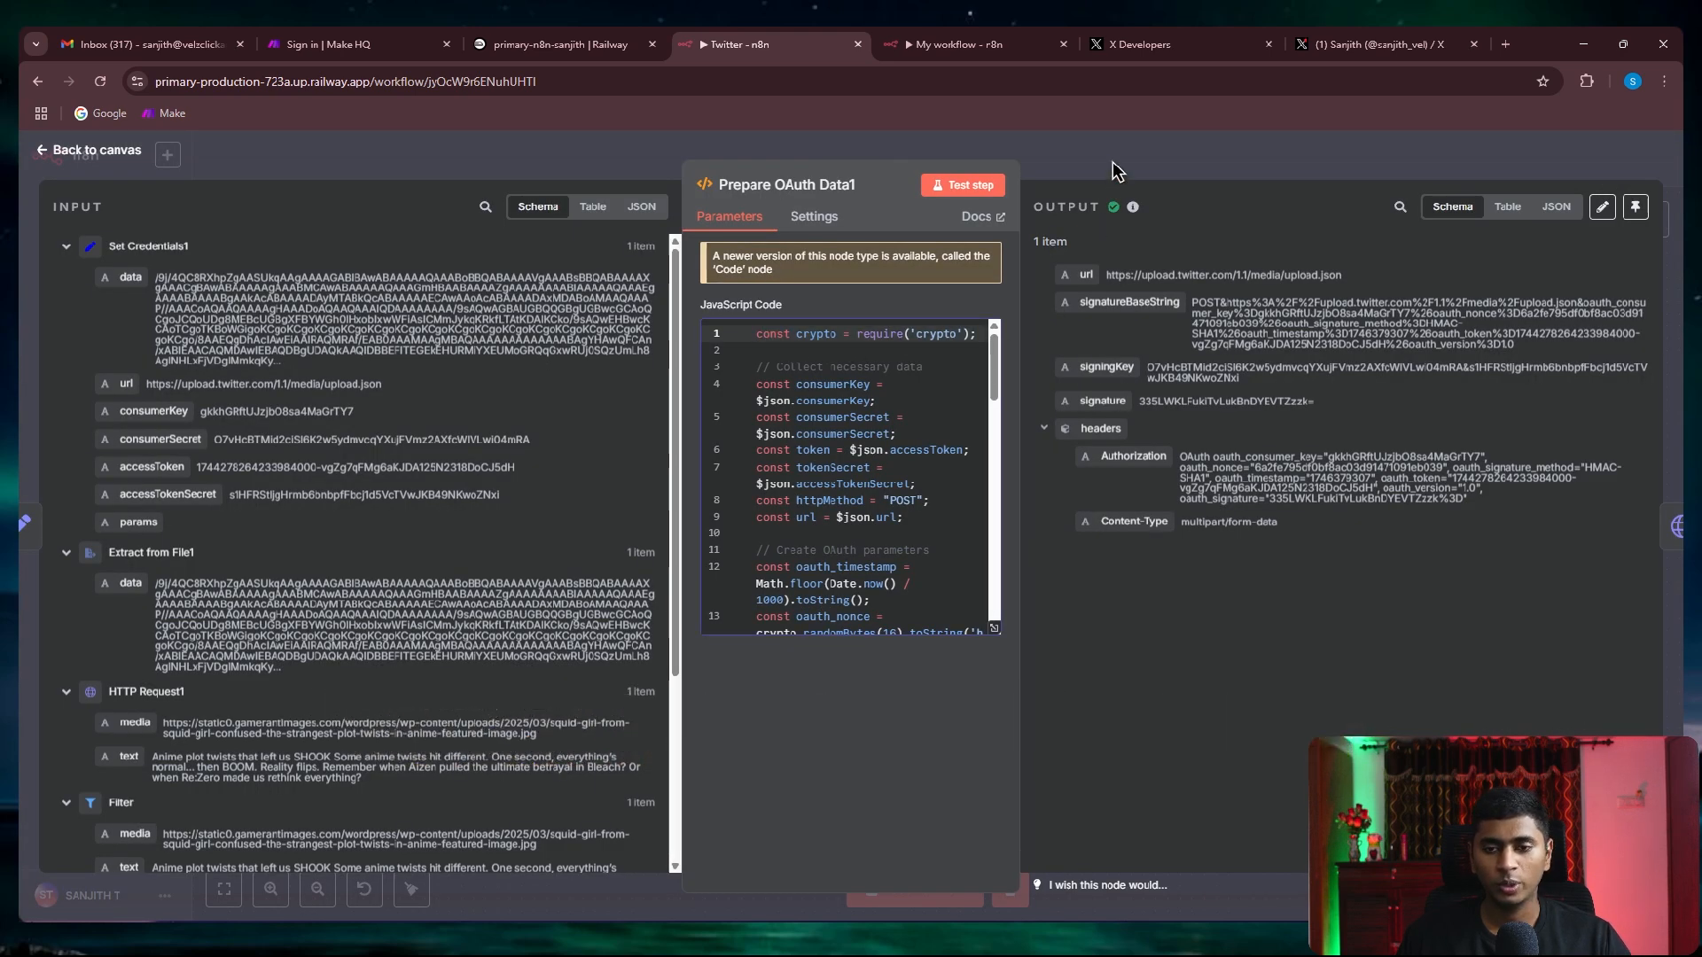
{"action": "left_click", "coordinate": [89, 148]}
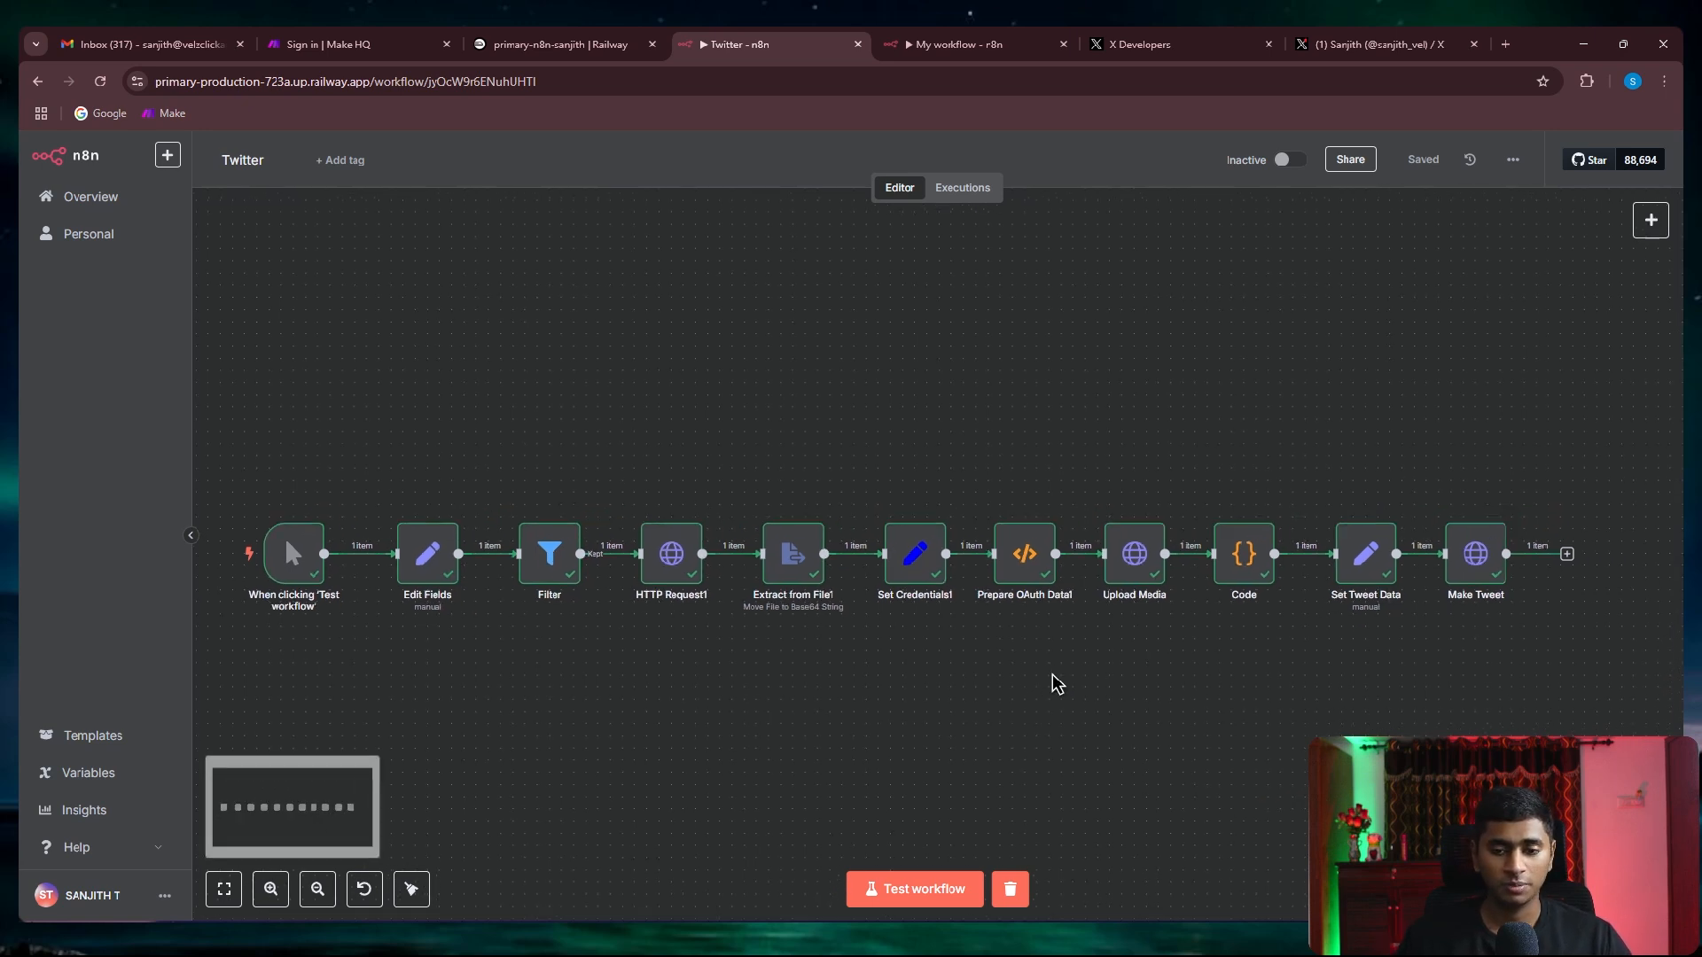
{"action": "double_click", "coordinate": [1023, 553]}
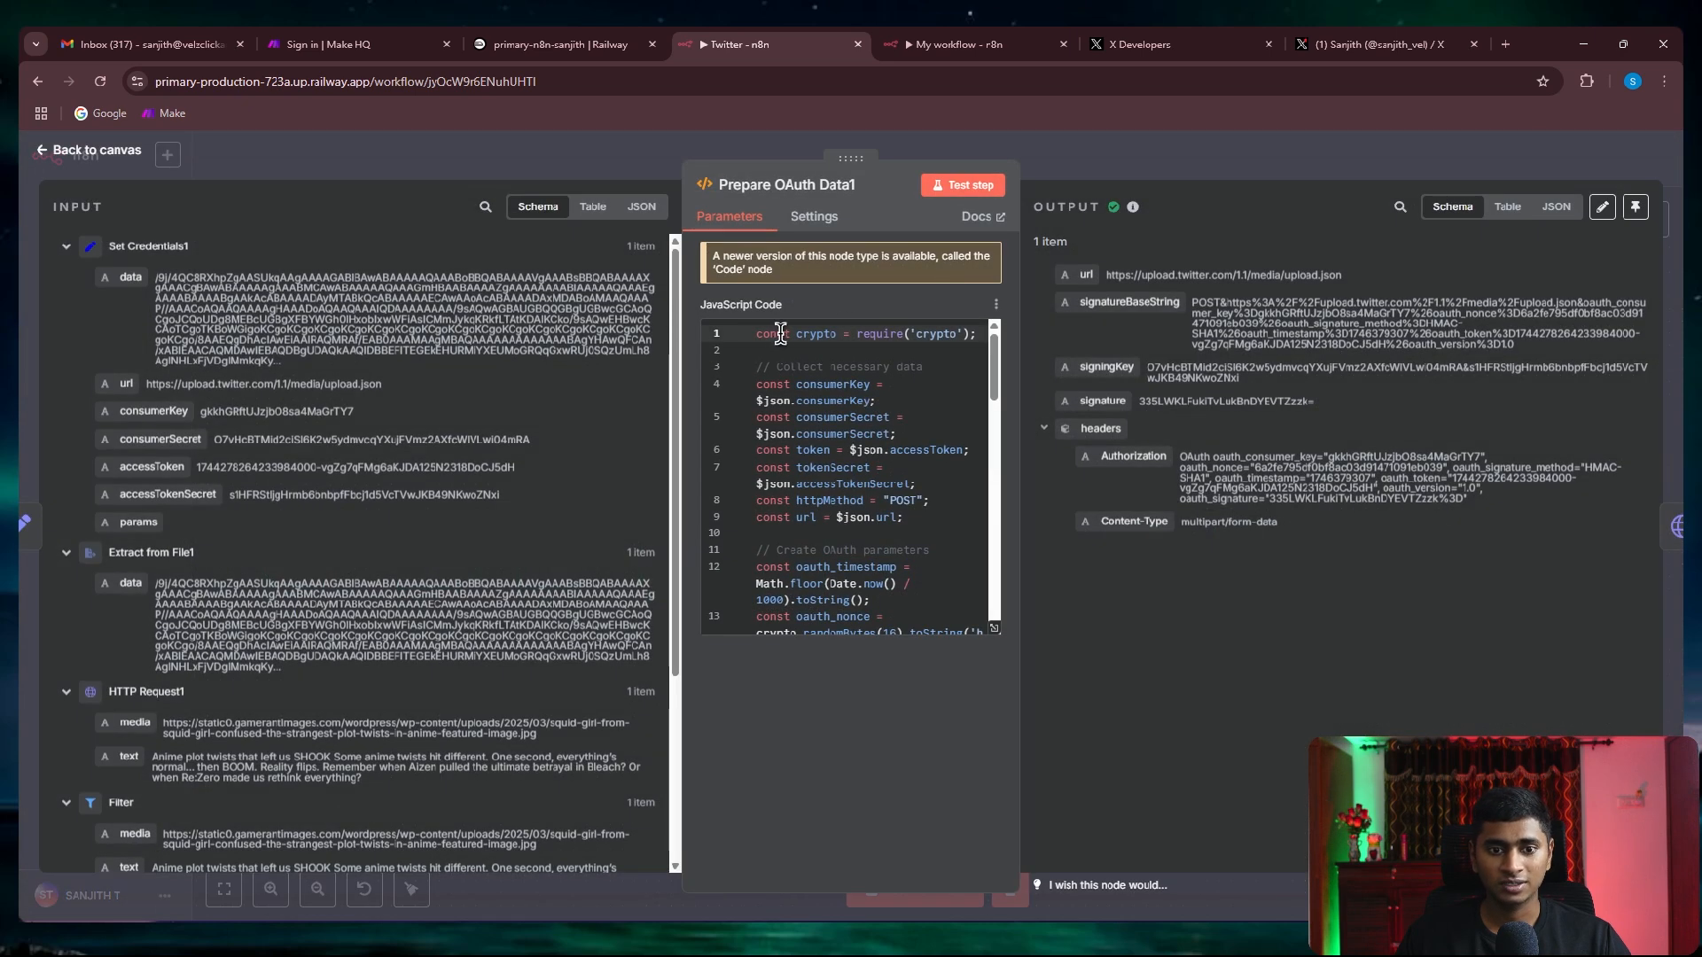
{"action": "left_click", "coordinate": [89, 149]}
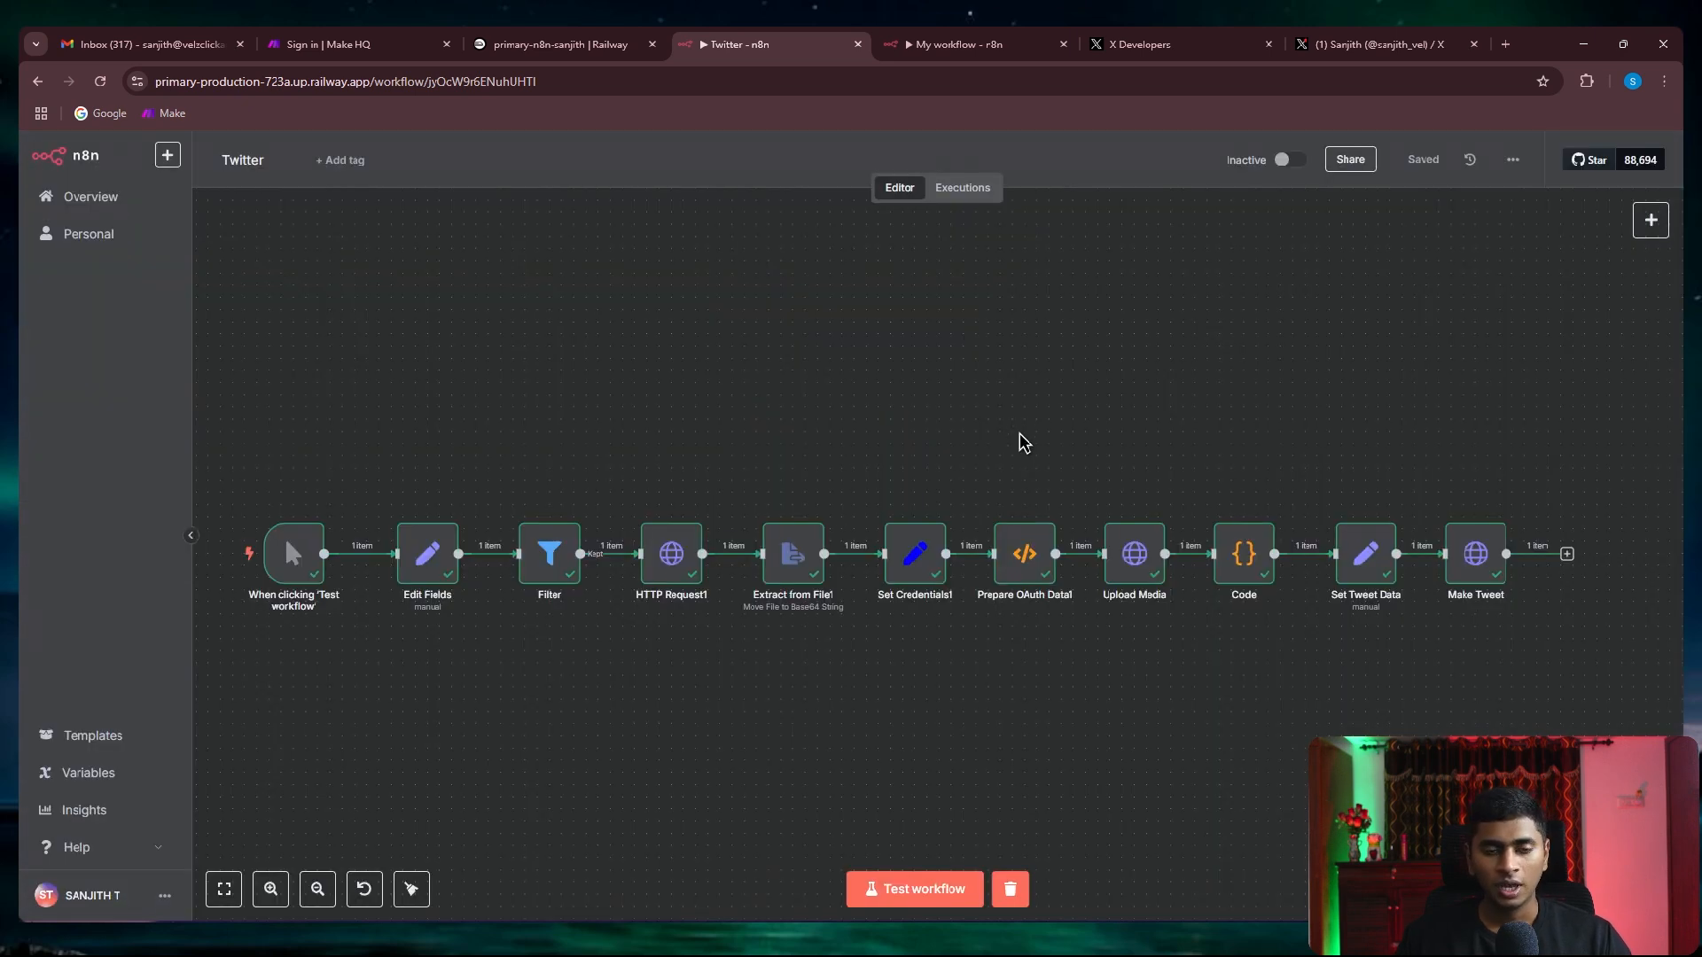
{"action": "left_click", "coordinate": [562, 44]}
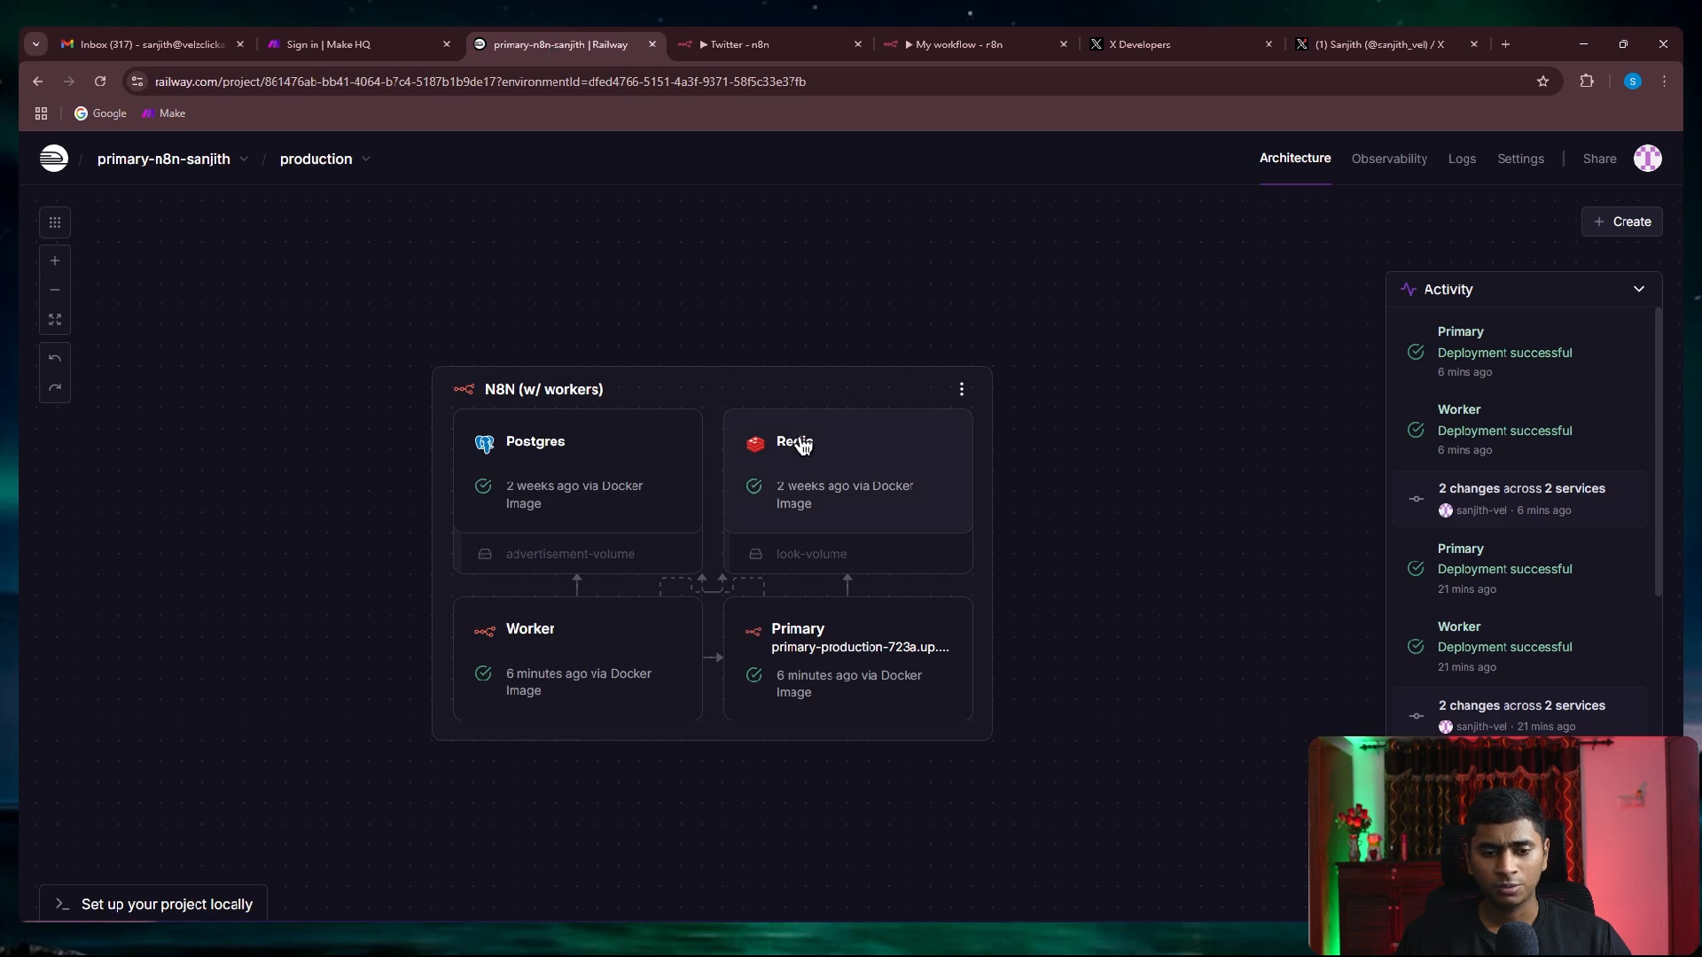
{"action": "mouse_move", "coordinate": [1087, 505]}
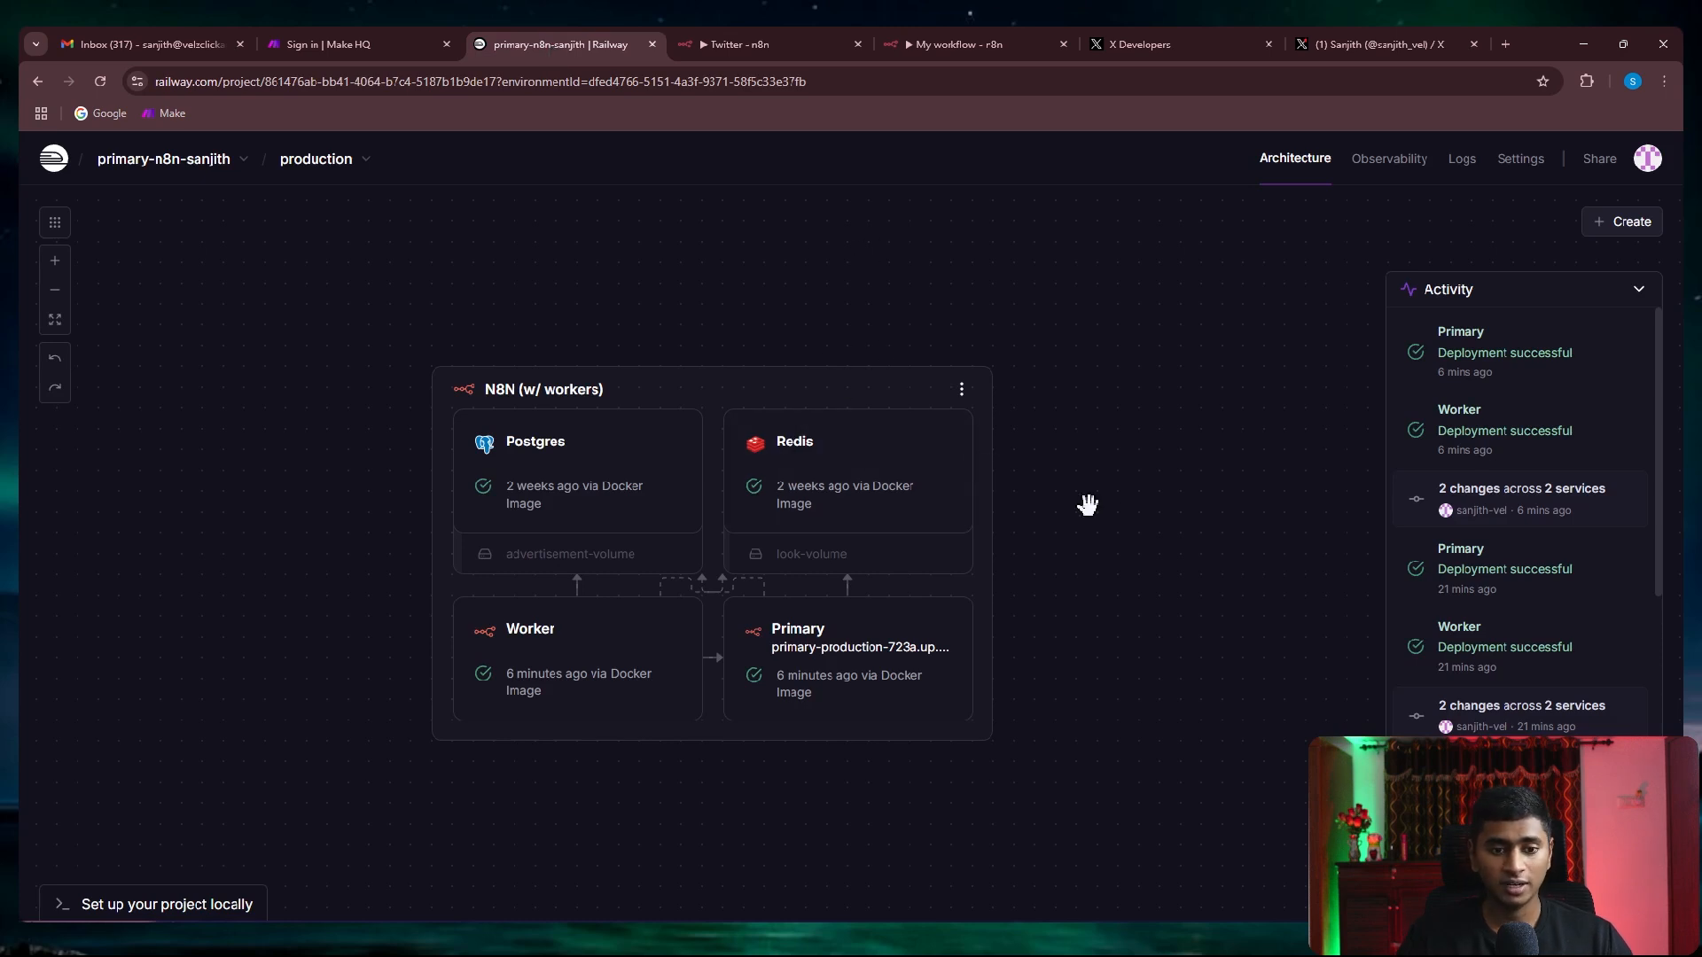
Glance at the self-hosted workflow and Railway services, then show the cloud My workflow
{"action": "left_click", "coordinate": [743, 45]}
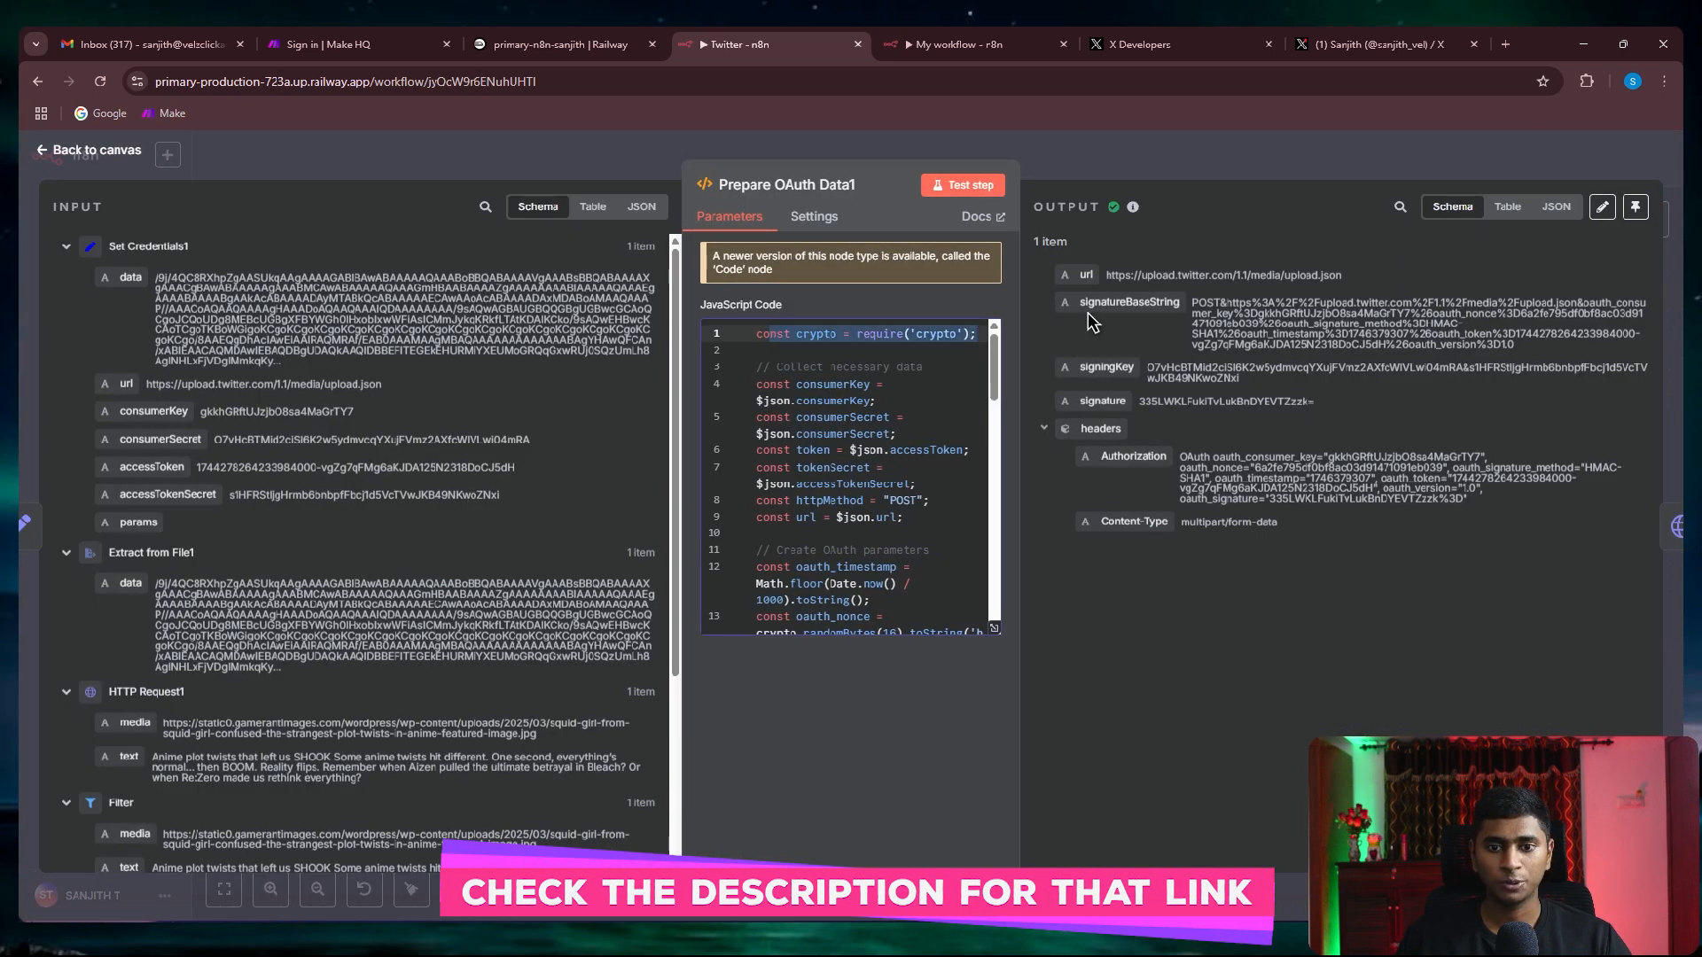
{"action": "left_click", "coordinate": [89, 149]}
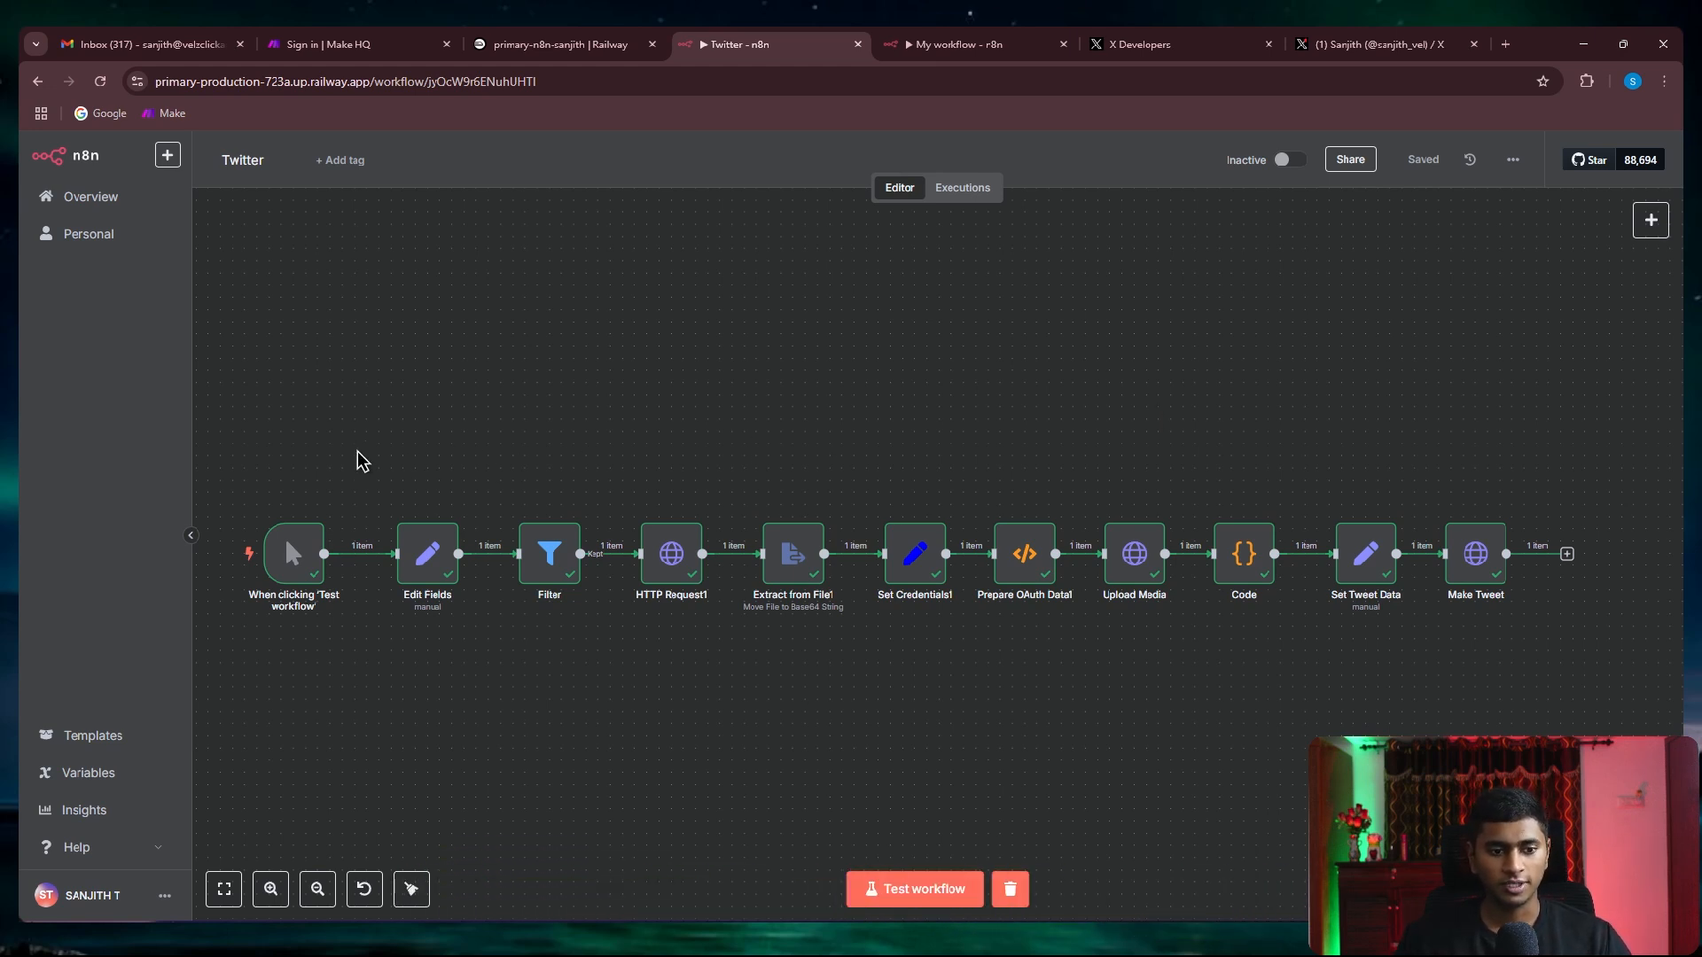
{"action": "mouse_move", "coordinate": [888, 441]}
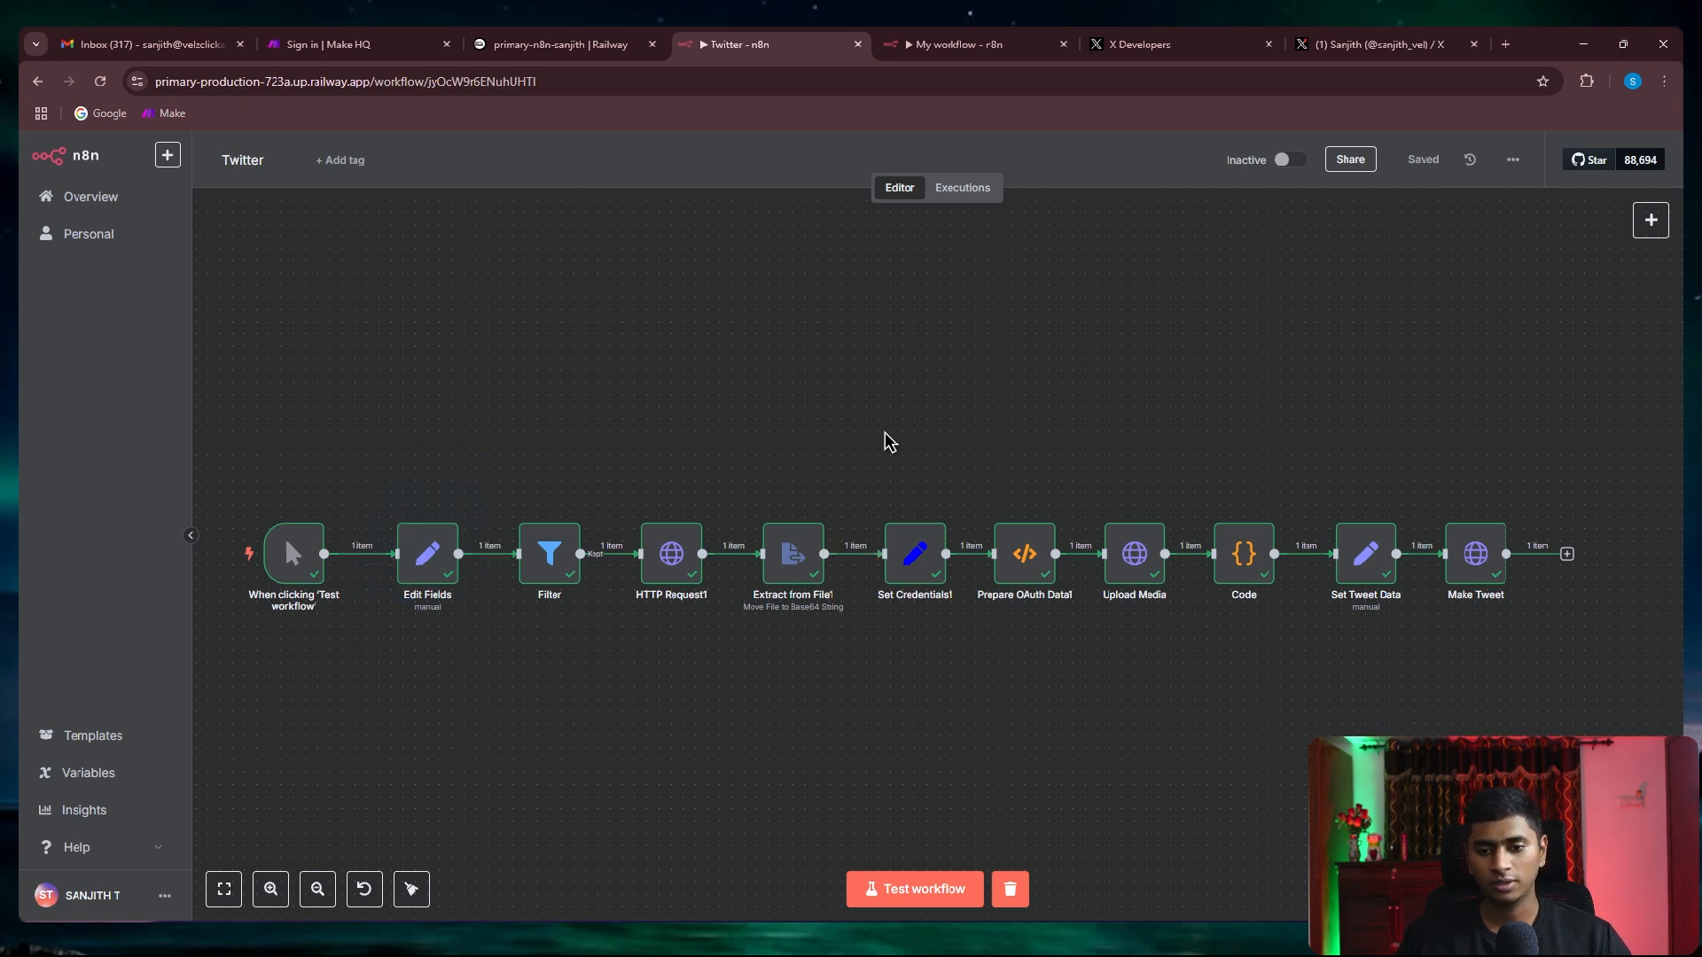
{"action": "left_click", "coordinate": [553, 45]}
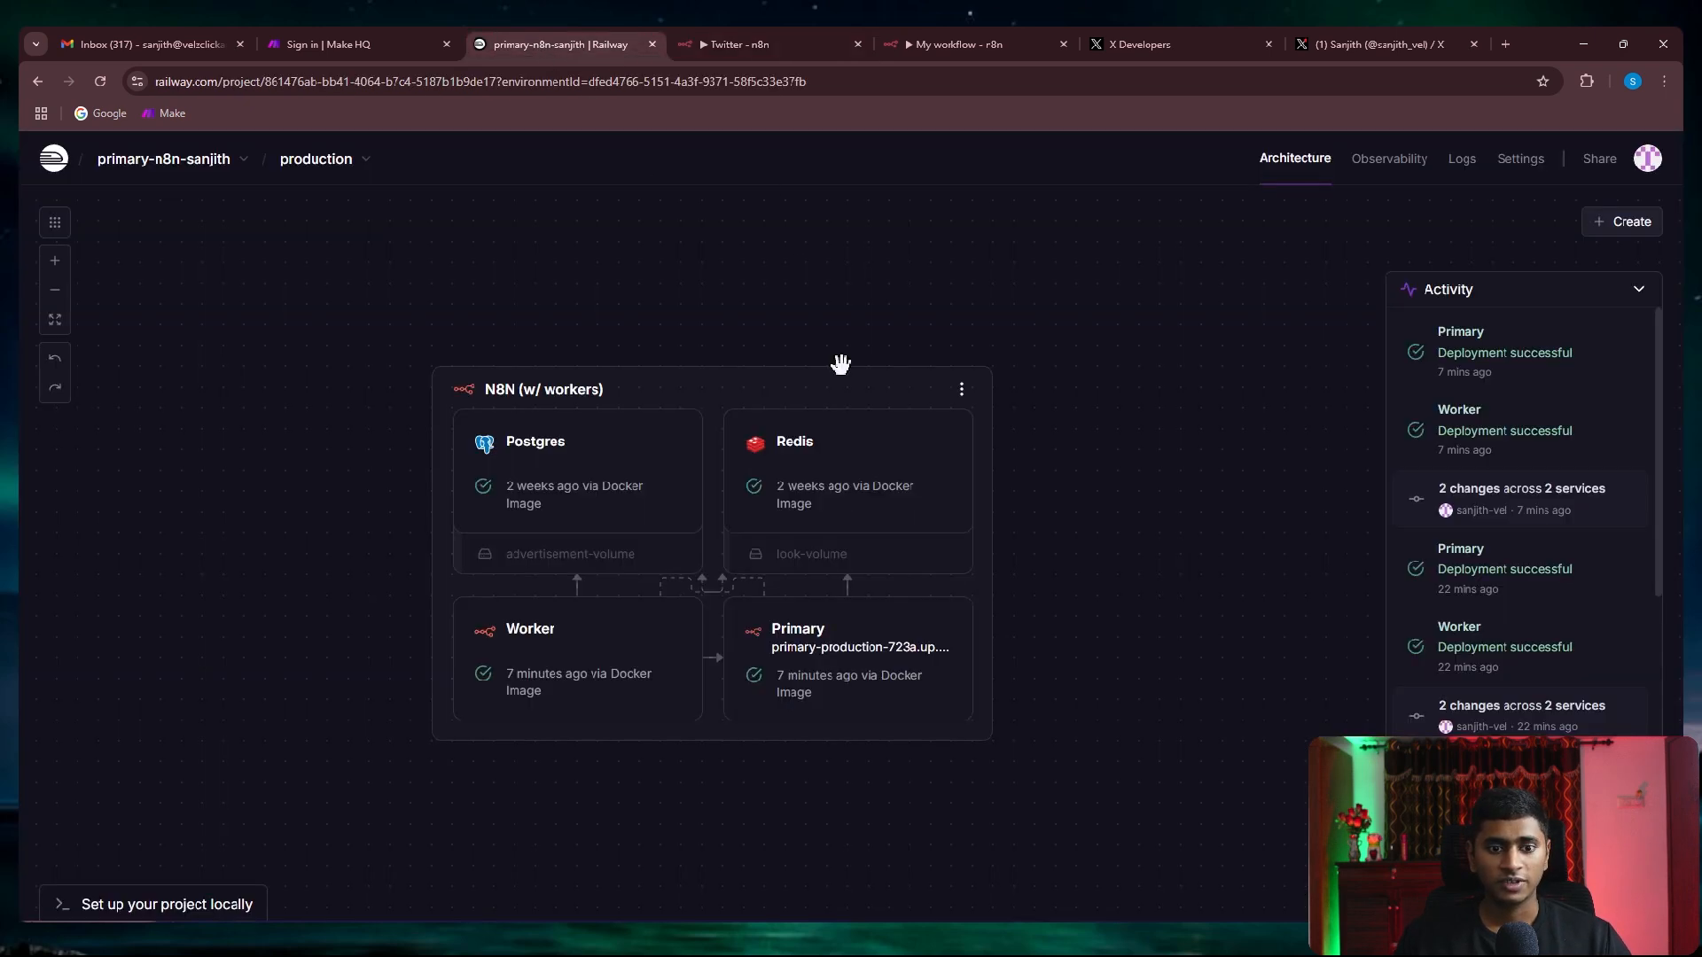
{"action": "mouse_move", "coordinate": [1085, 830]}
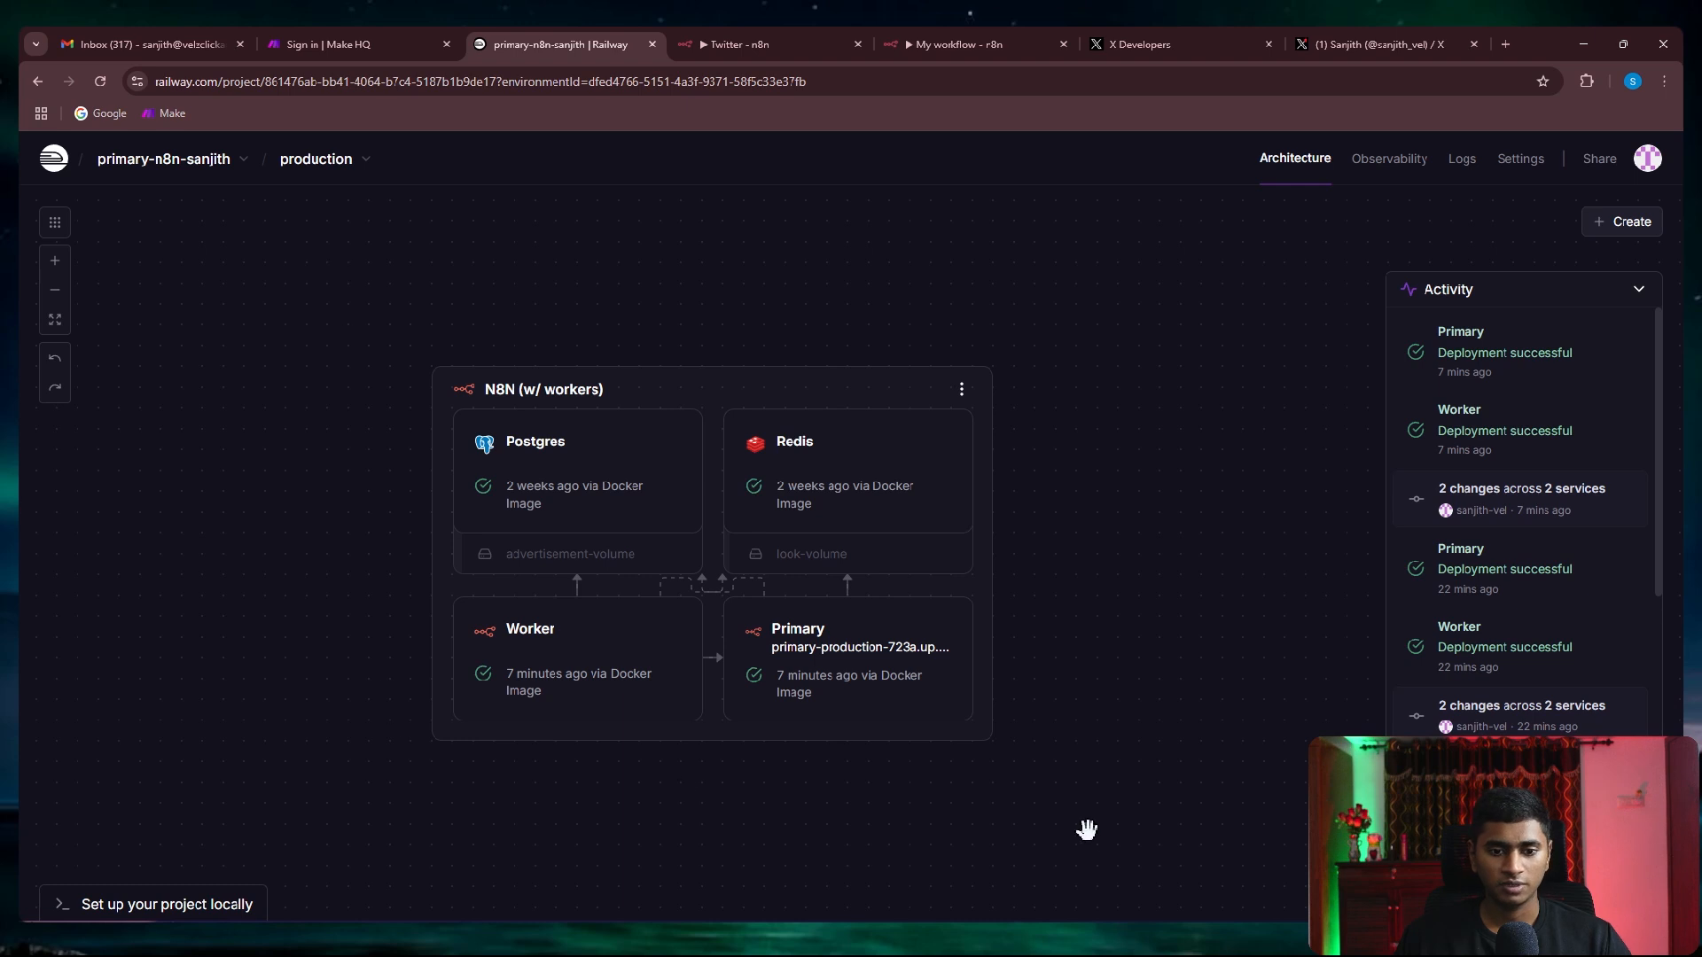
{"action": "mouse_move", "coordinate": [950, 776]}
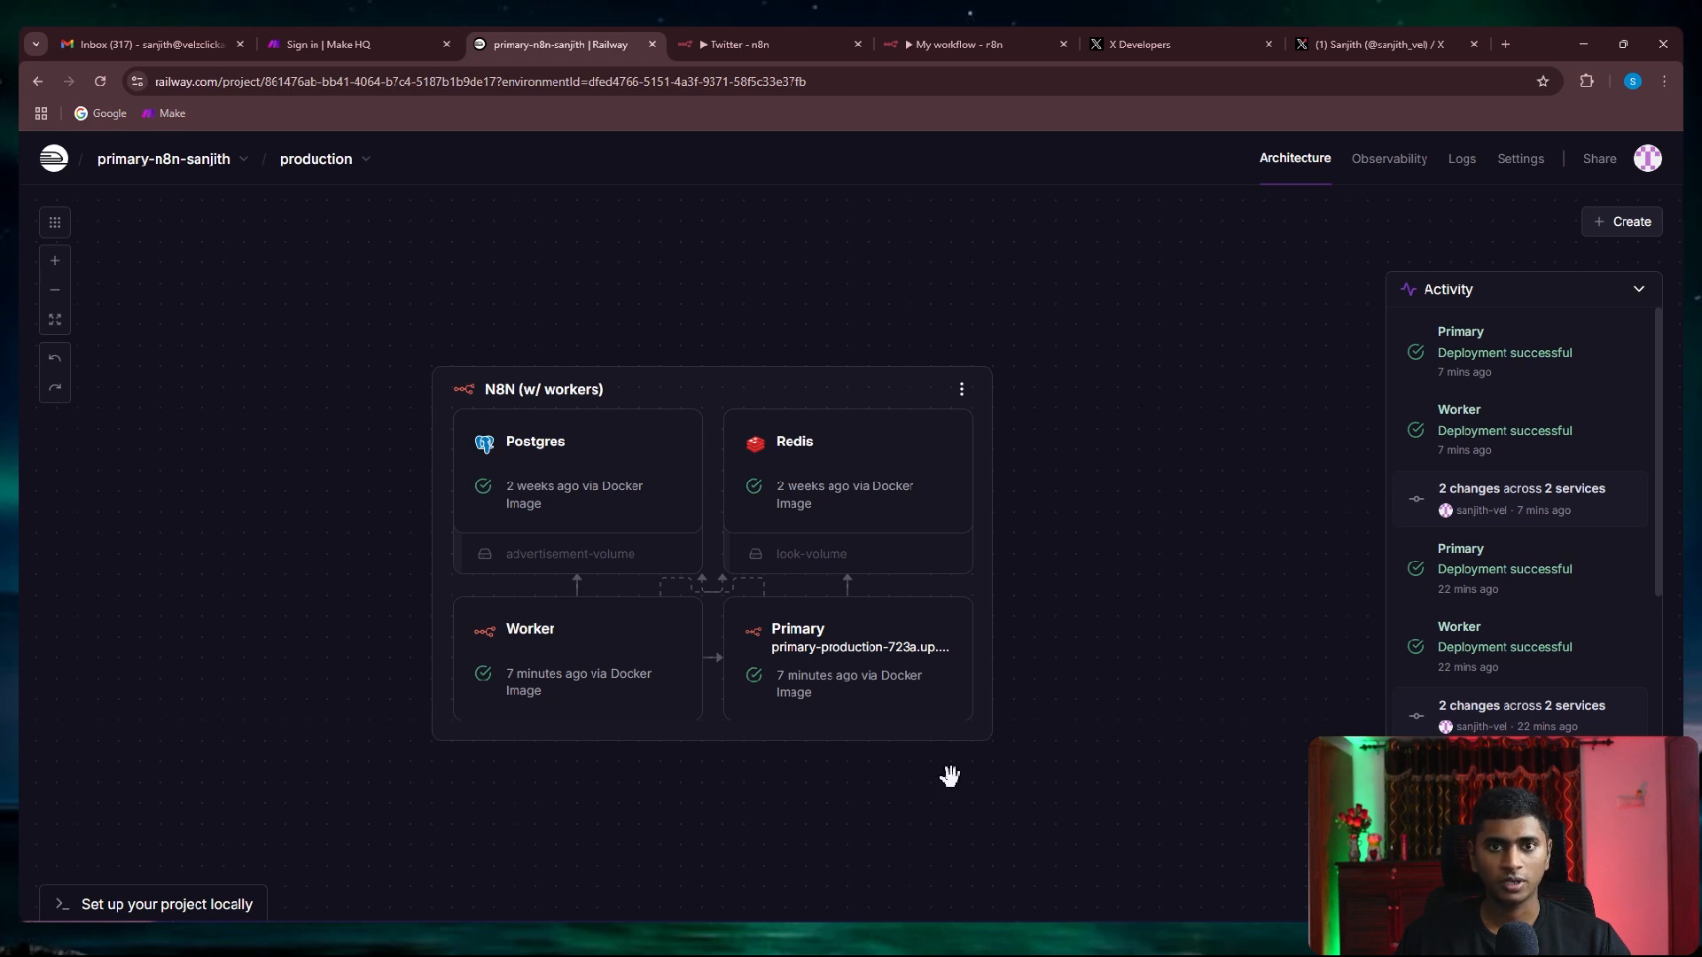
{"action": "left_click", "coordinate": [967, 45]}
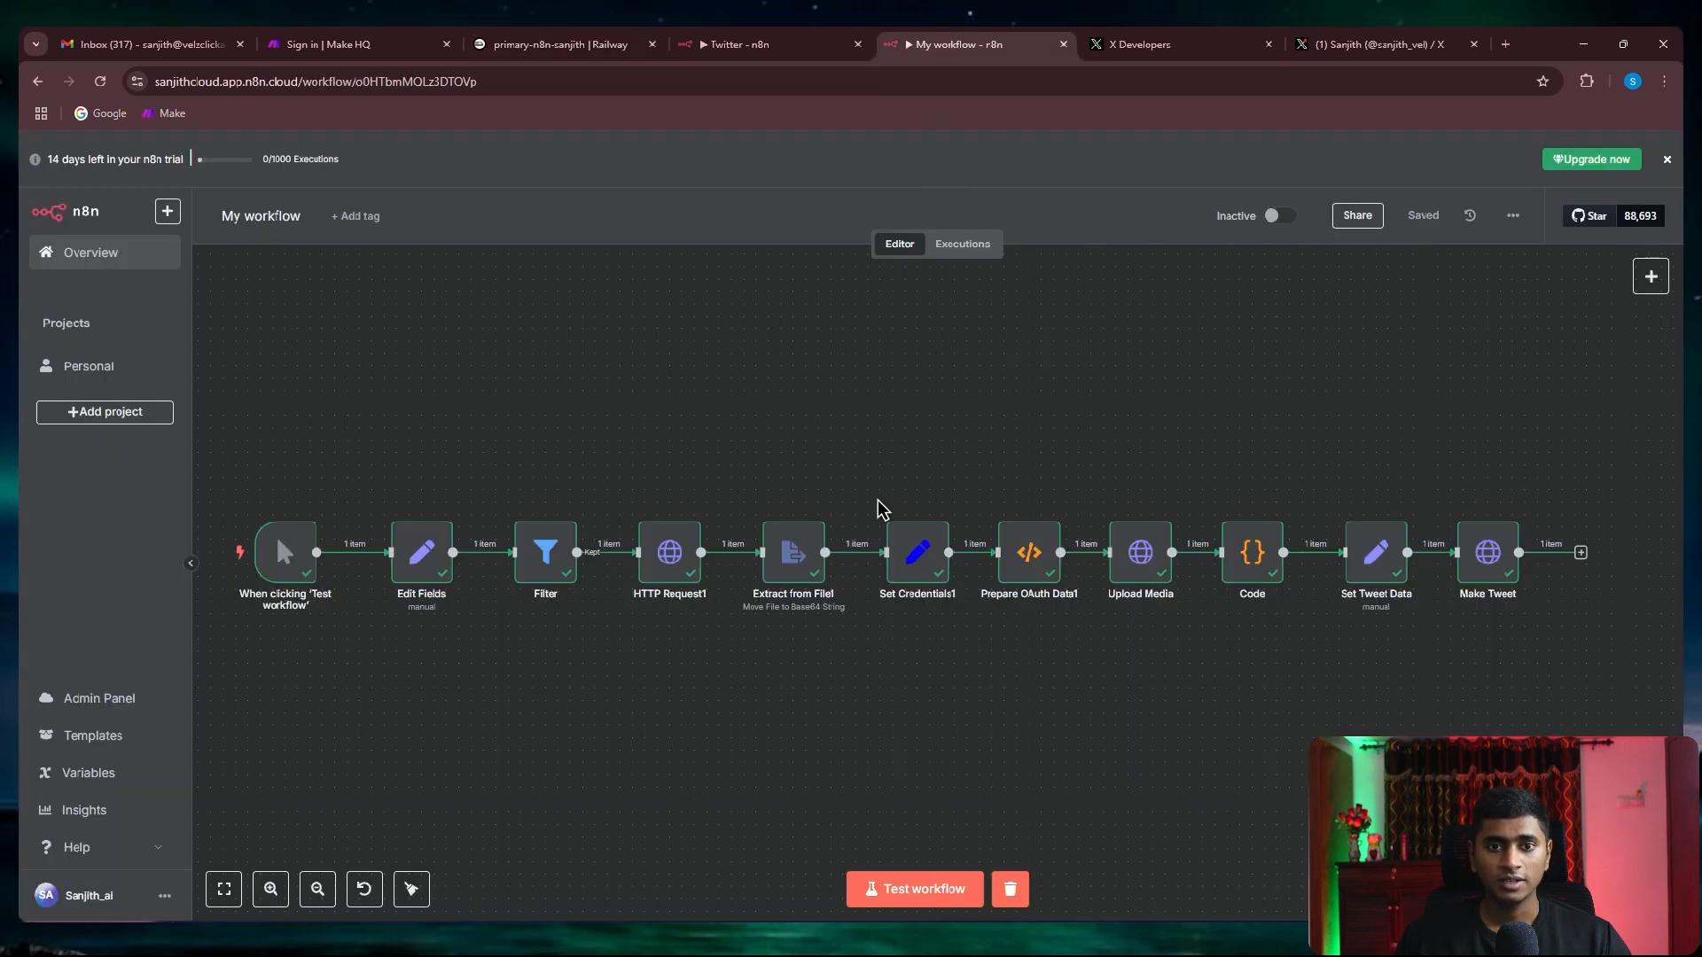